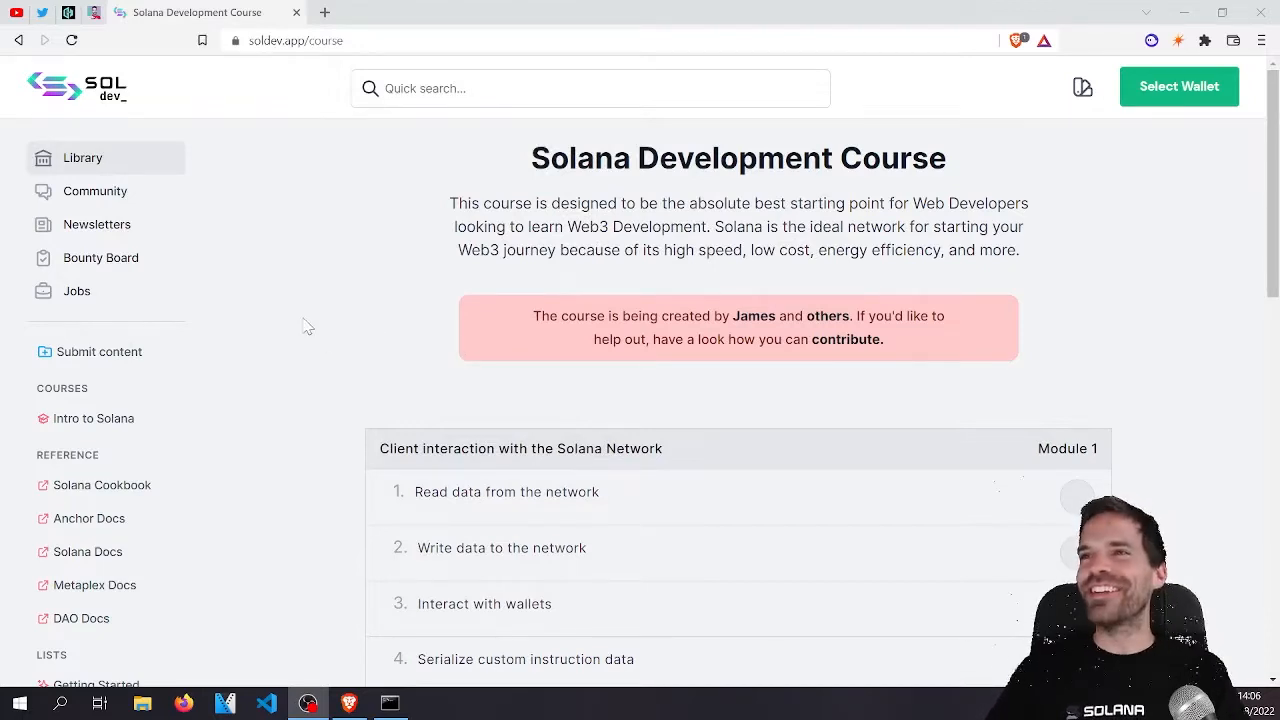
mouse_move(356, 348)
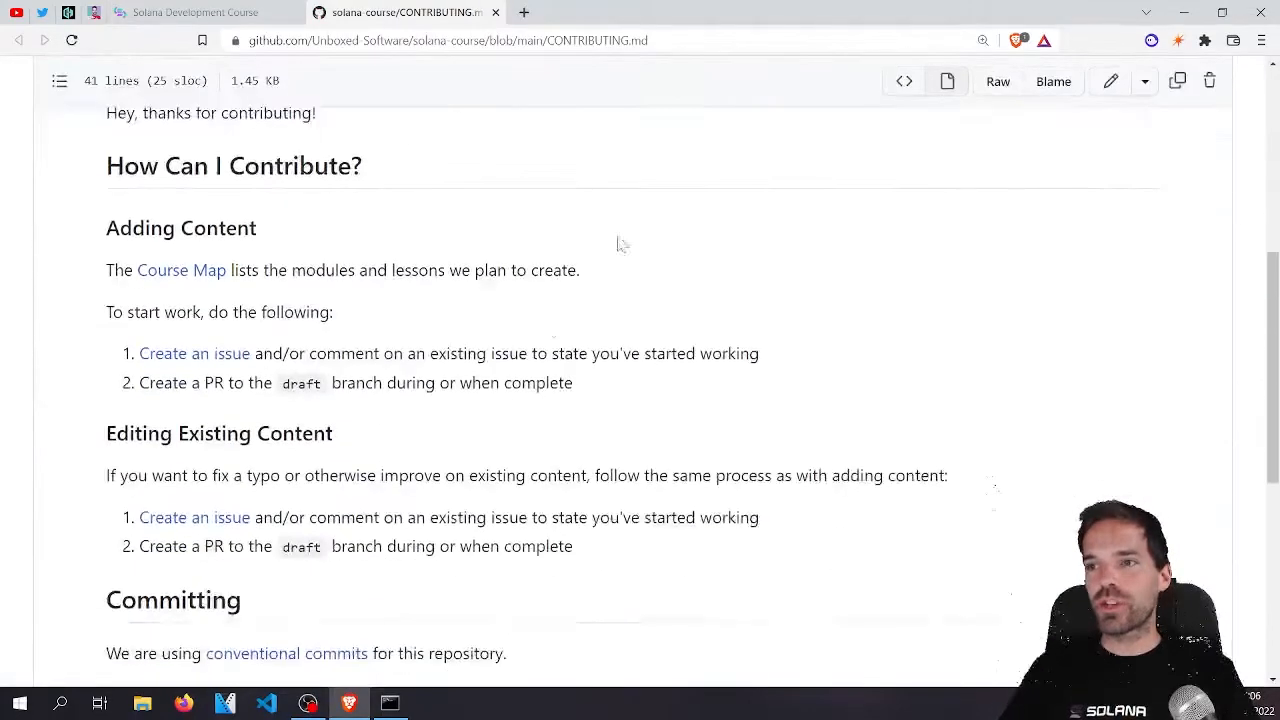
Step: Read through the course's CONTRIBUTING.md guidelines on GitHub
scroll(down, 3)
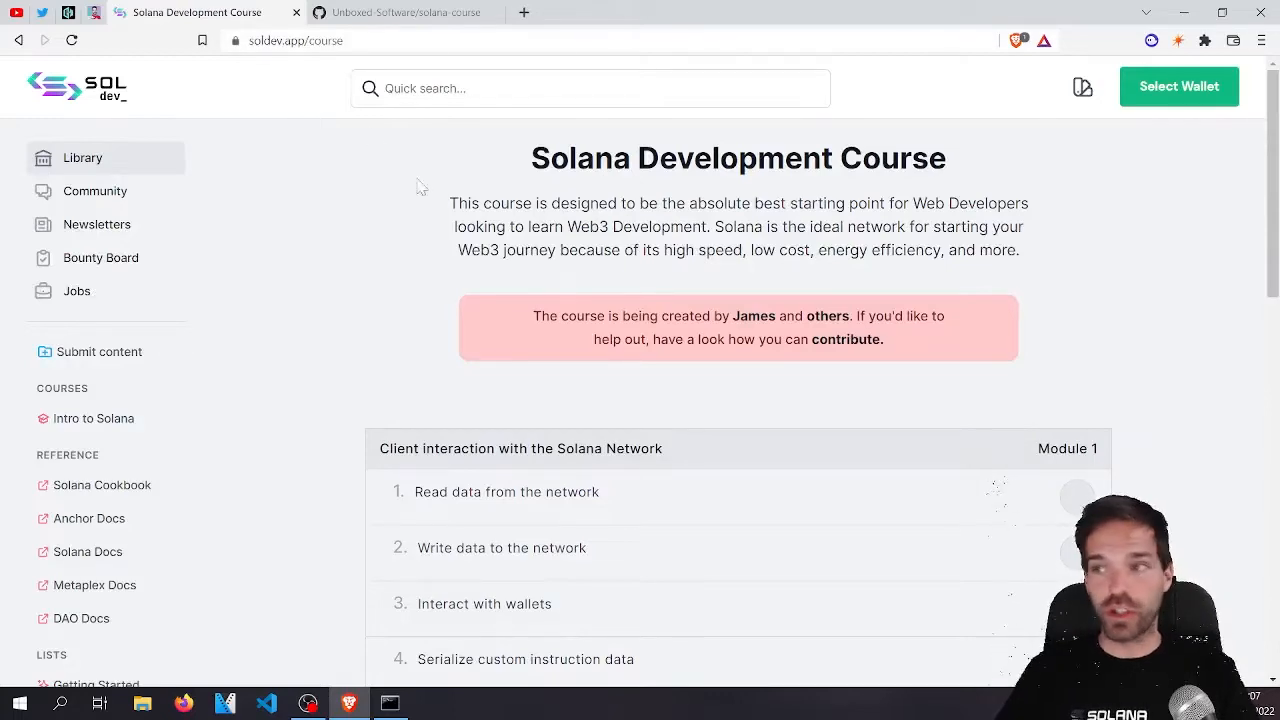
scroll(down, 3)
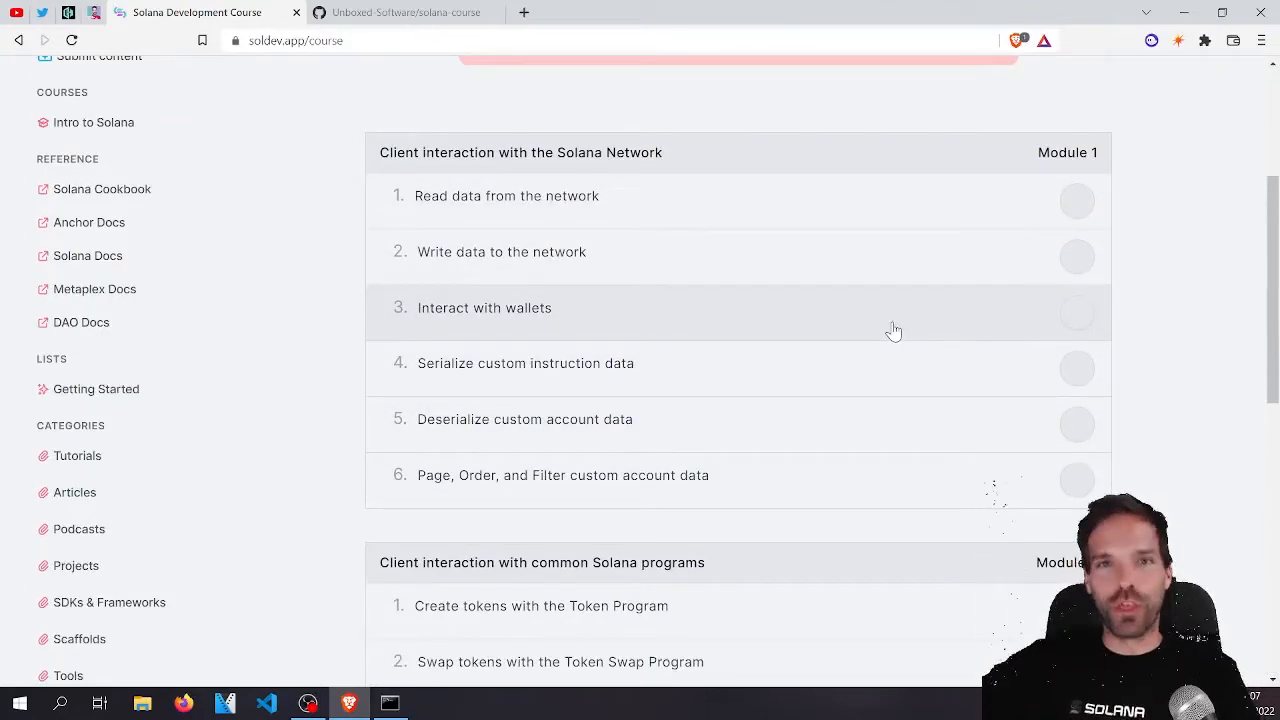
mouse_move(1130, 210)
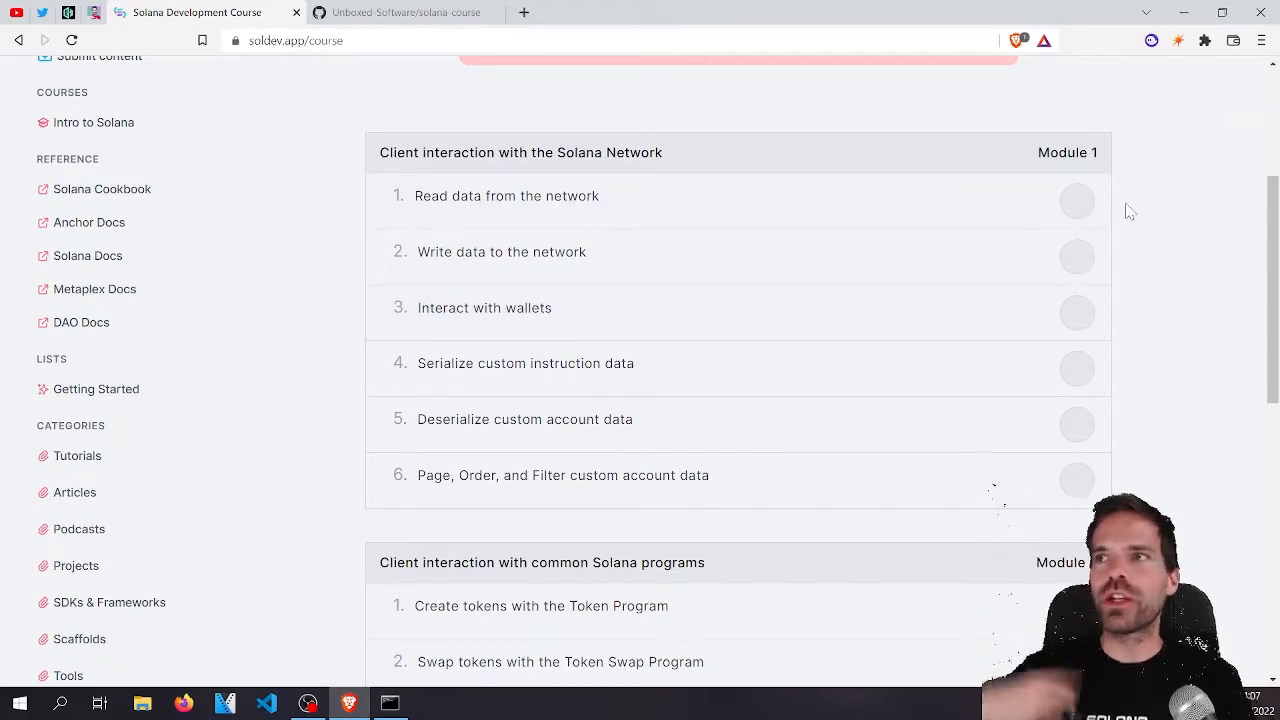
mouse_move(504, 206)
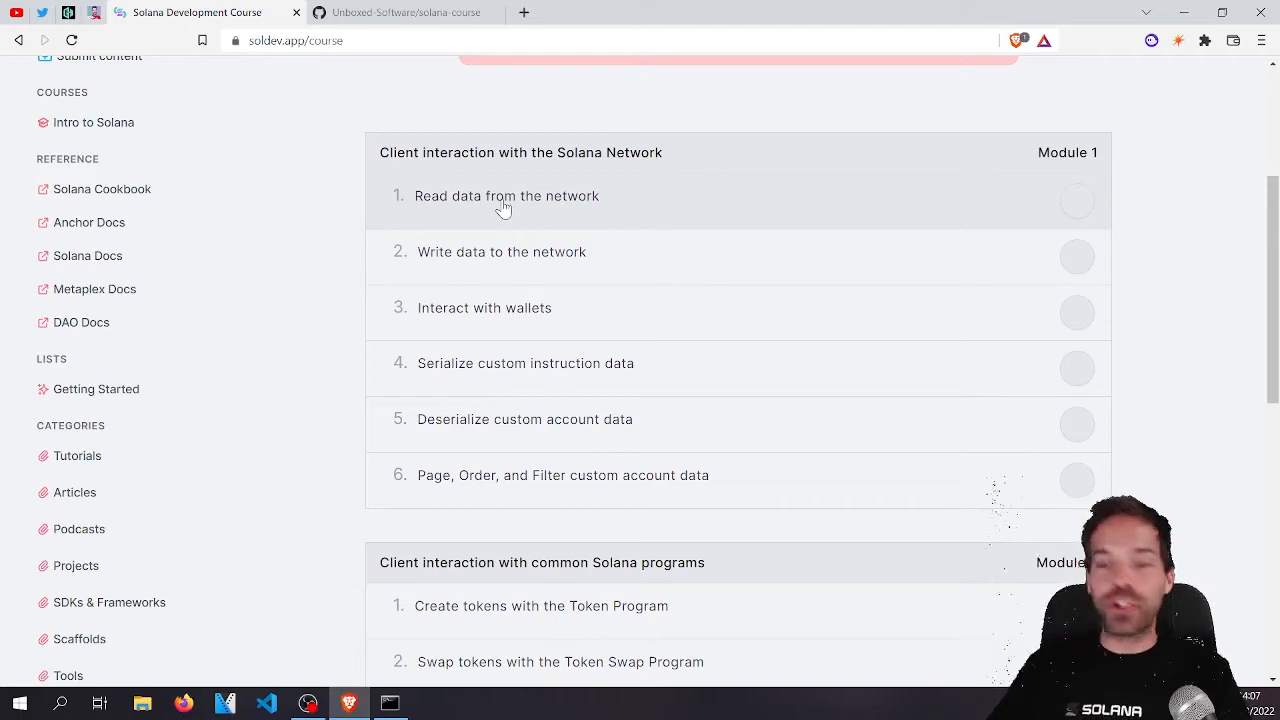
mouse_move(280, 272)
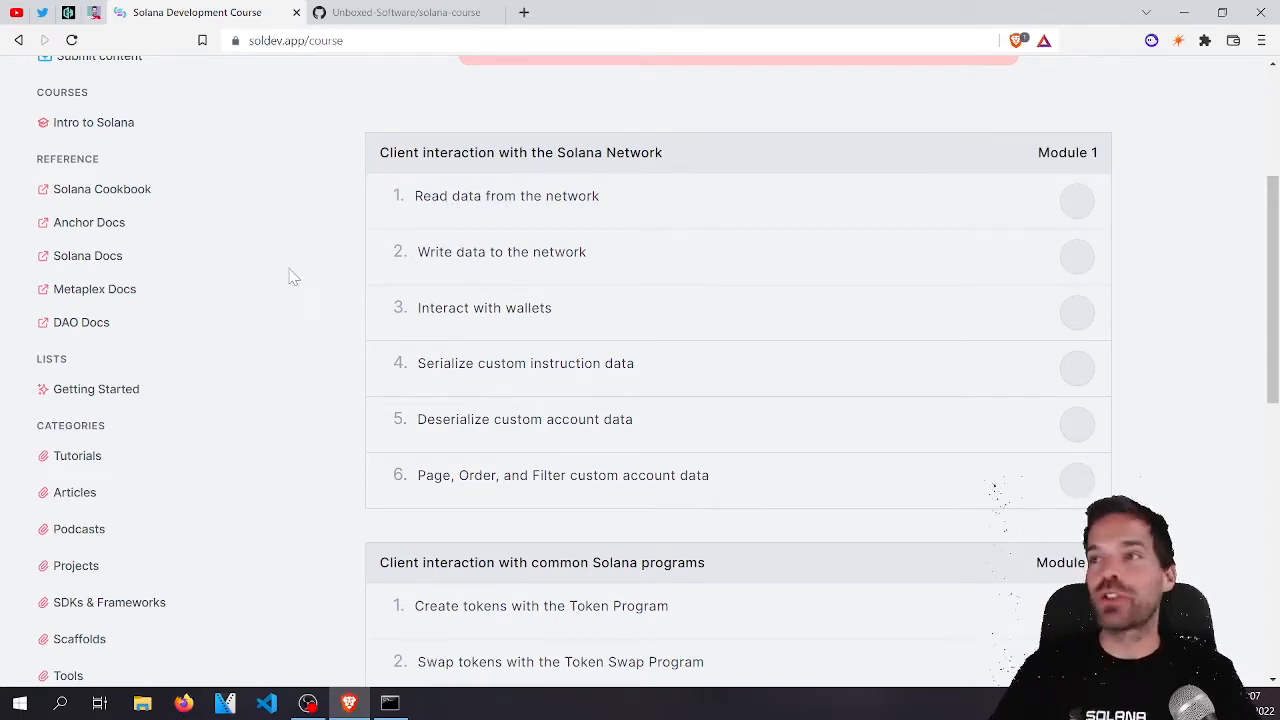
mouse_move(310, 264)
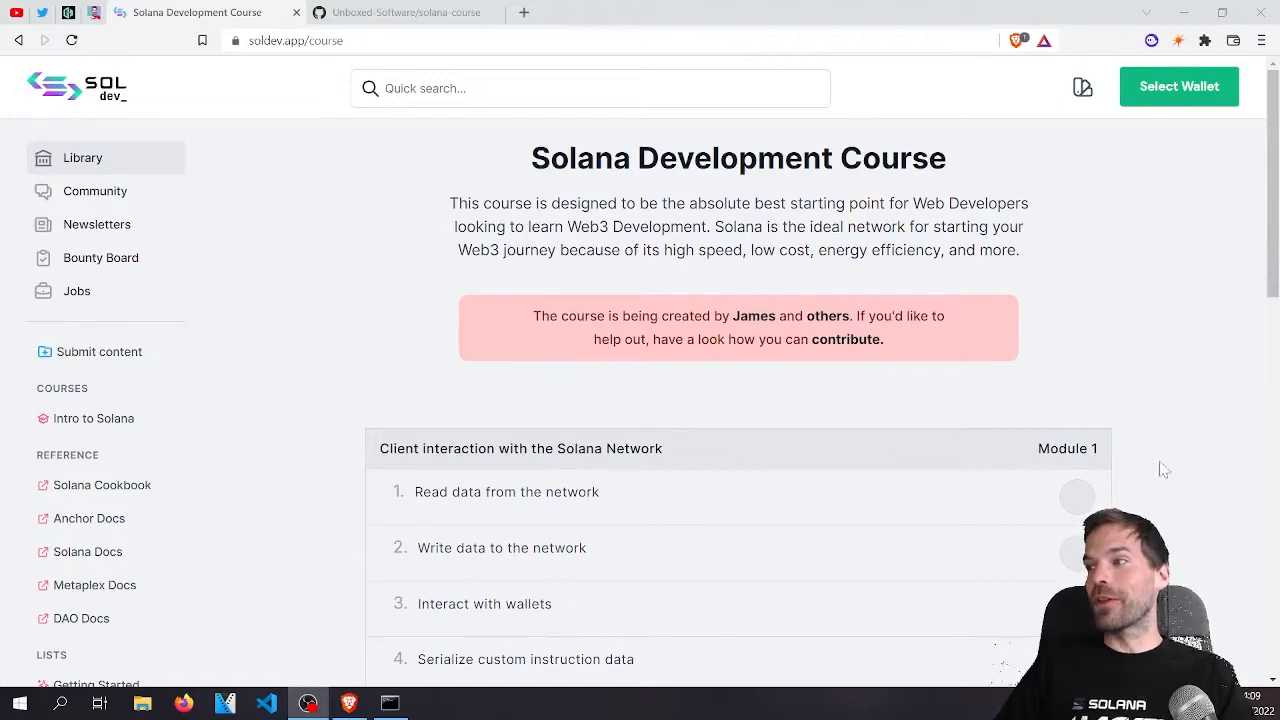
scroll(down, 3)
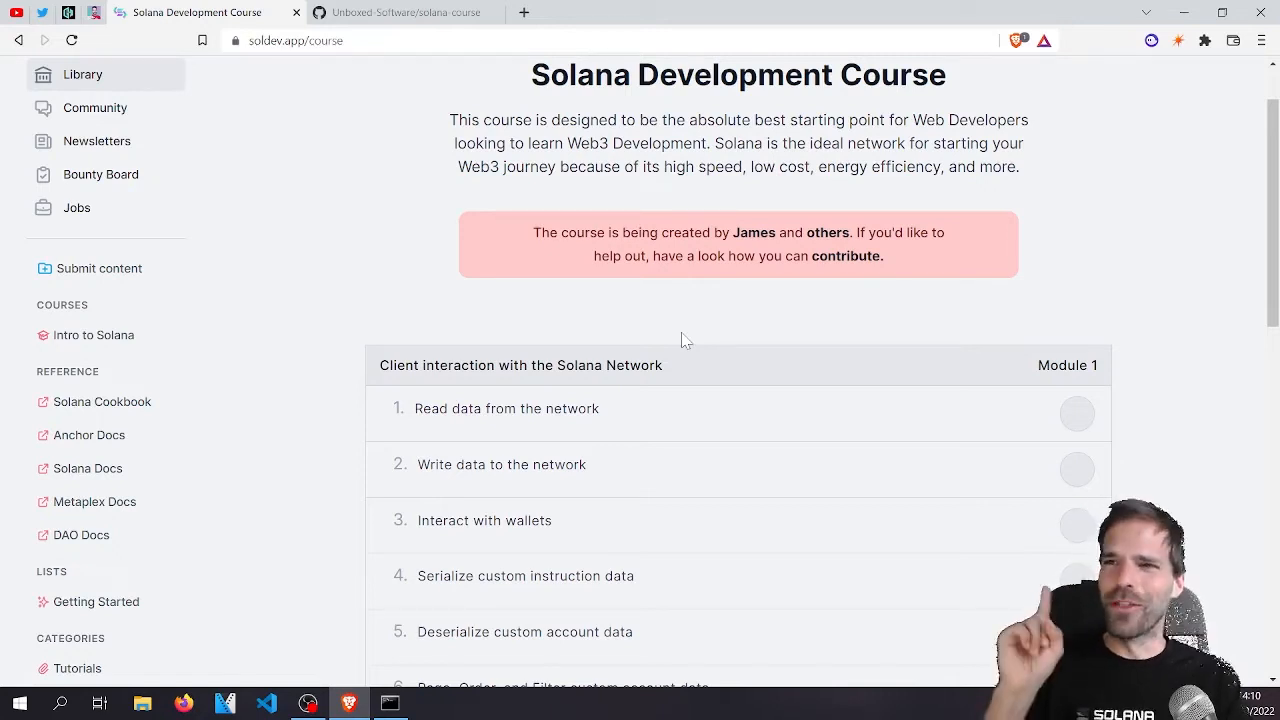
mouse_move(620, 316)
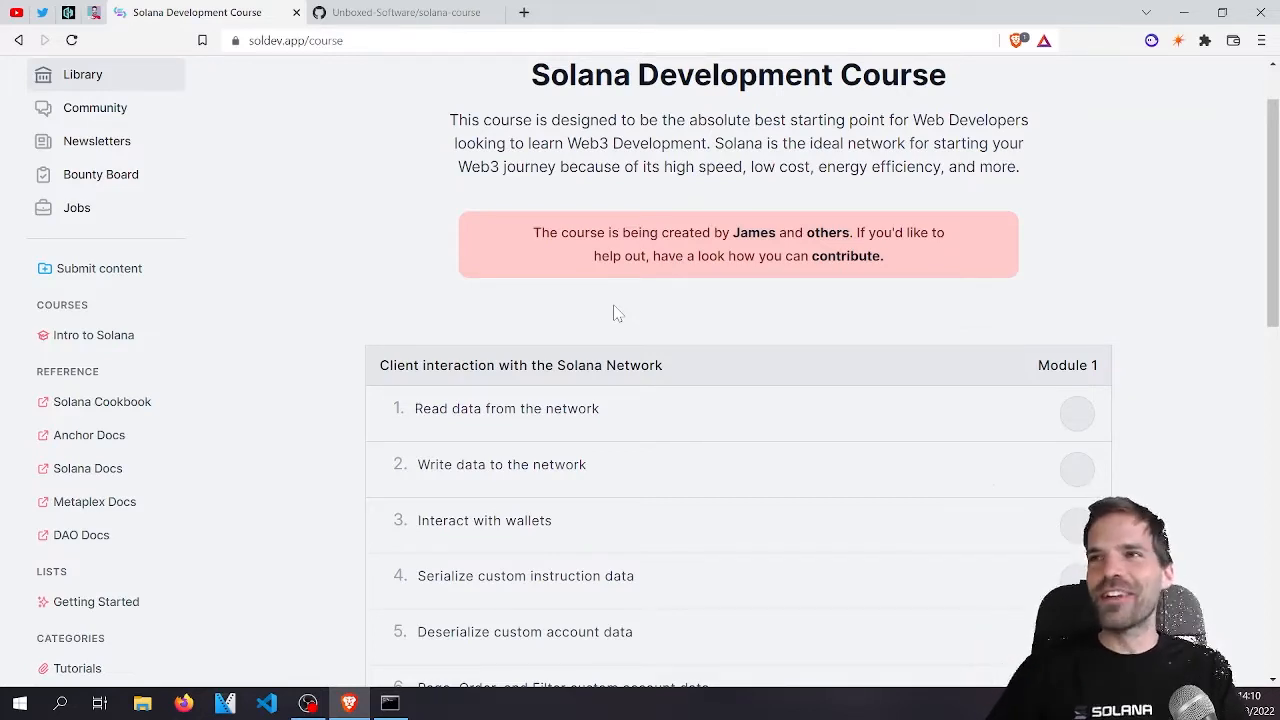
click(506, 408)
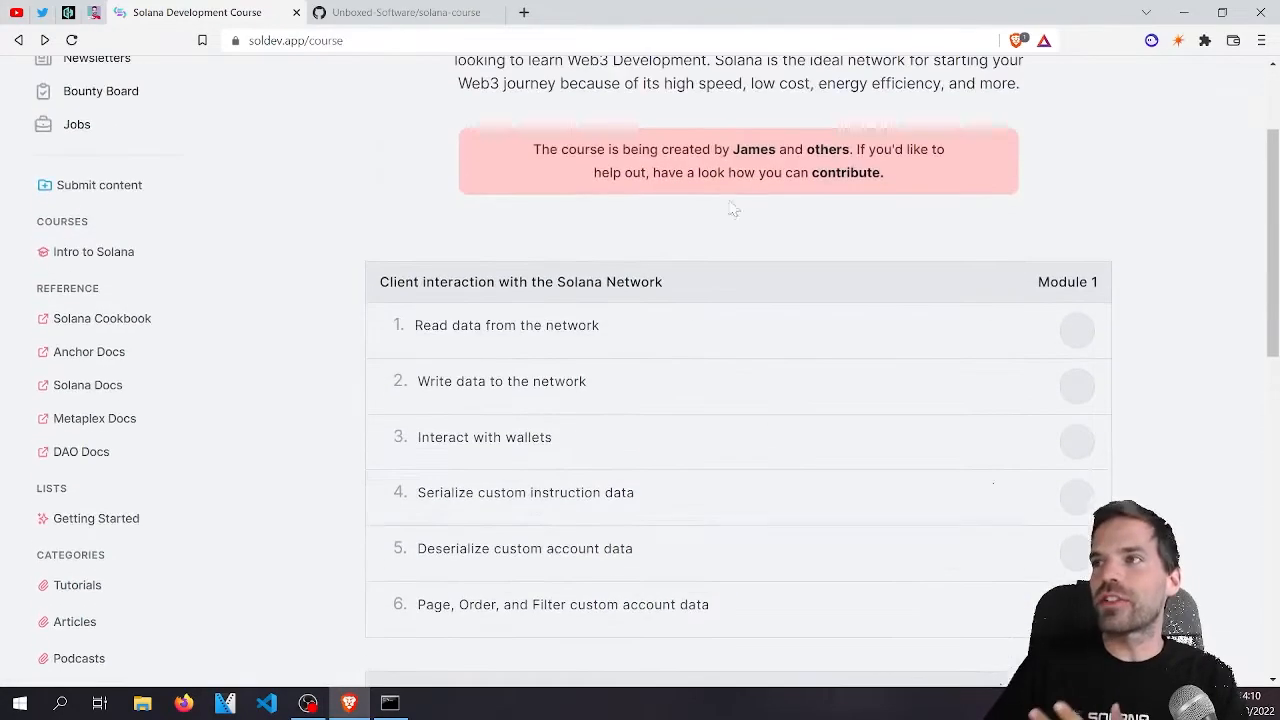
scroll(down, 3)
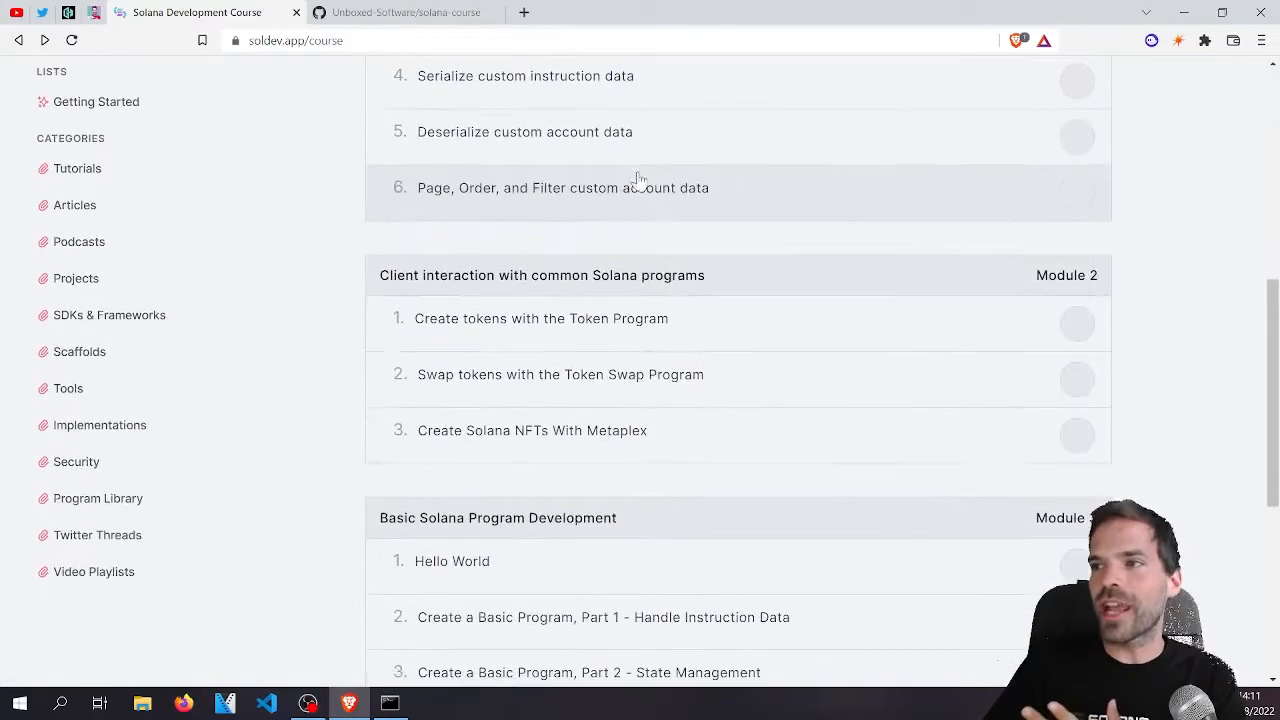
scroll(down, 3)
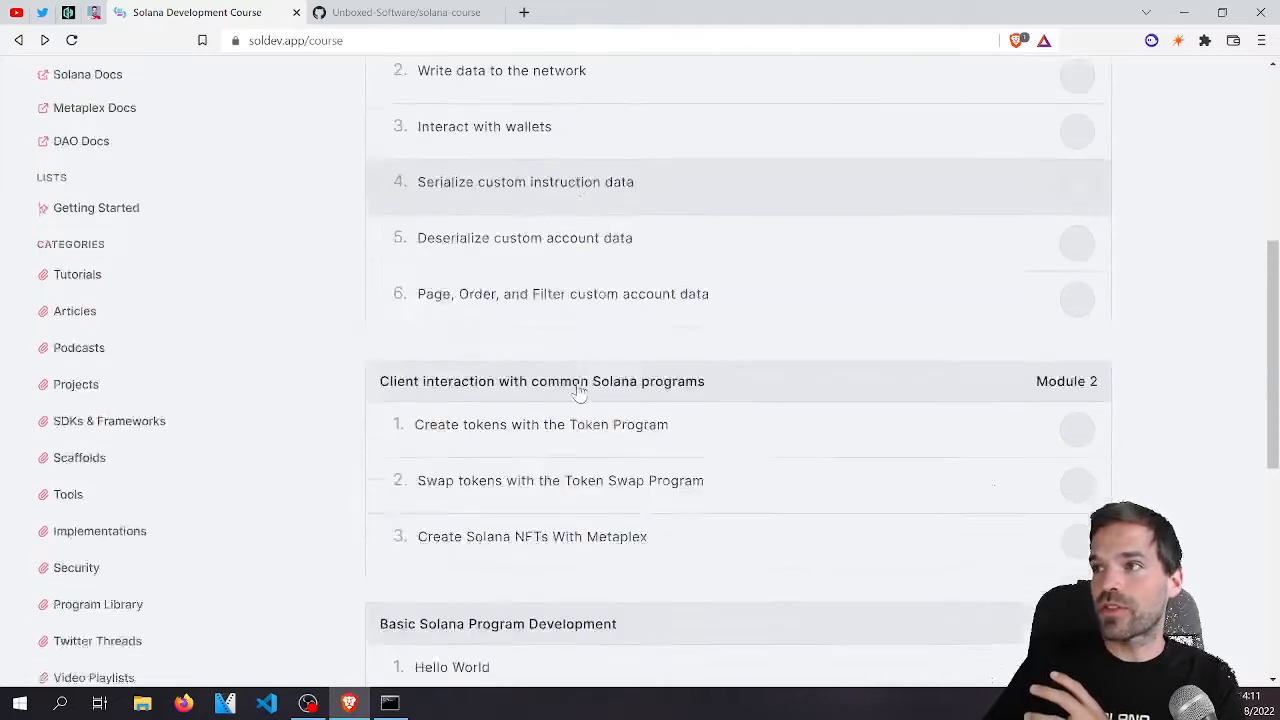
scroll(down, 3)
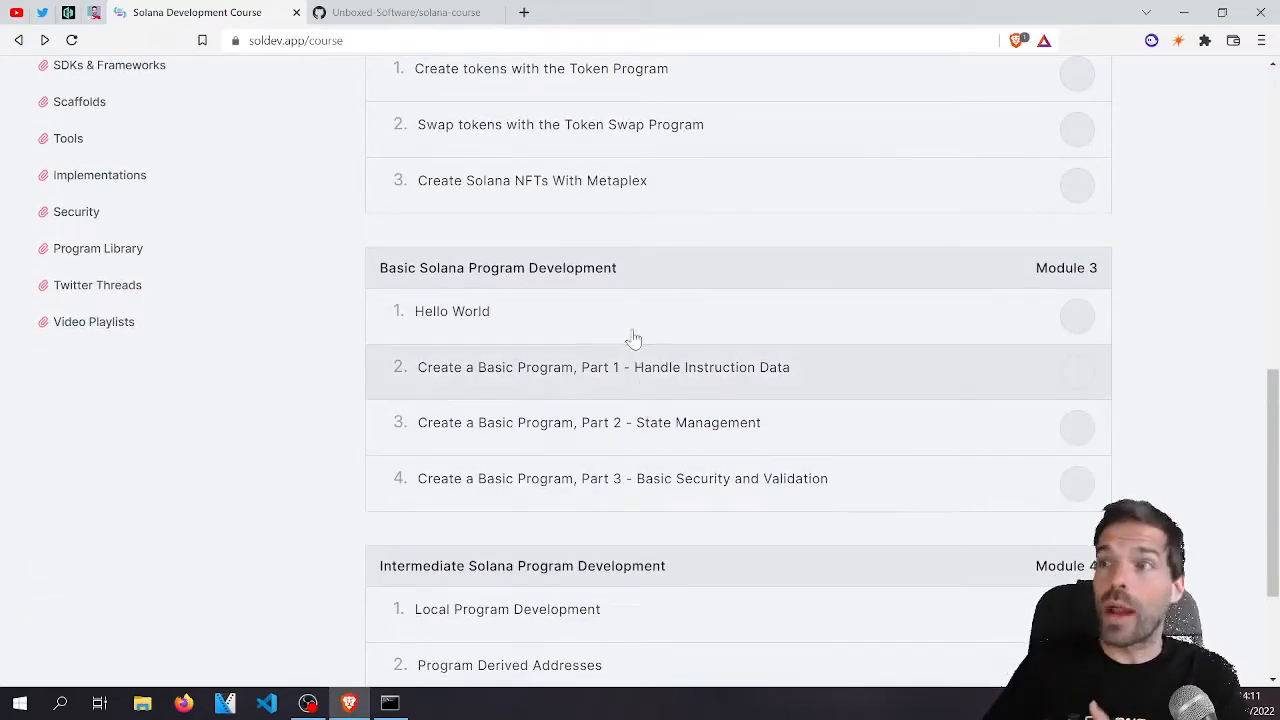
scroll(down, 3)
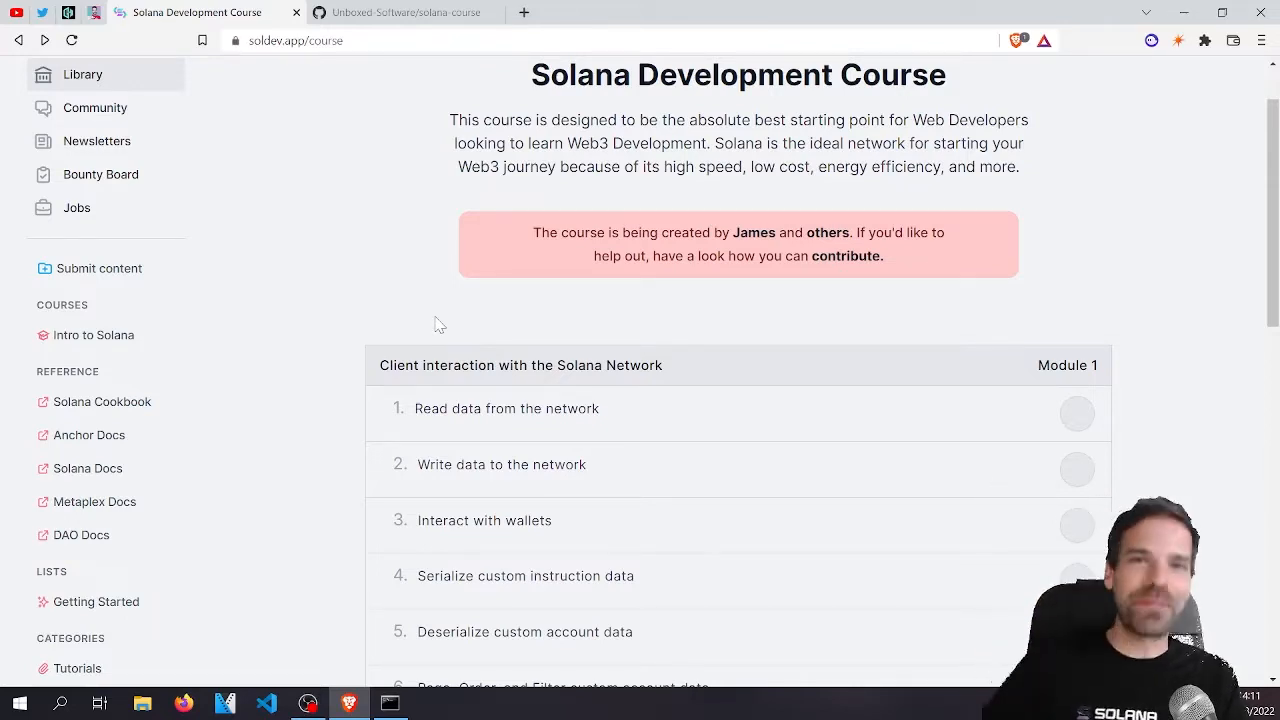
Step: Read the 'Read data from the network' lesson's objectives and TL;DR in Module 1
click(506, 408)
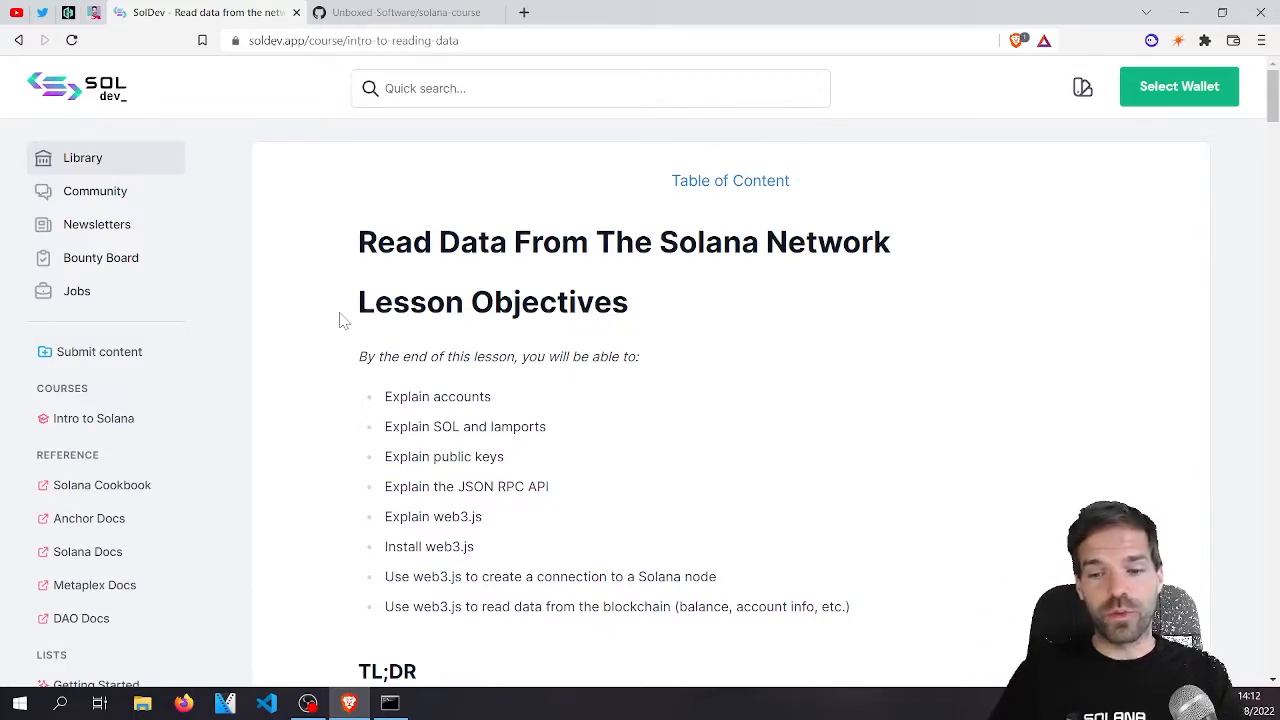
scroll(down, 3)
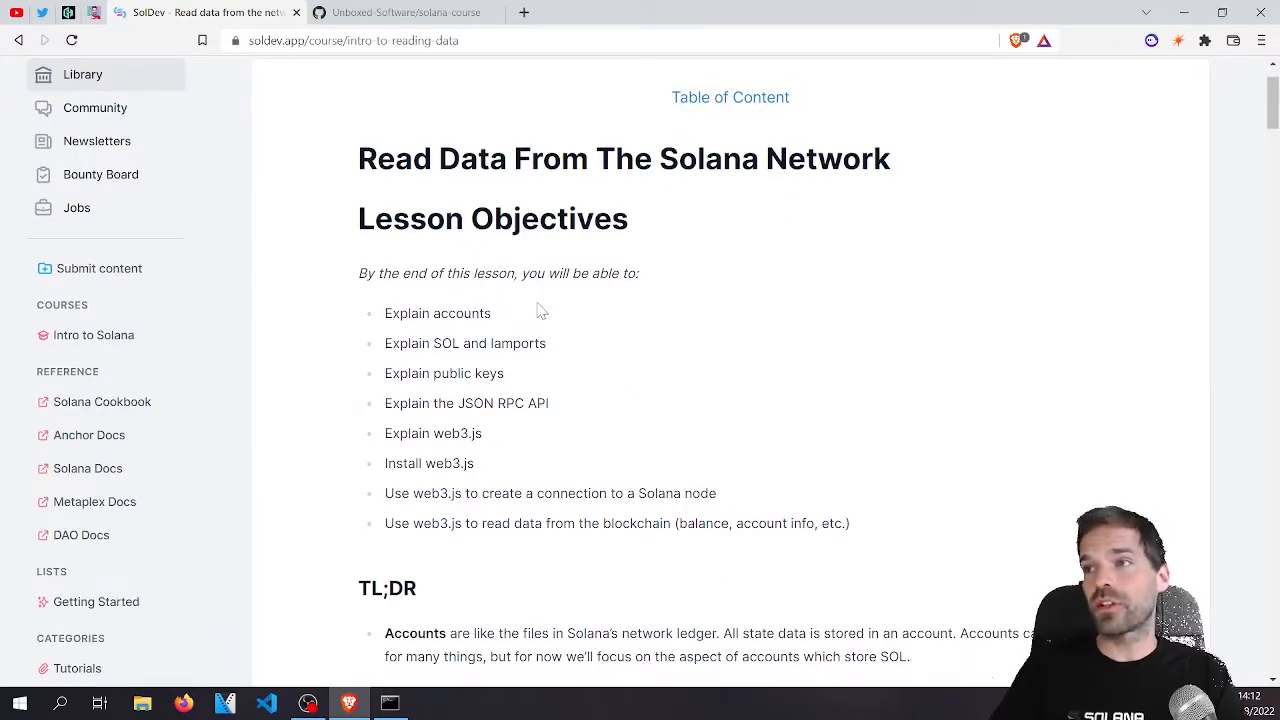
scroll(down, 3)
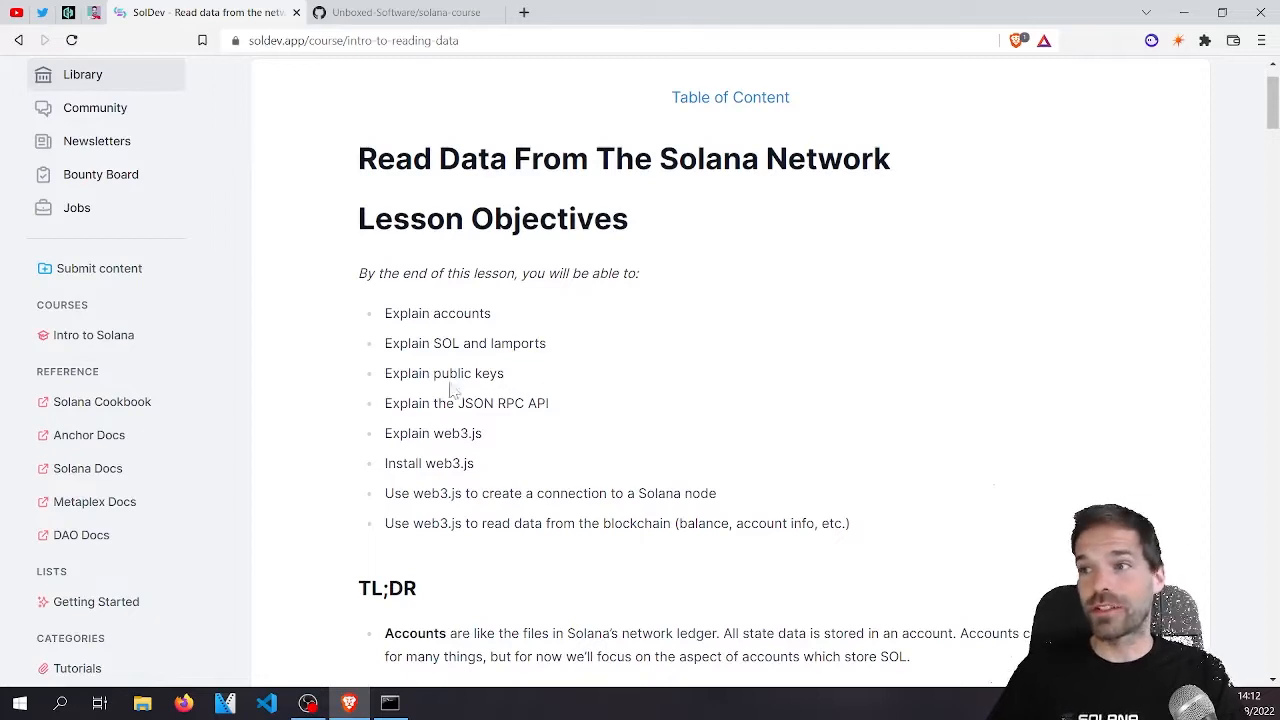
mouse_move(596, 412)
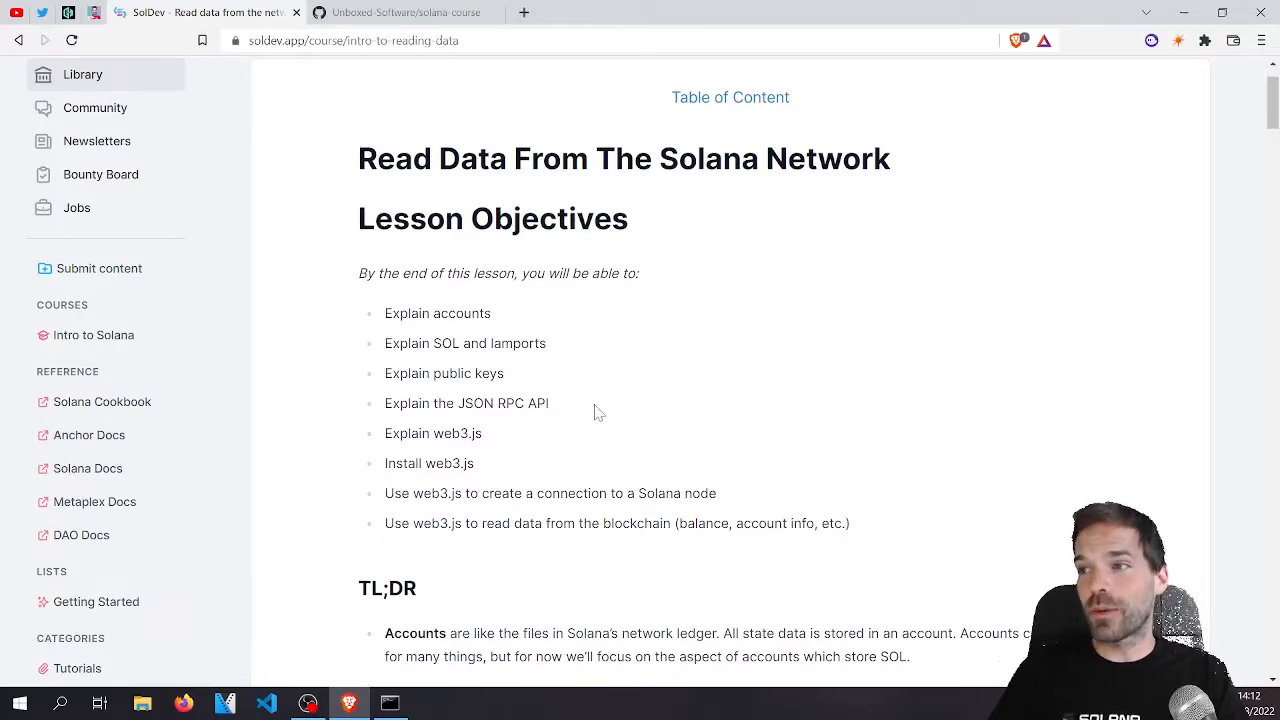
mouse_move(488, 438)
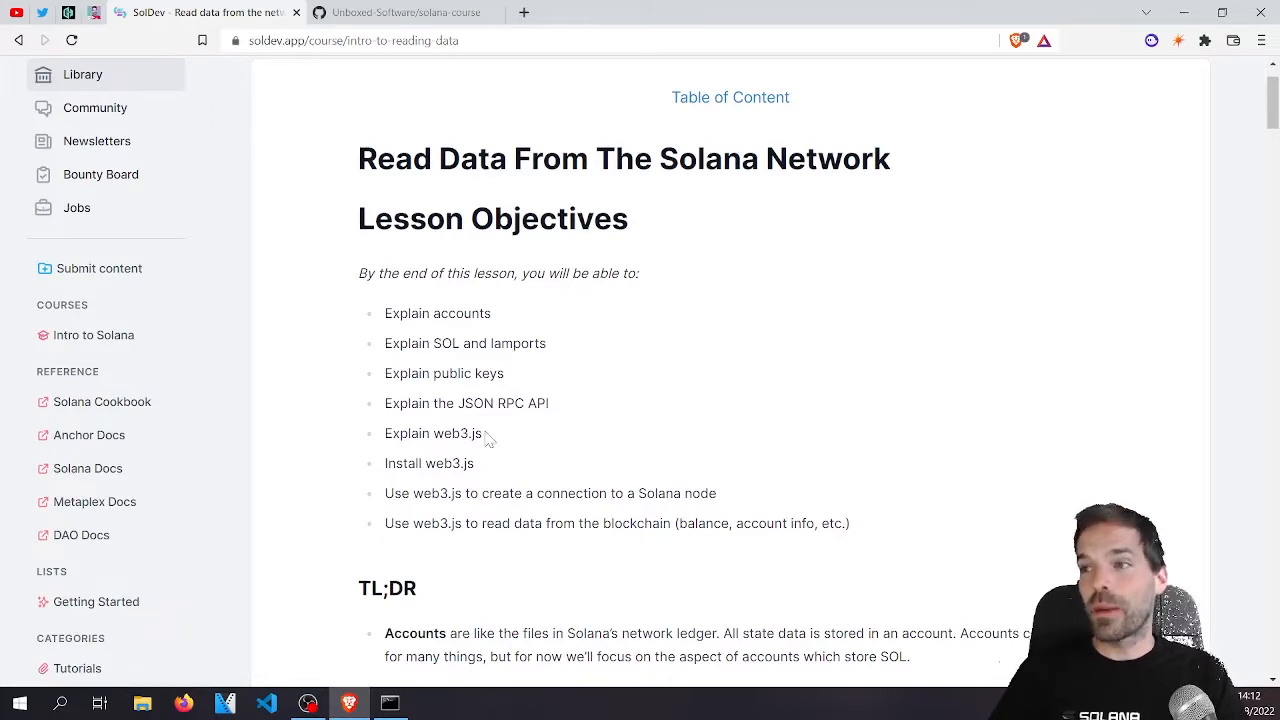
scroll(down, 3)
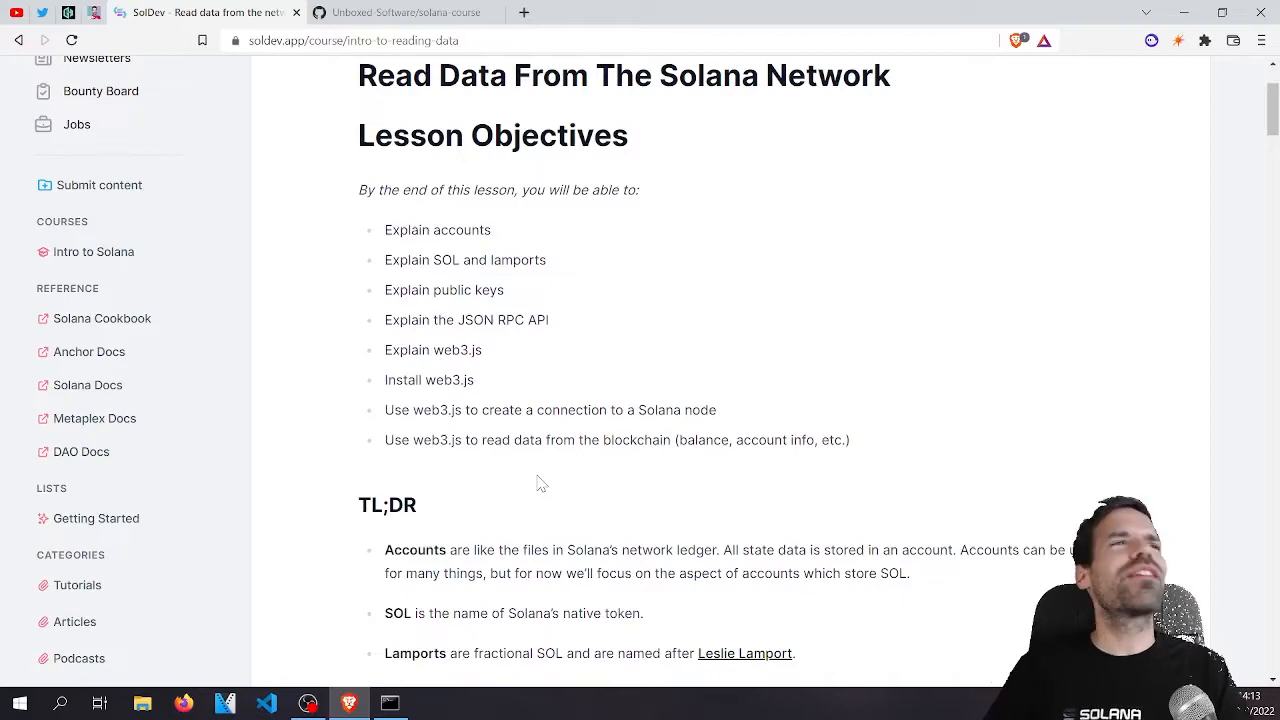
scroll(down, 3)
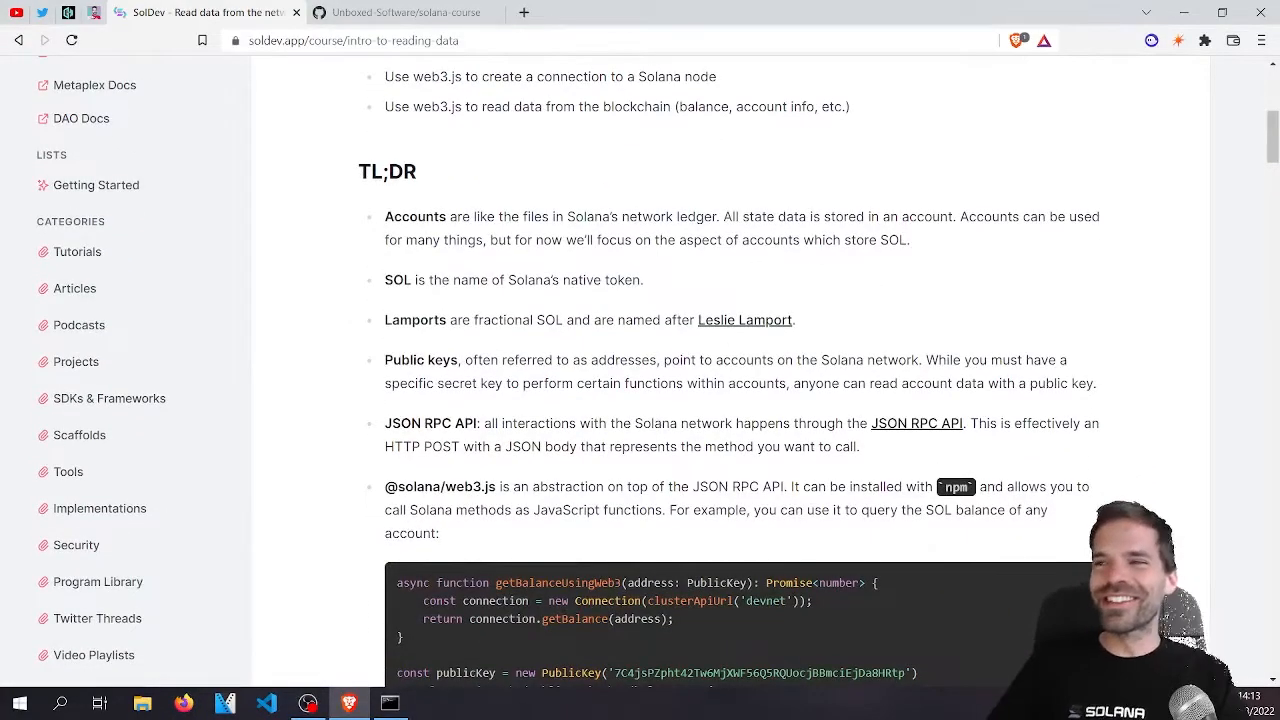
scroll(down, 3)
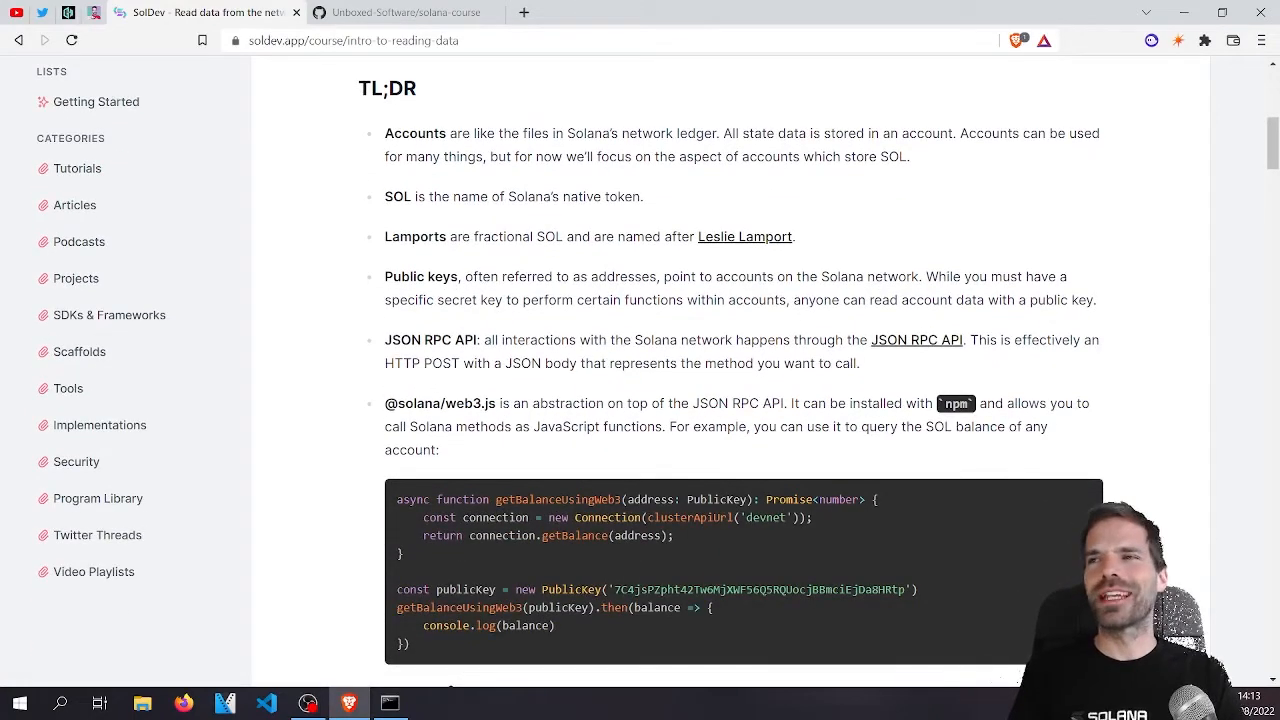
mouse_move(910, 208)
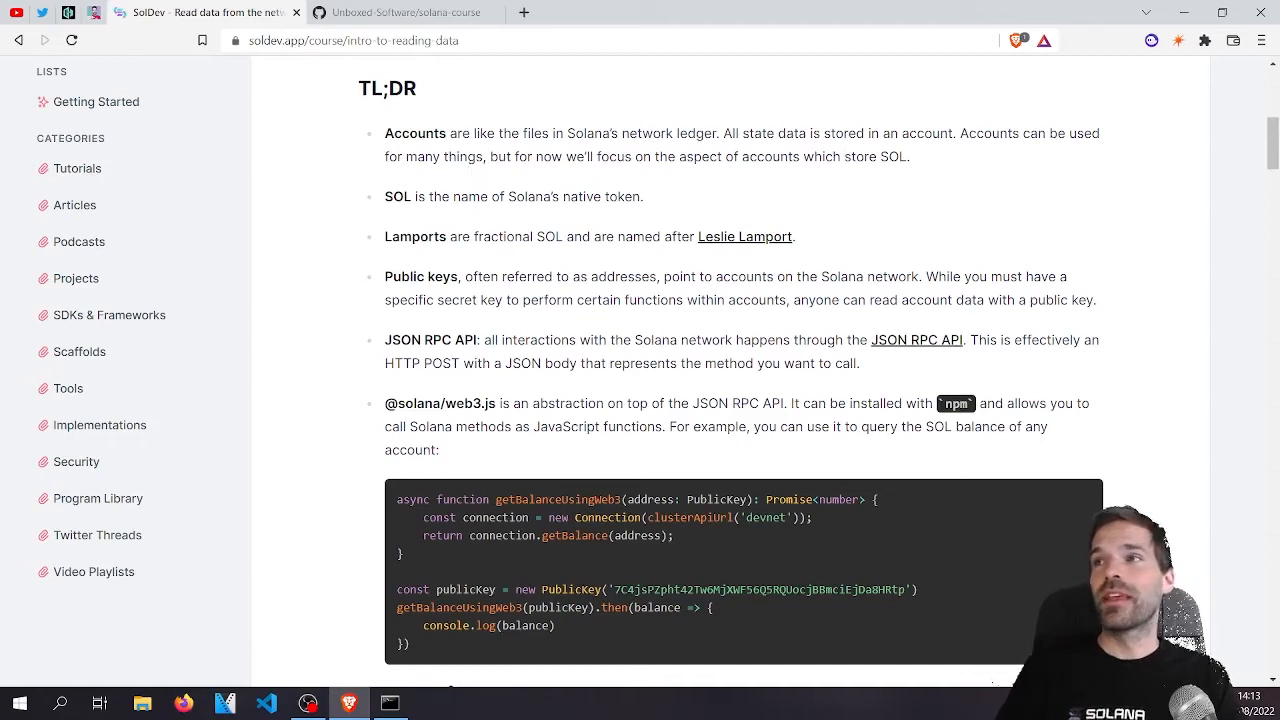
mouse_move(564, 220)
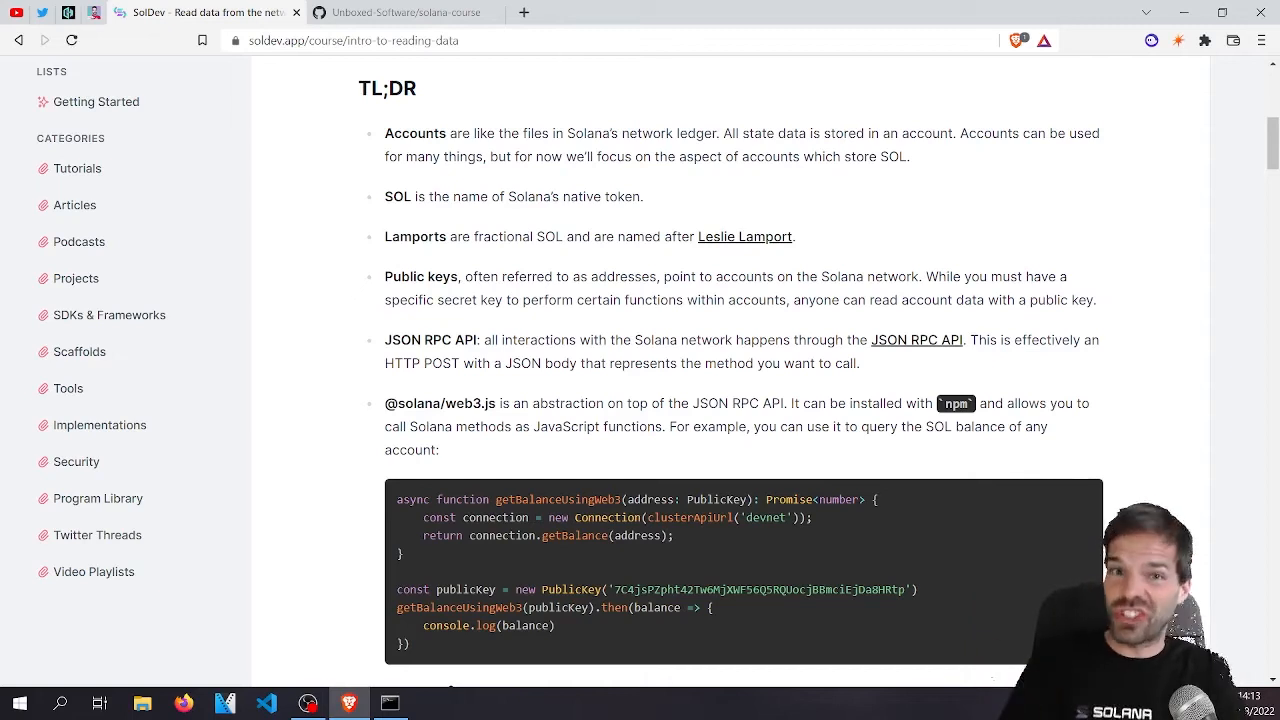
drag(732, 132, 954, 132)
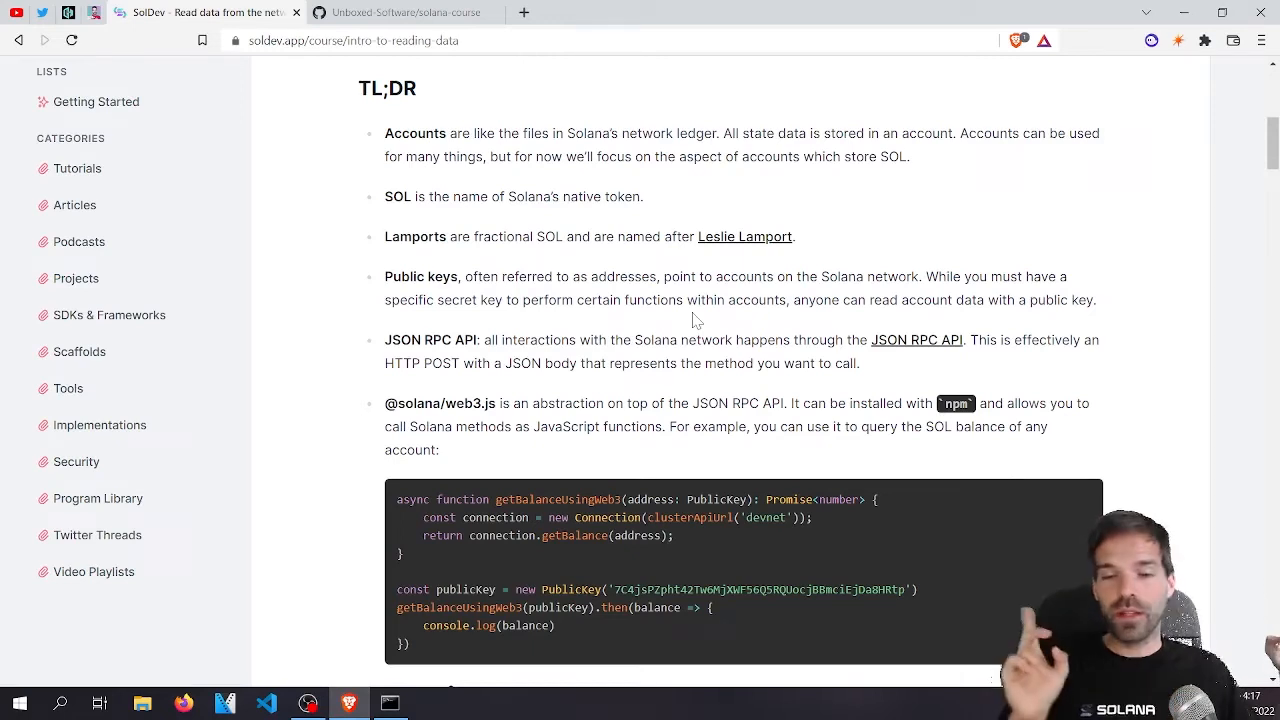
double_click(620, 276)
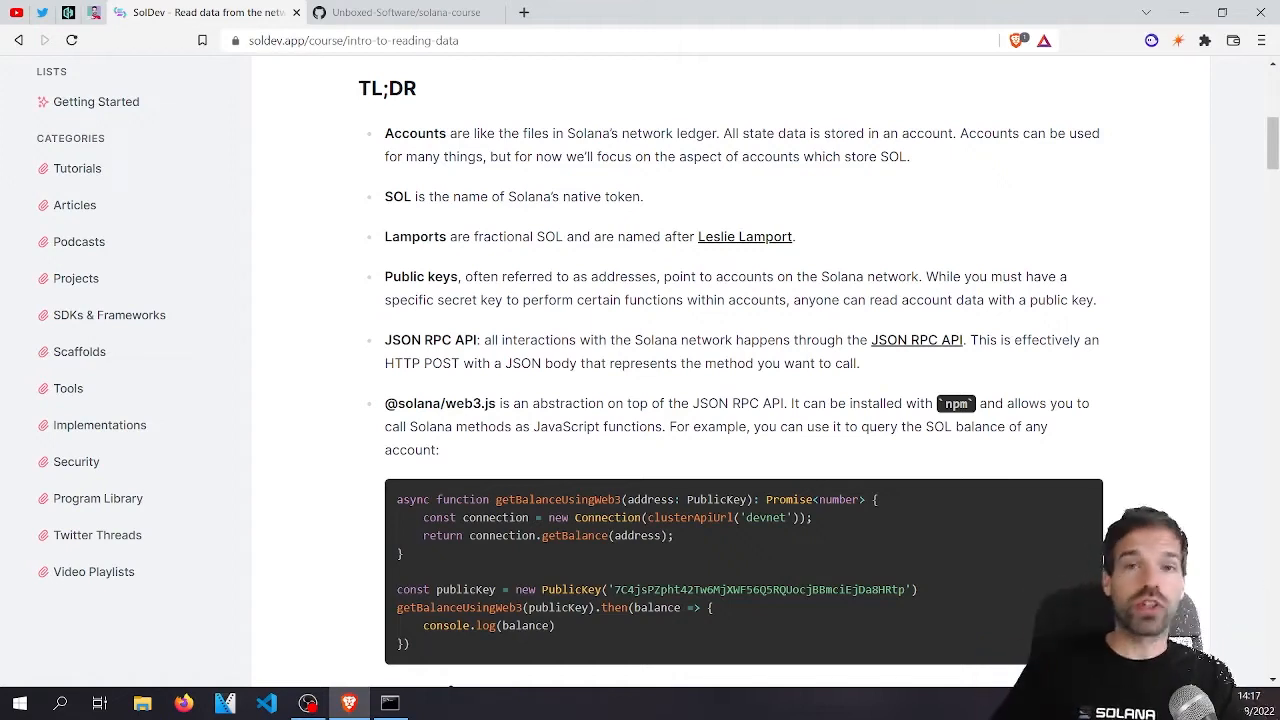
mouse_move(444, 292)
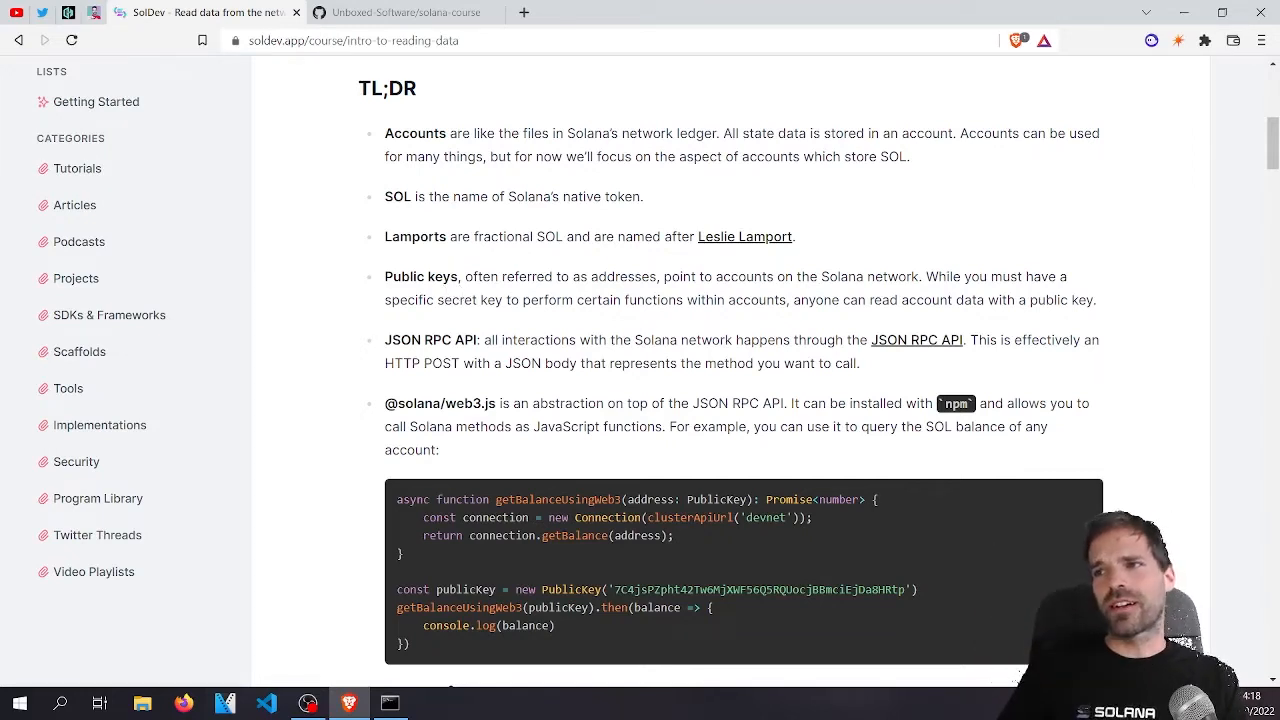
mouse_move(596, 402)
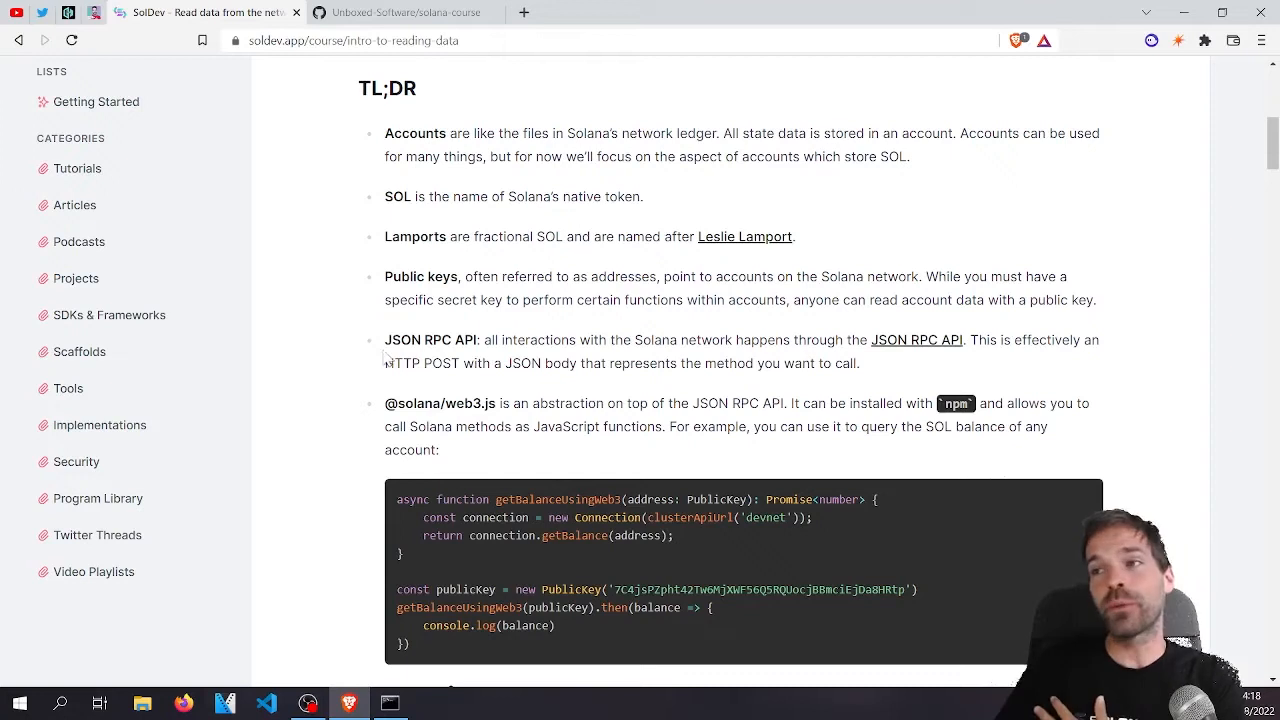
double_click(432, 340)
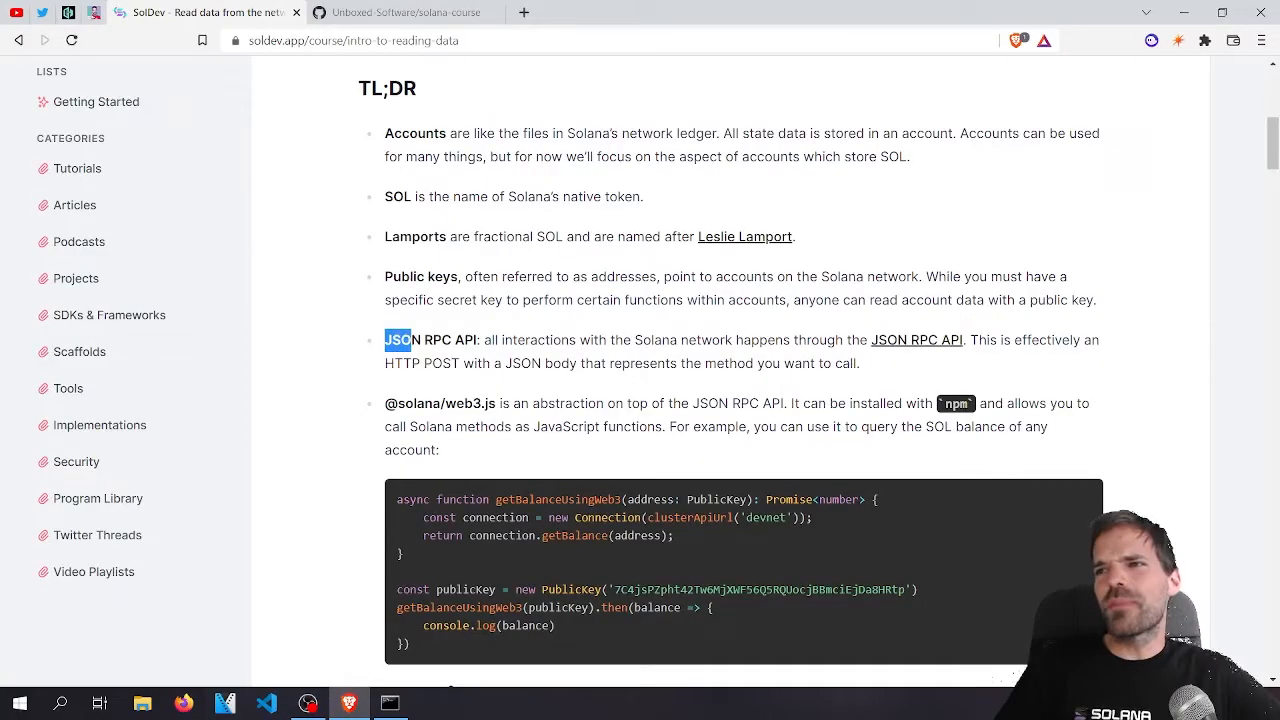
drag(400, 340, 448, 340)
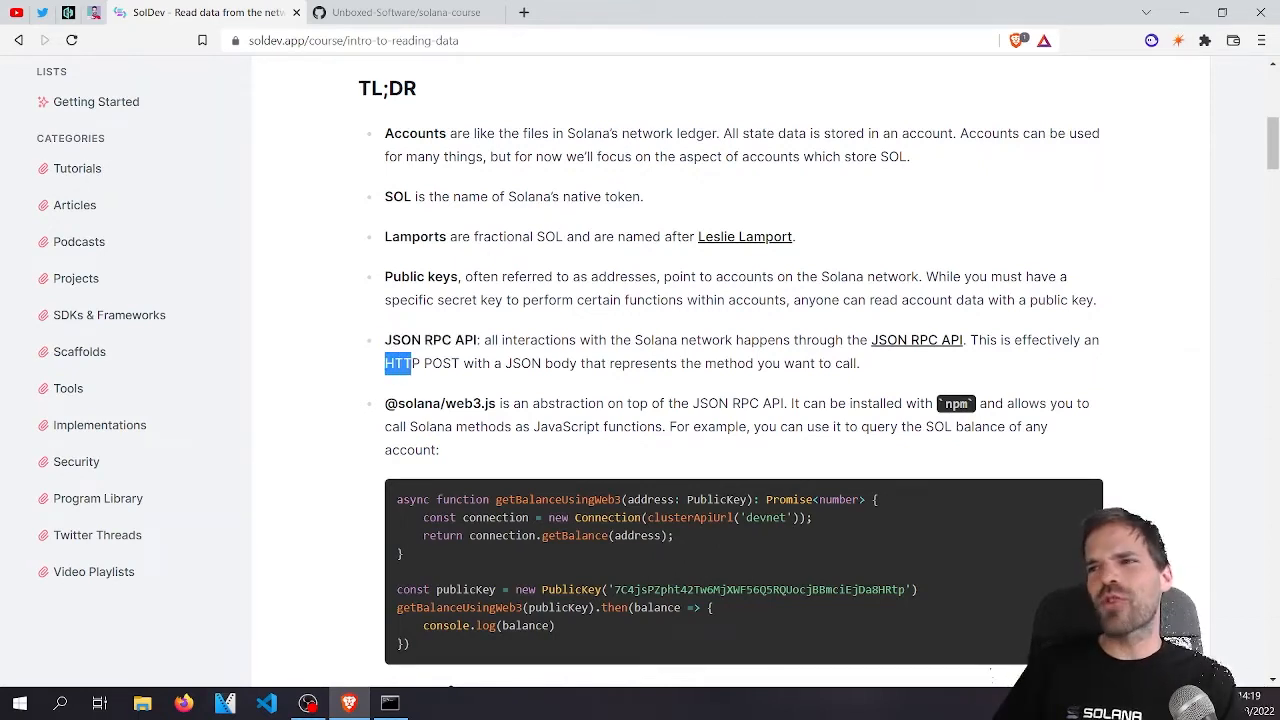
drag(384, 364, 460, 364)
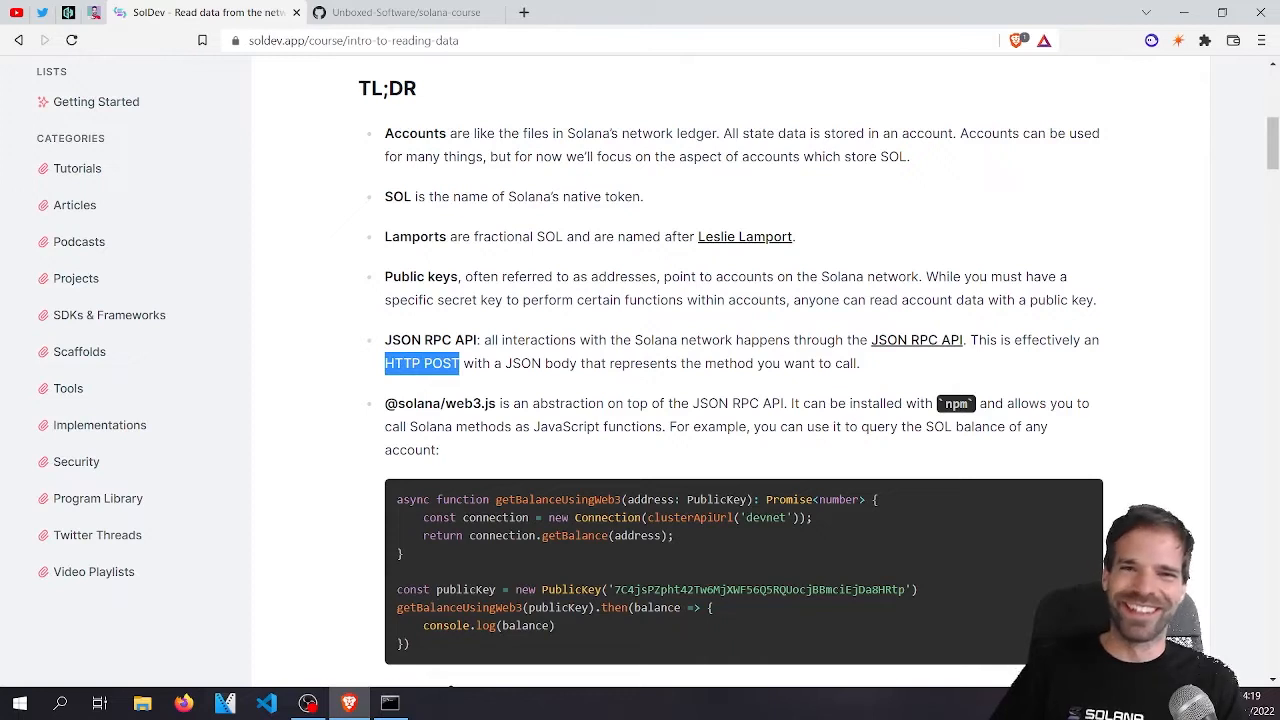
click(376, 374)
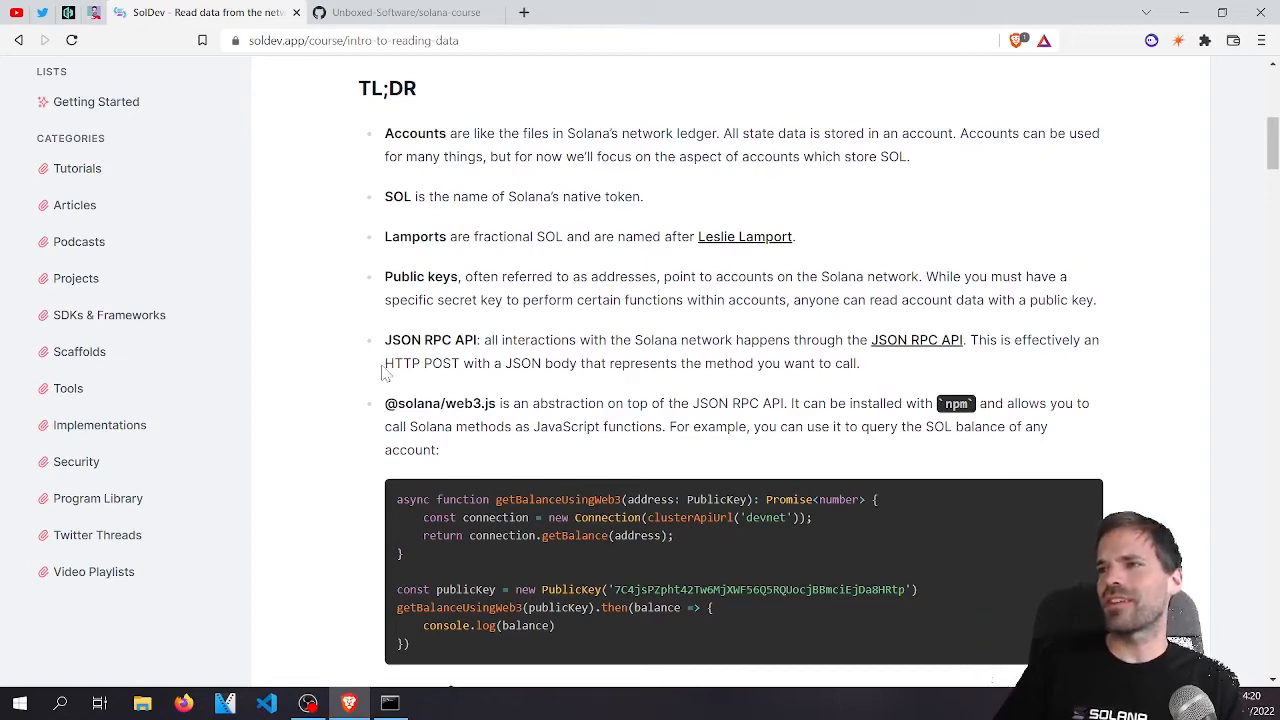
drag(540, 364, 844, 364)
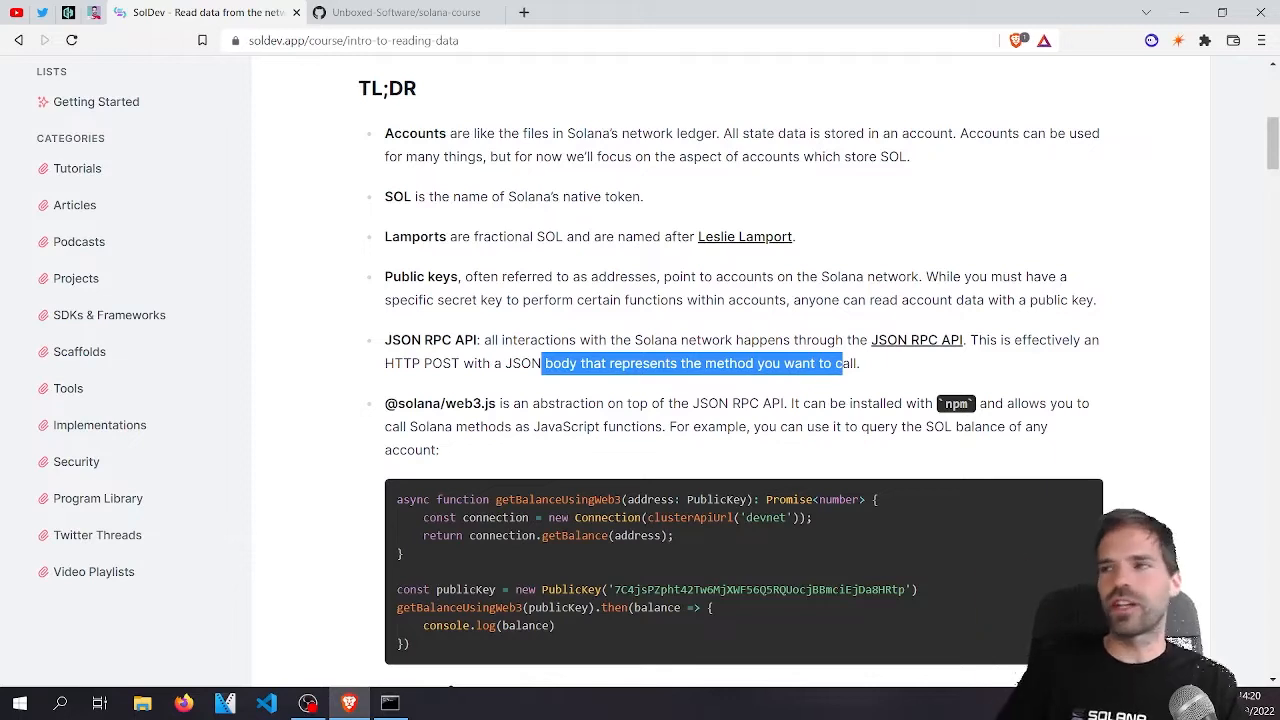
click(560, 404)
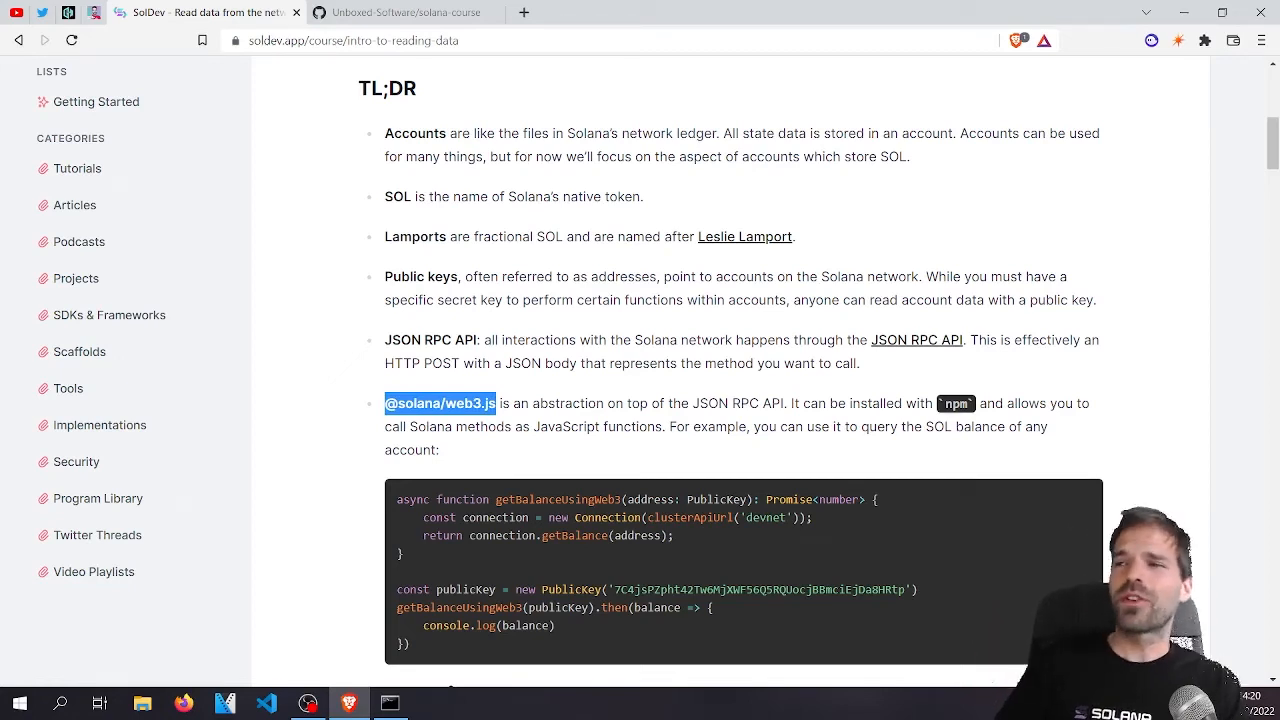
click(490, 420)
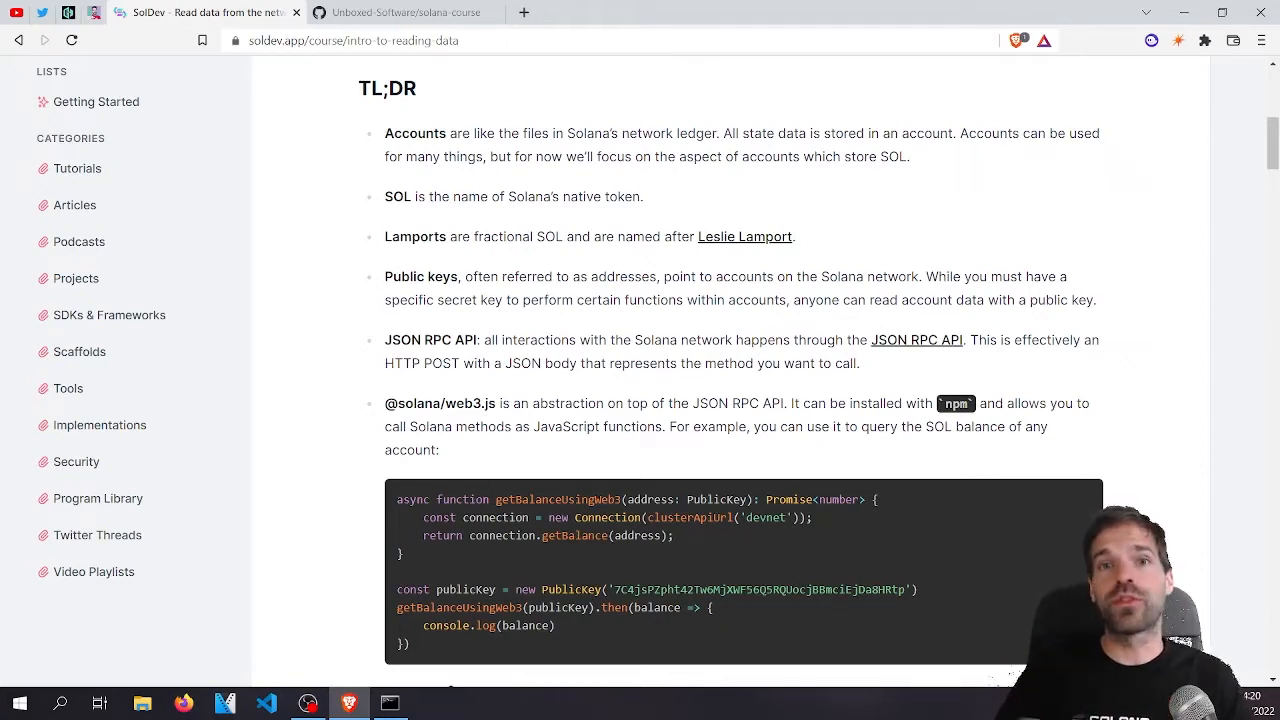
mouse_move(388, 302)
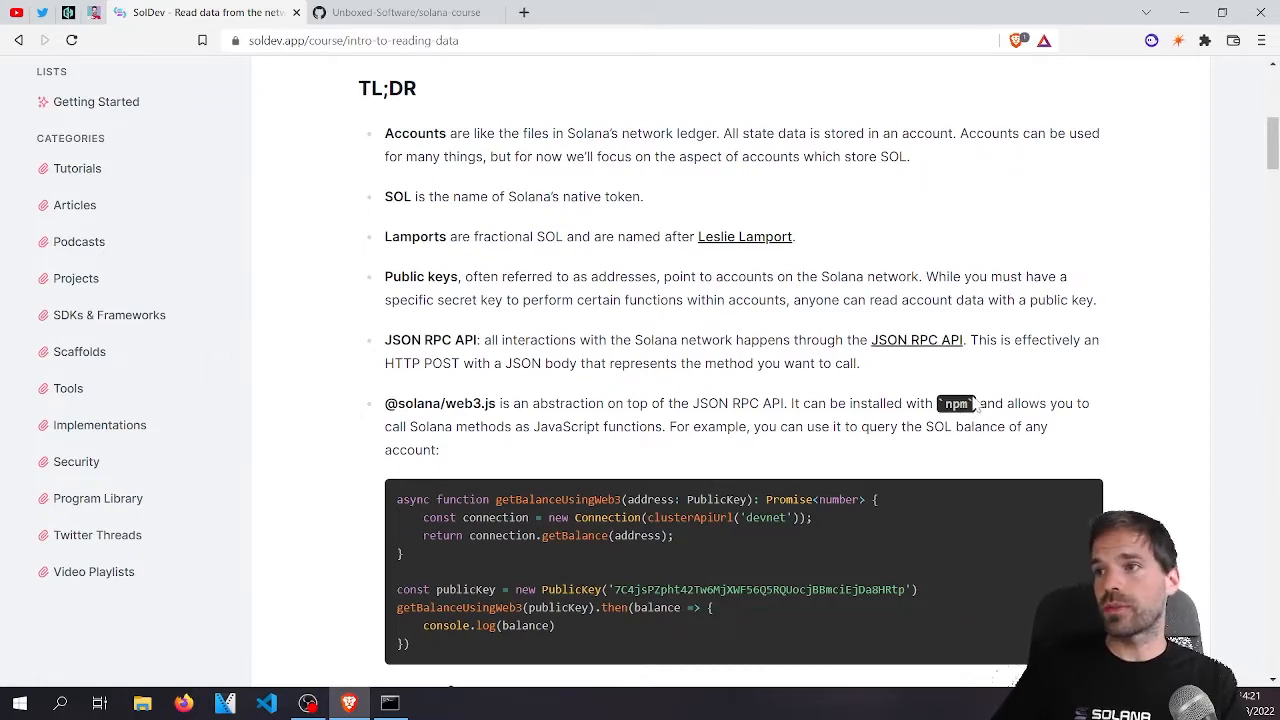
drag(436, 426, 648, 426)
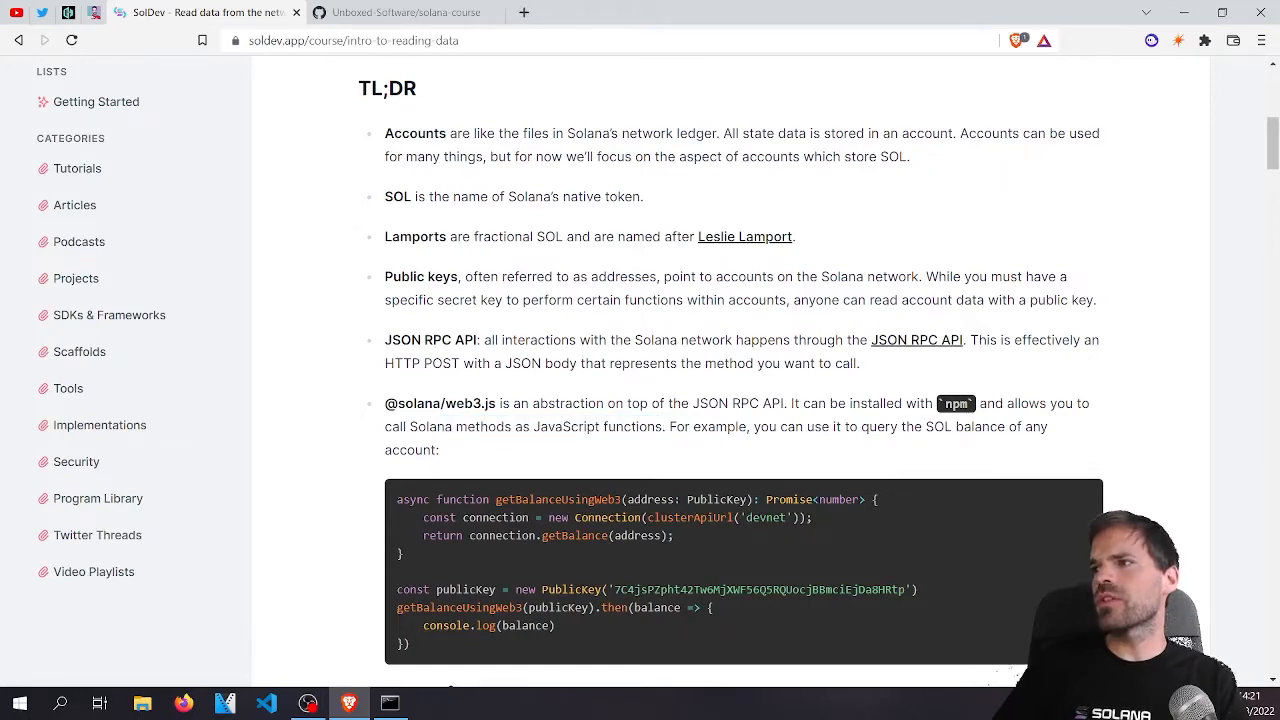
mouse_move(564, 420)
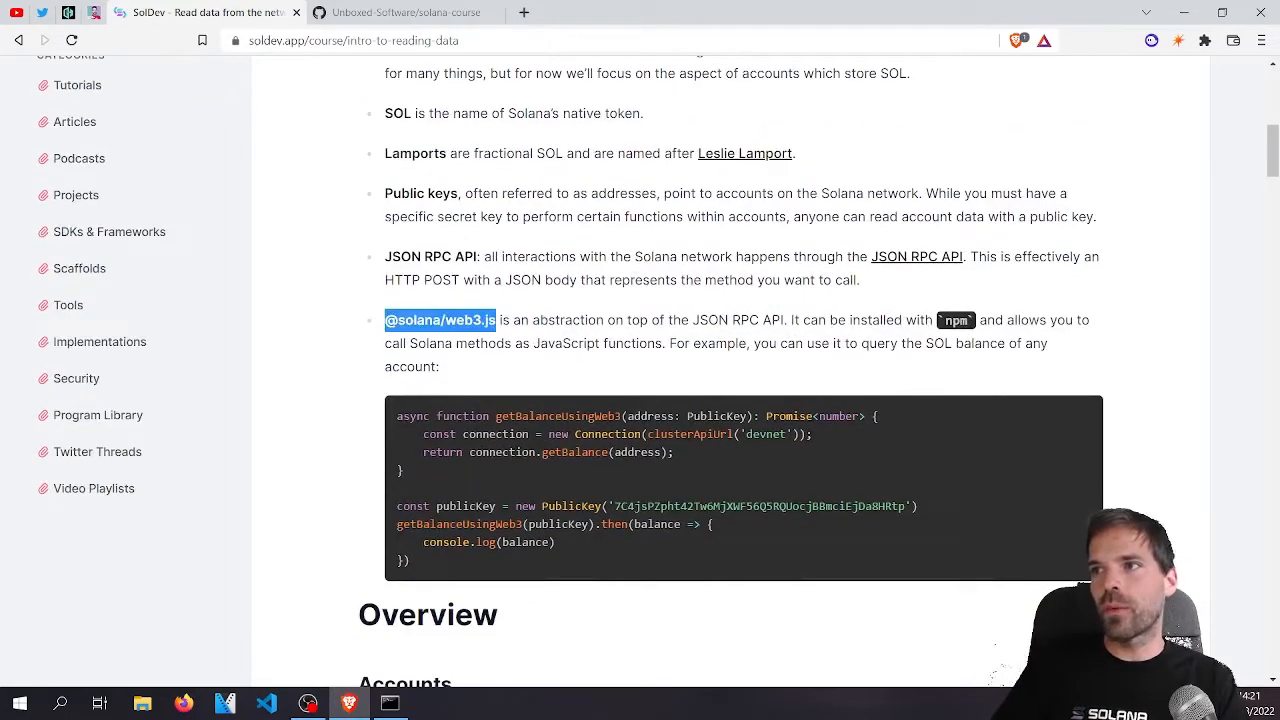
click(480, 390)
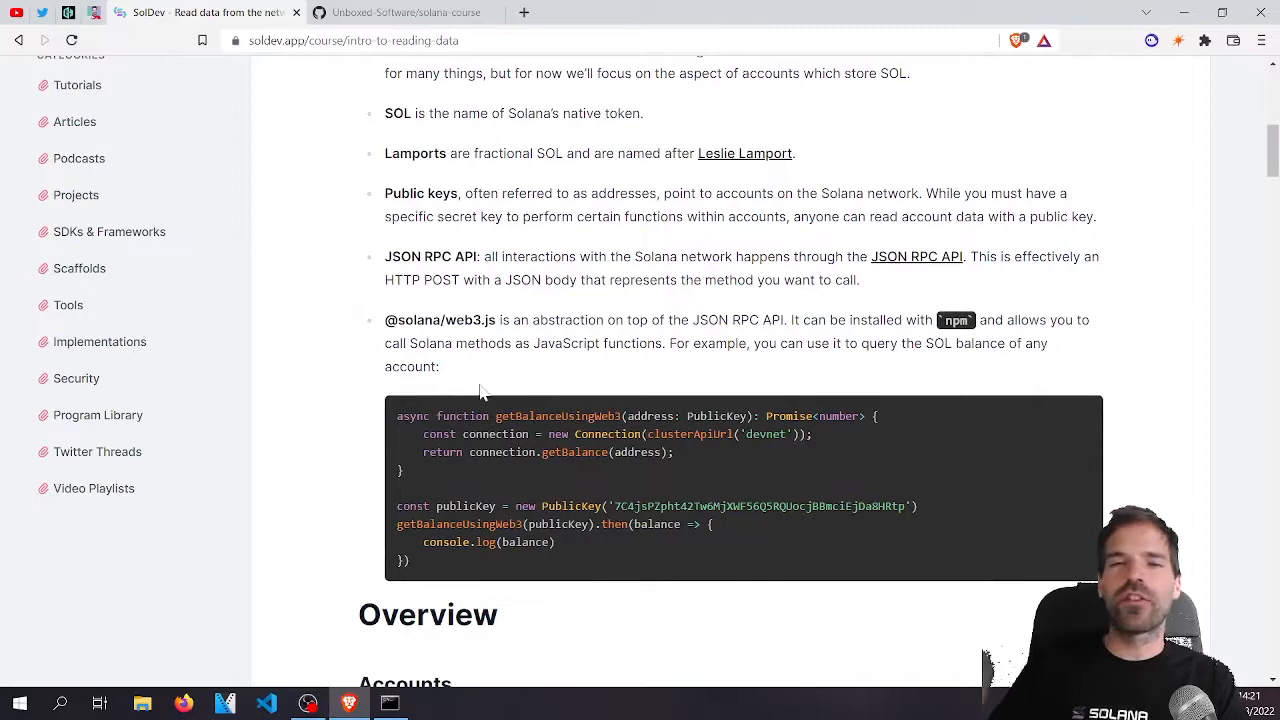
double_click(572, 504)
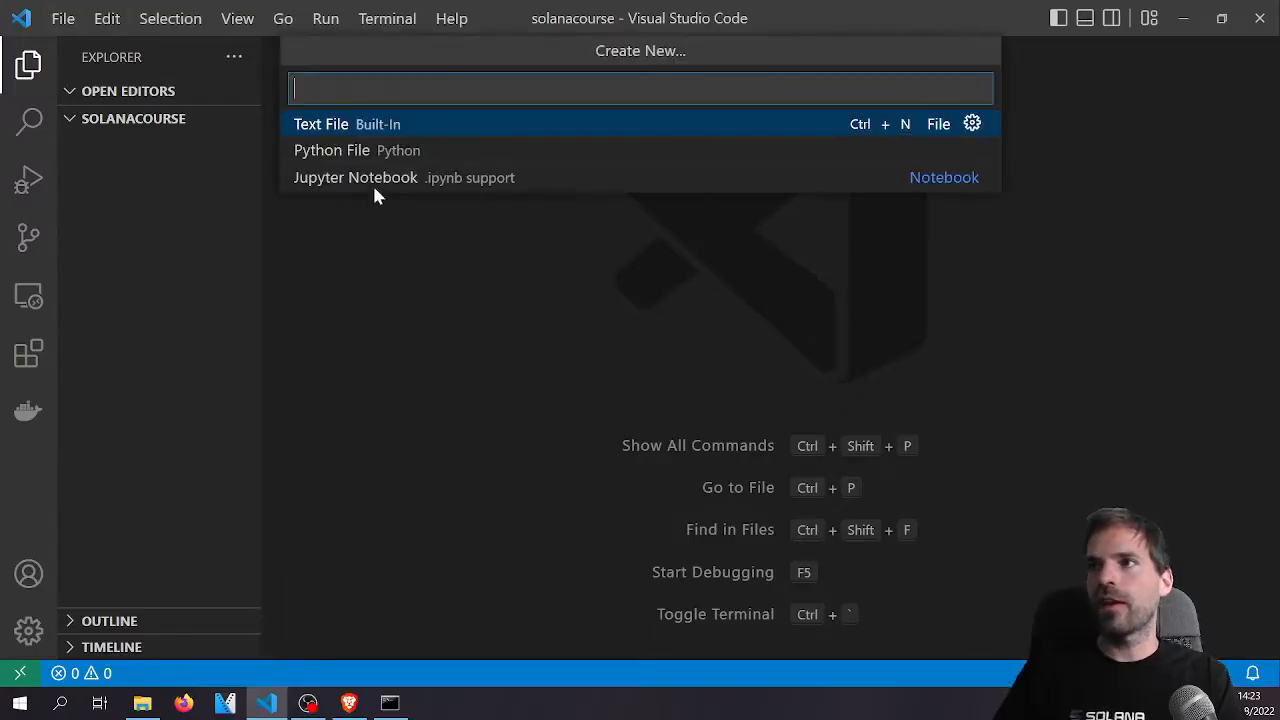
Step: Create module1.ts and save it into the solanacourse folder
text(module1.ts)
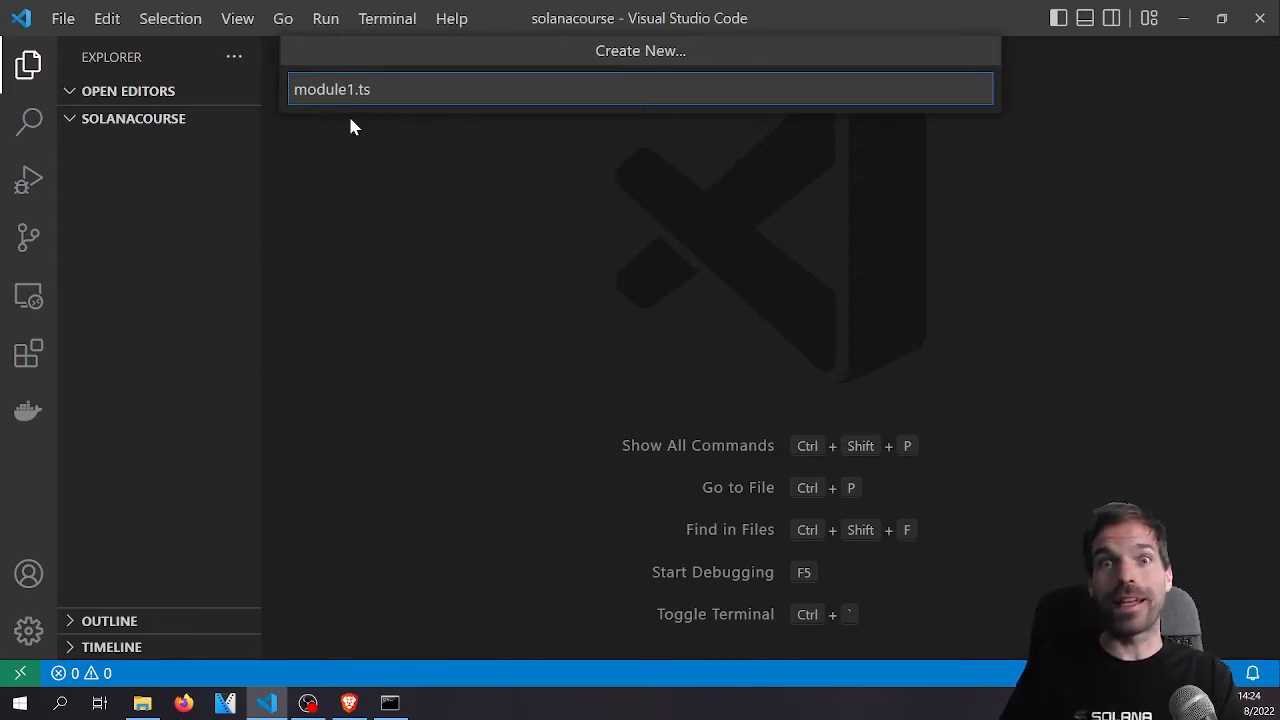
key(Escape)
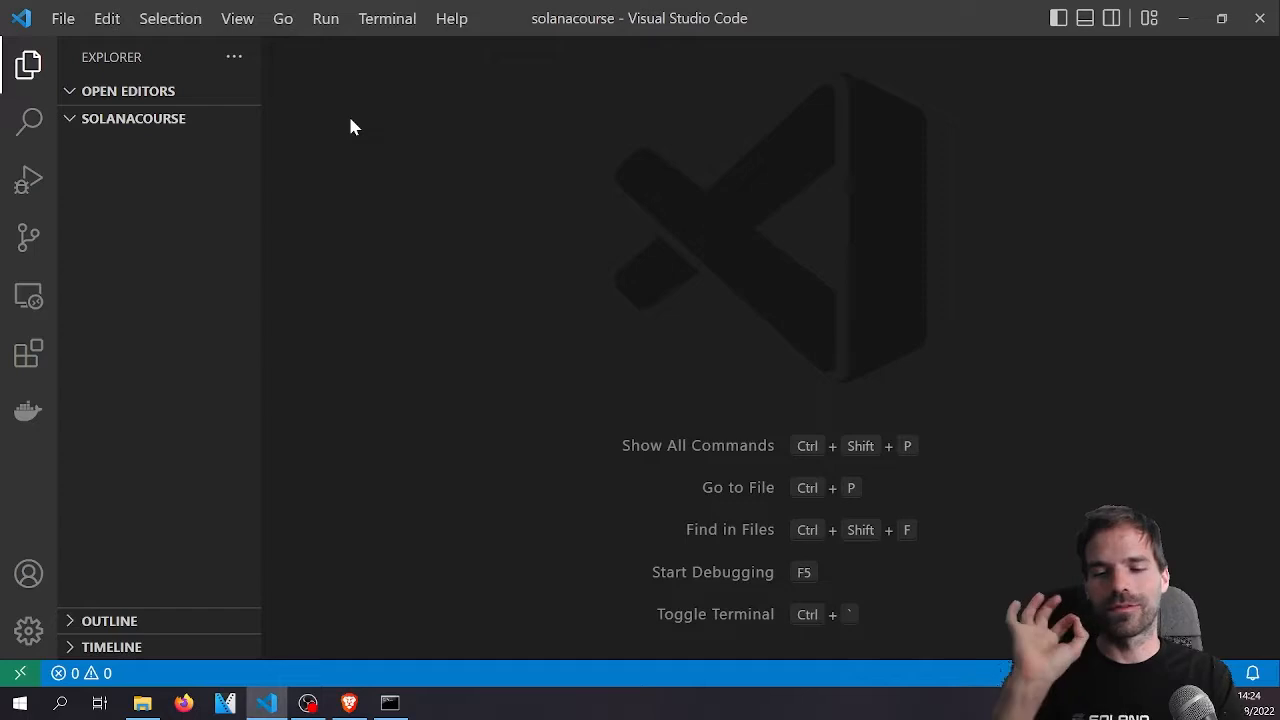
key(ctrl+n)
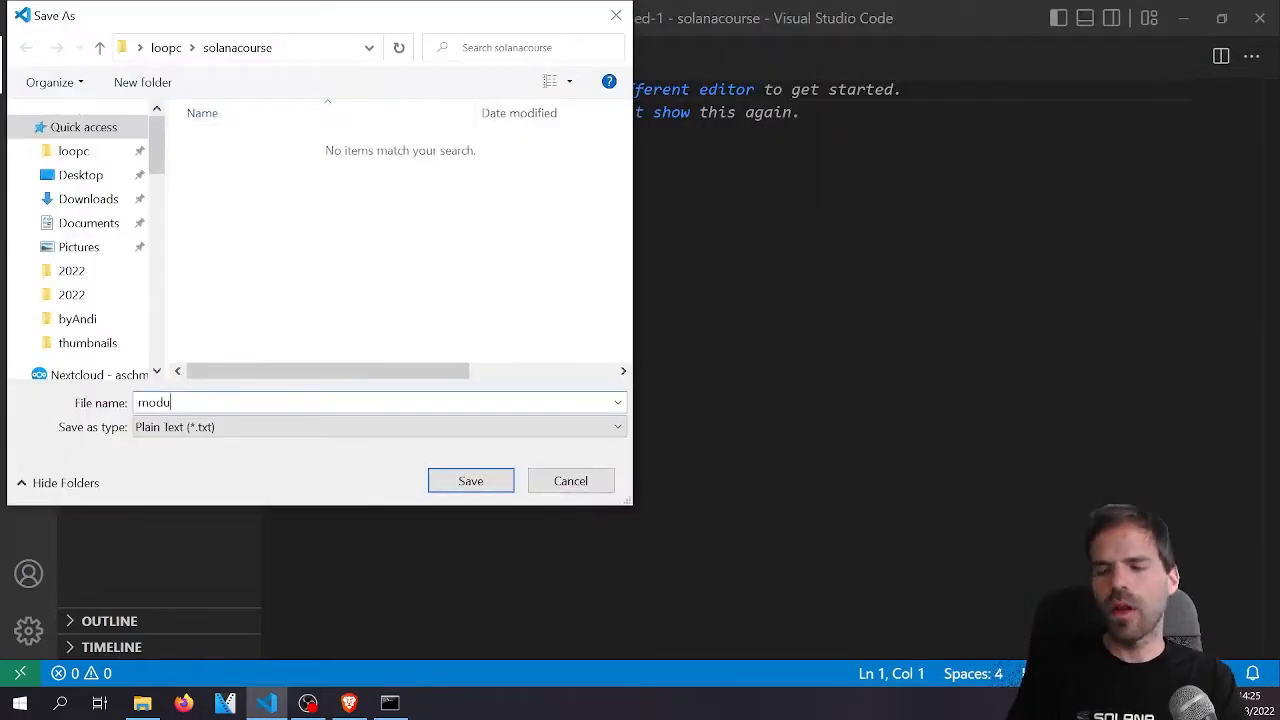
click(570, 480)
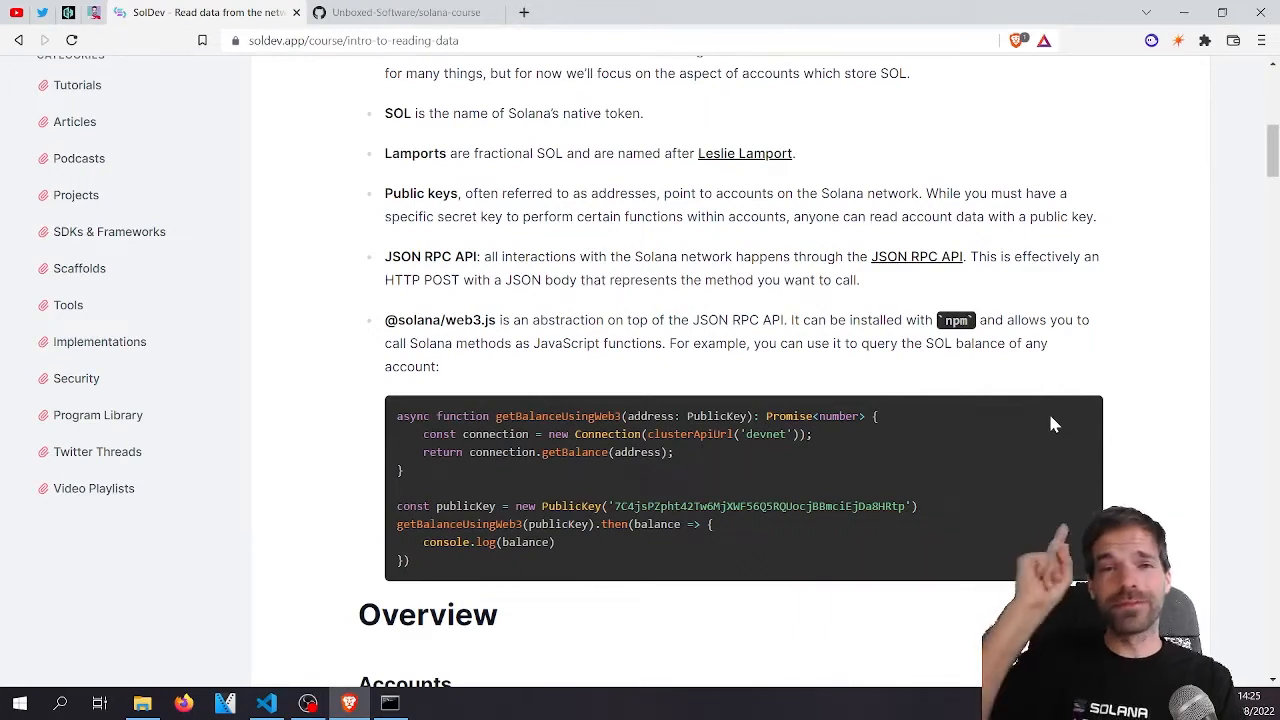
mouse_move(1068, 424)
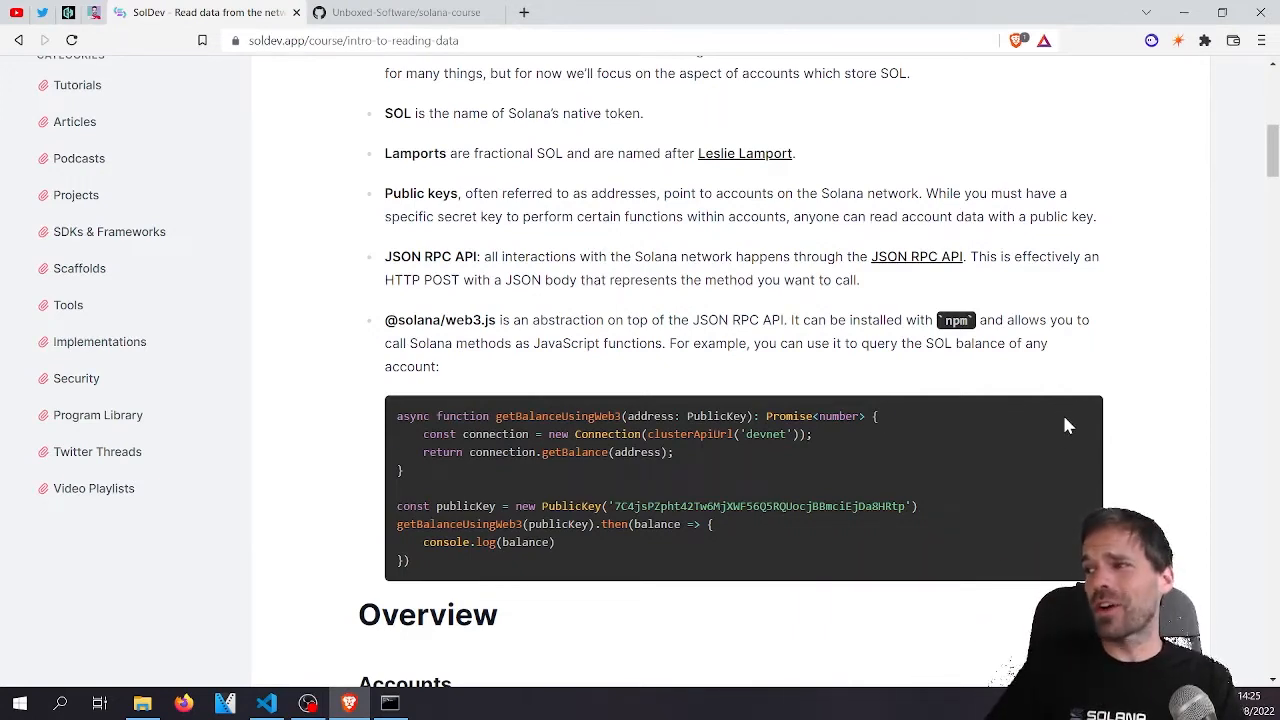
mouse_move(976, 470)
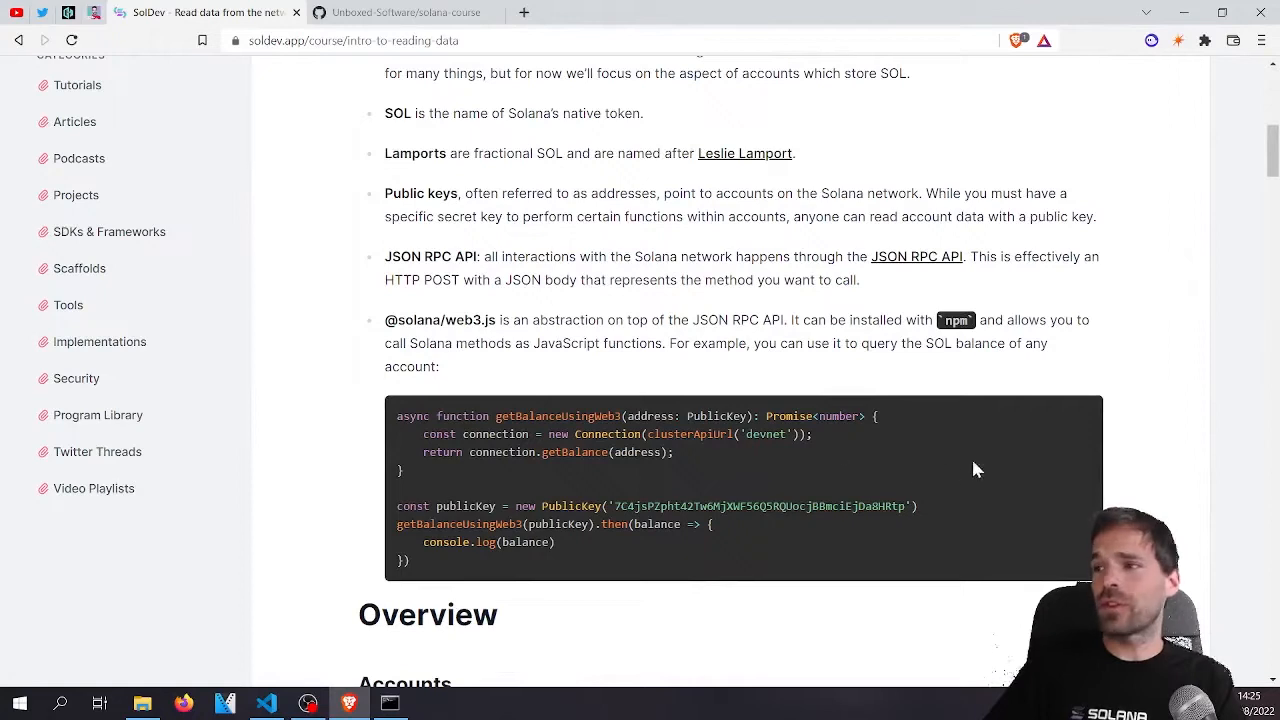
mouse_move(516, 544)
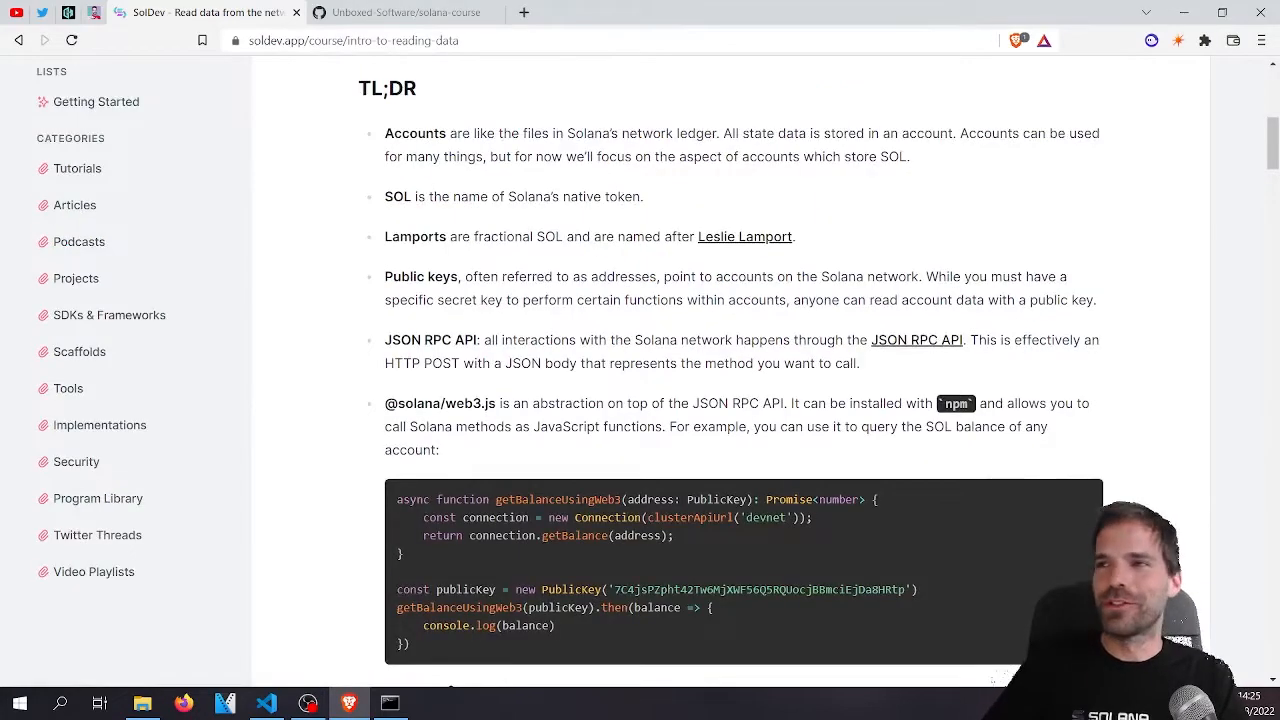
scroll(down, 3)
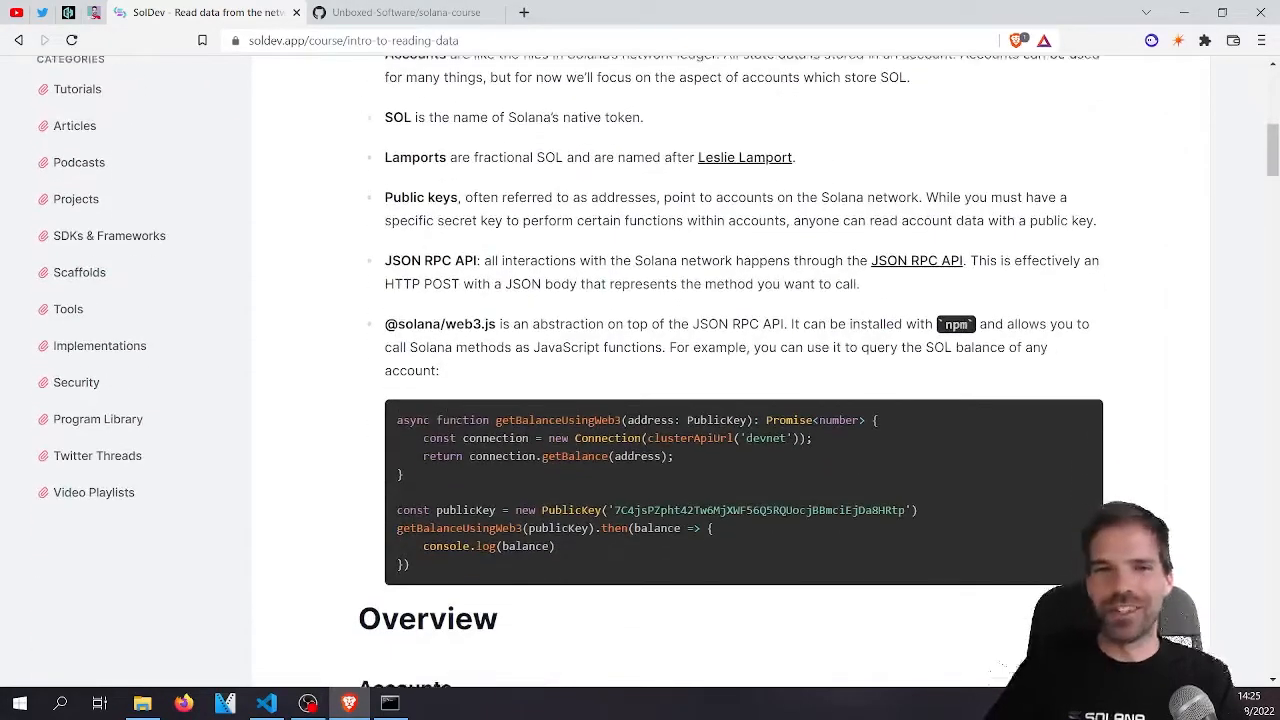
scroll(down, 3)
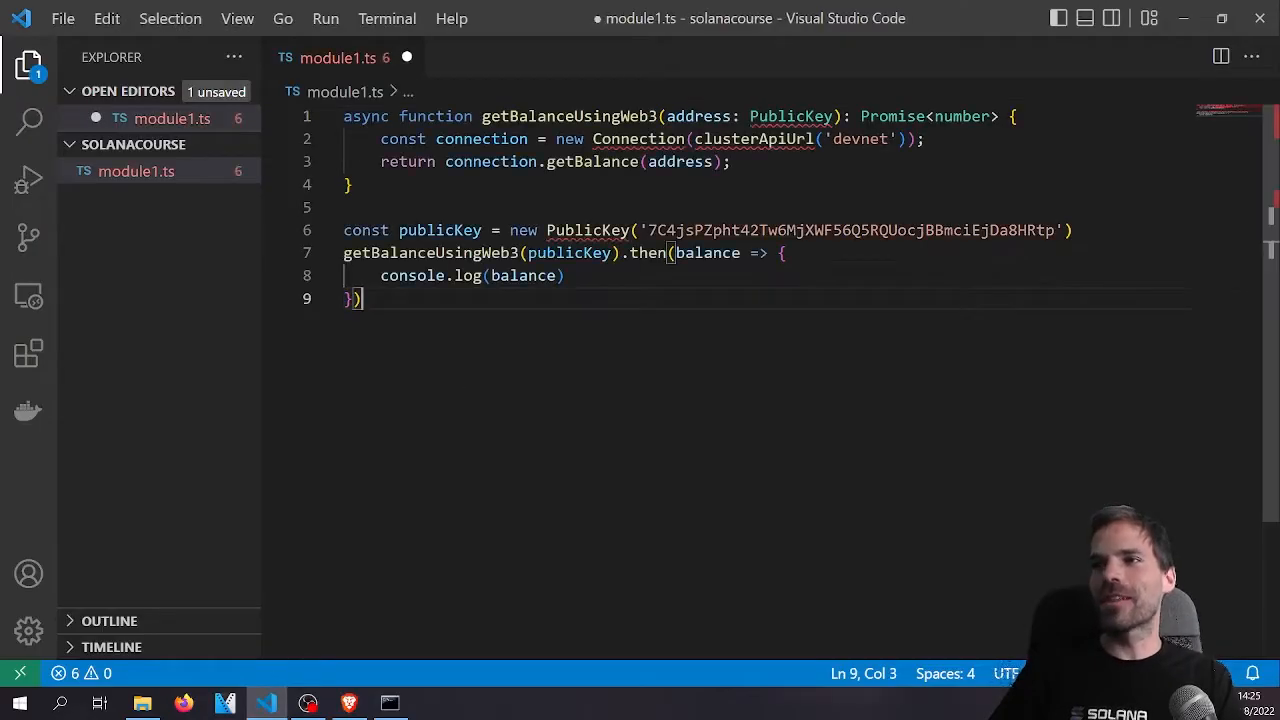
mouse_move(588, 230)
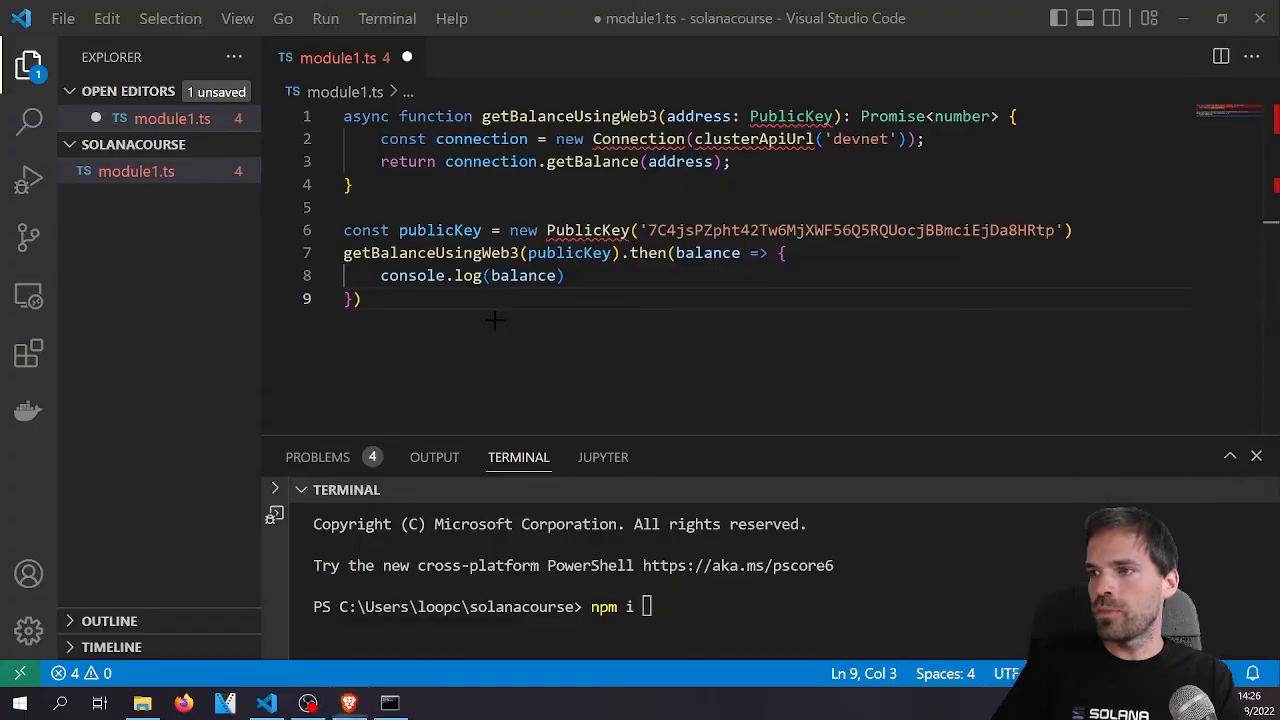
text(@solana/web3.js)
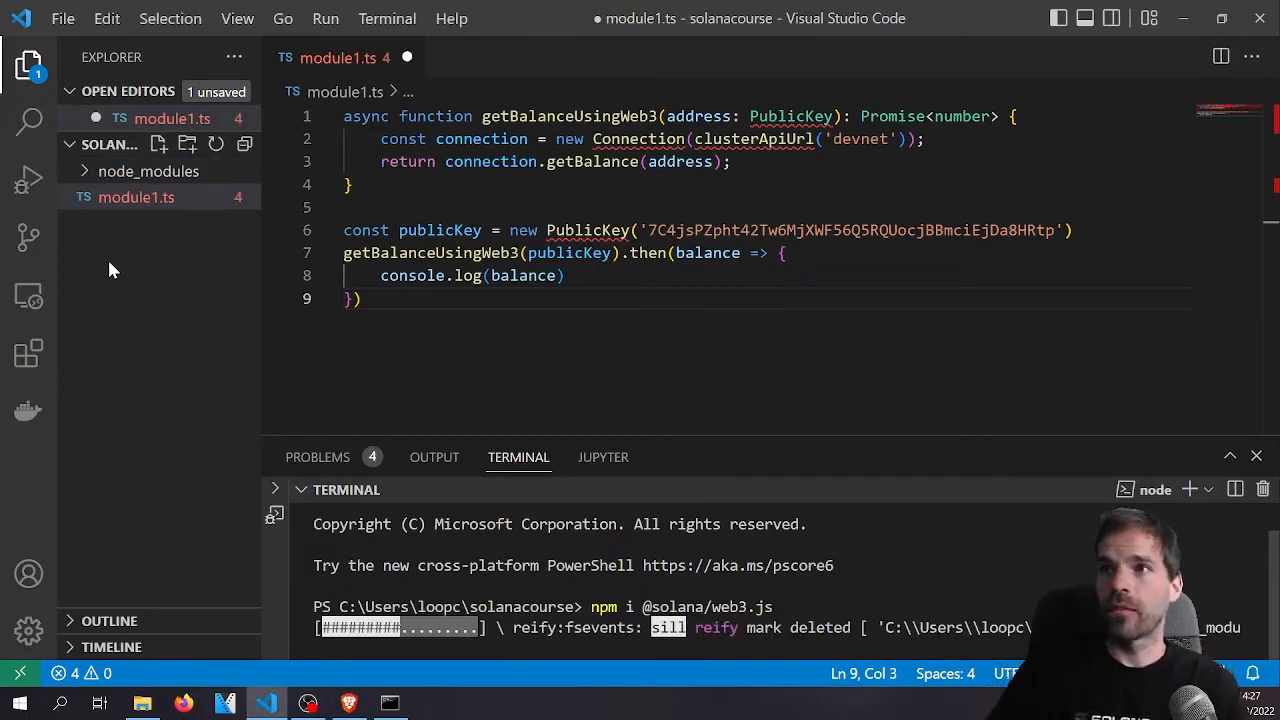
click(148, 172)
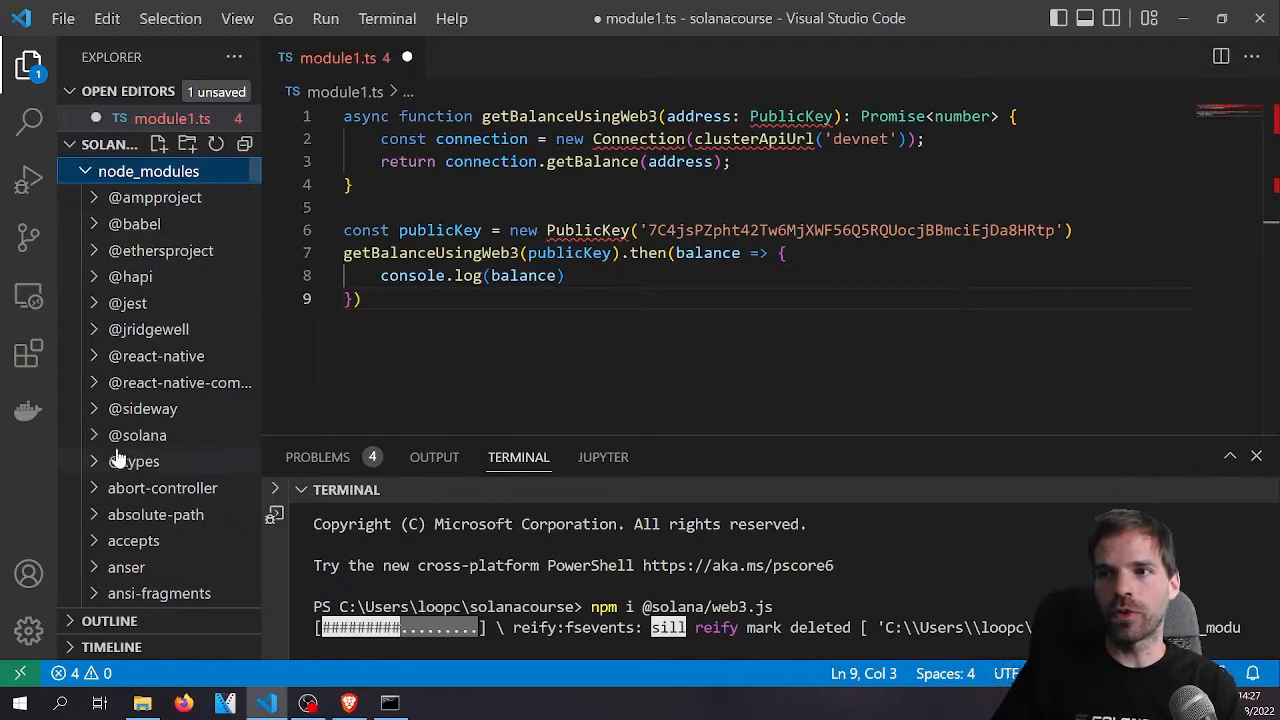
click(136, 436)
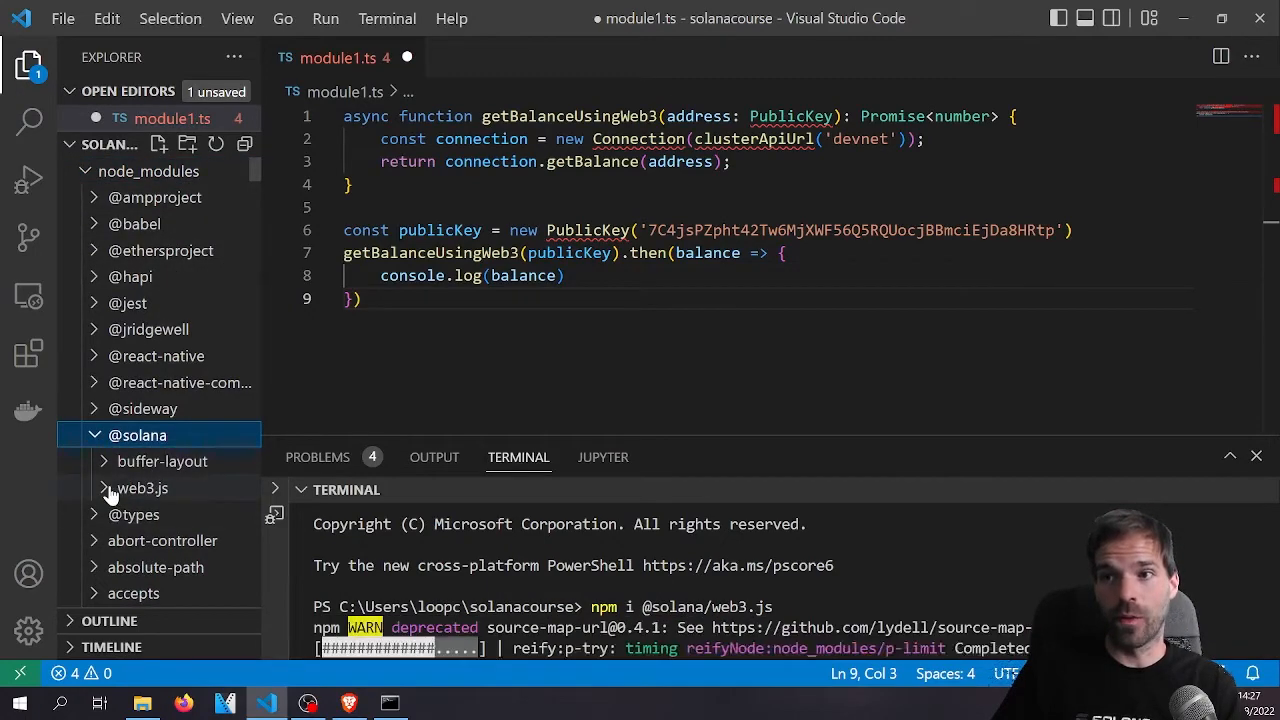
click(142, 488)
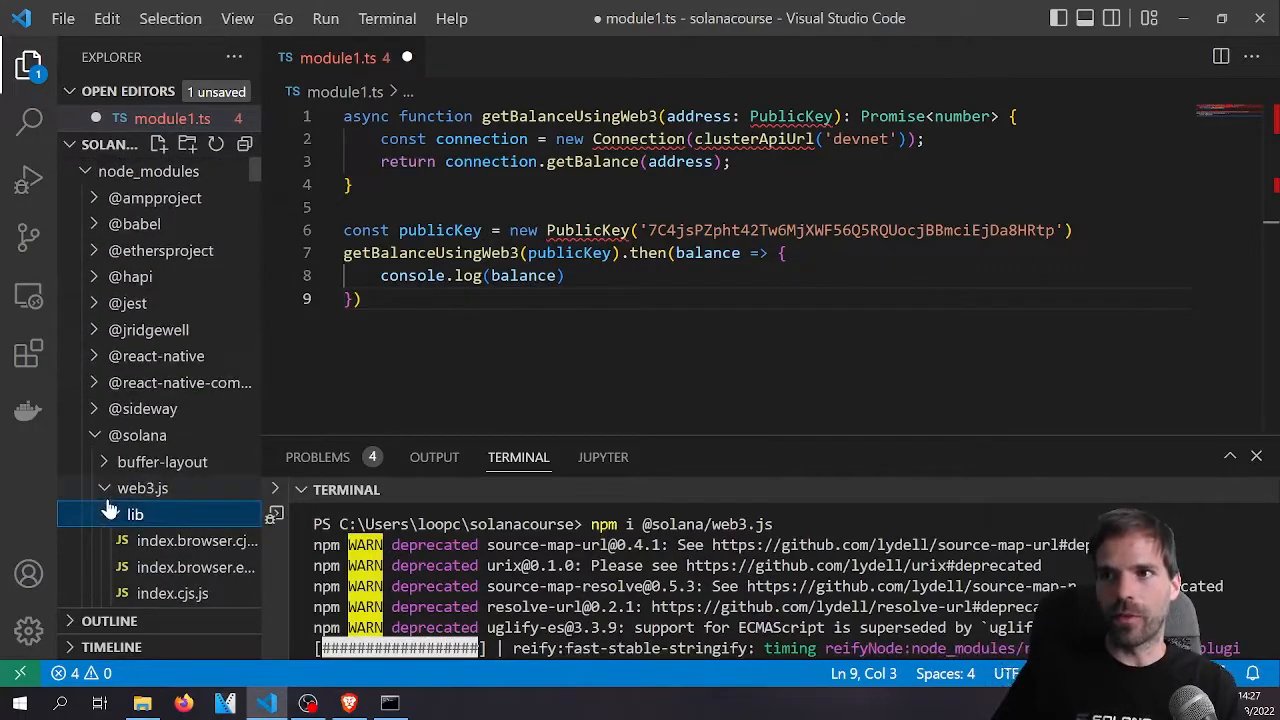
click(148, 172)
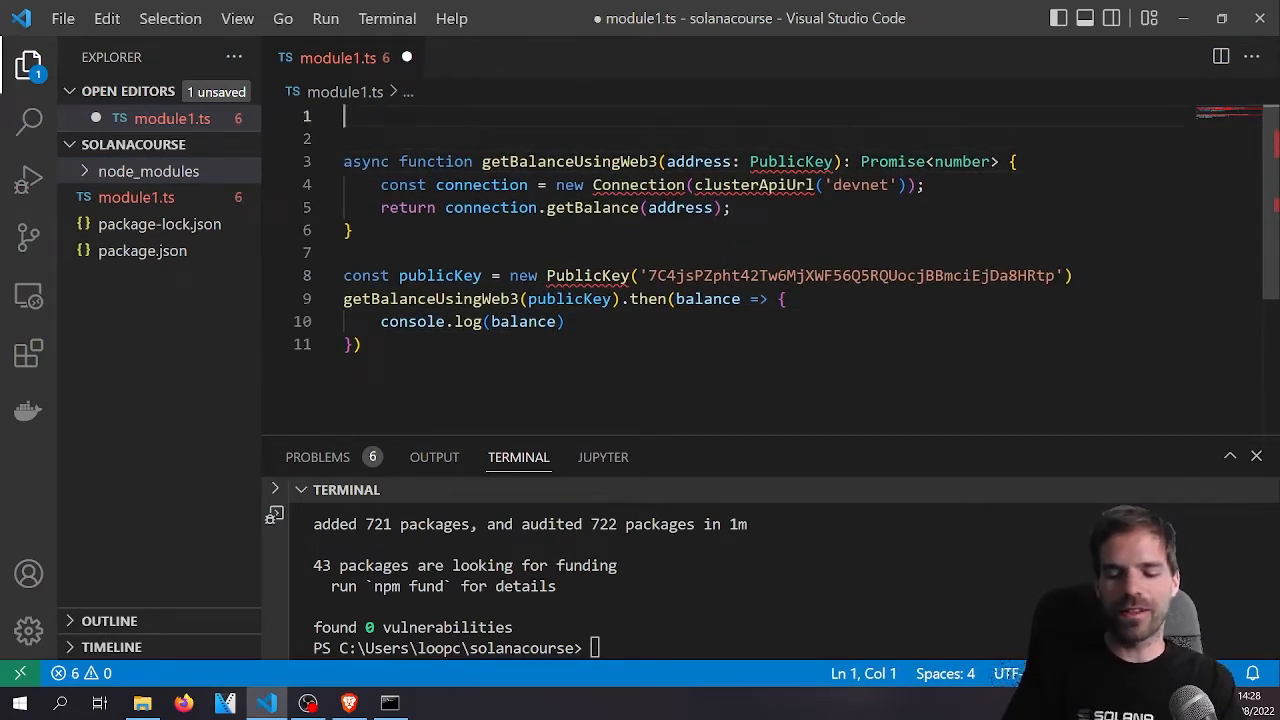
text(import *)
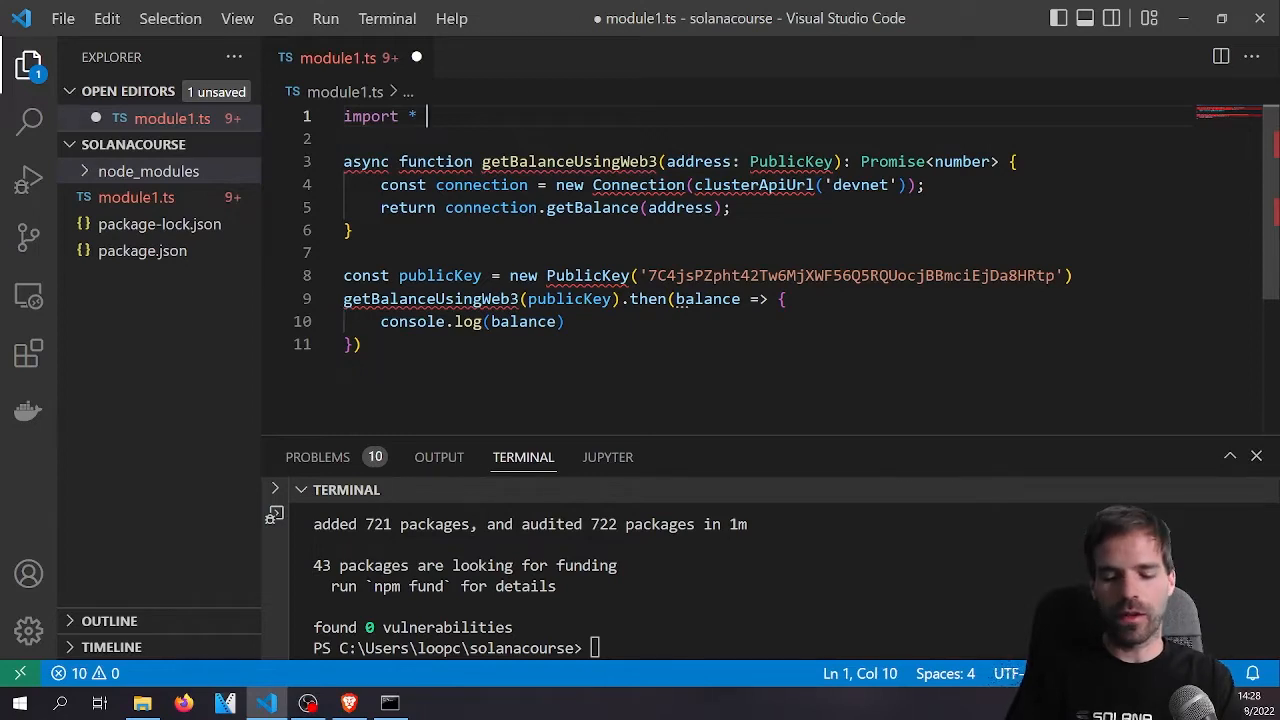
text(from '@solana/web3.js';)
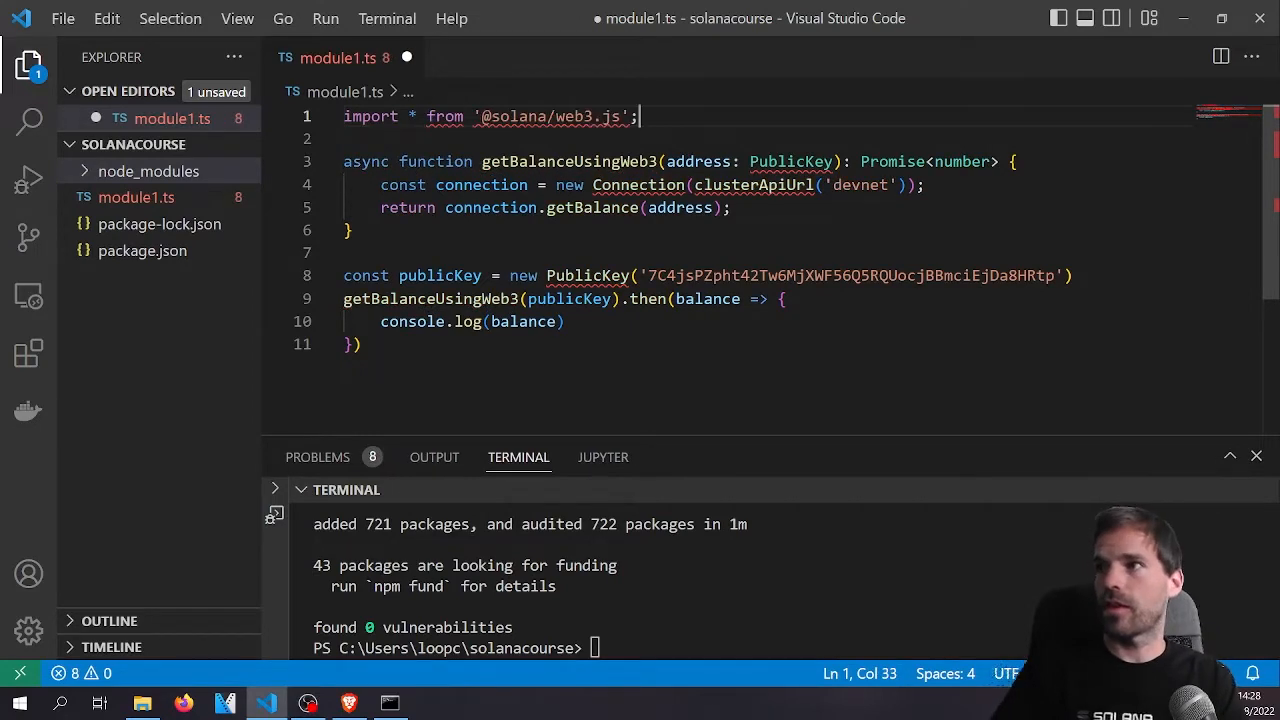
text({ })
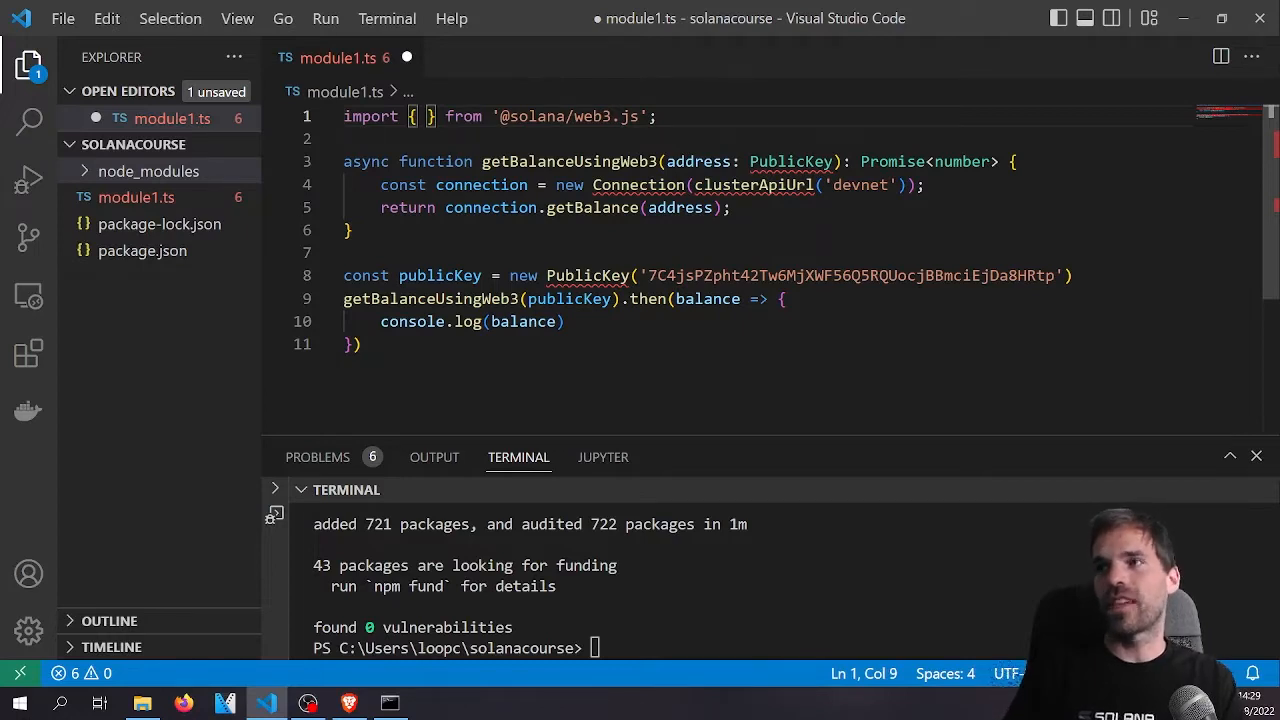
key(Backspace)
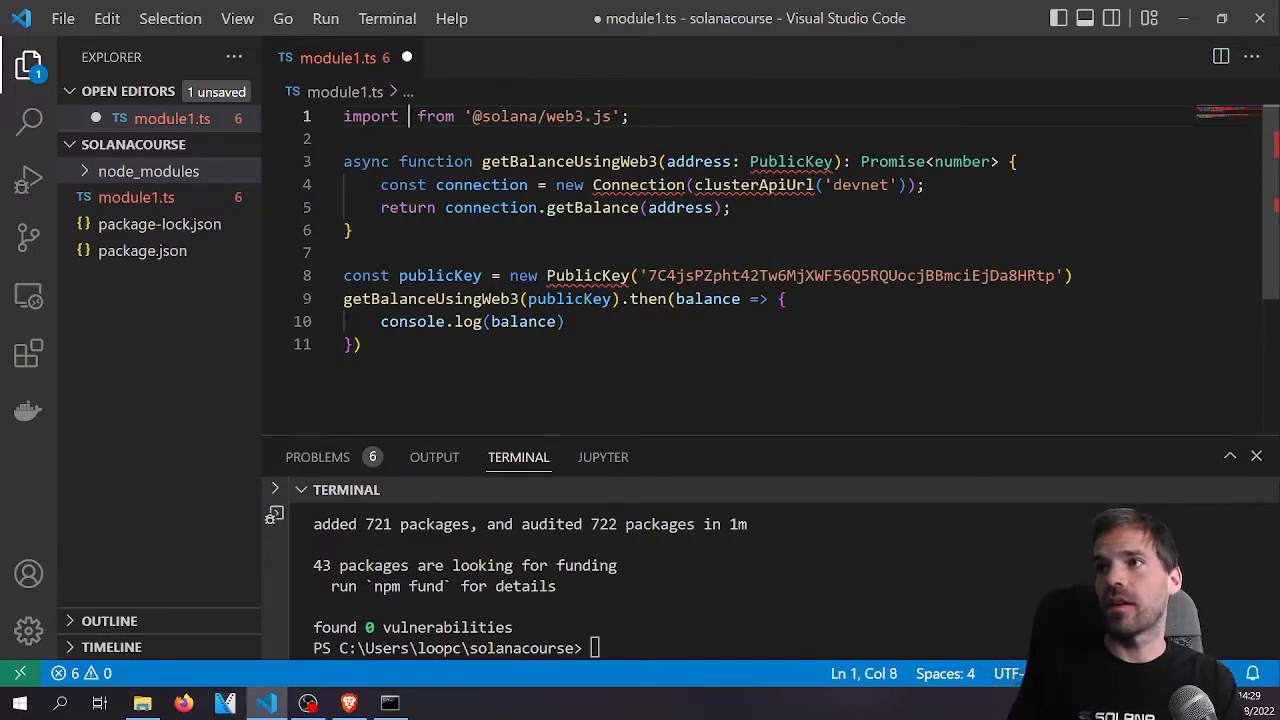
text(* as)
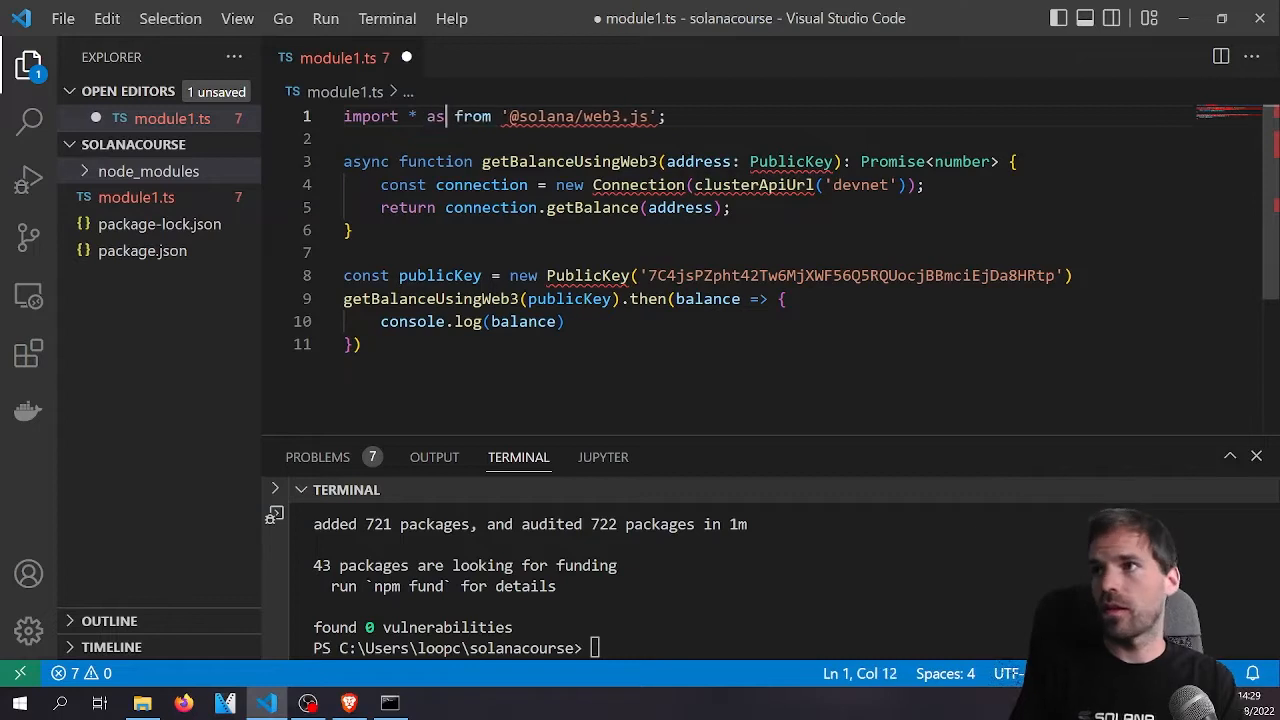
text(web3)
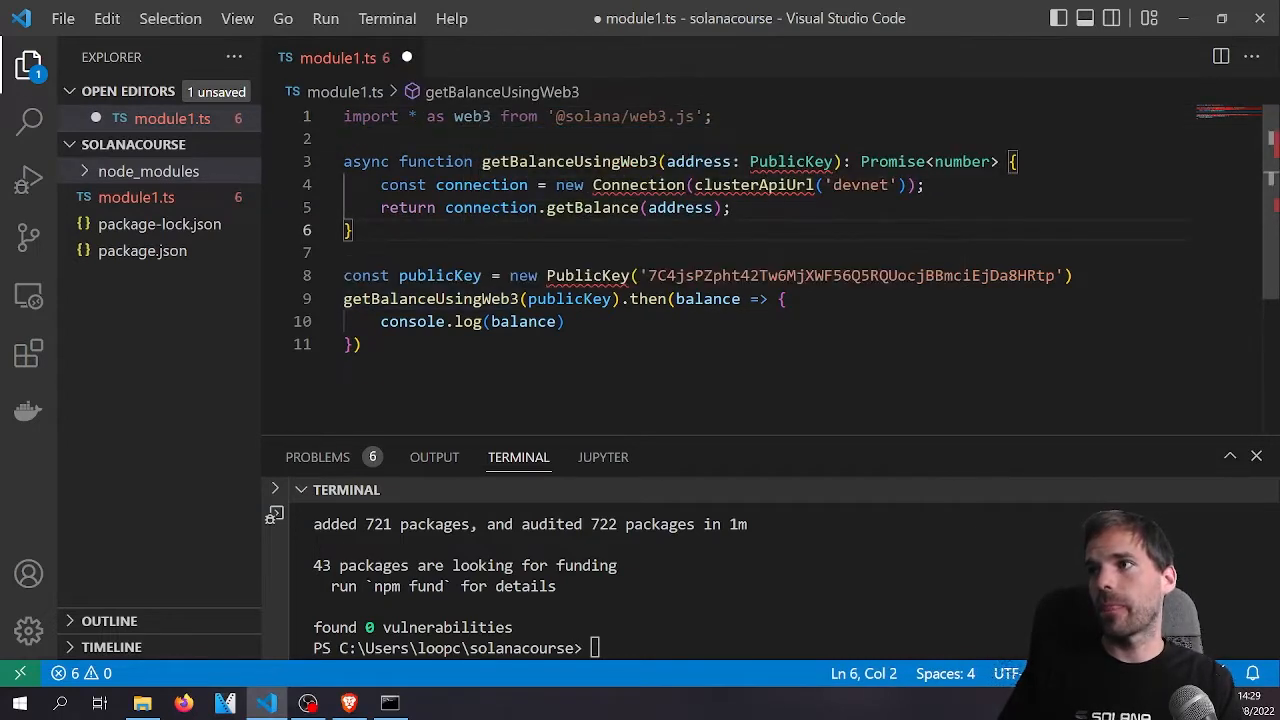
click(398, 160)
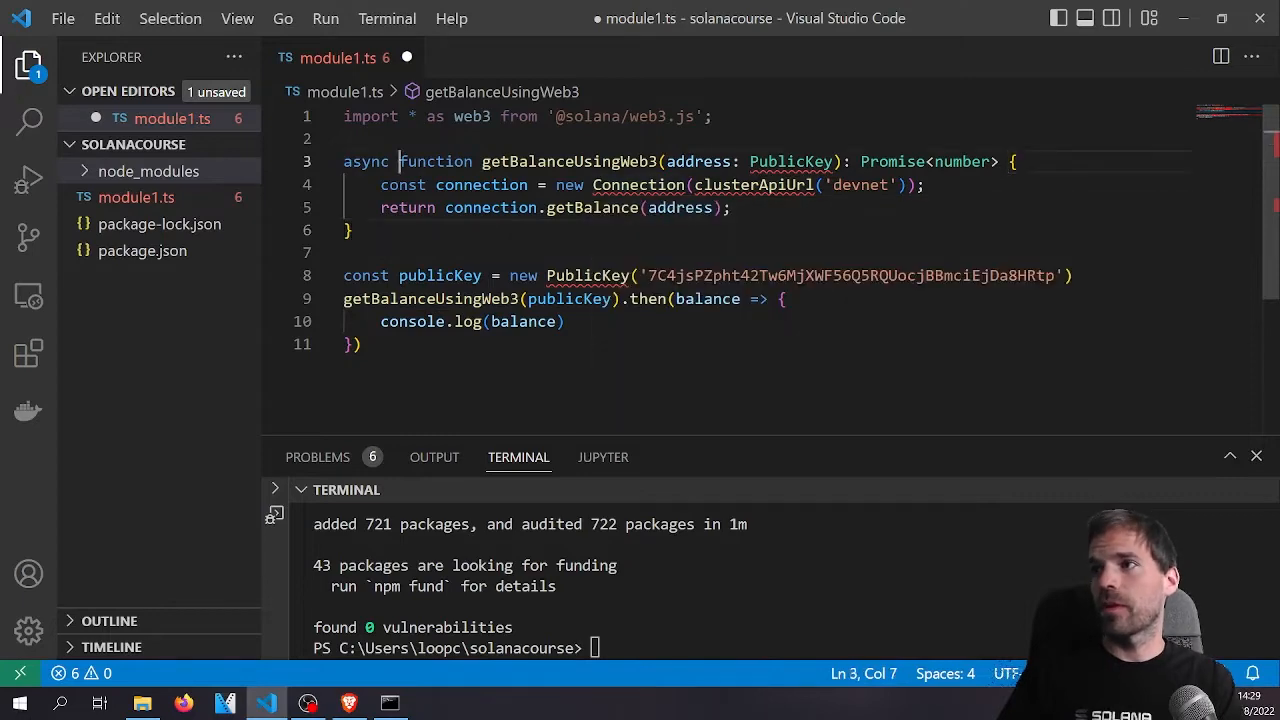
text(web3.)
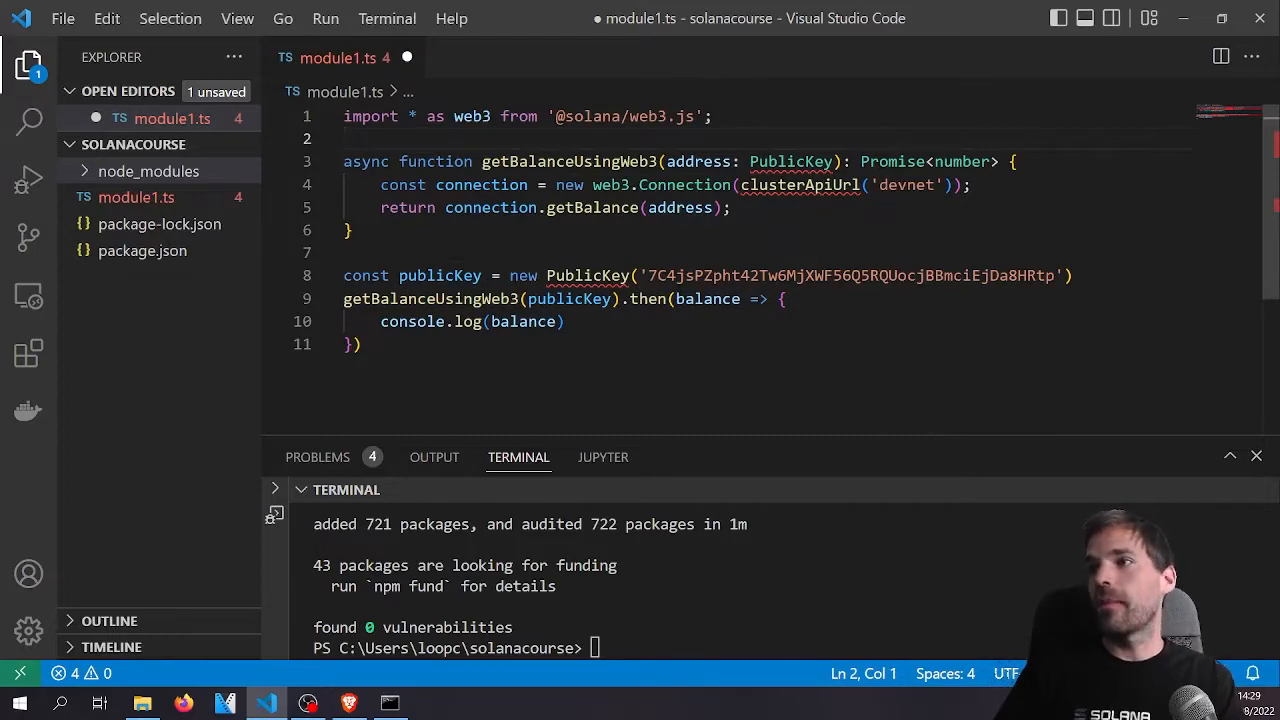
click(588, 276)
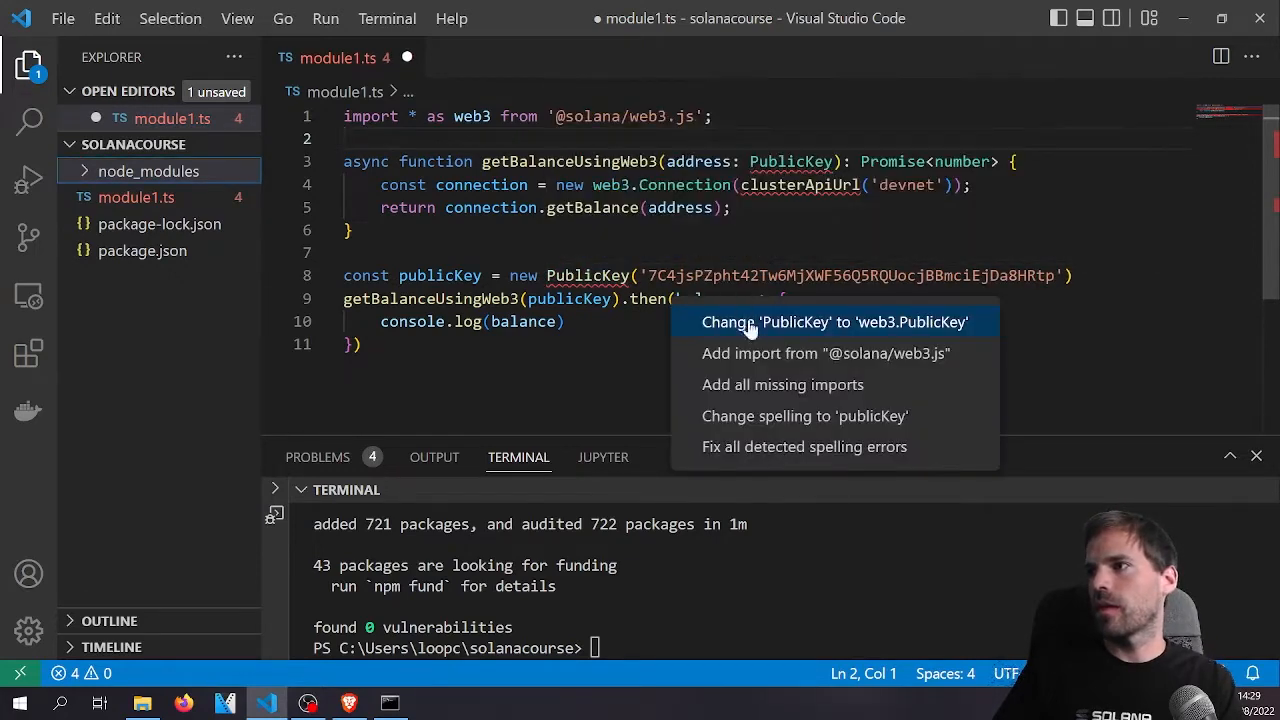
click(824, 352)
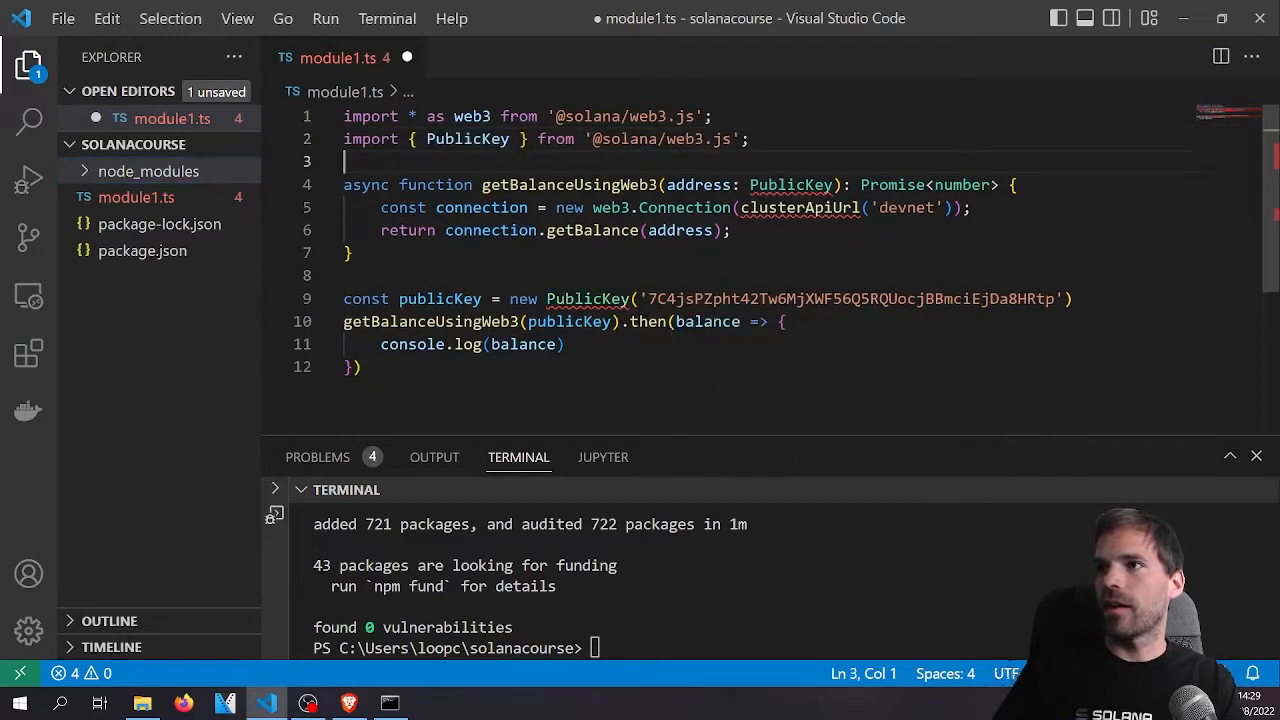
double_click(468, 140)
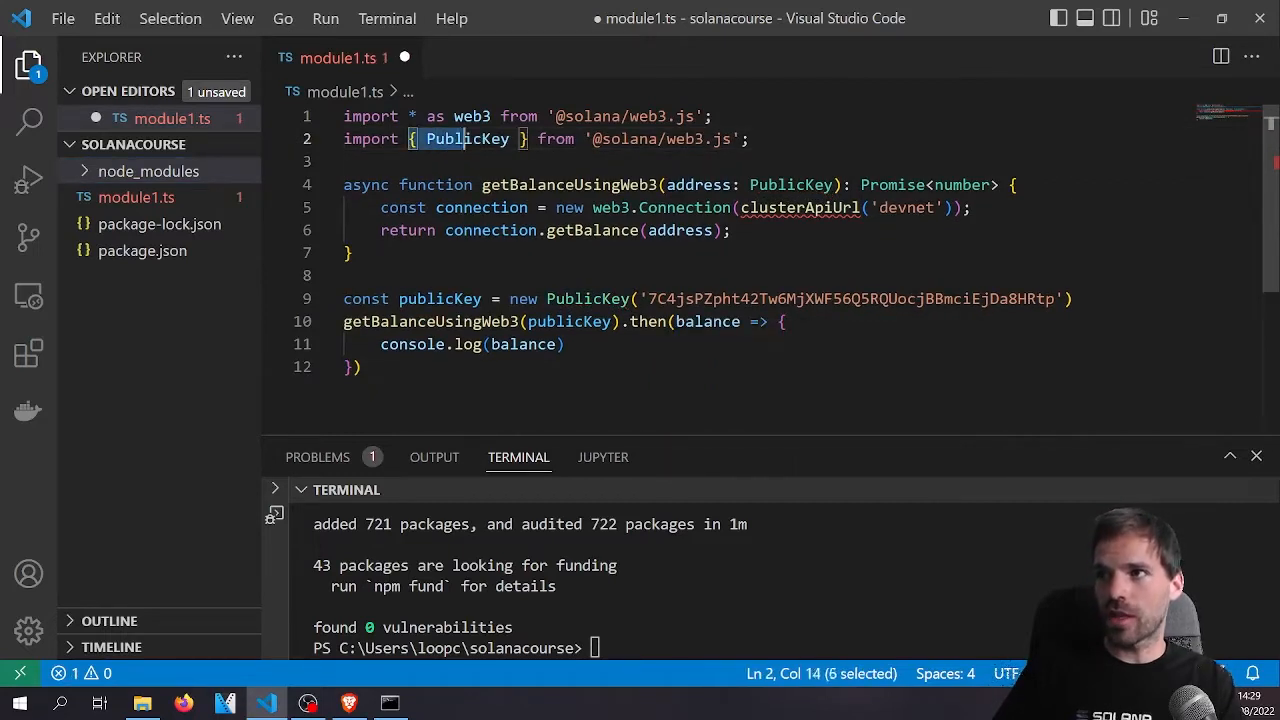
drag(460, 140, 524, 140)
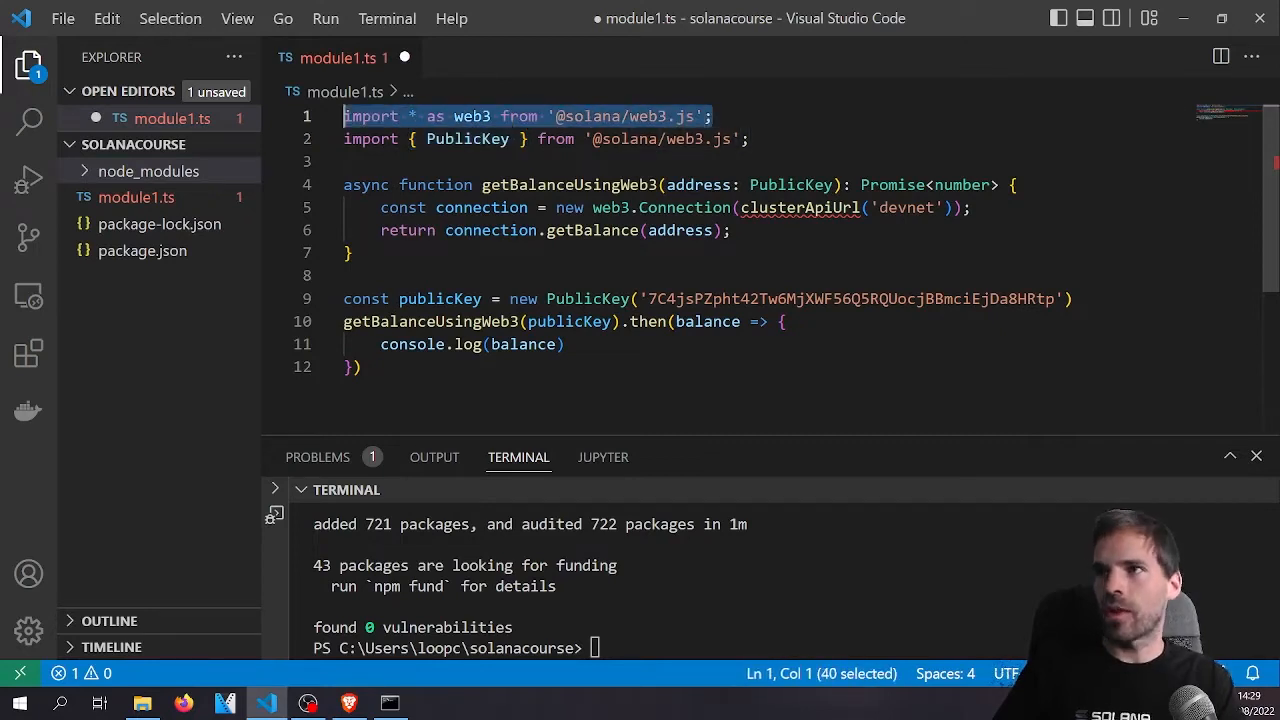
key(Delete)
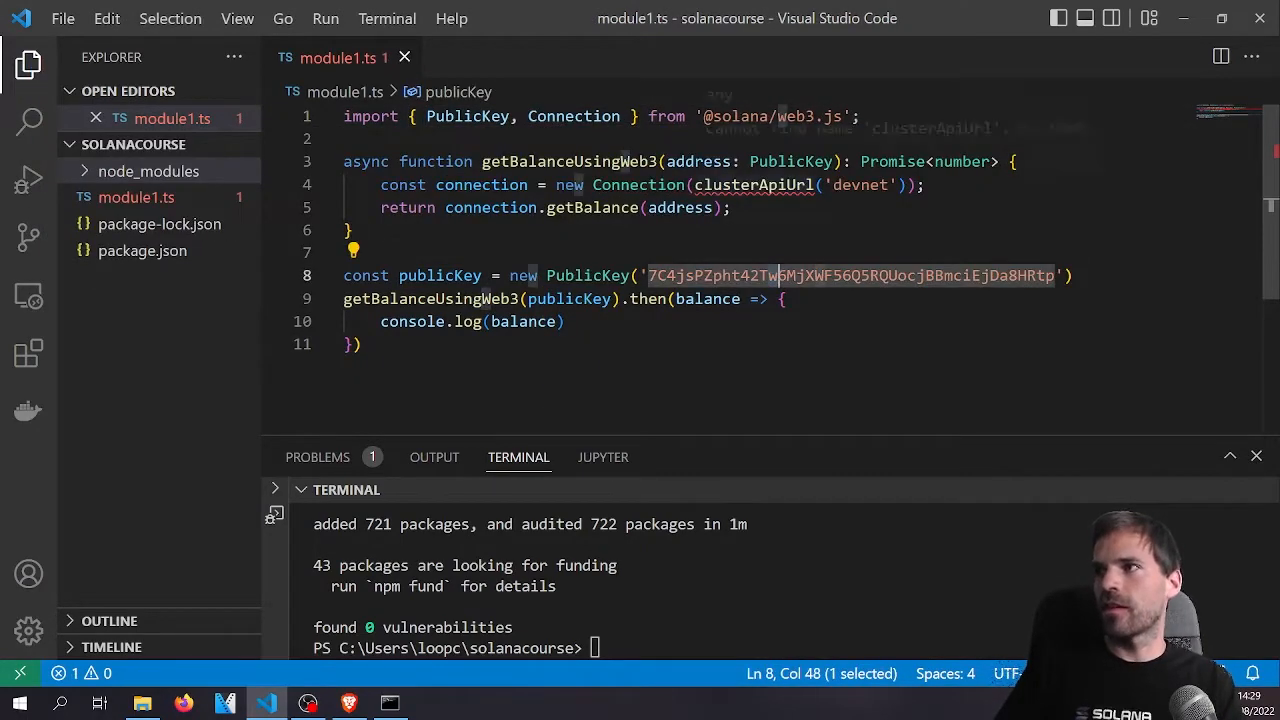
click(756, 184)
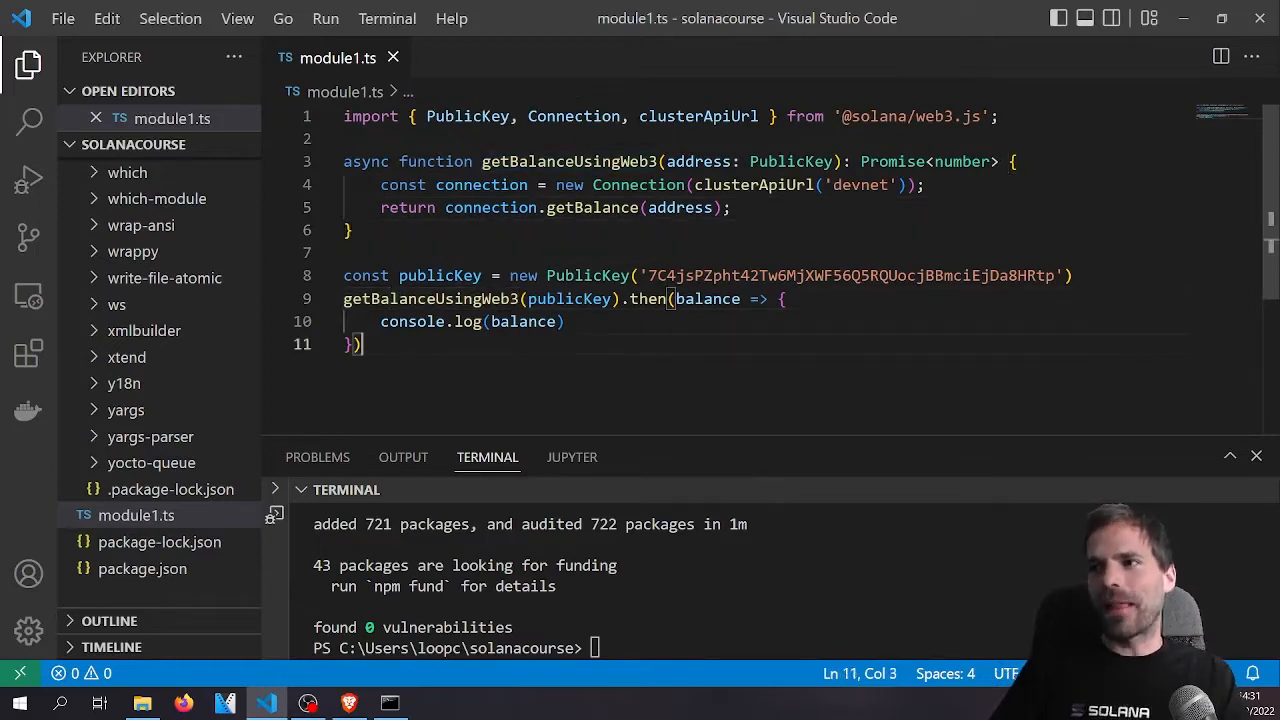
click(548, 160)
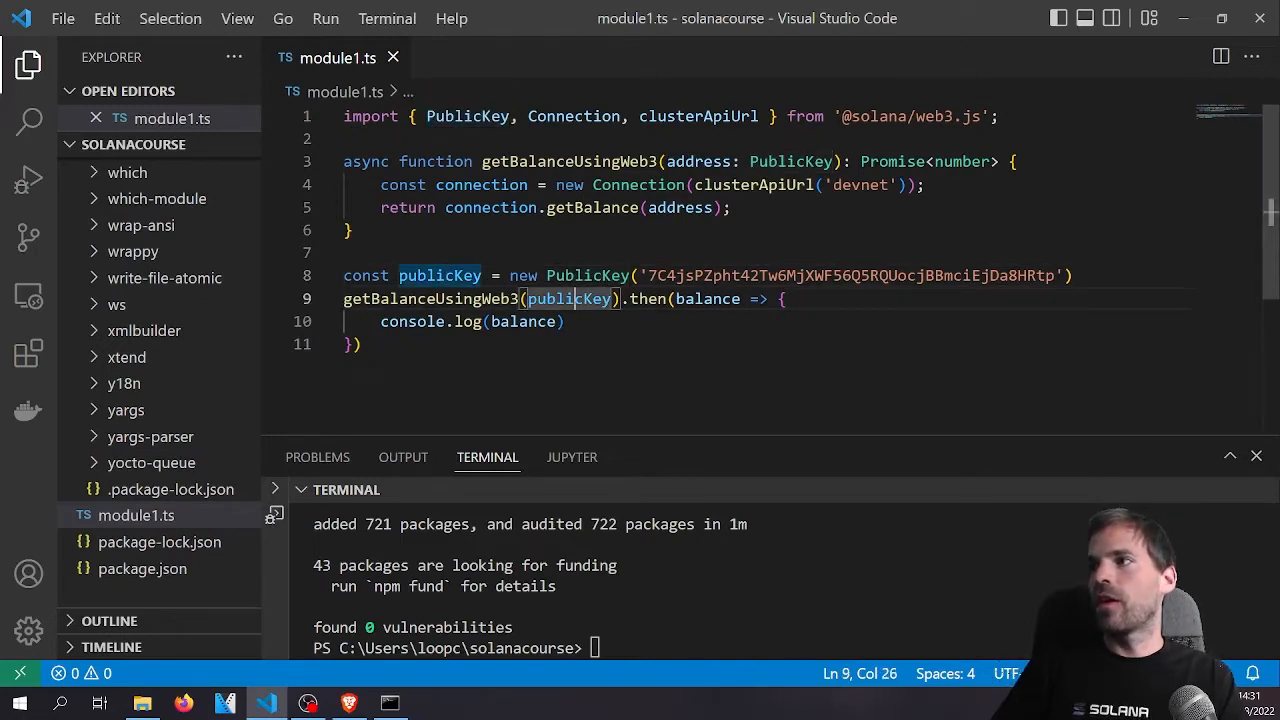
double_click(892, 160)
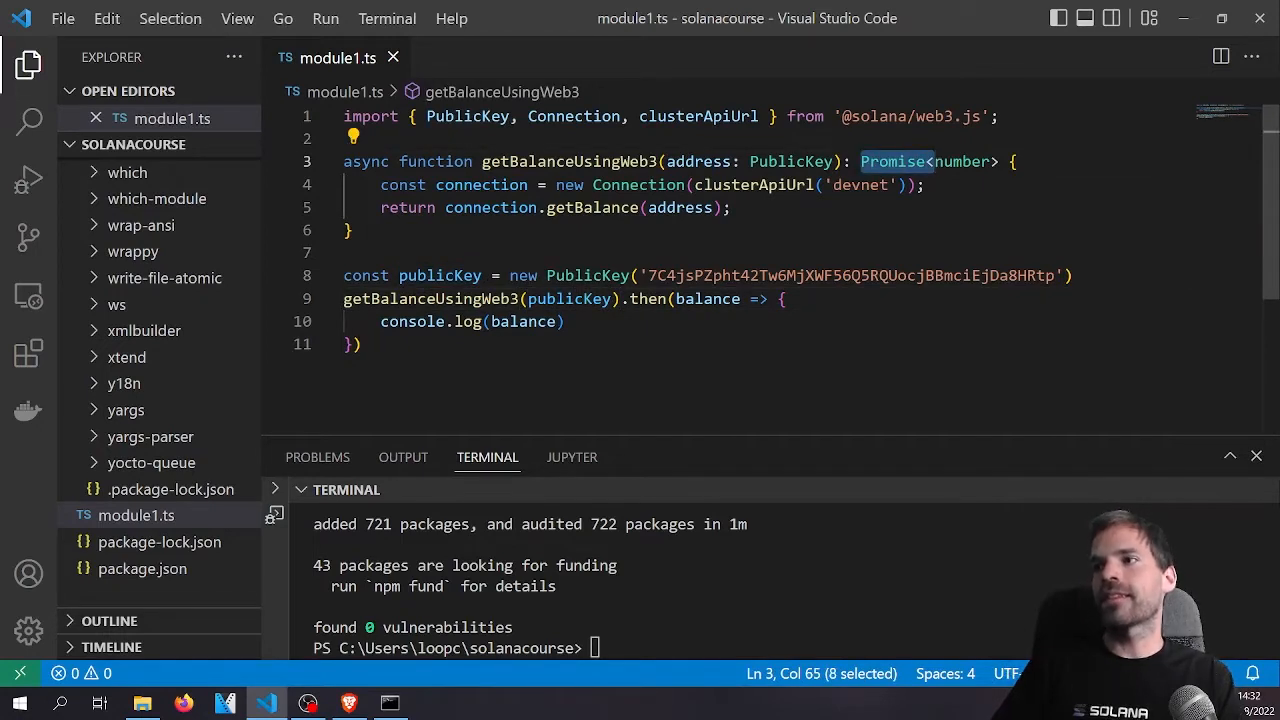
click(696, 298)
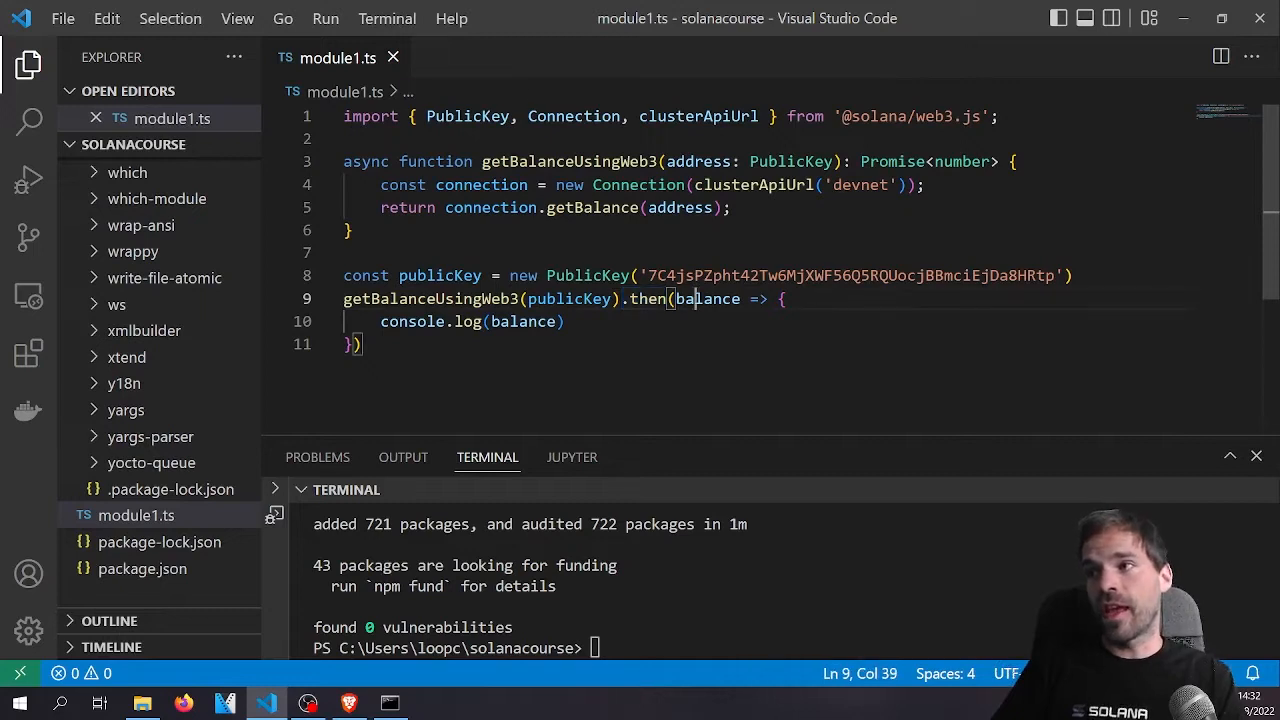
double_click(524, 320)
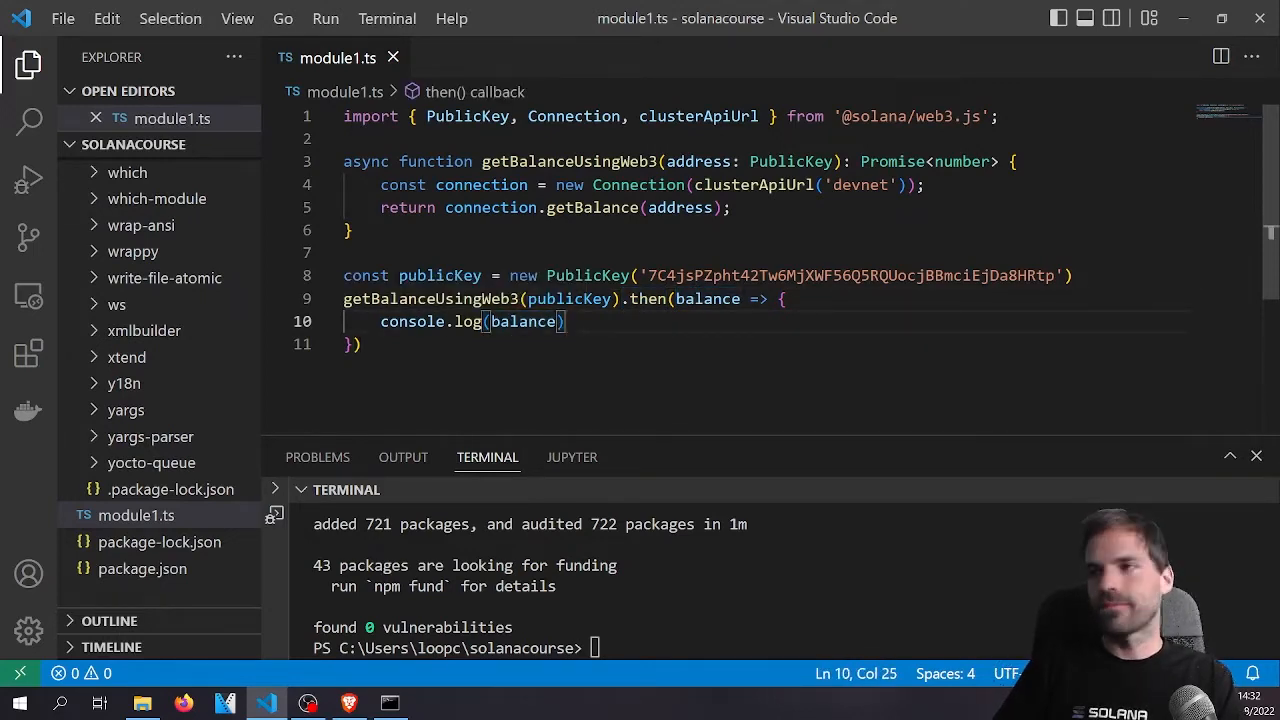
click(362, 344)
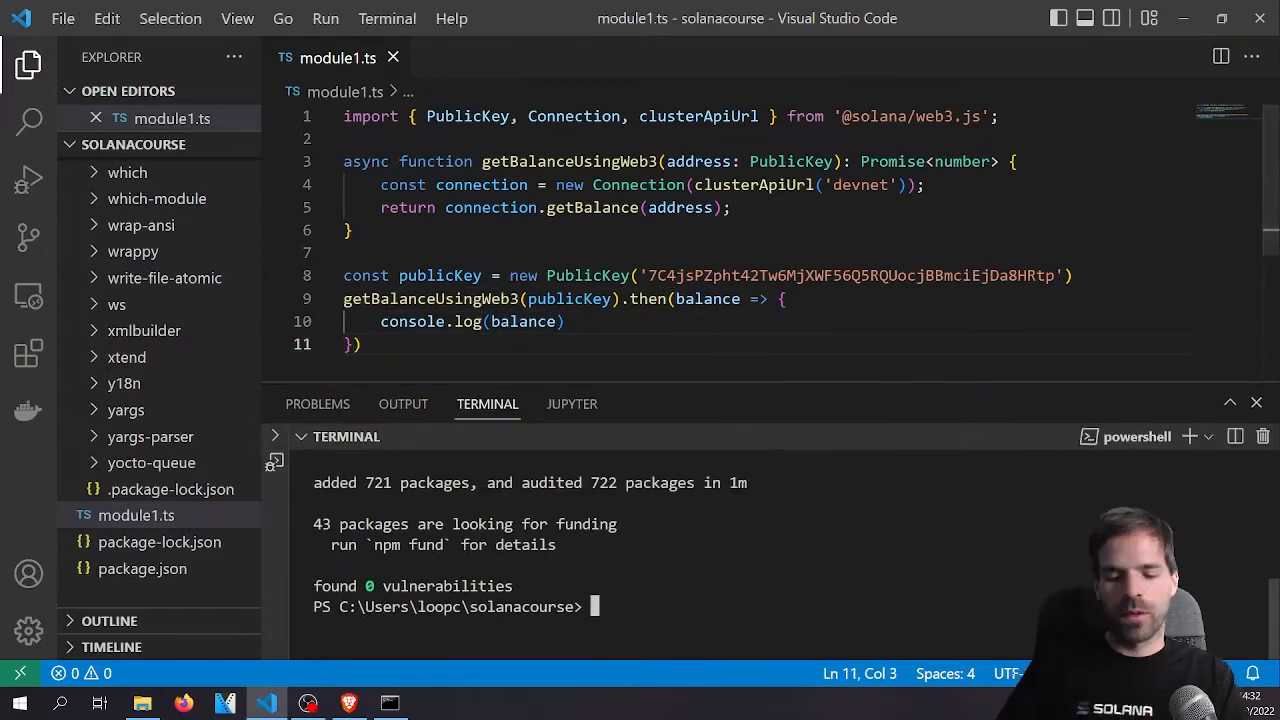
Step: Run ts-node .\module1.ts and get the balance 4217760 printed
text(ts-node)
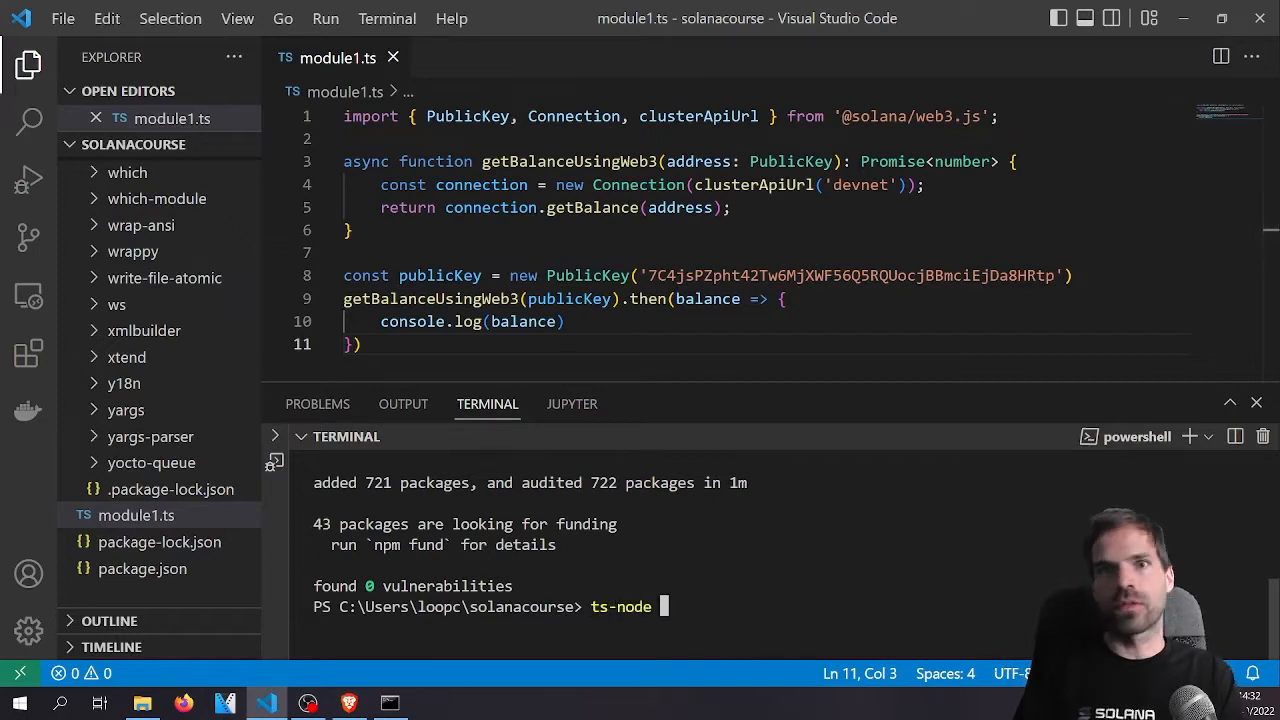
text(mod)
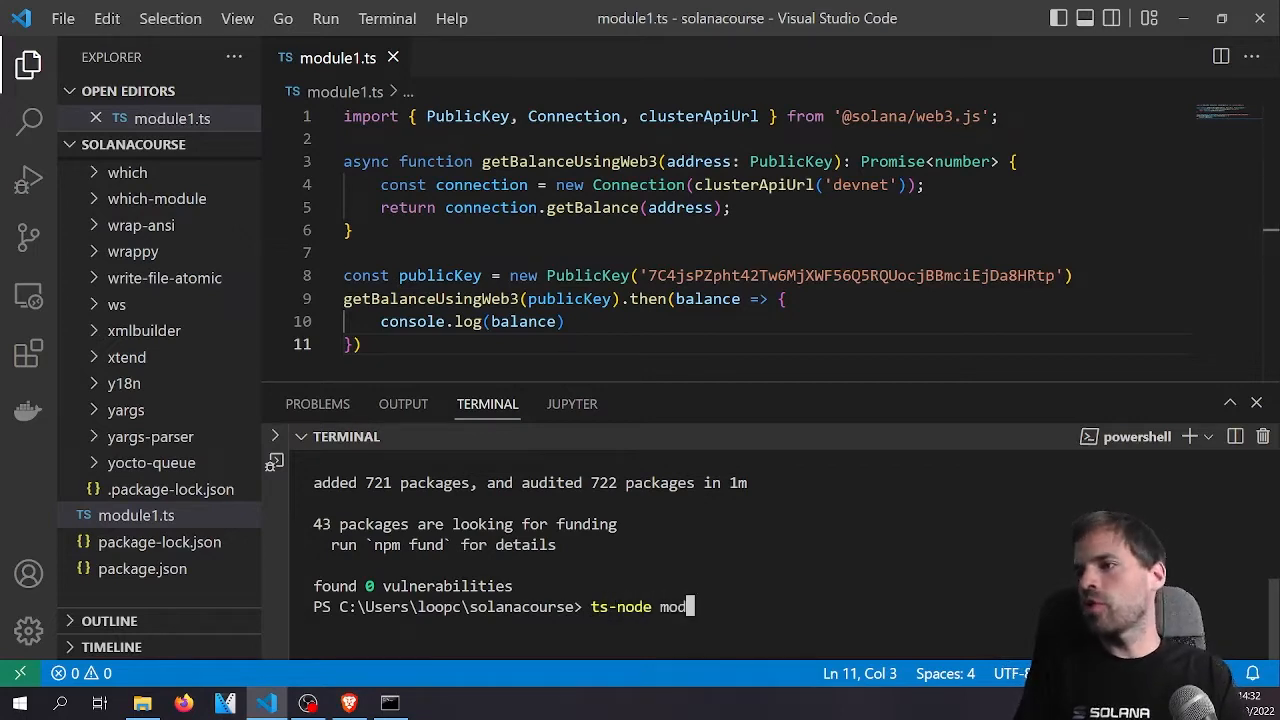
key(Enter)
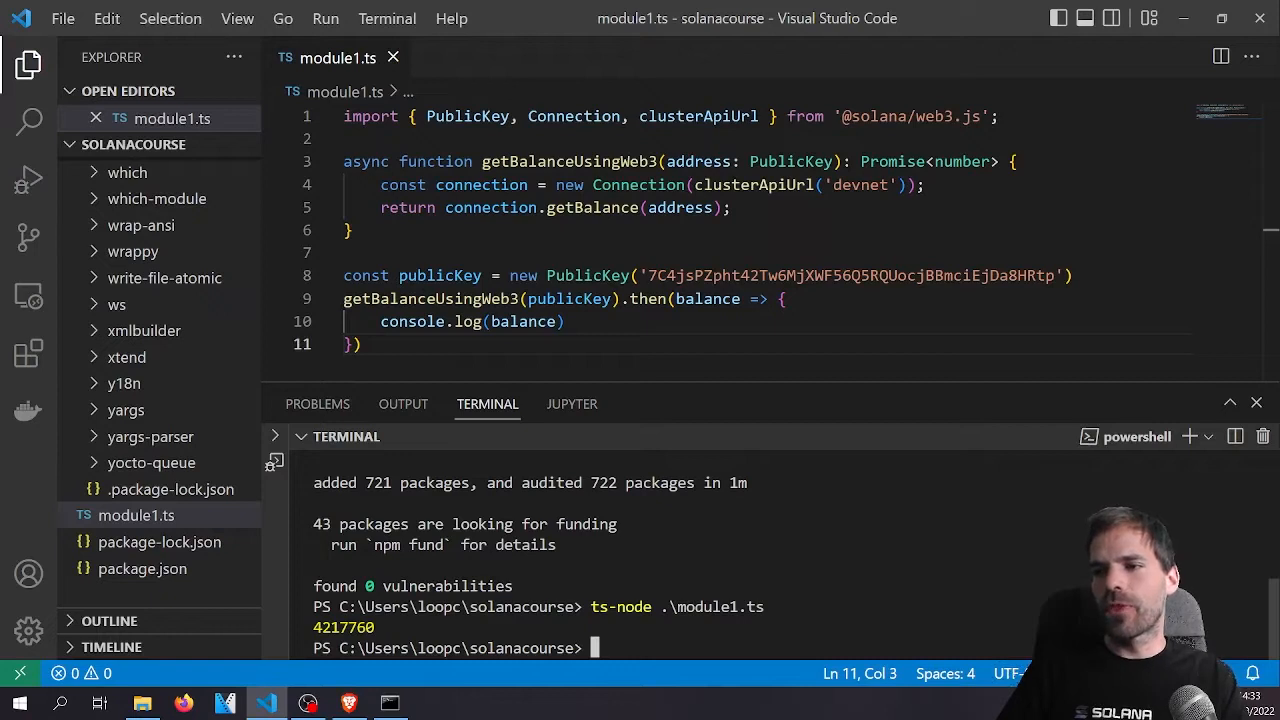
mouse_move(456, 606)
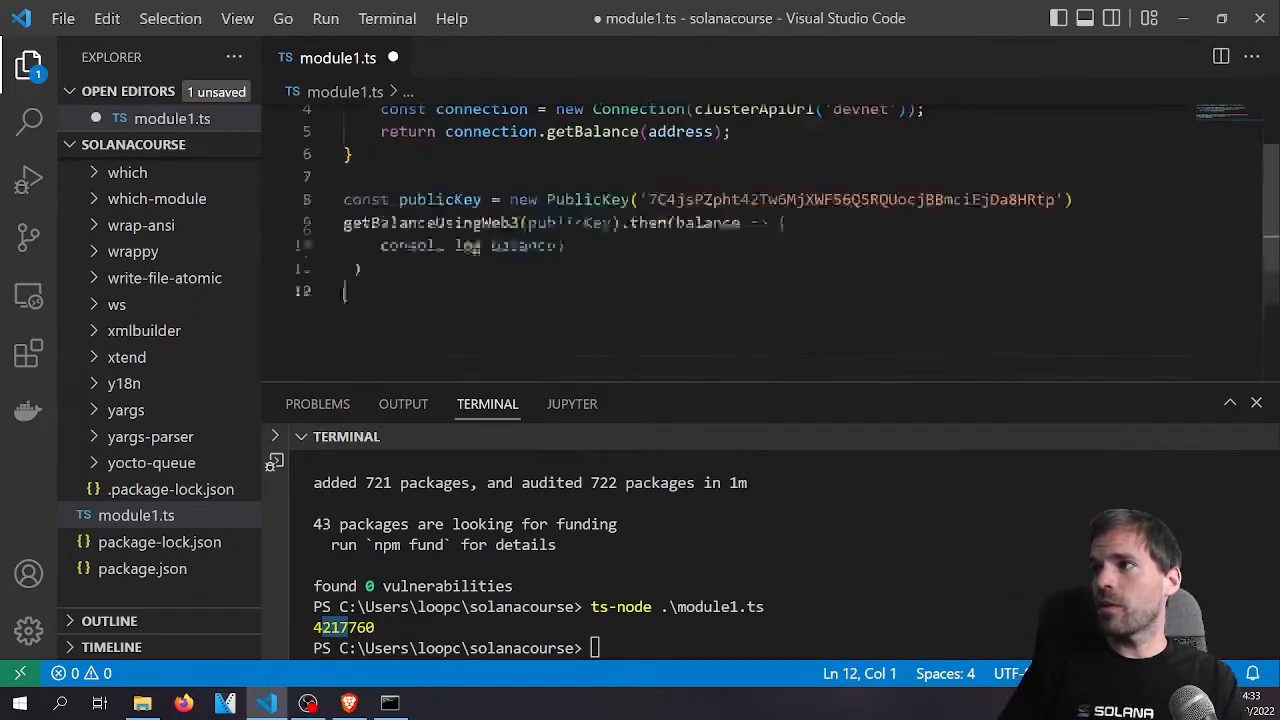
Step: Import LAMPORTS_PER_SOL, add console.log(LAMPORTS_PER_SOL); as the last line, and save
text(LAMPORTS_PER_SOL } from '@solana/web3.js';)
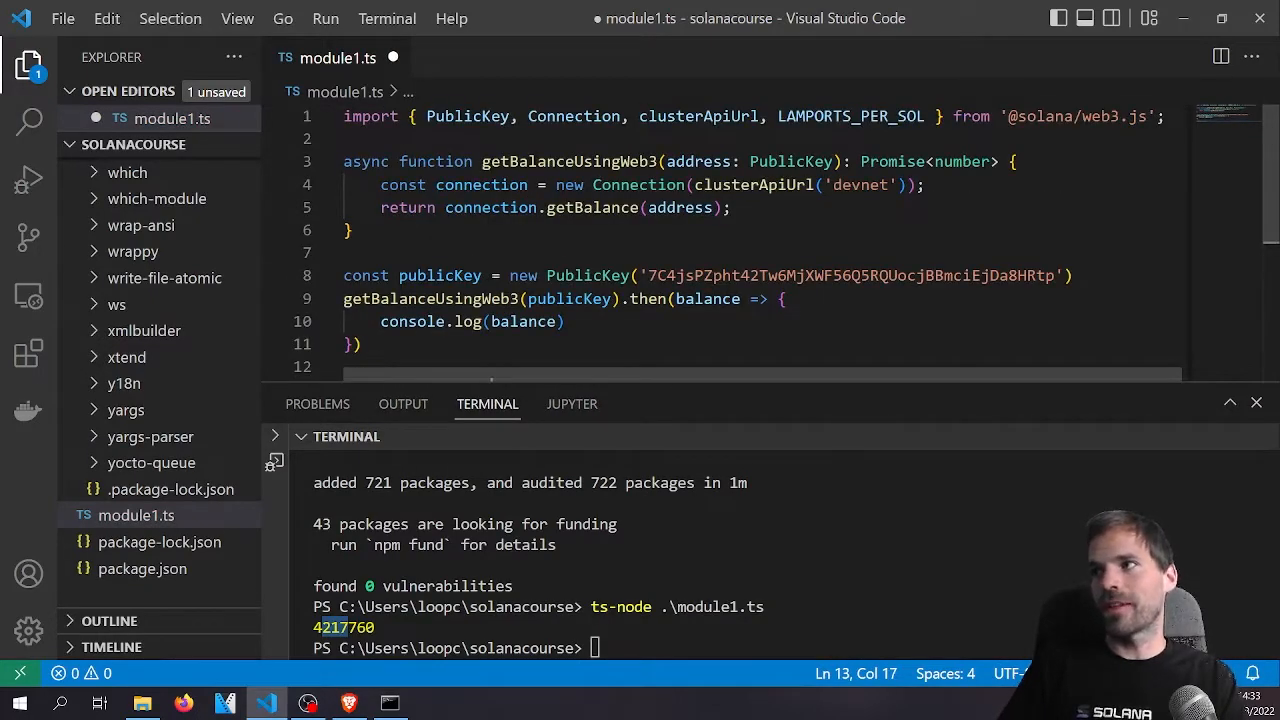
text(console.log(LAMPORTS_PER_SOL))
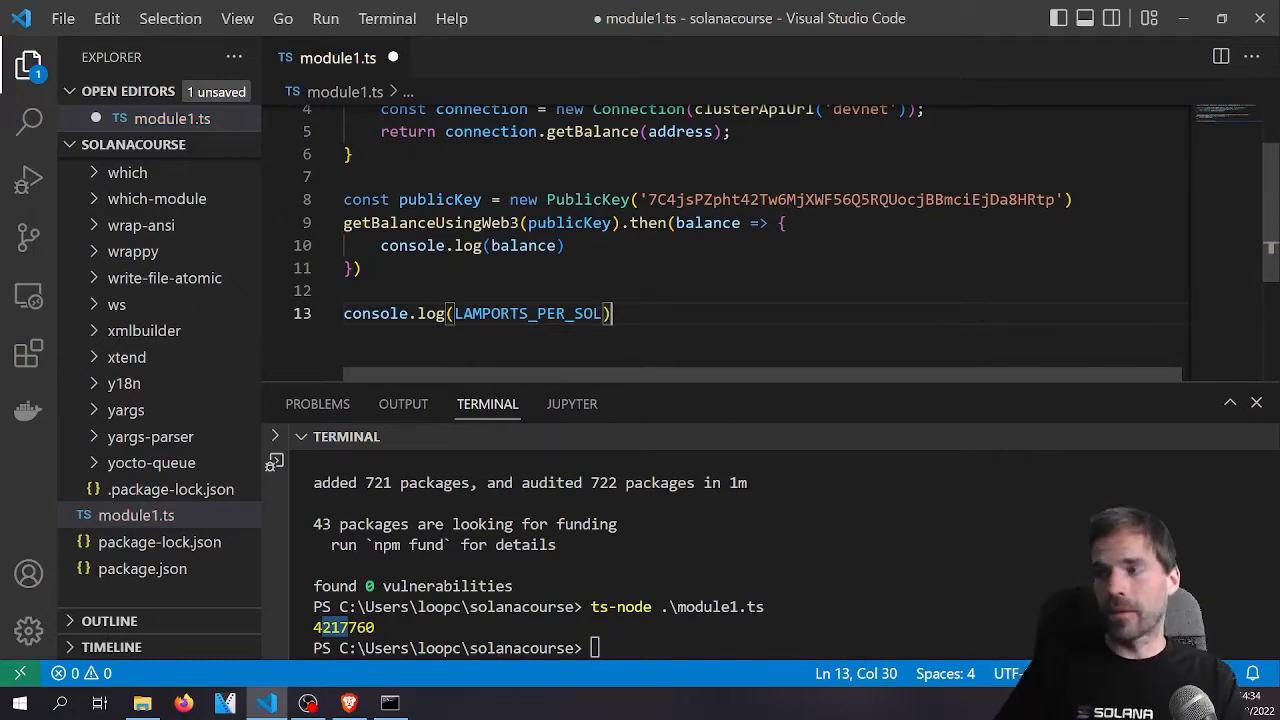
text(;)
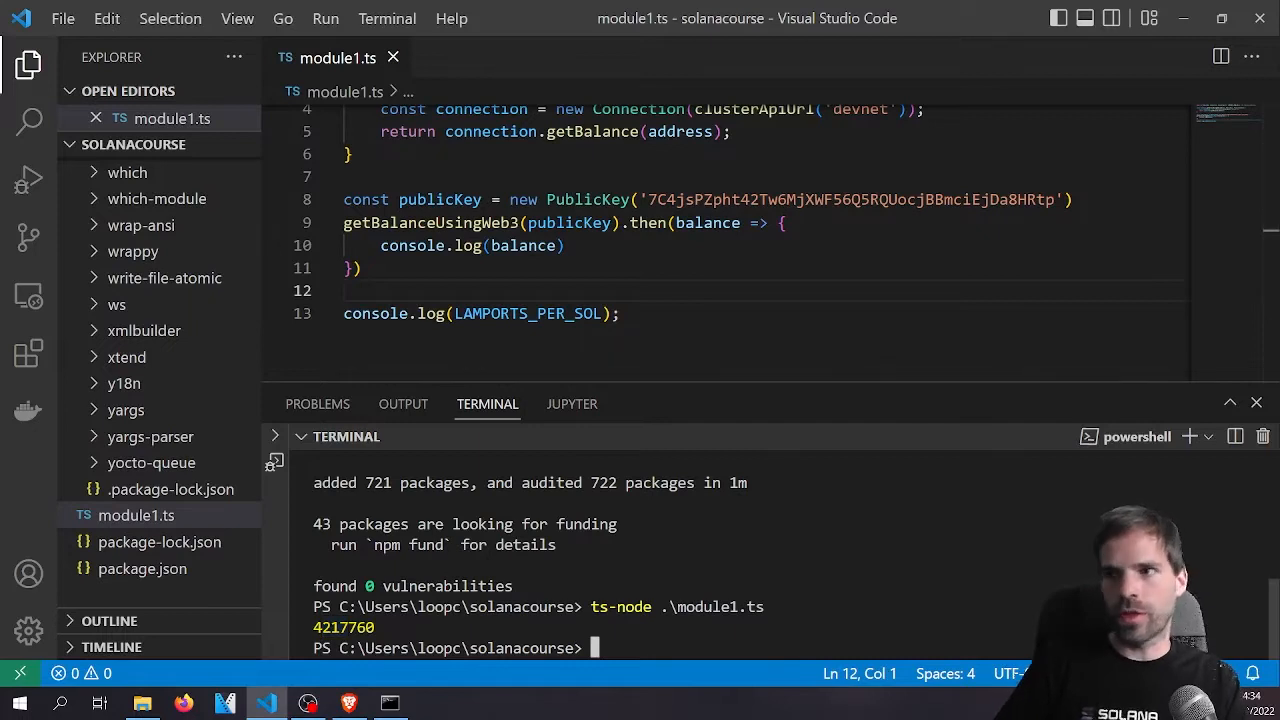
key(Enter)
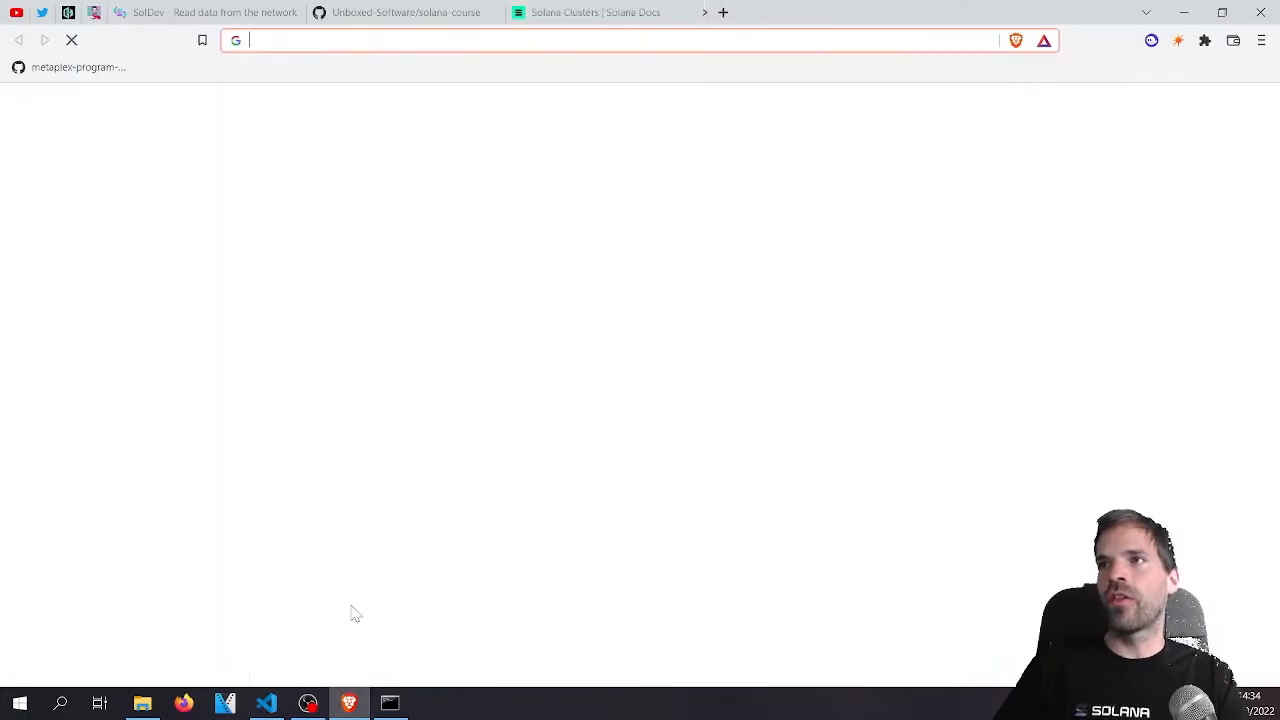
text(explorer.solana.com)
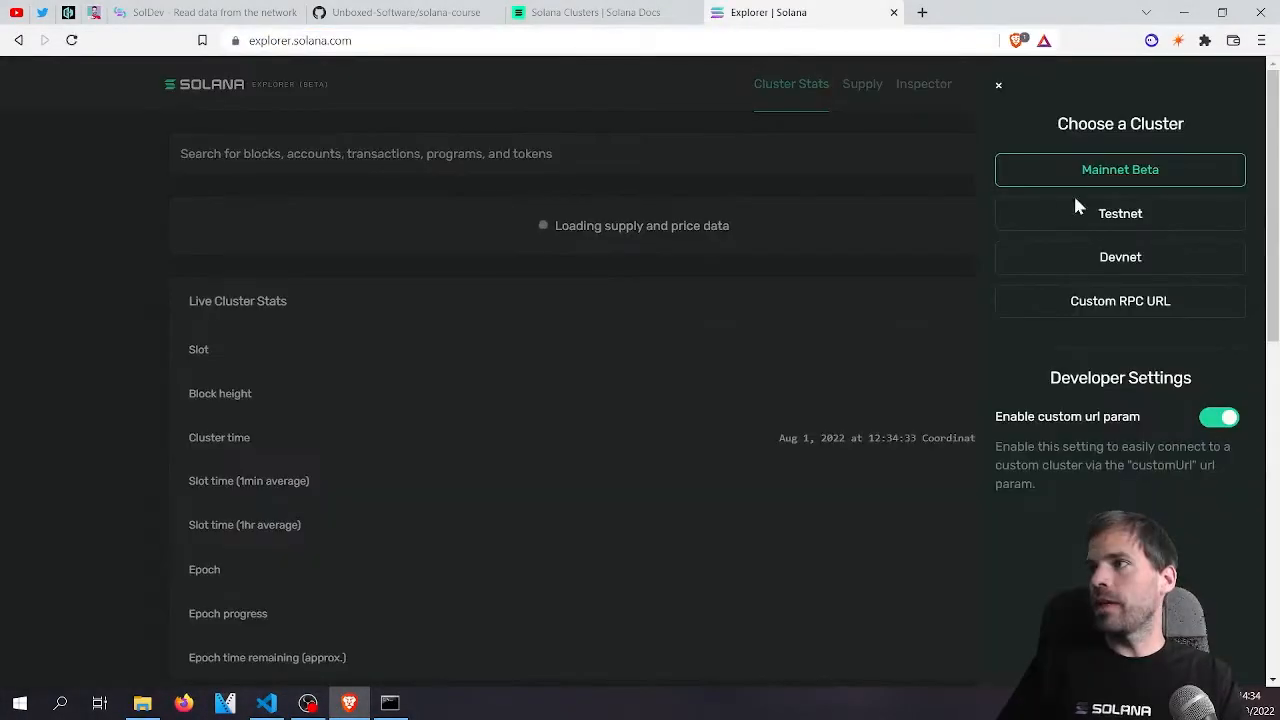
mouse_move(1120, 256)
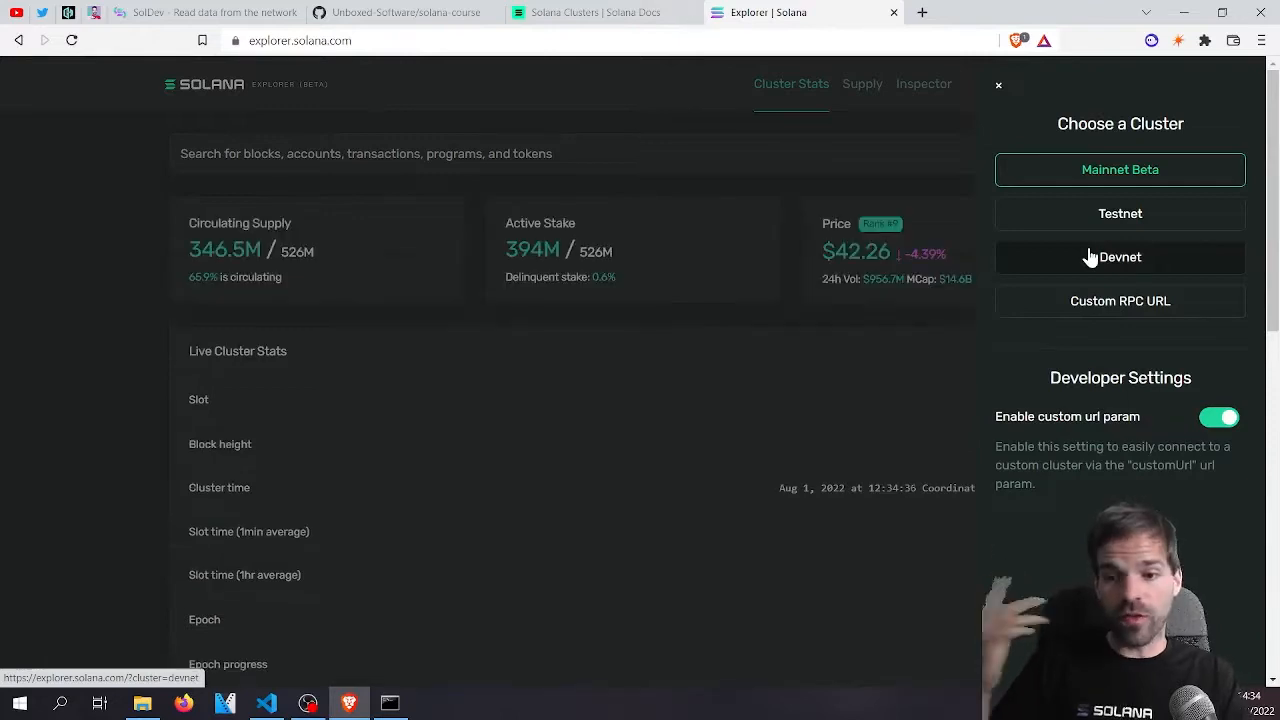
click(1120, 256)
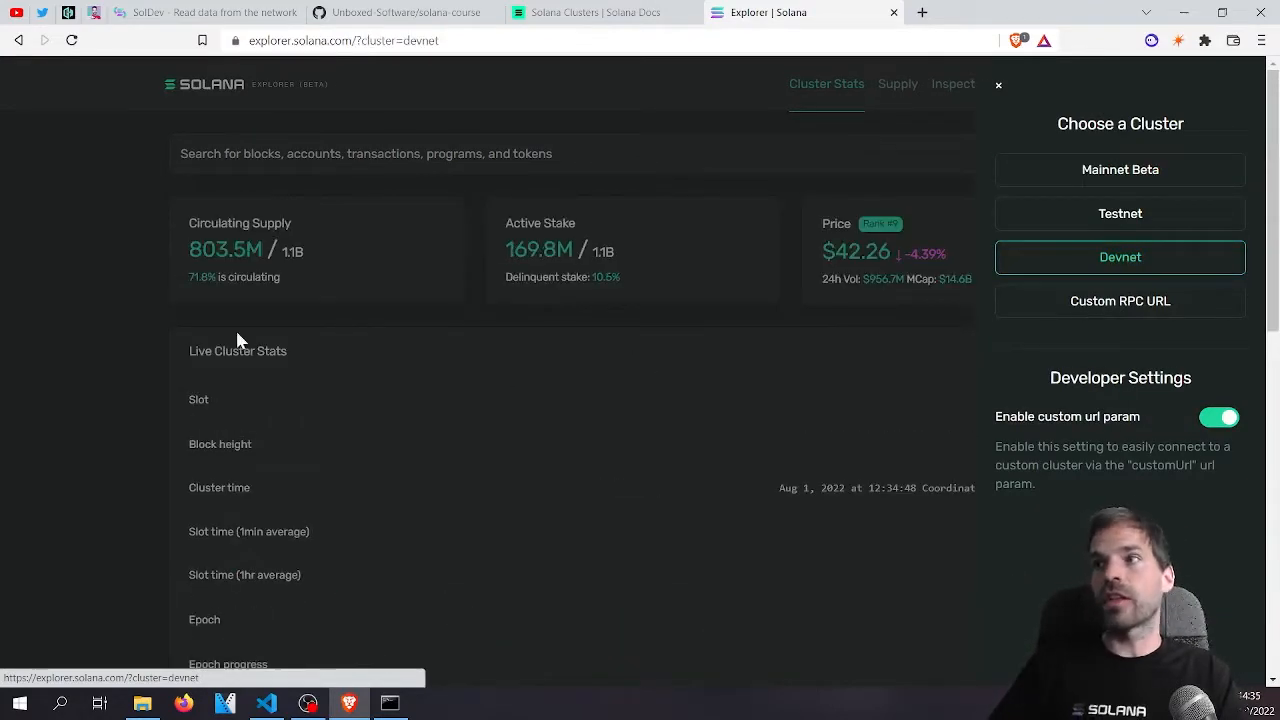
click(998, 84)
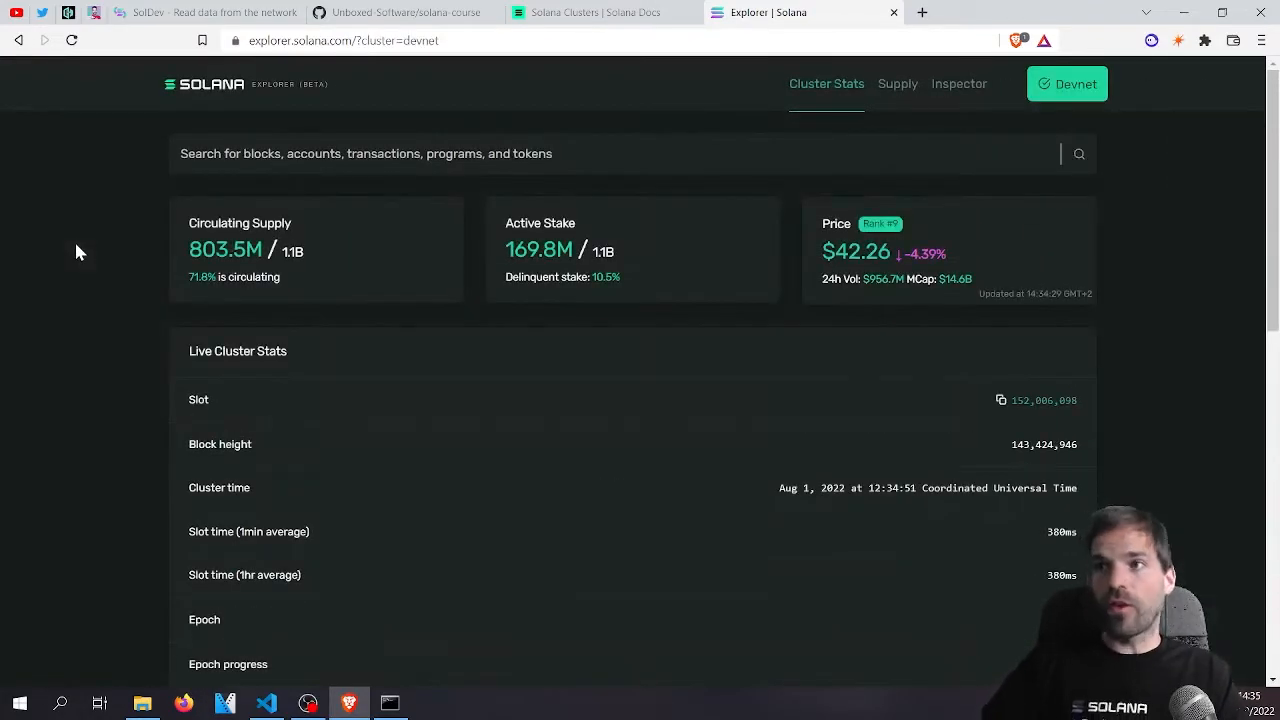
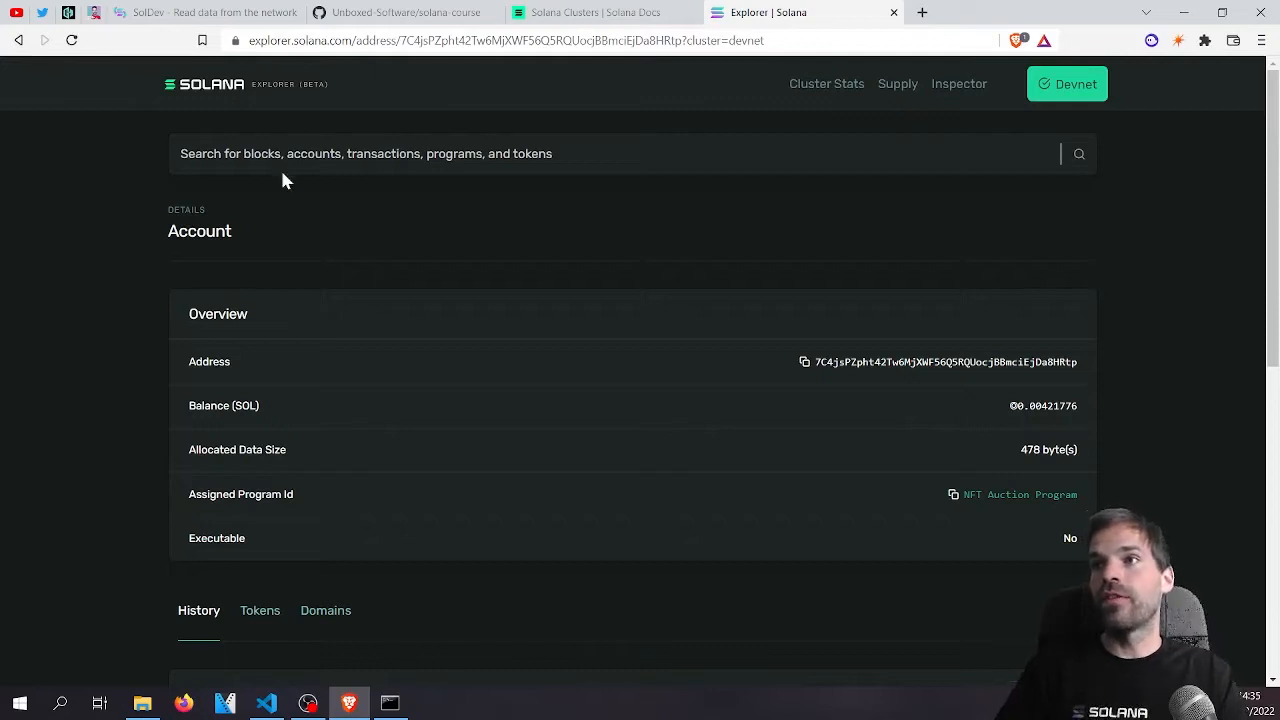
mouse_move(288, 210)
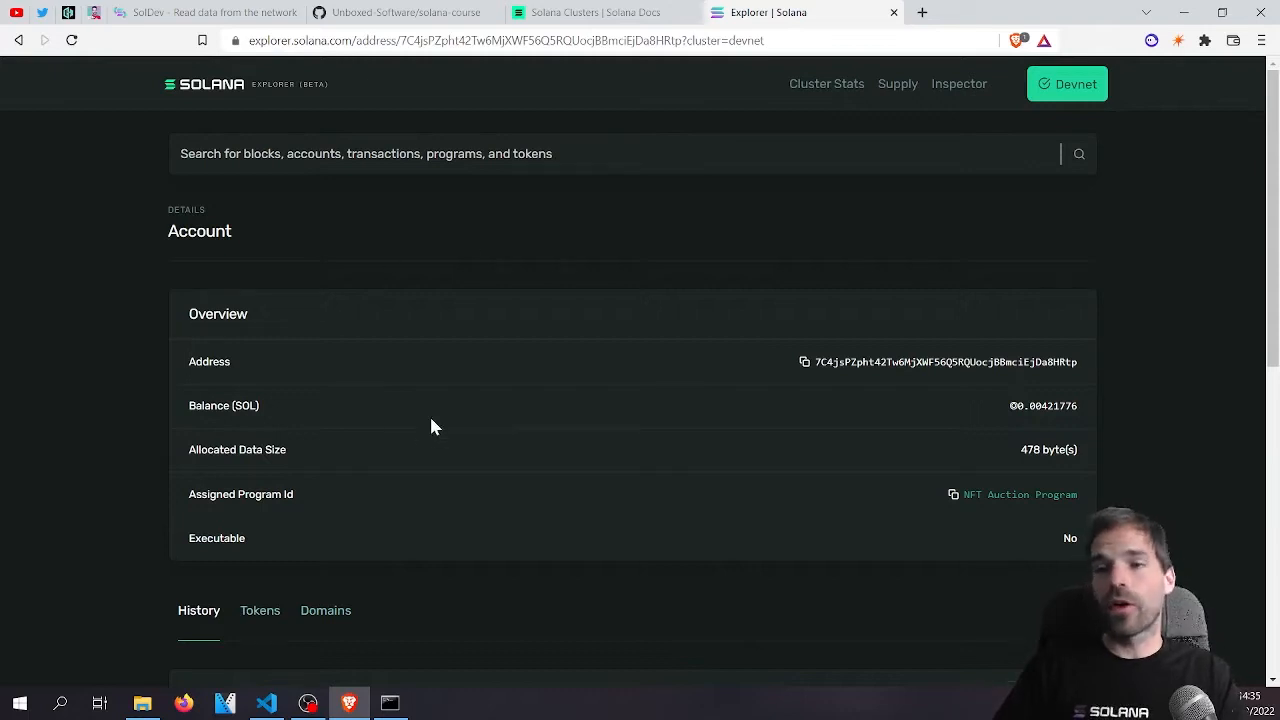
mouse_move(508, 272)
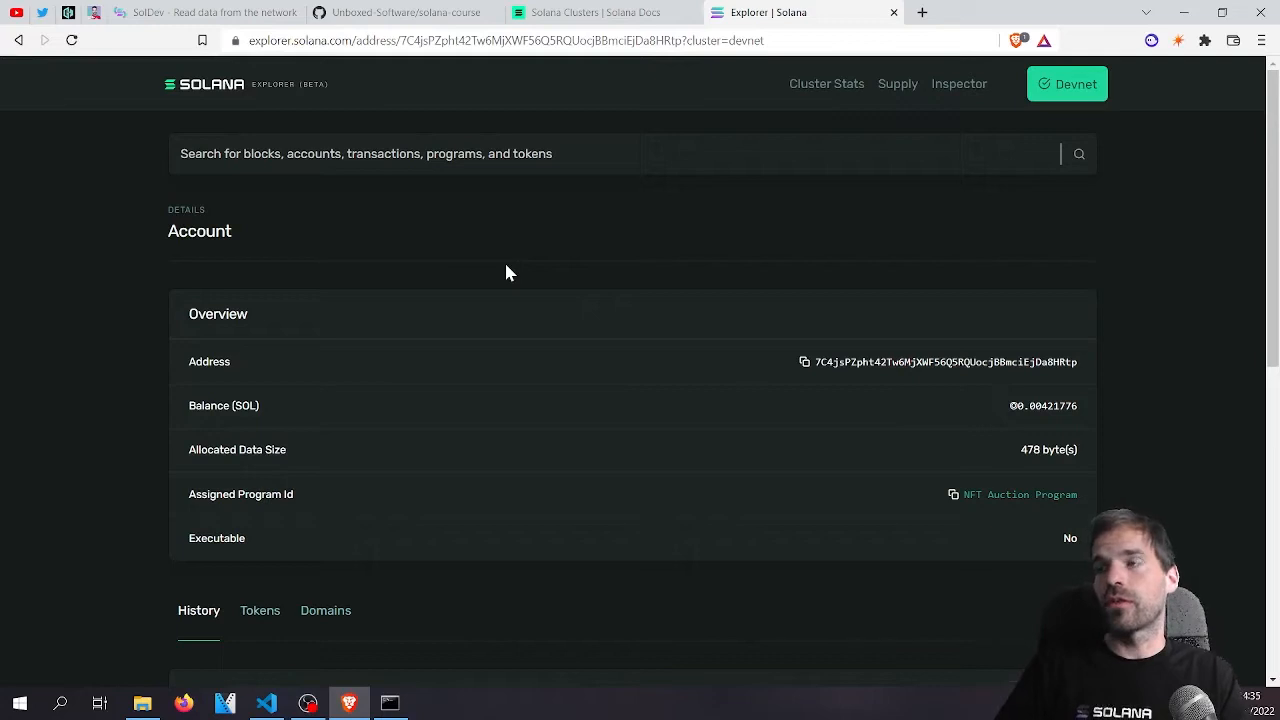
scroll(down, 3)
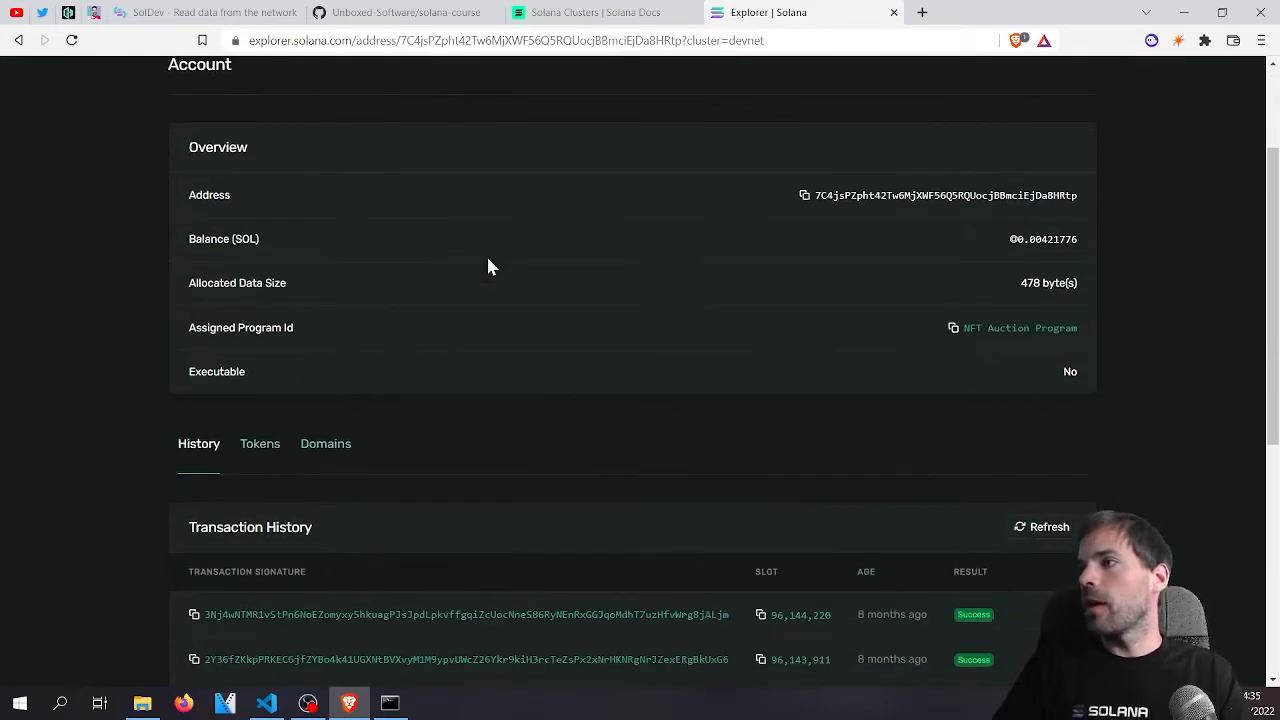
mouse_move(452, 232)
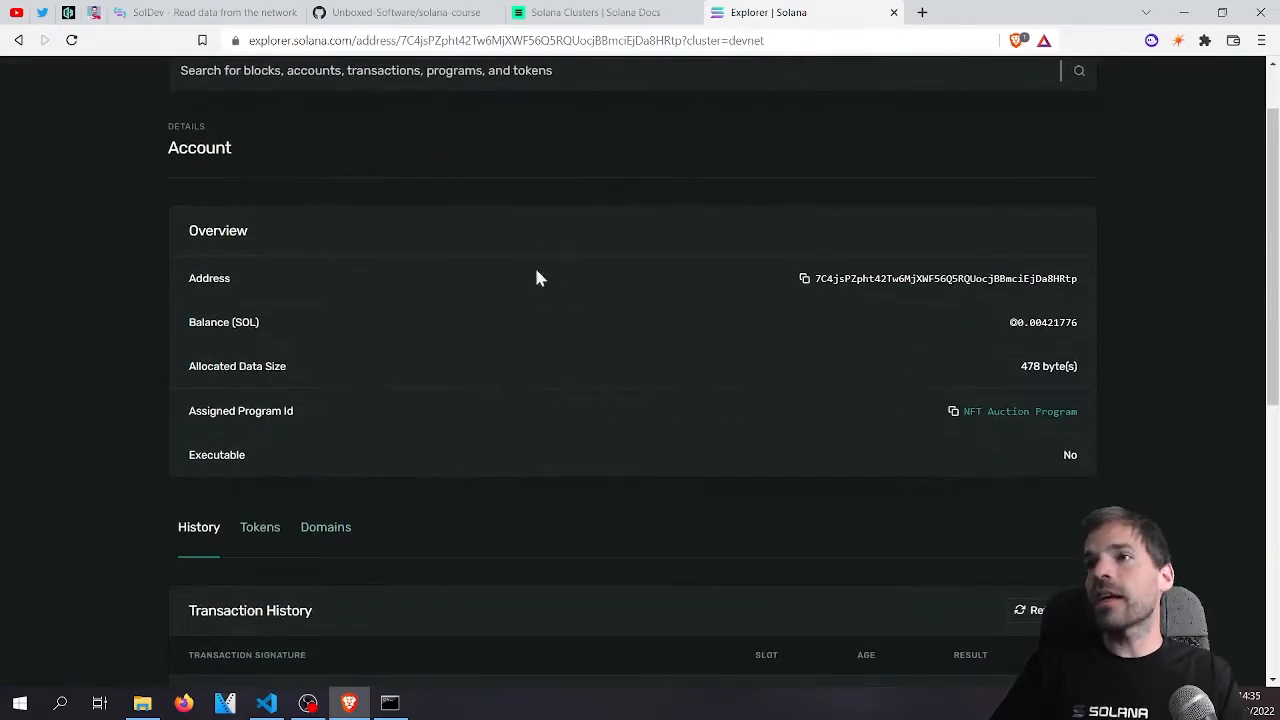
scroll(down, 3)
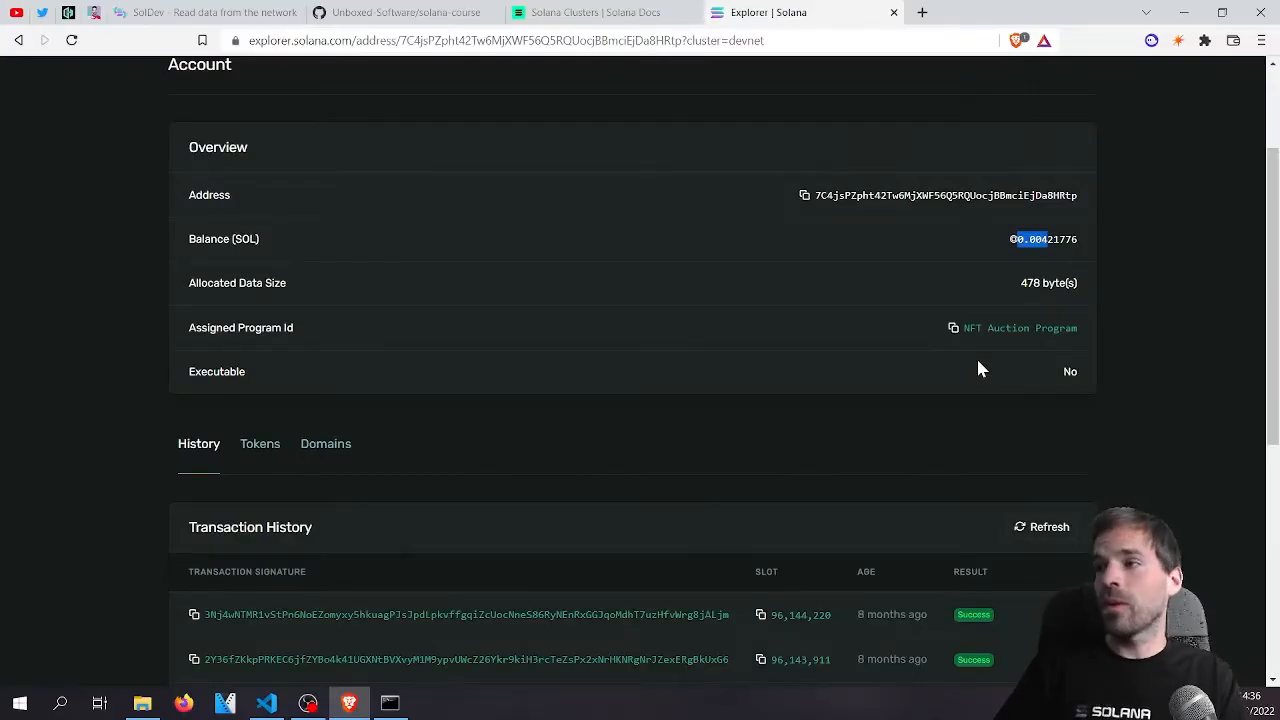
mouse_move(976, 384)
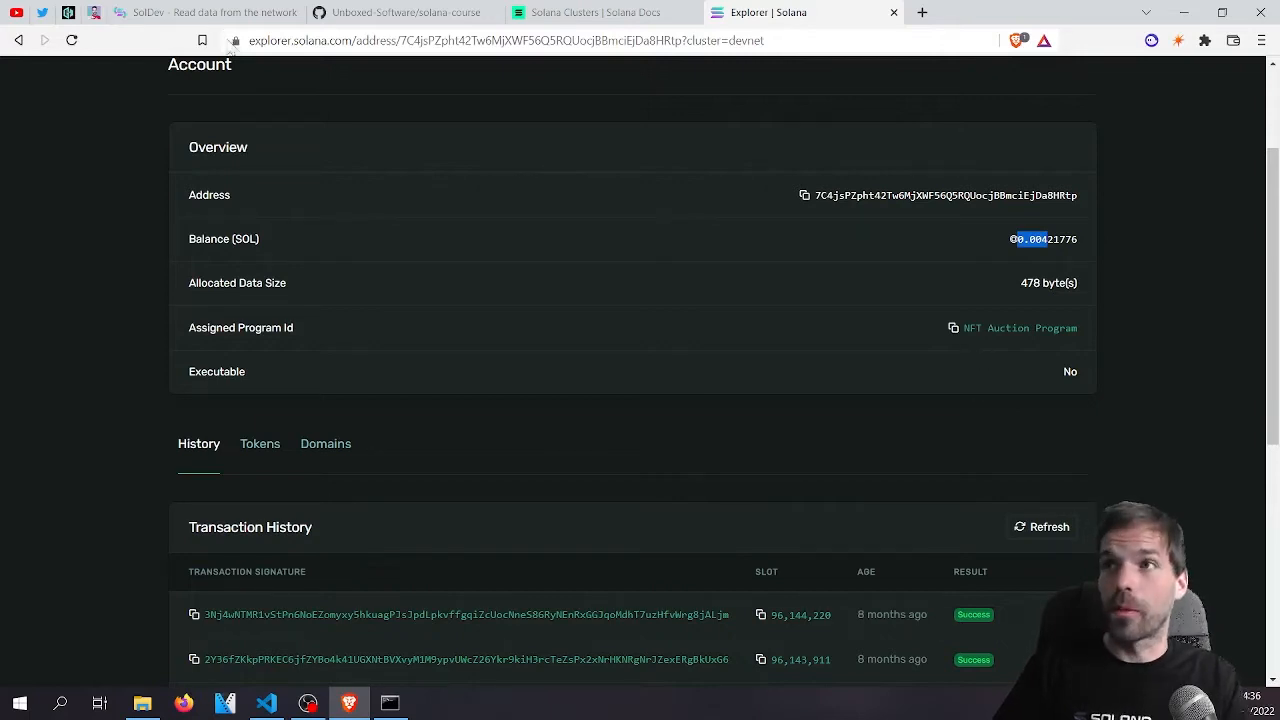
Step: View the Solana Docs 'Install the Solana Tool Suite' page down to the install command
click(264, 702)
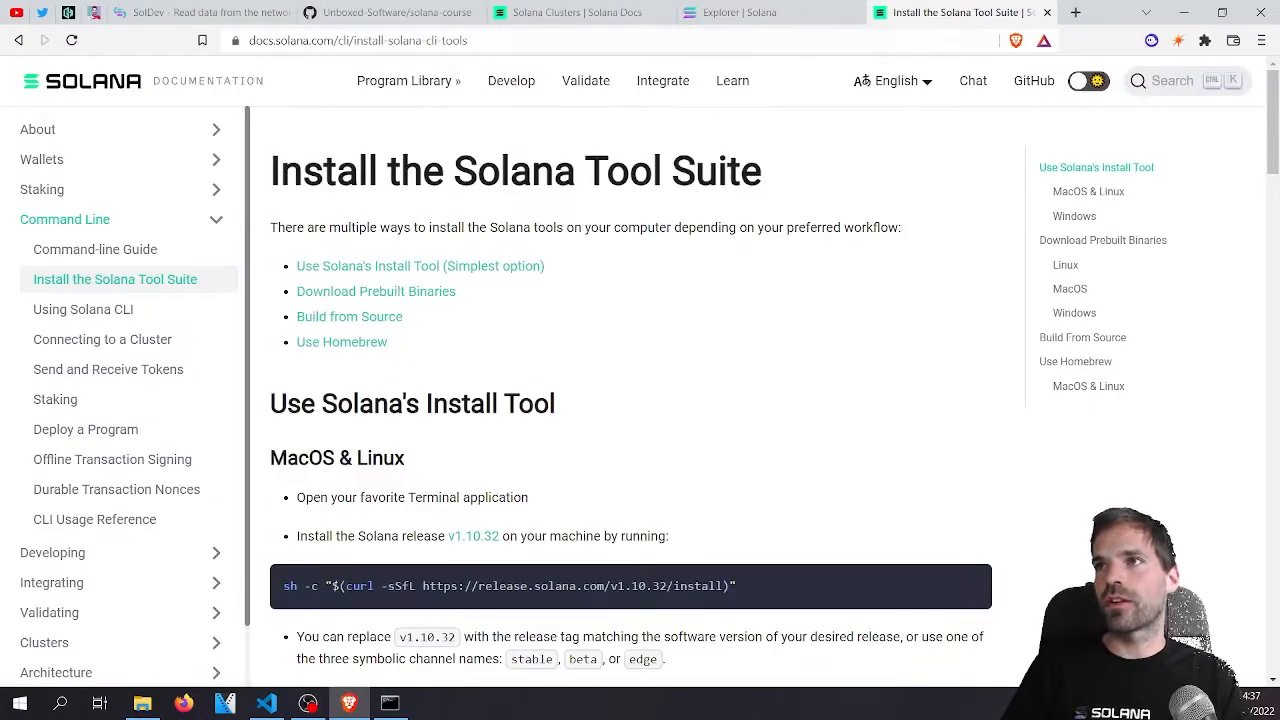
scroll(down, 3)
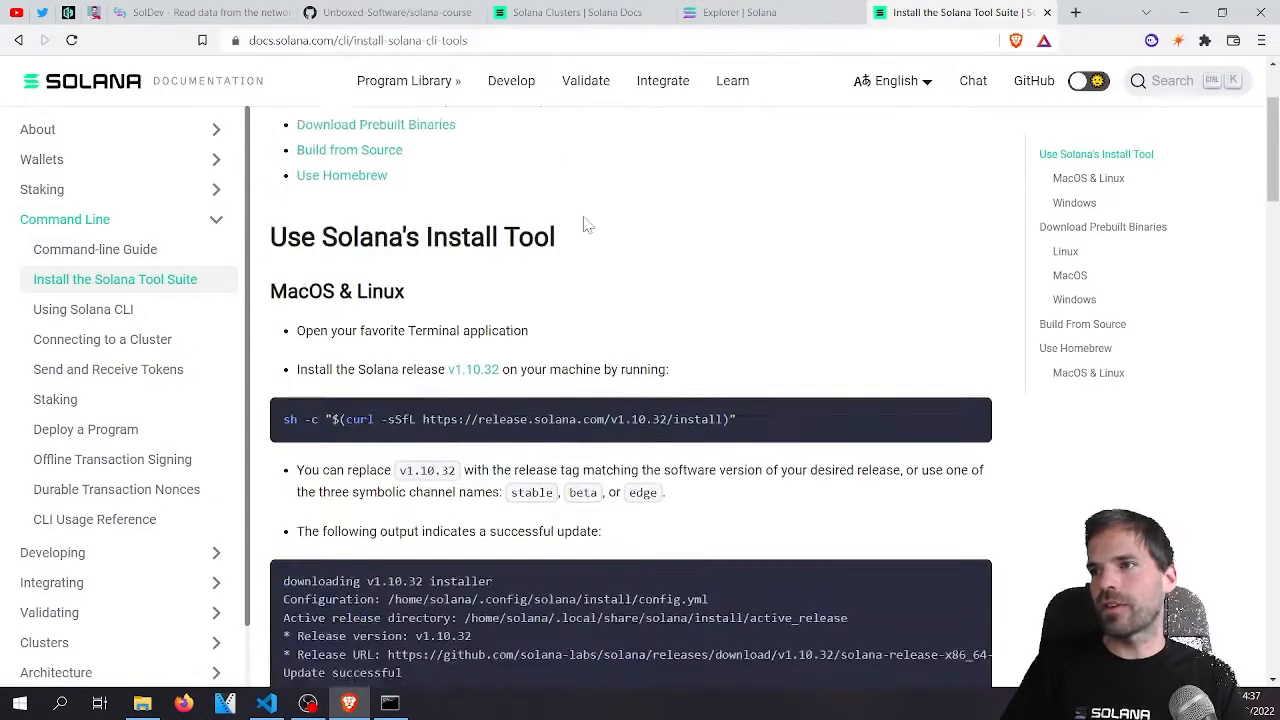
scroll(down, 3)
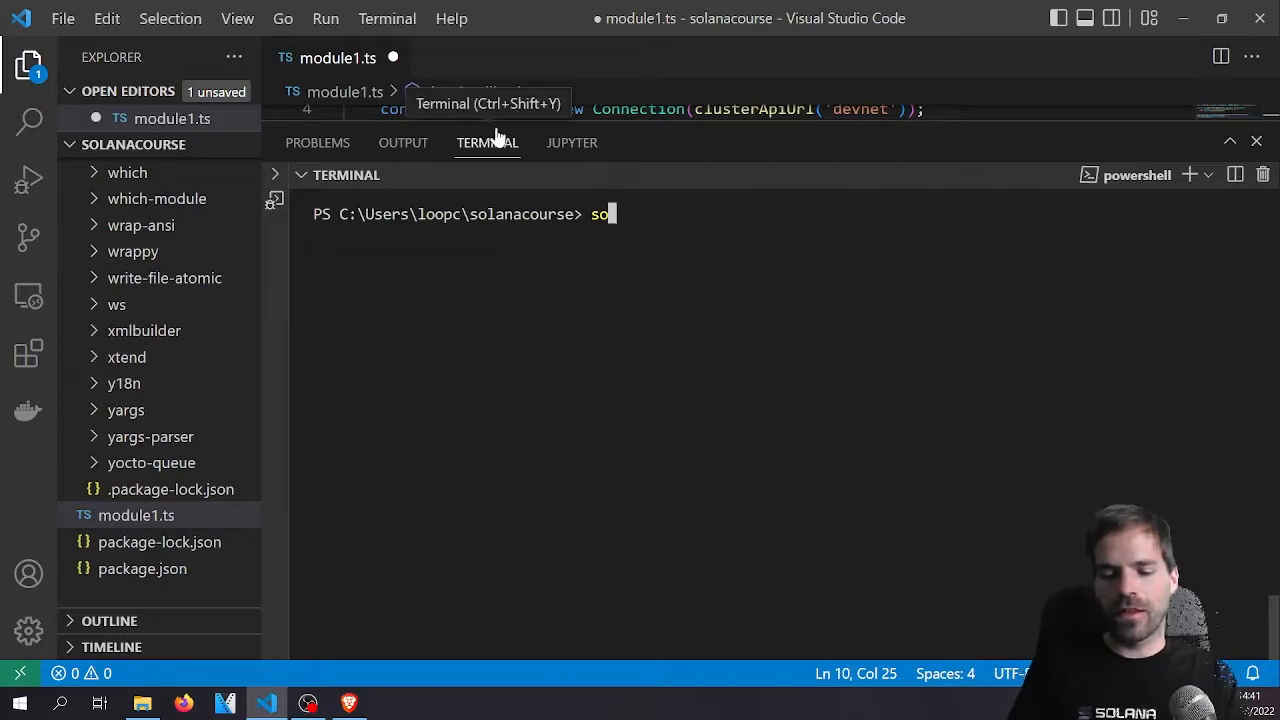
Step: Run solana-keygen grind --starts-with Jam:1 and select the generated Jam keypair JSON file name
text(lana)
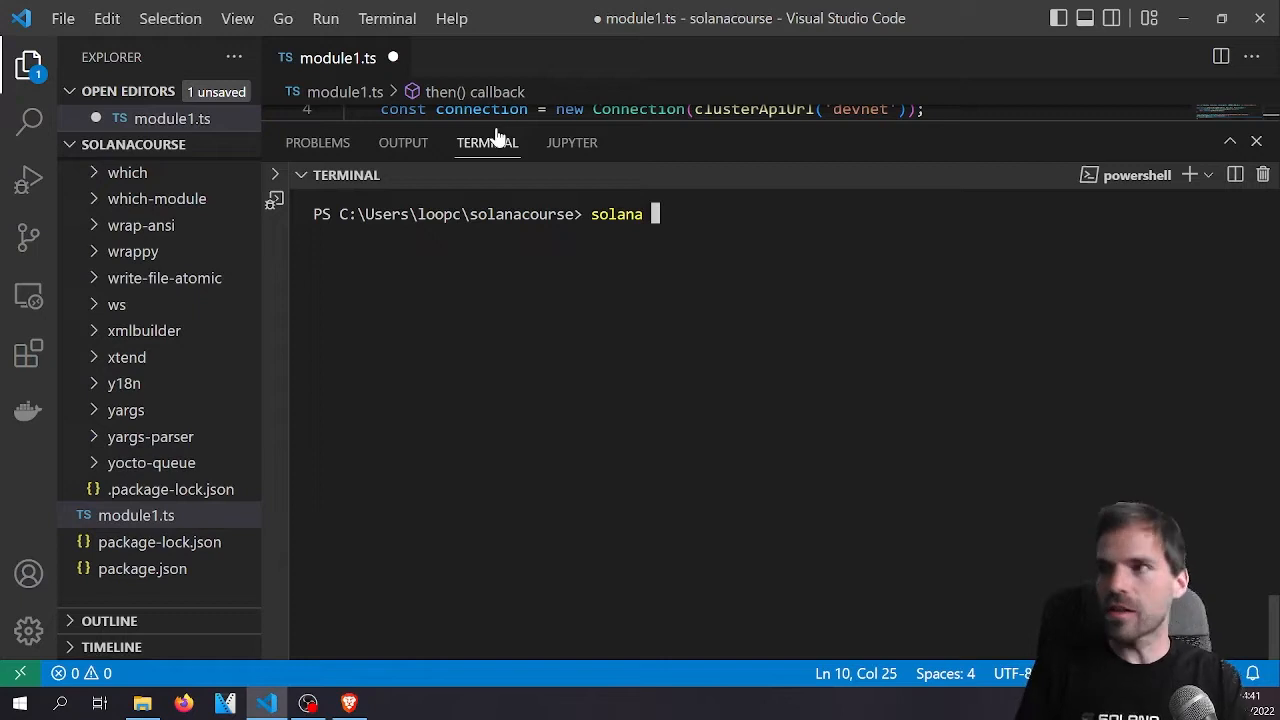
text(-keygen)
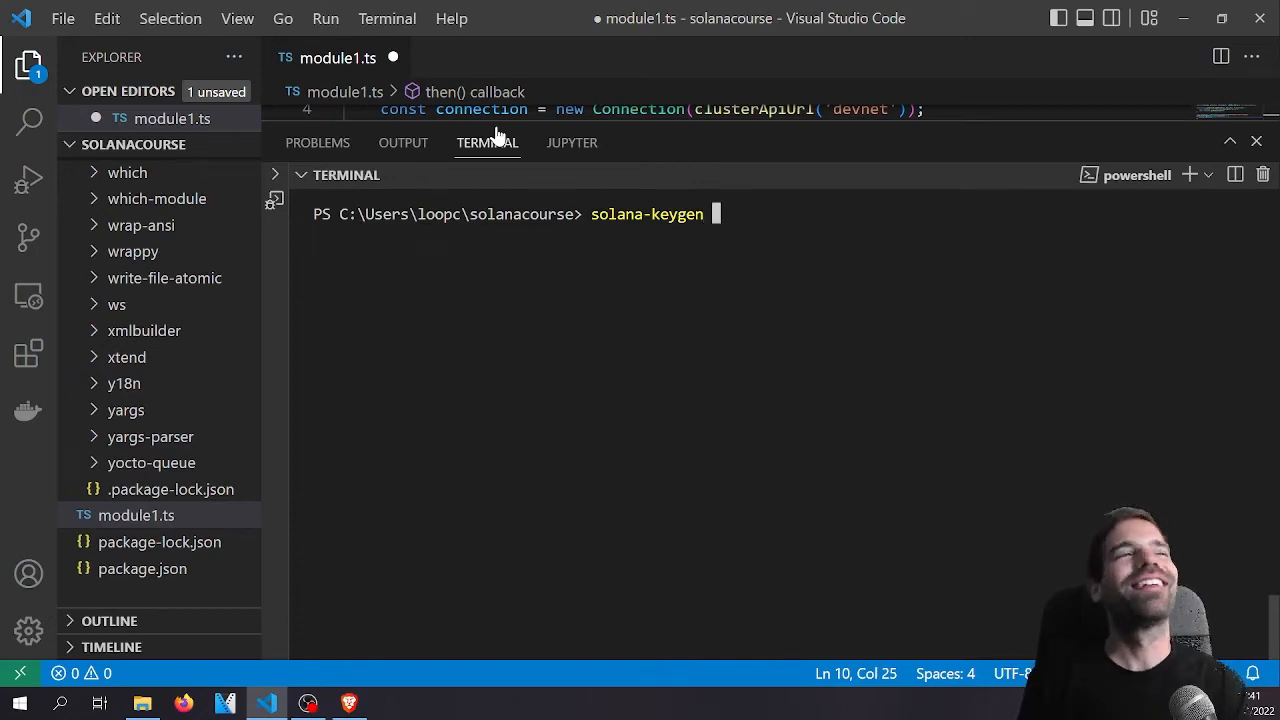
text(grind --st)
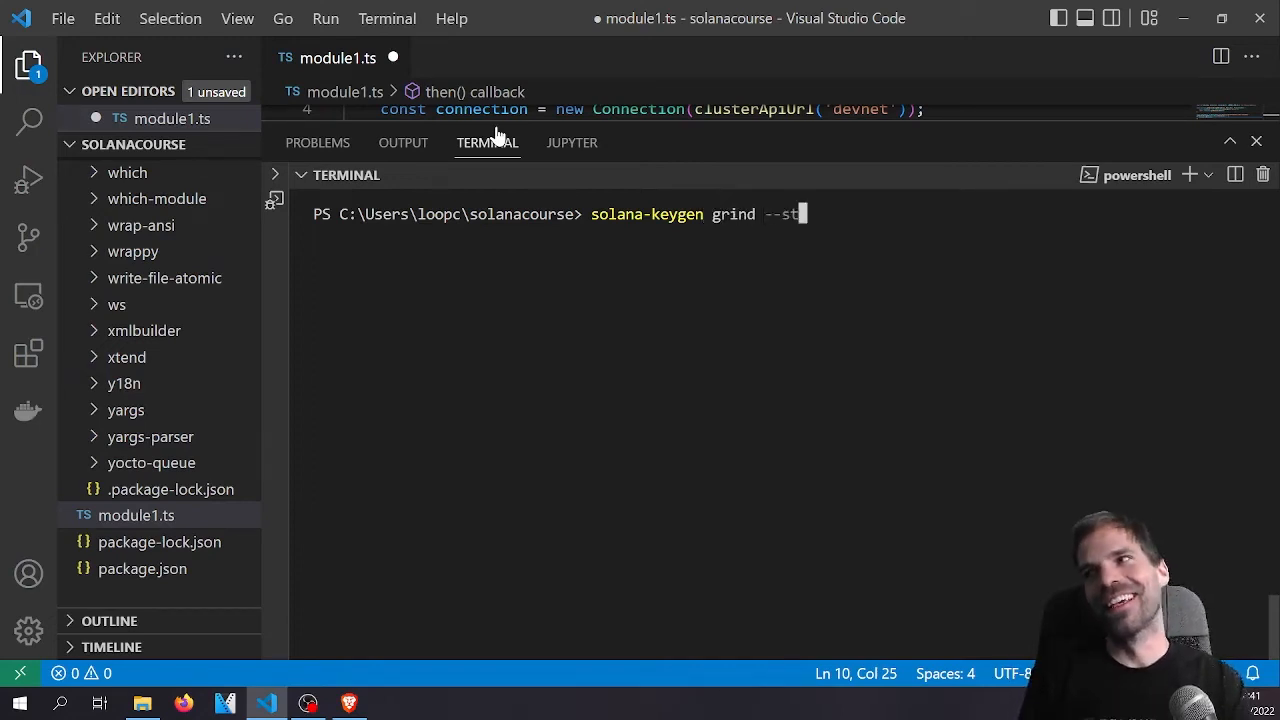
text(arts-with)
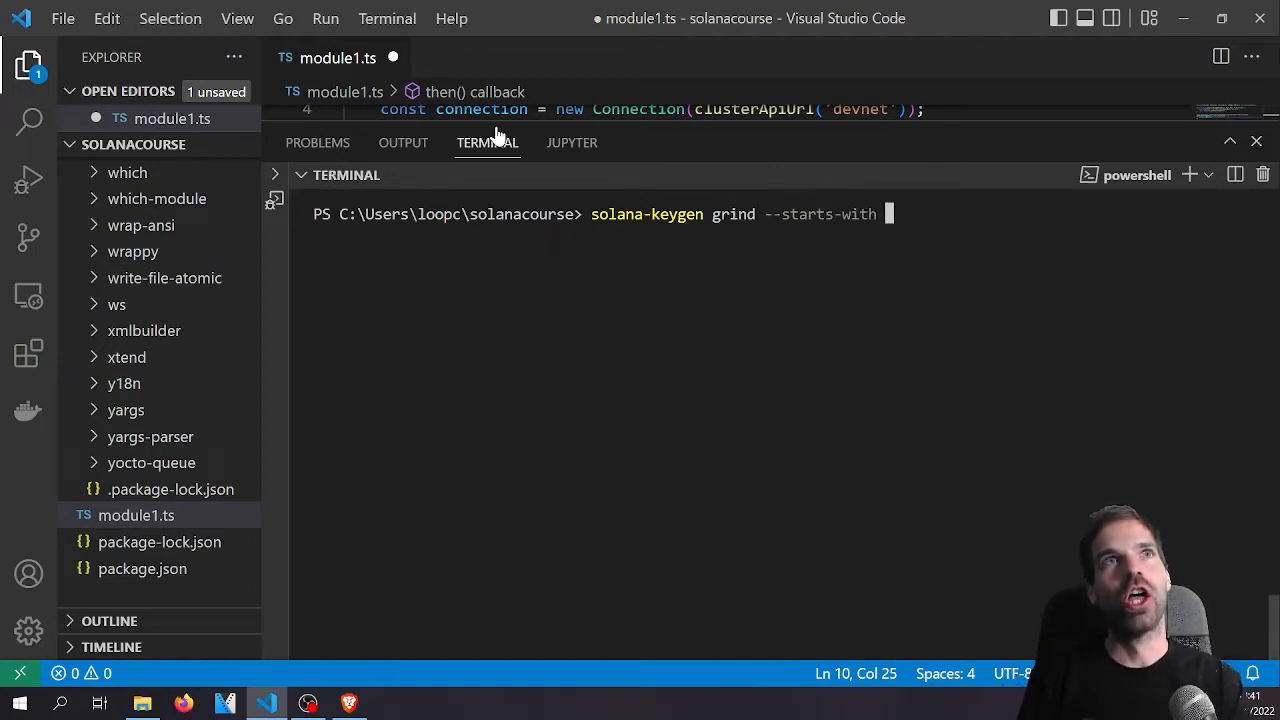
text(Ja)
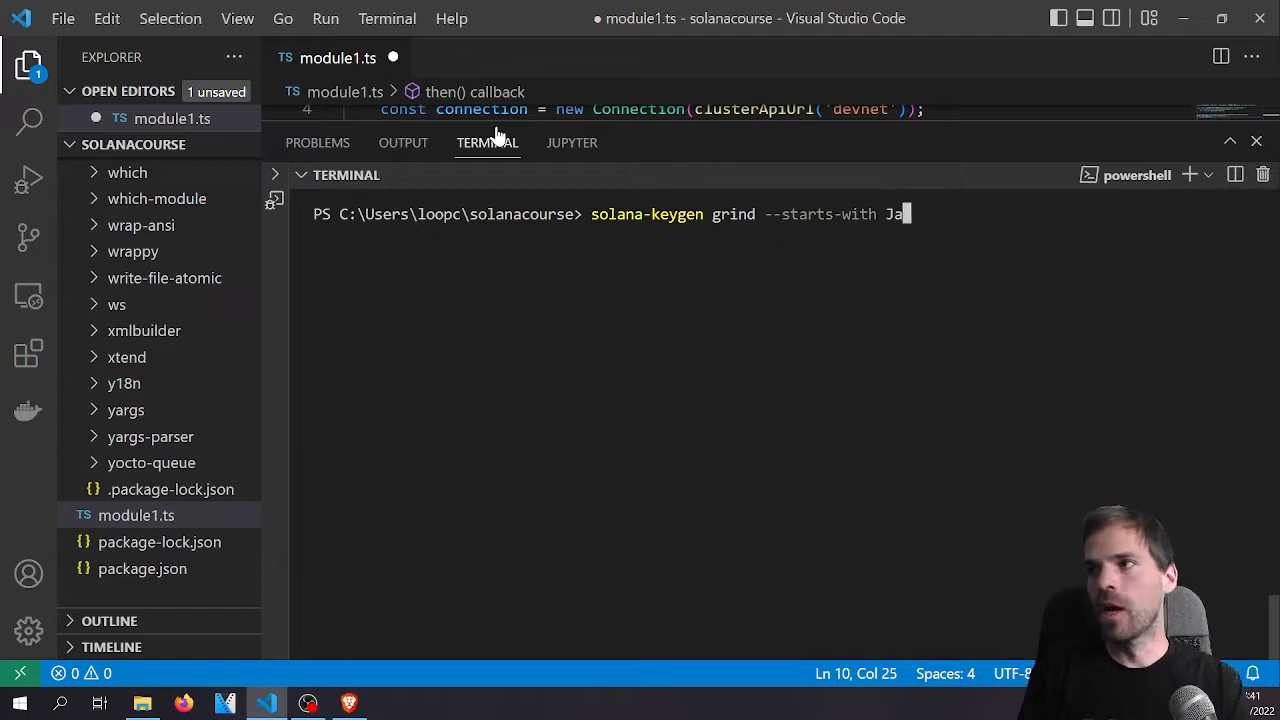
text(m:1)
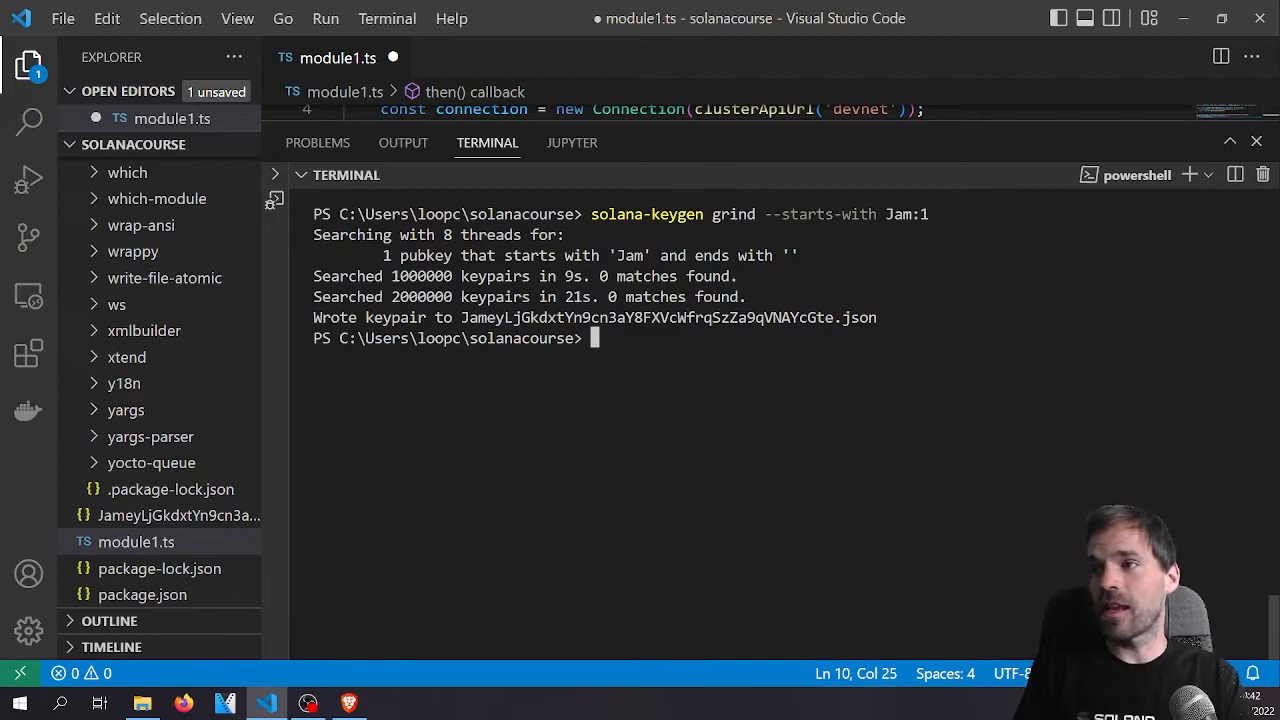
text(solana)
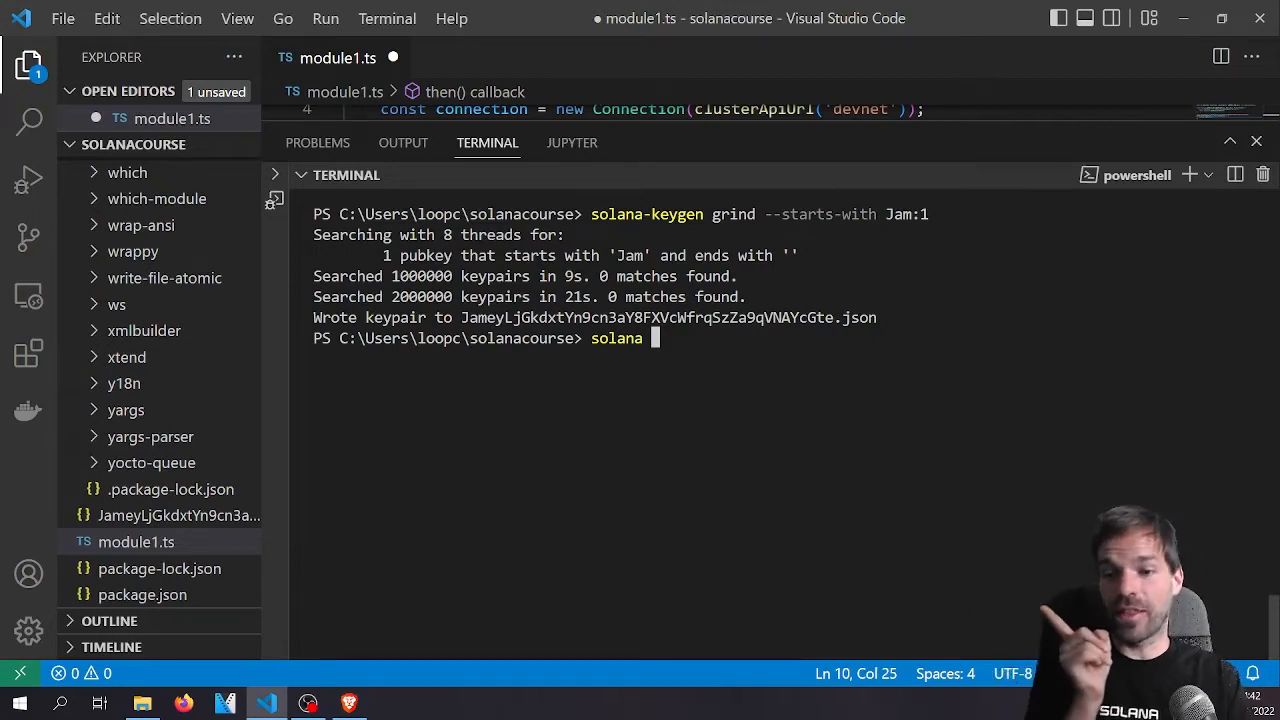
double_click(516, 316)
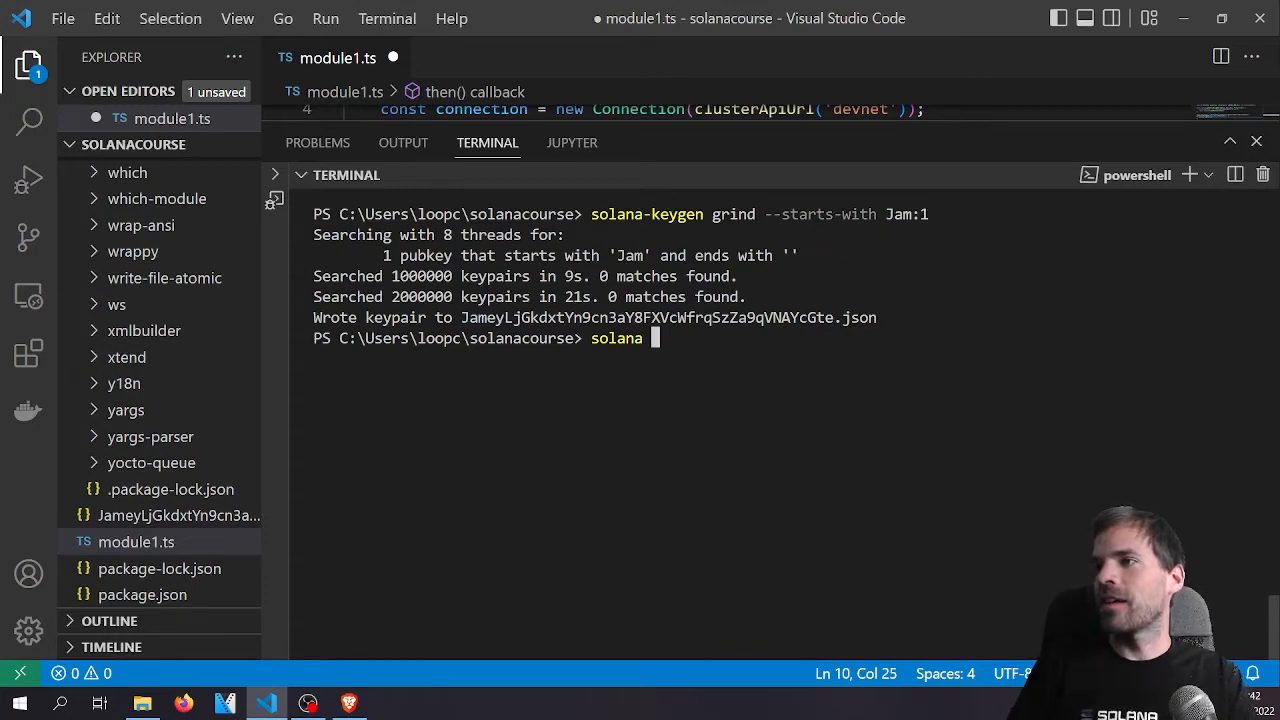
text(set)
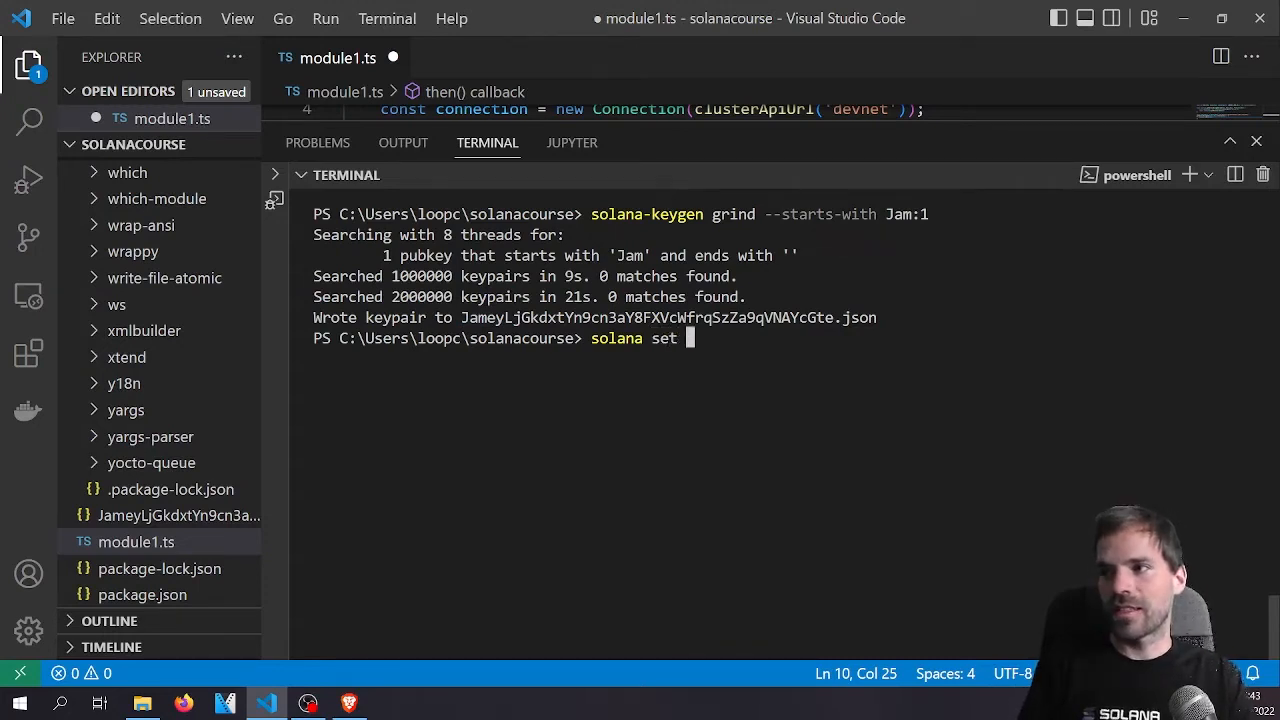
text(config)
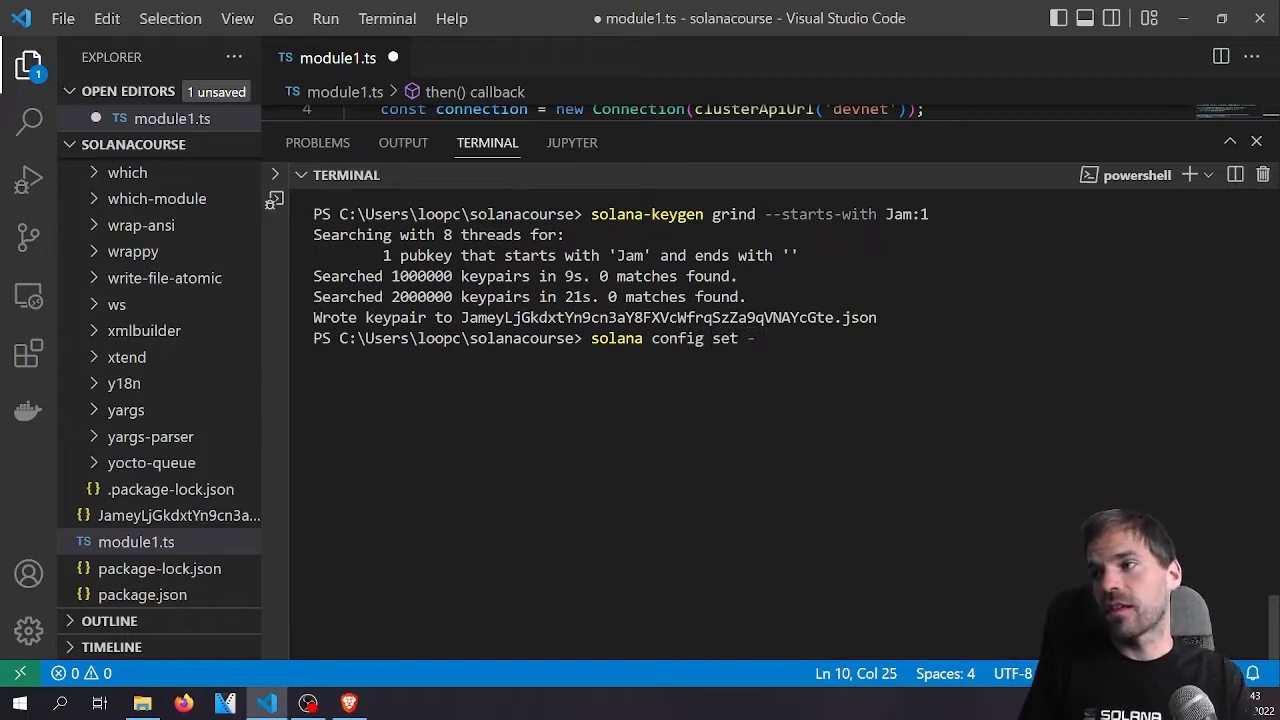
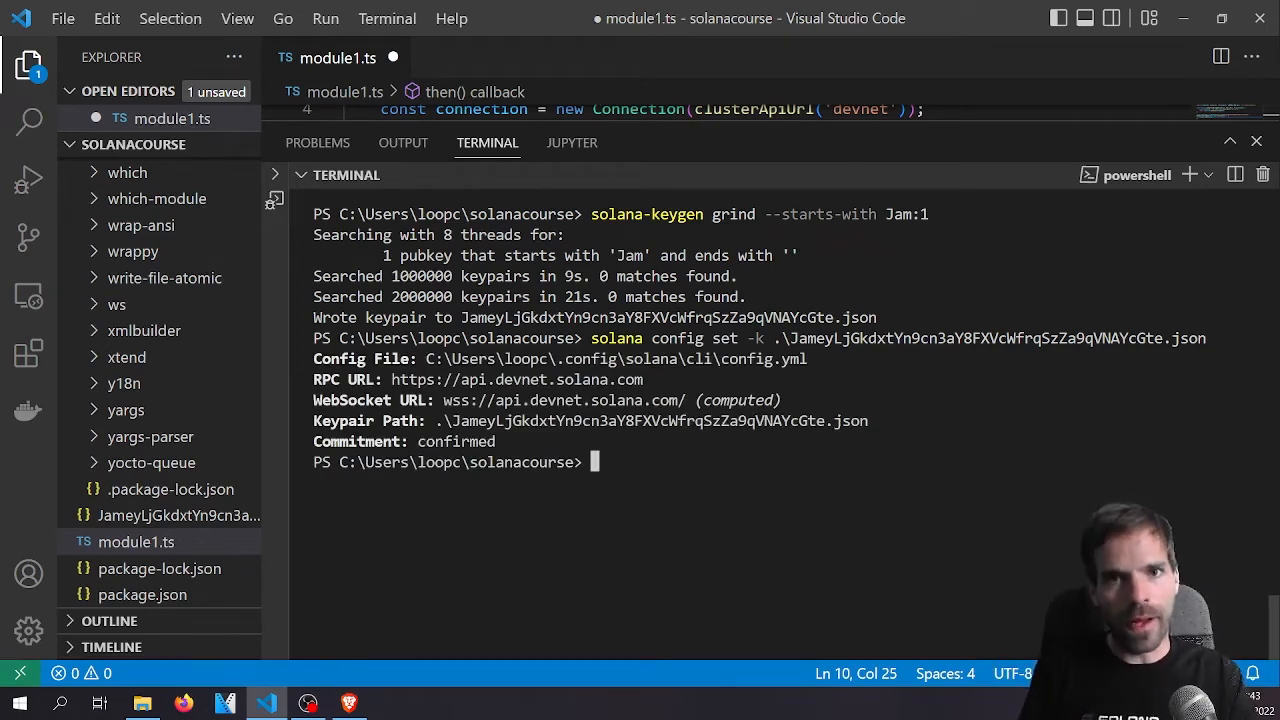
Step: Airdrop 0.42 SOL to the Jam keypair on devnet and confirm a 0.42 SOL balance
text(solana airdrop)
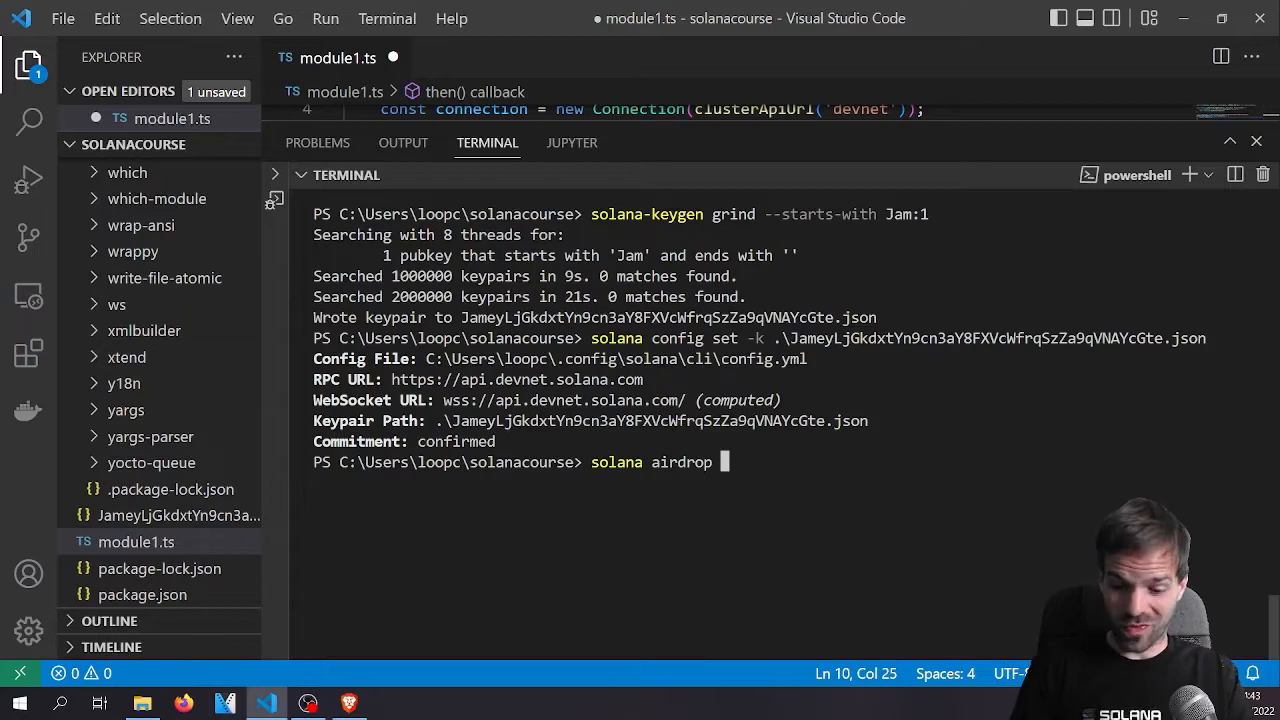
text(0.42)
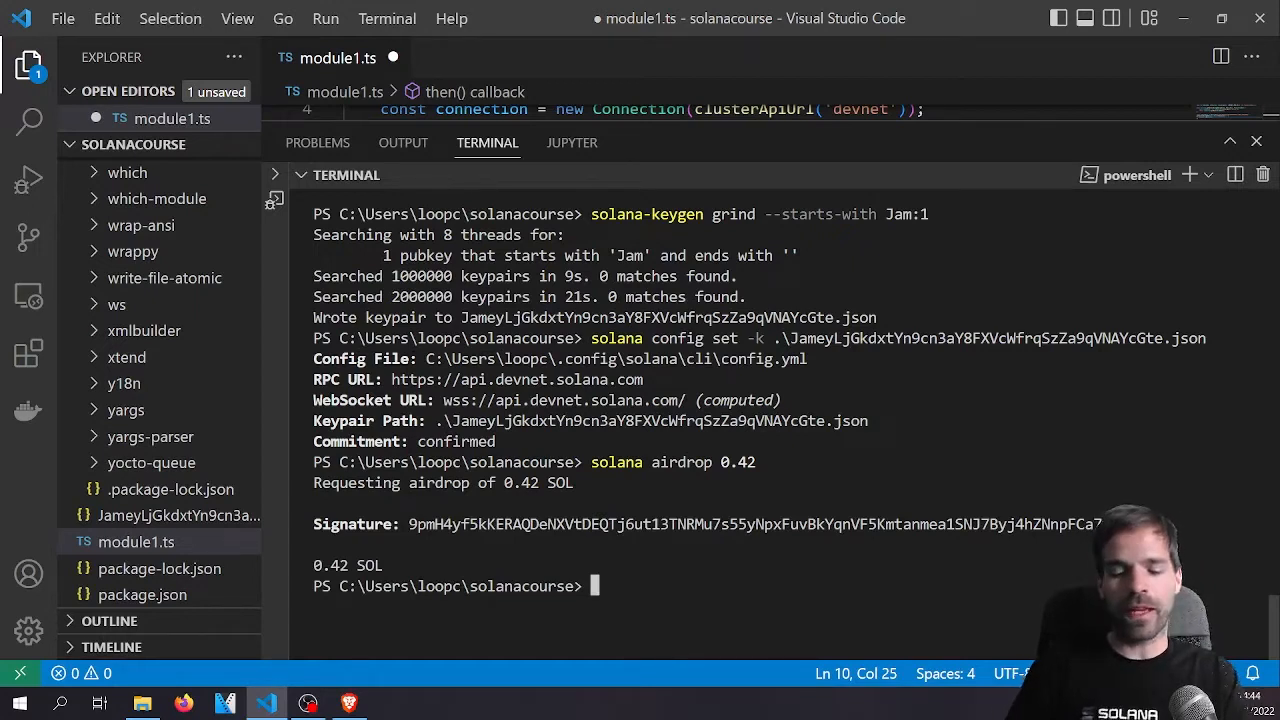
text(solana balance)
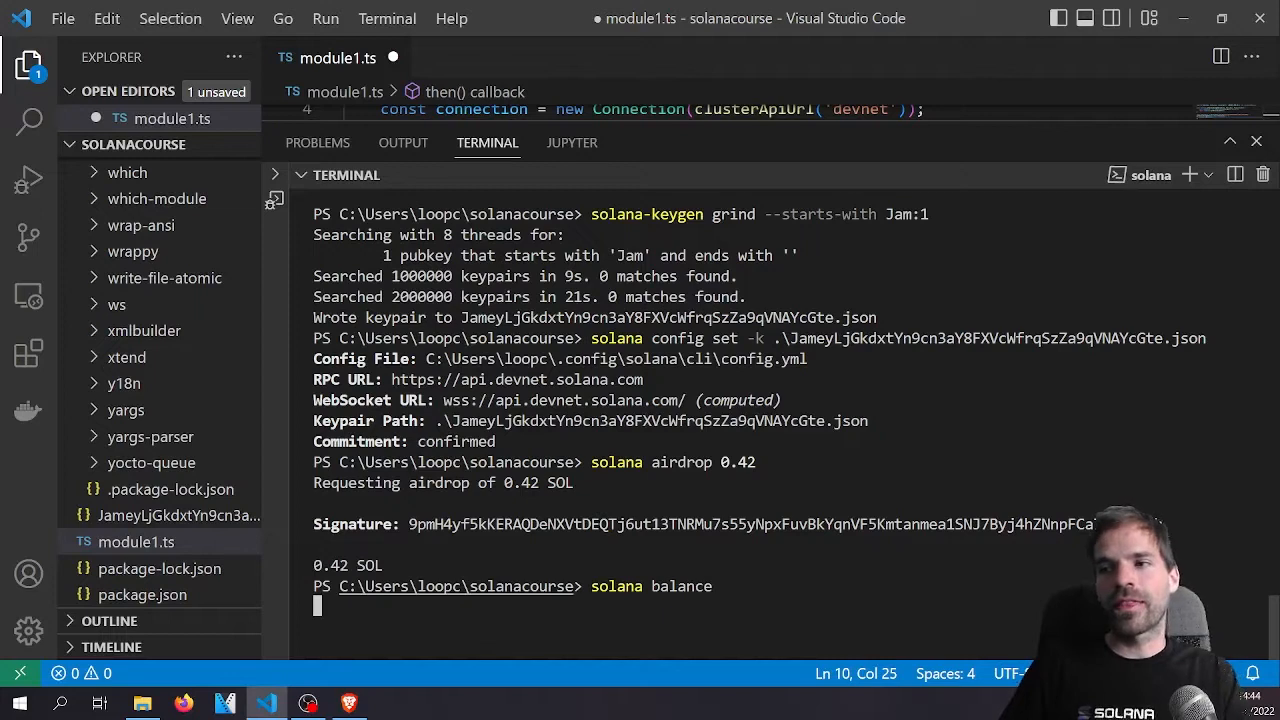
key(Enter)
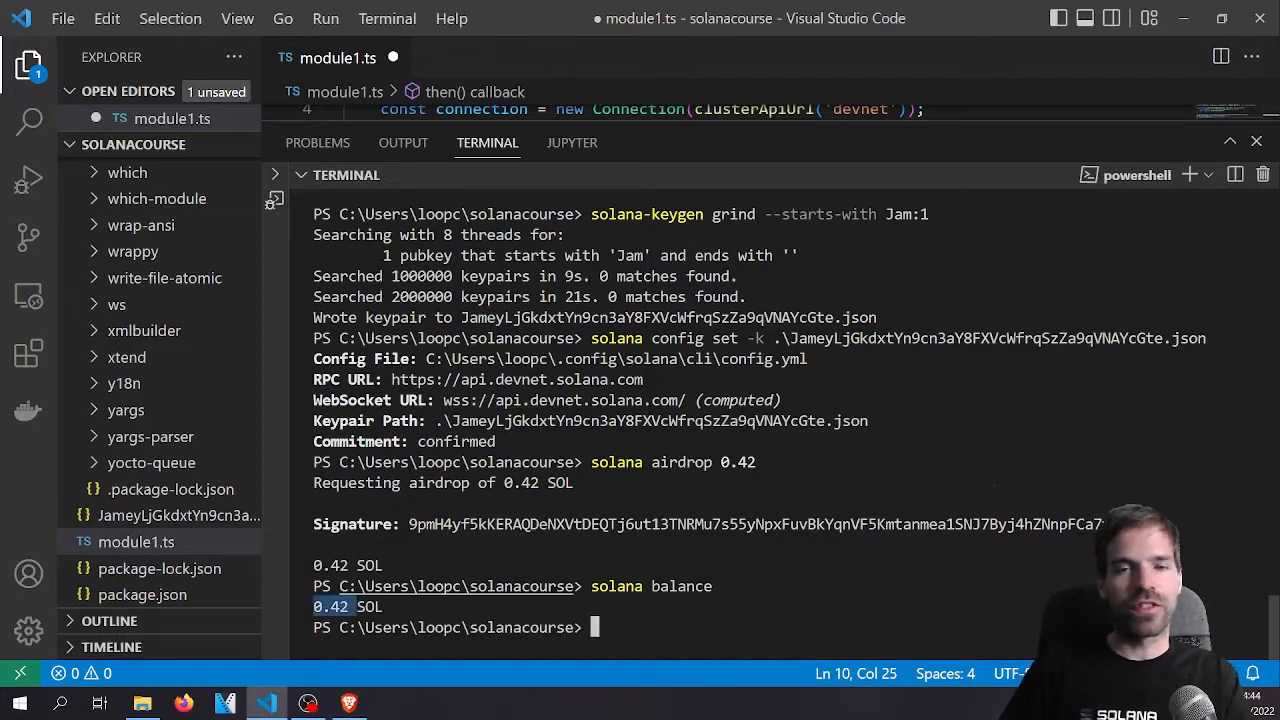
mouse_move(744, 144)
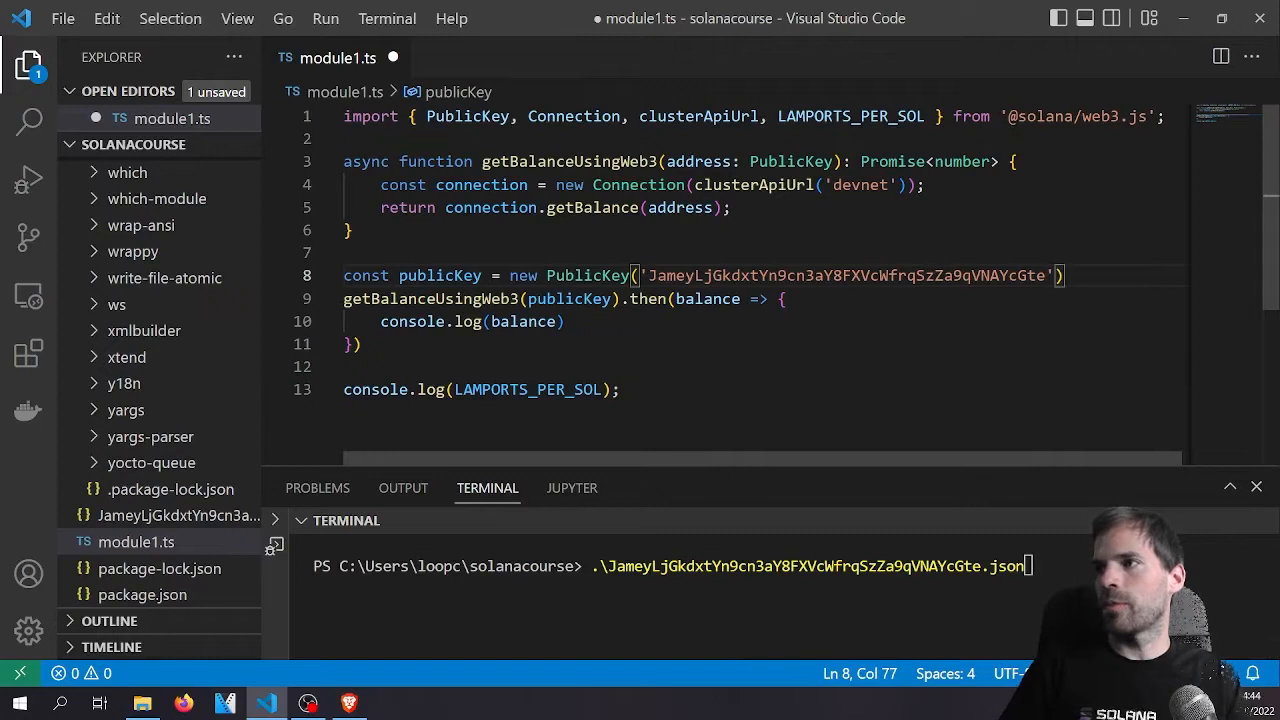
Step: Run module1.ts to print 420000000 lamports, then divide the logged balance by LAMPORTS_PER_SOL
text(ts-node .\module1.ts)
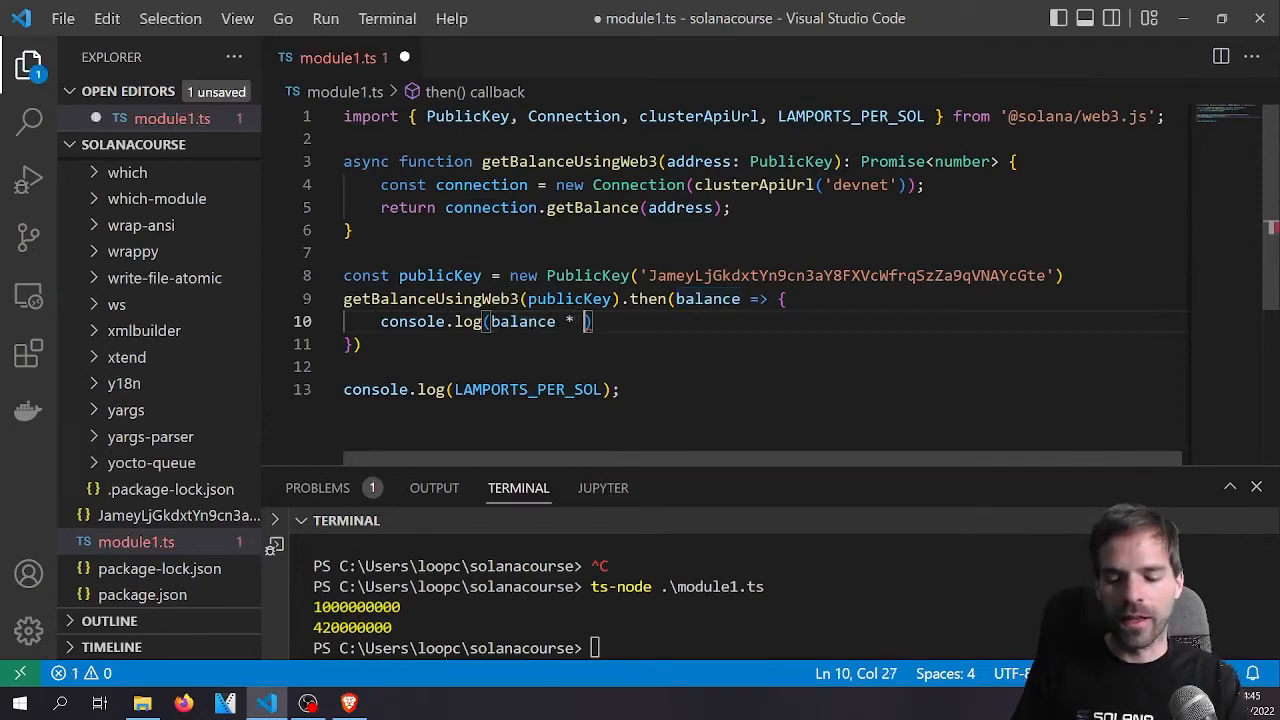
text(LAMPORTS_PER_SOL))
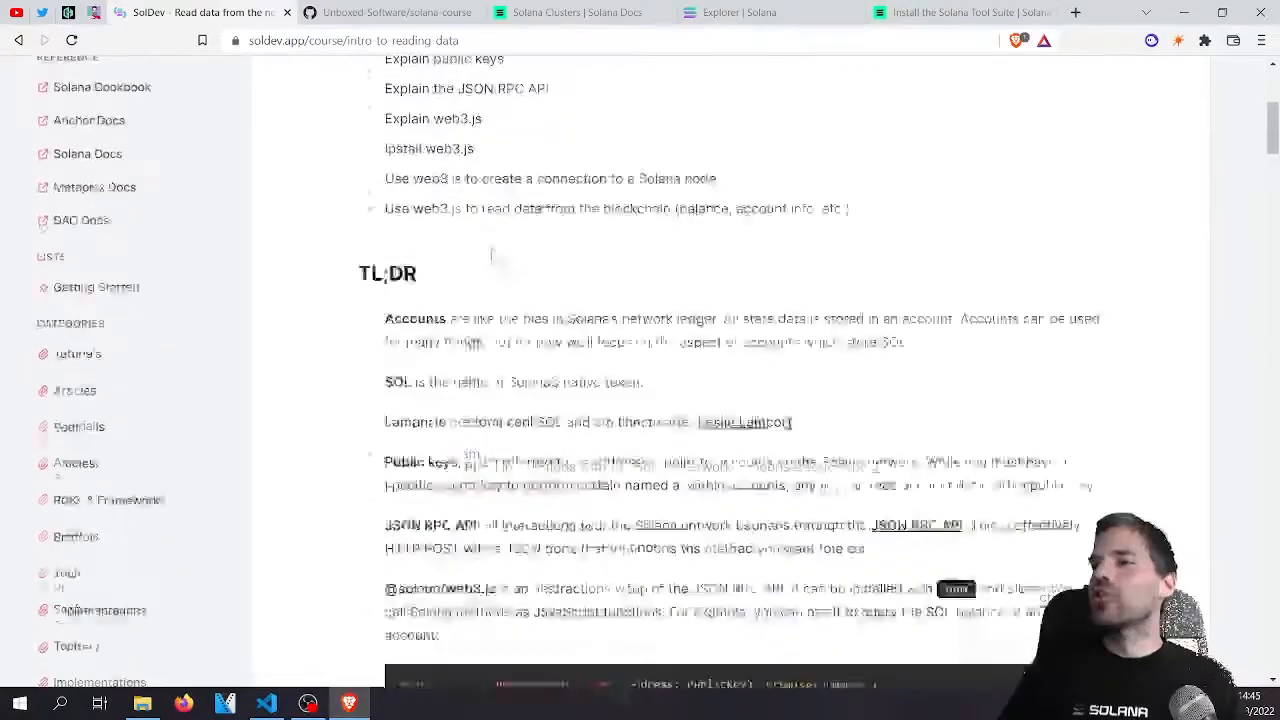
Step: Scroll through the Read Data From The Solana Network lesson back to its Lesson Objectives
scroll(down, 3)
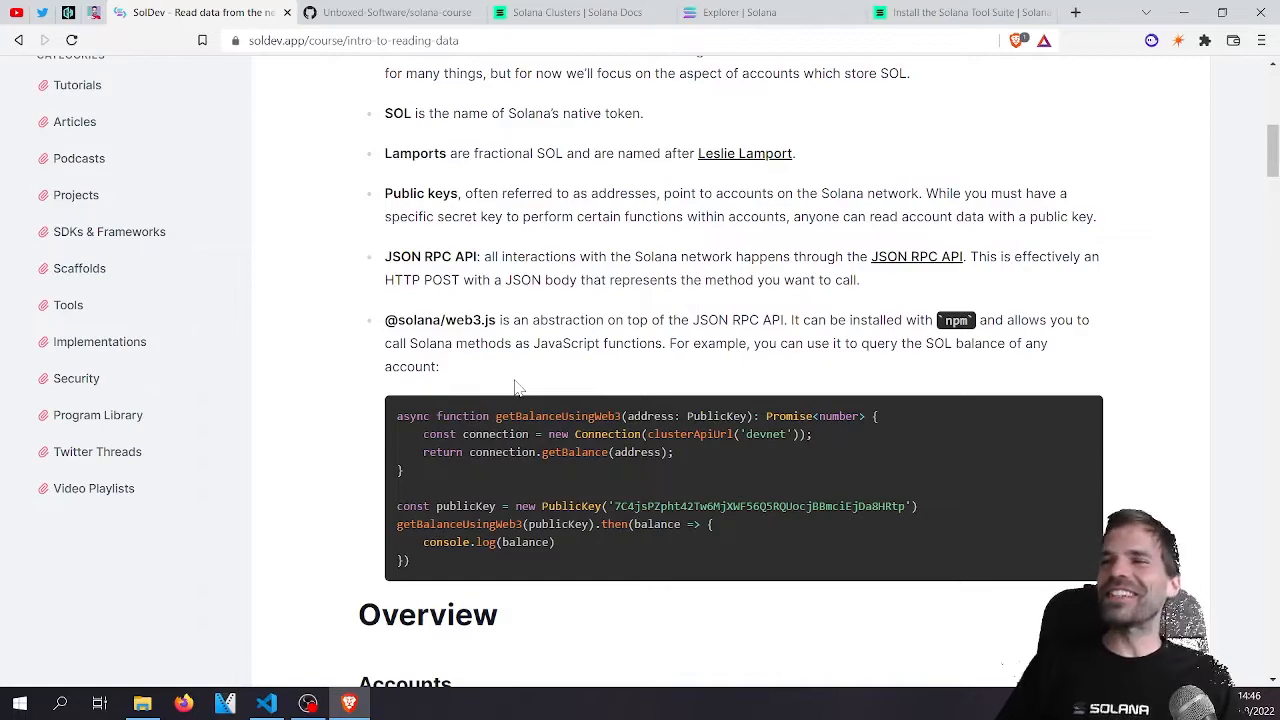
scroll(down, 3)
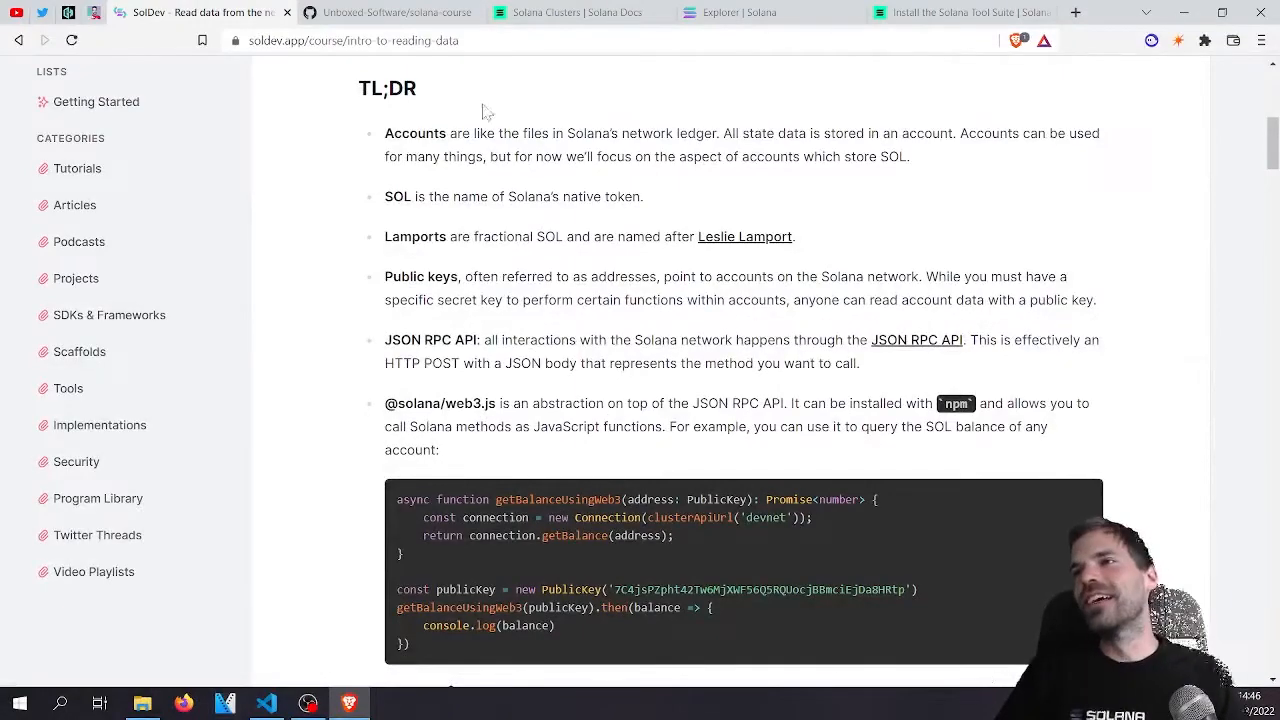
scroll(down, 3)
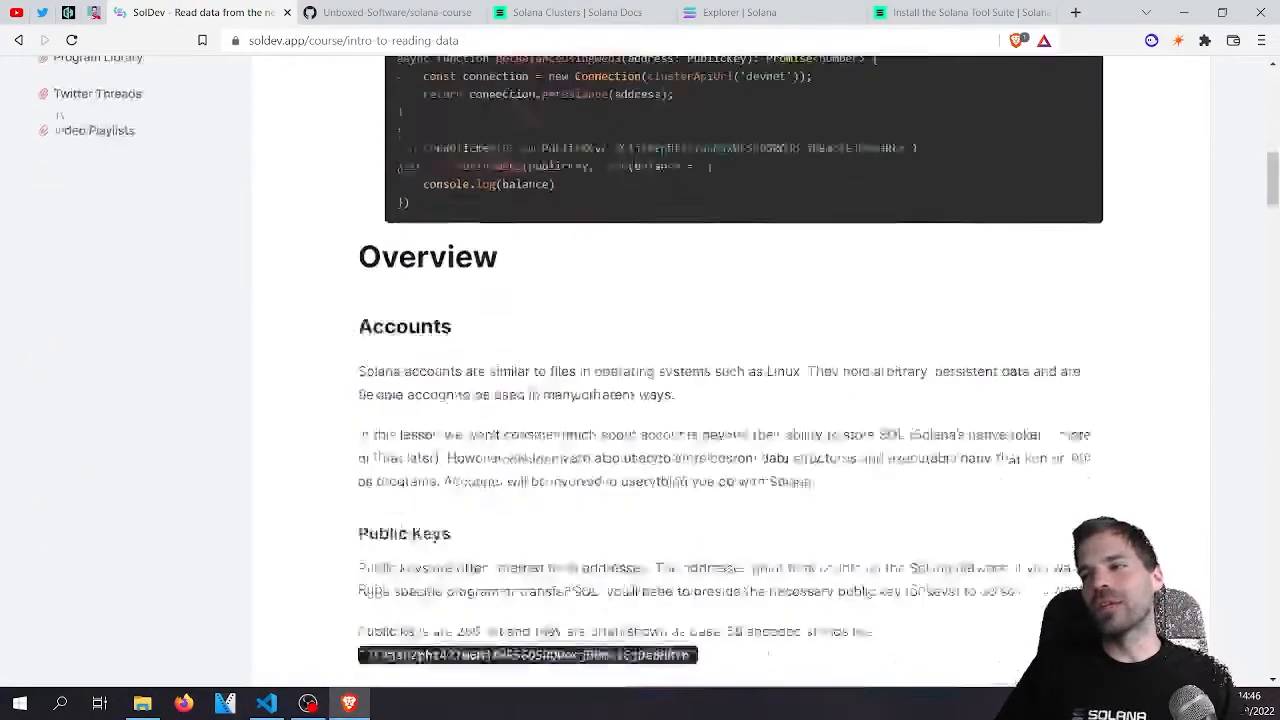
scroll(down, 3)
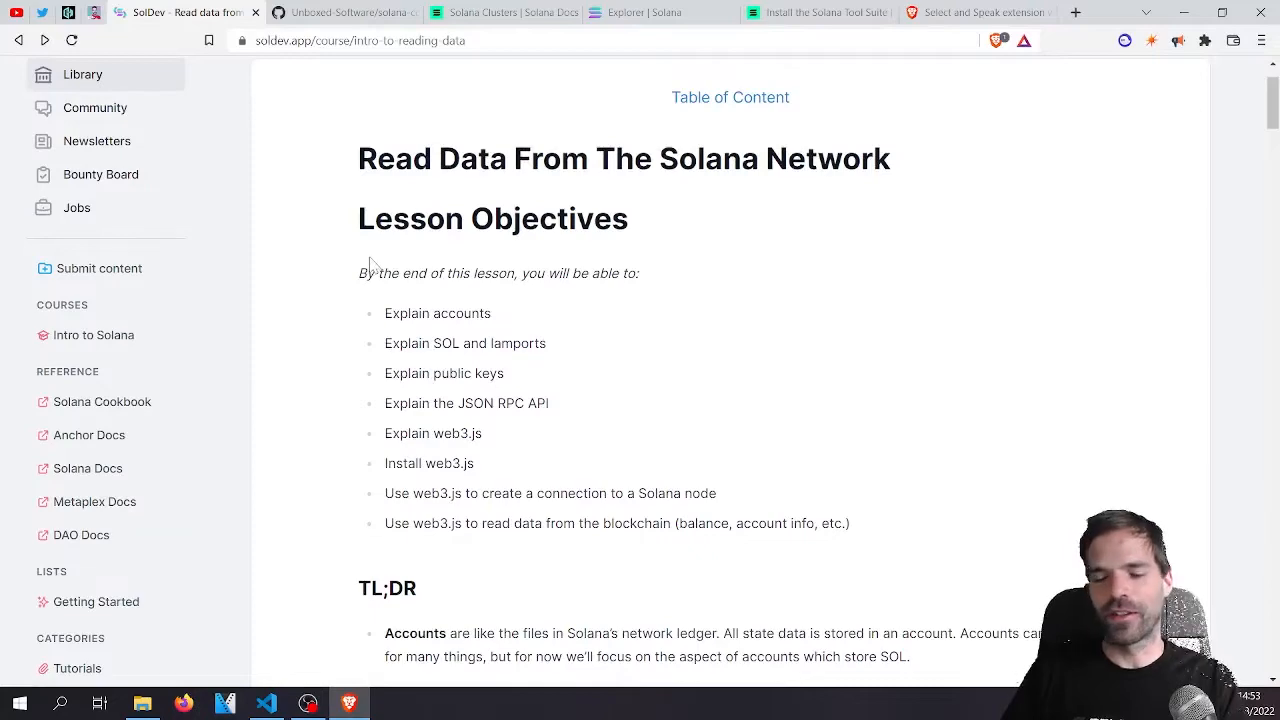
scroll(down, 3)
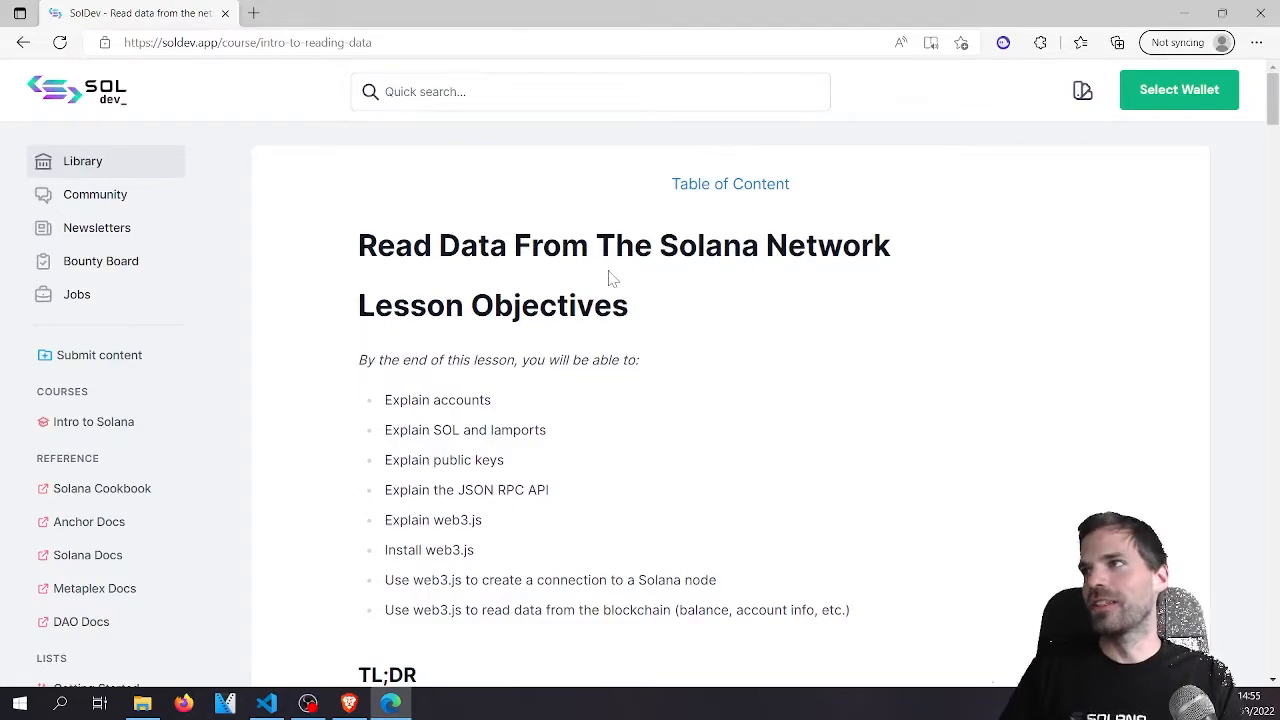
Step: Start Edge Read Aloud on the lesson page and control its playback
scroll(down, 3)
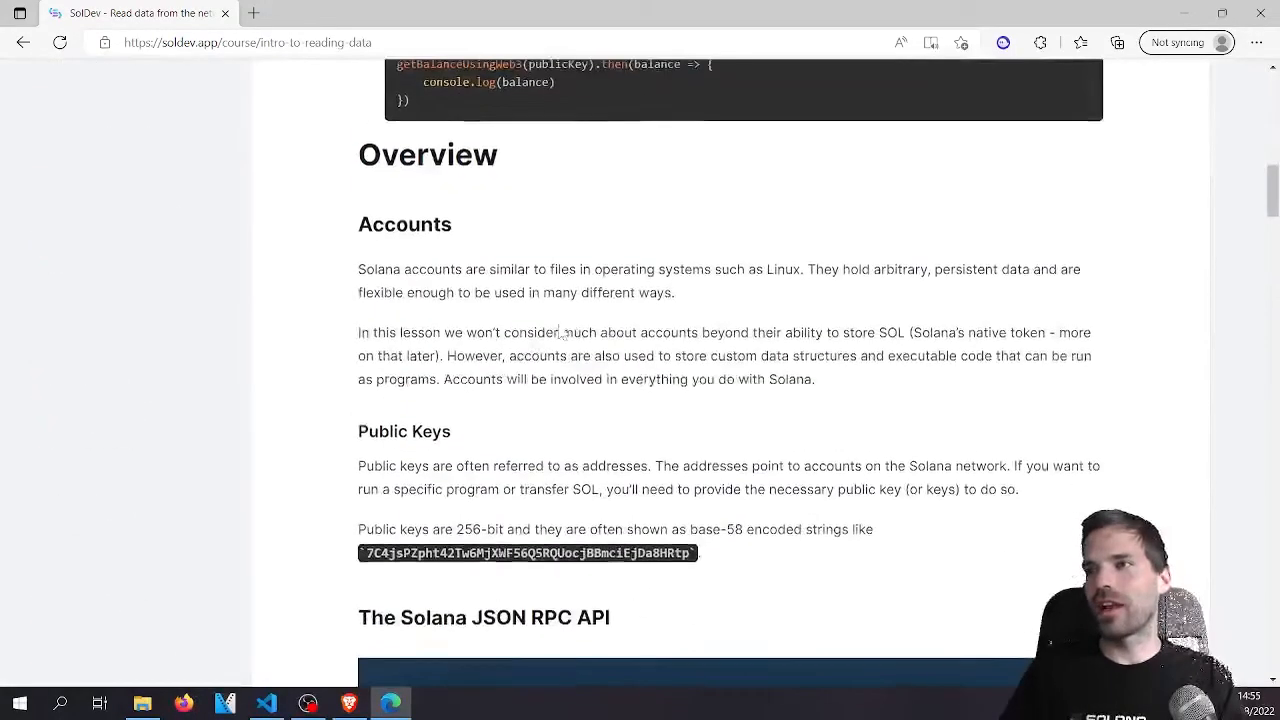
click(960, 42)
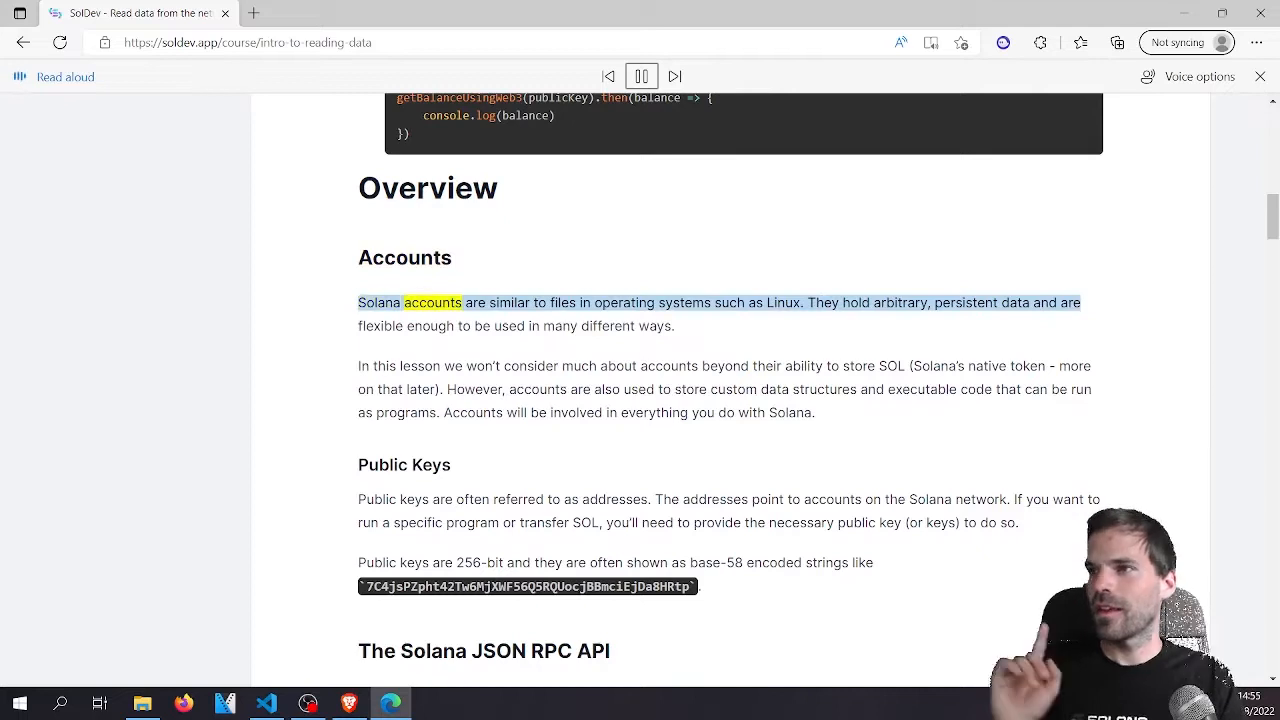
click(640, 76)
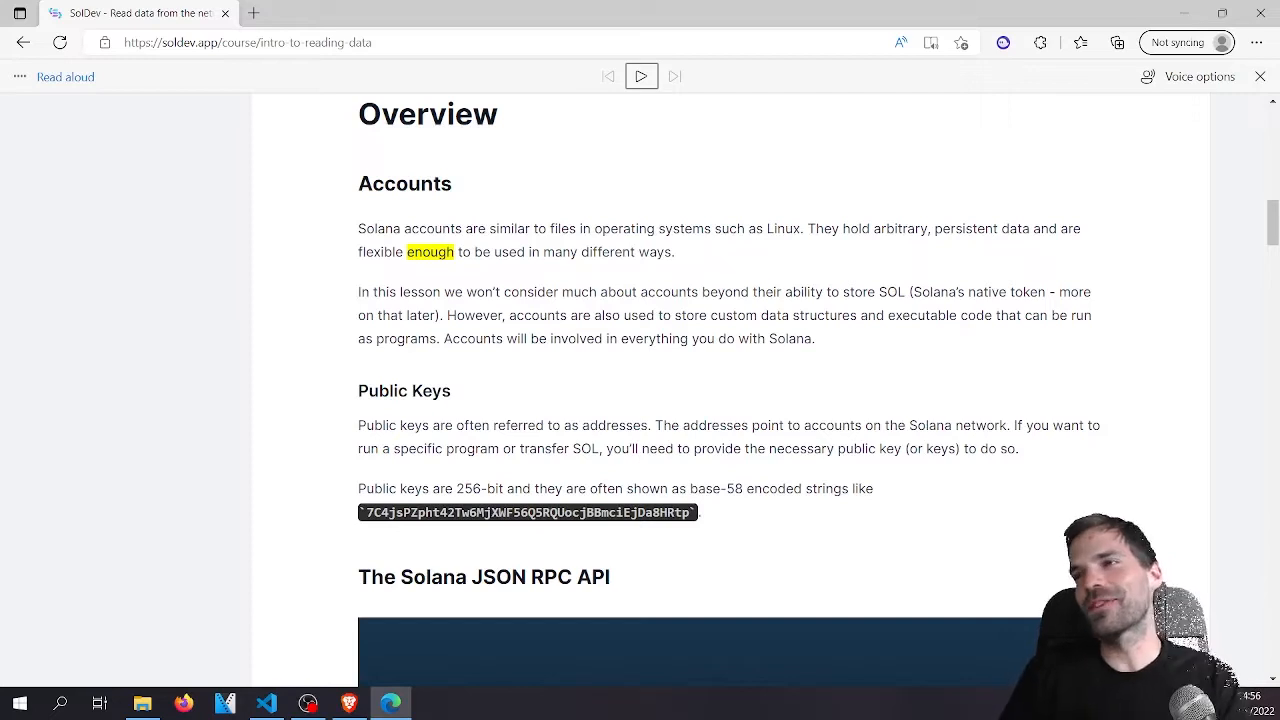
click(640, 76)
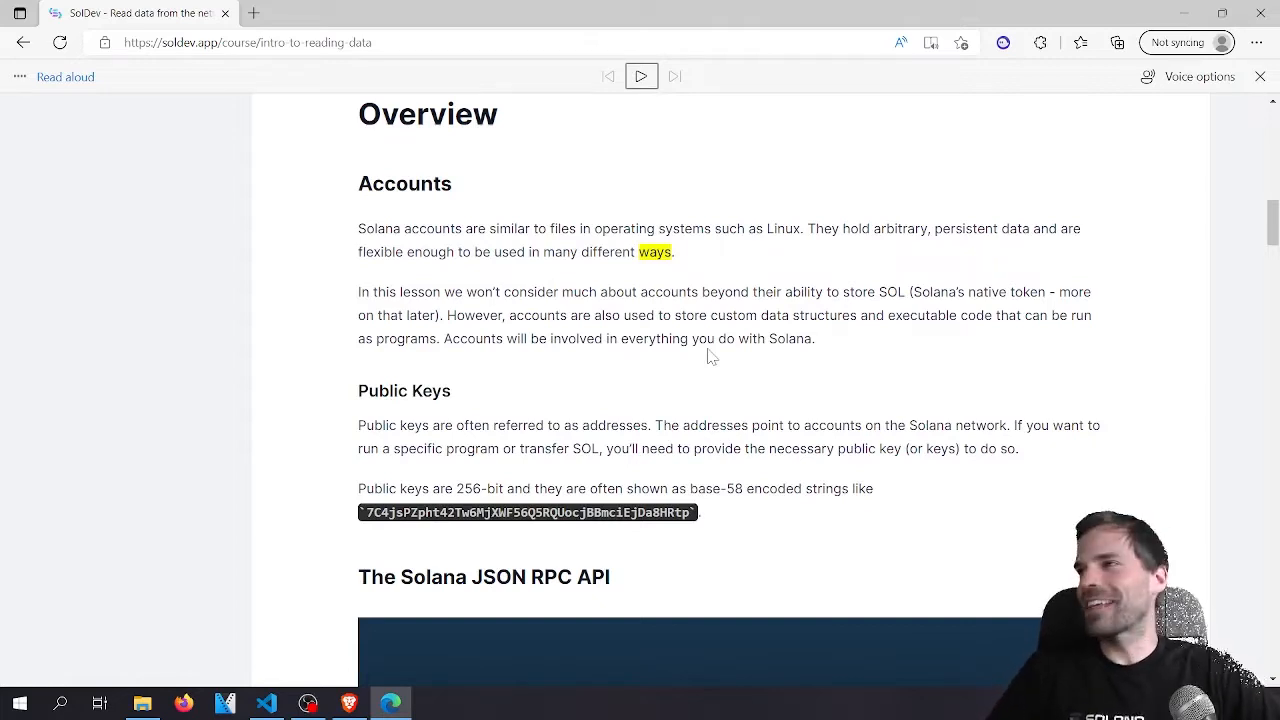
Step: Choose a different narration voice in Voice options and select the Accounts heading
click(1200, 76)
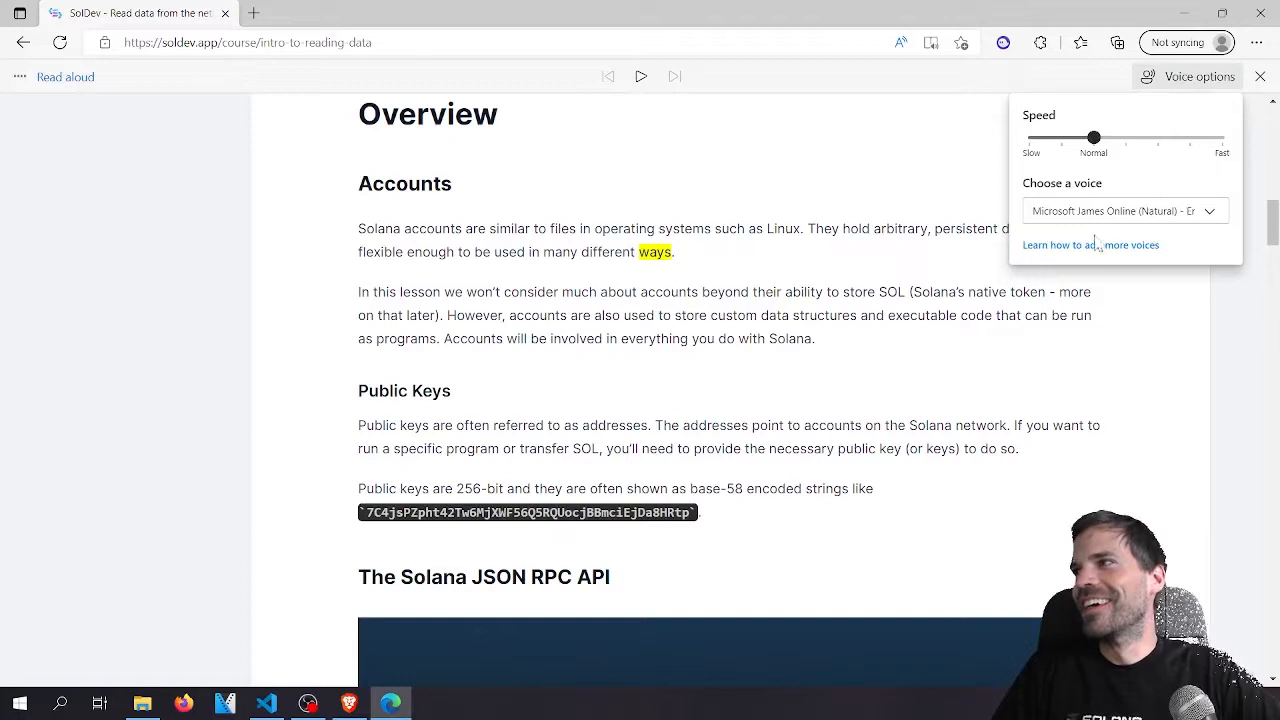
click(640, 76)
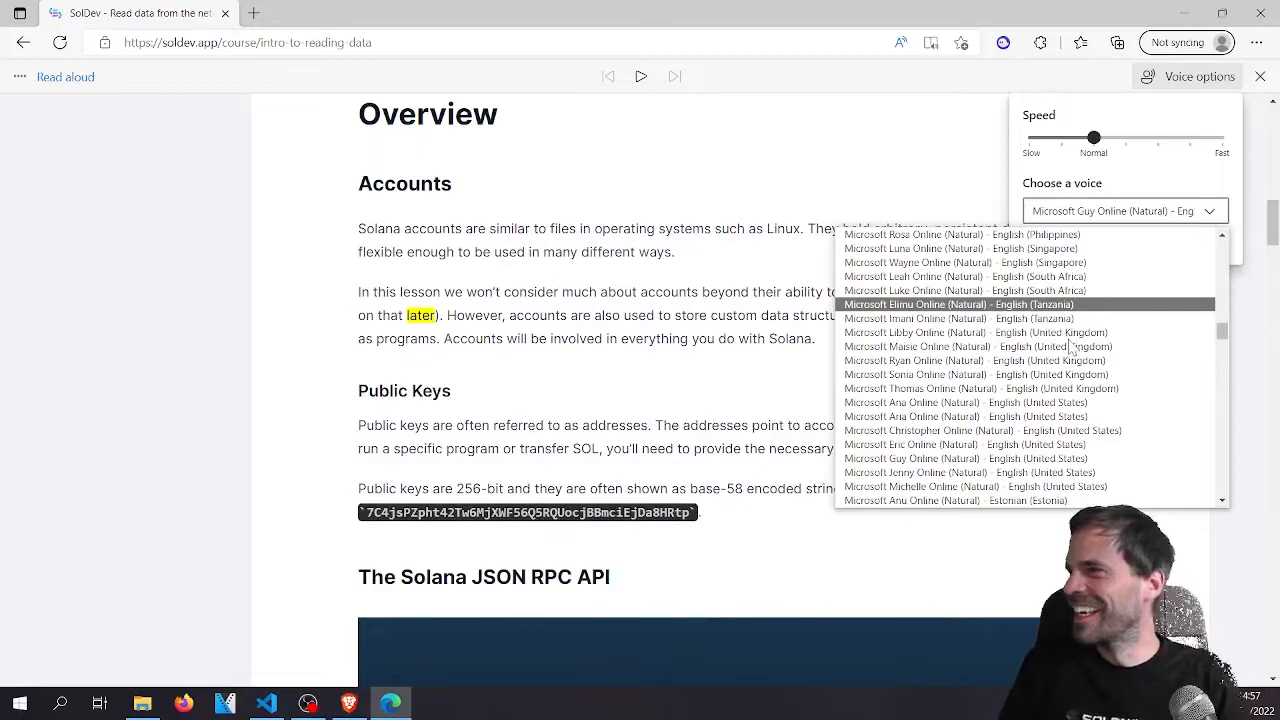
click(640, 76)
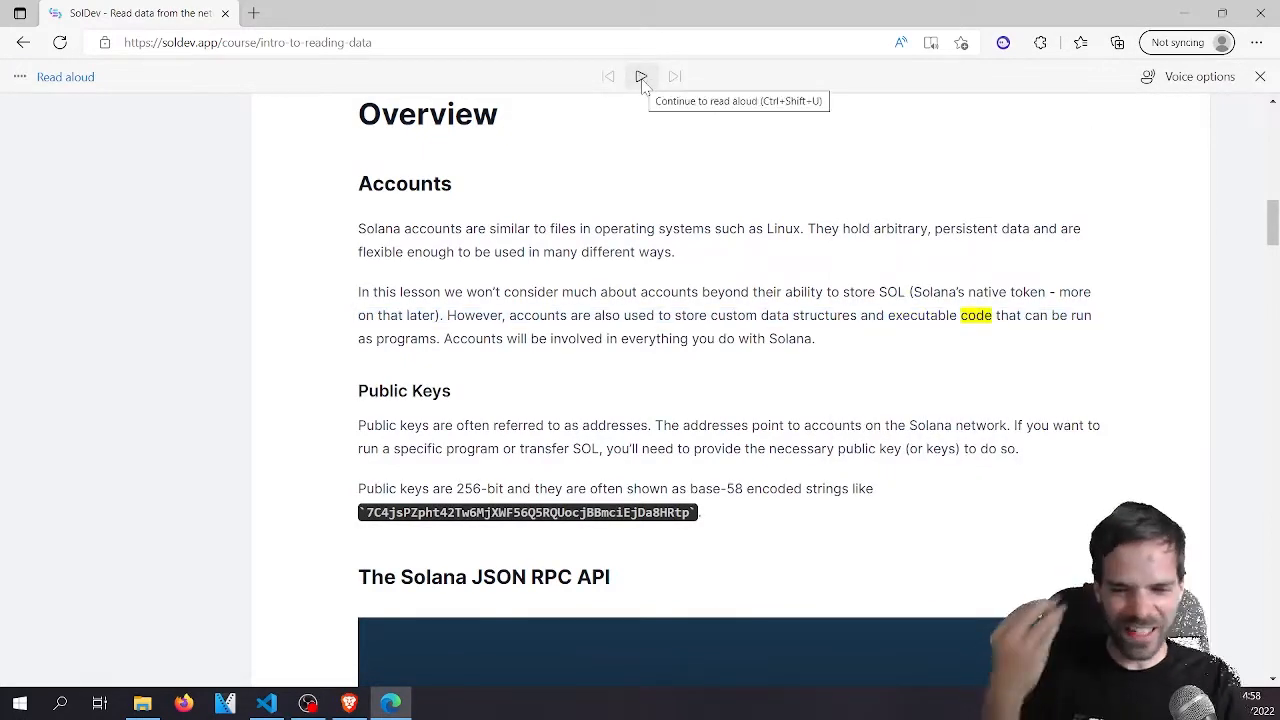
double_click(384, 184)
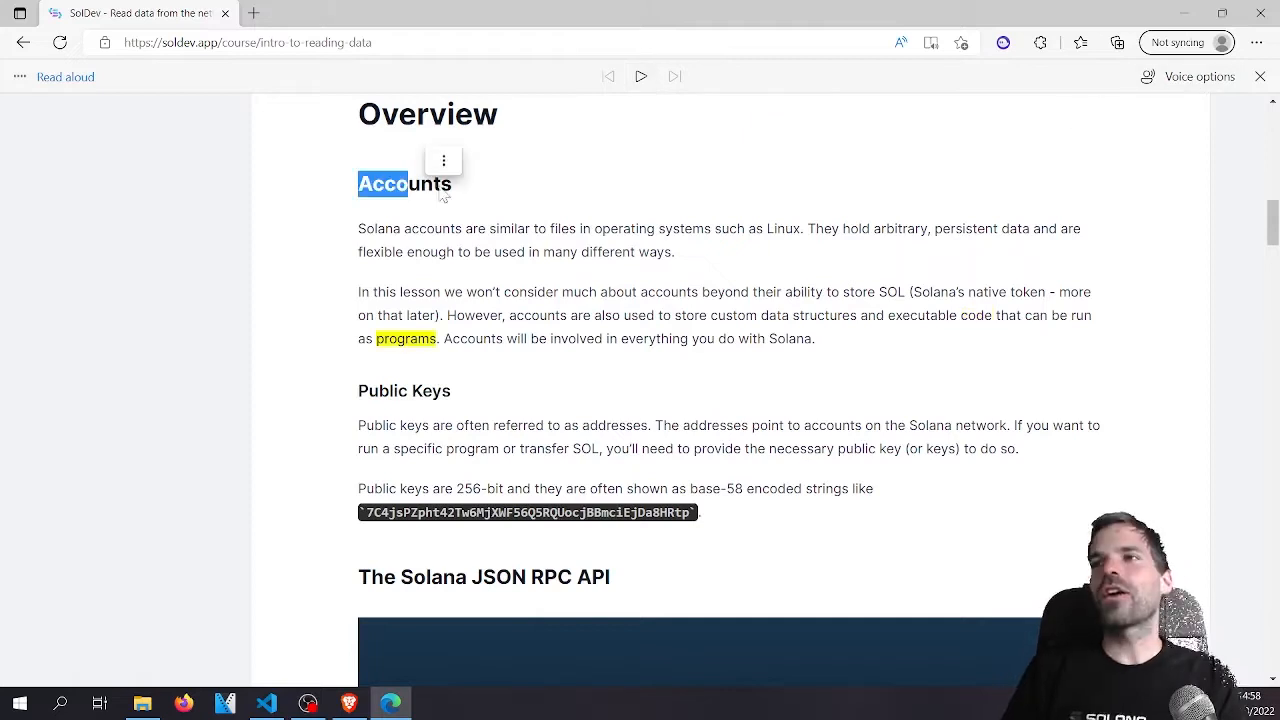
Step: Read aloud from the Accounts text down to Public Keys and select the example base-58 public key
right_click(404, 184)
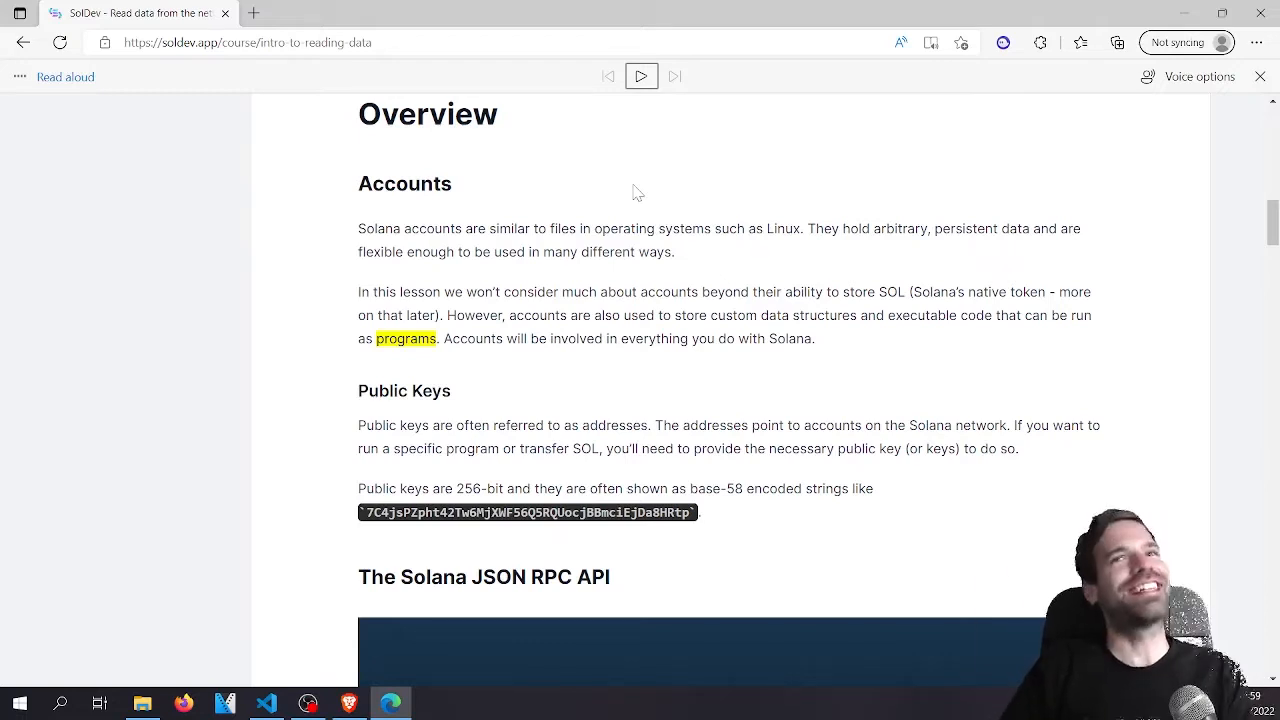
mouse_move(590, 224)
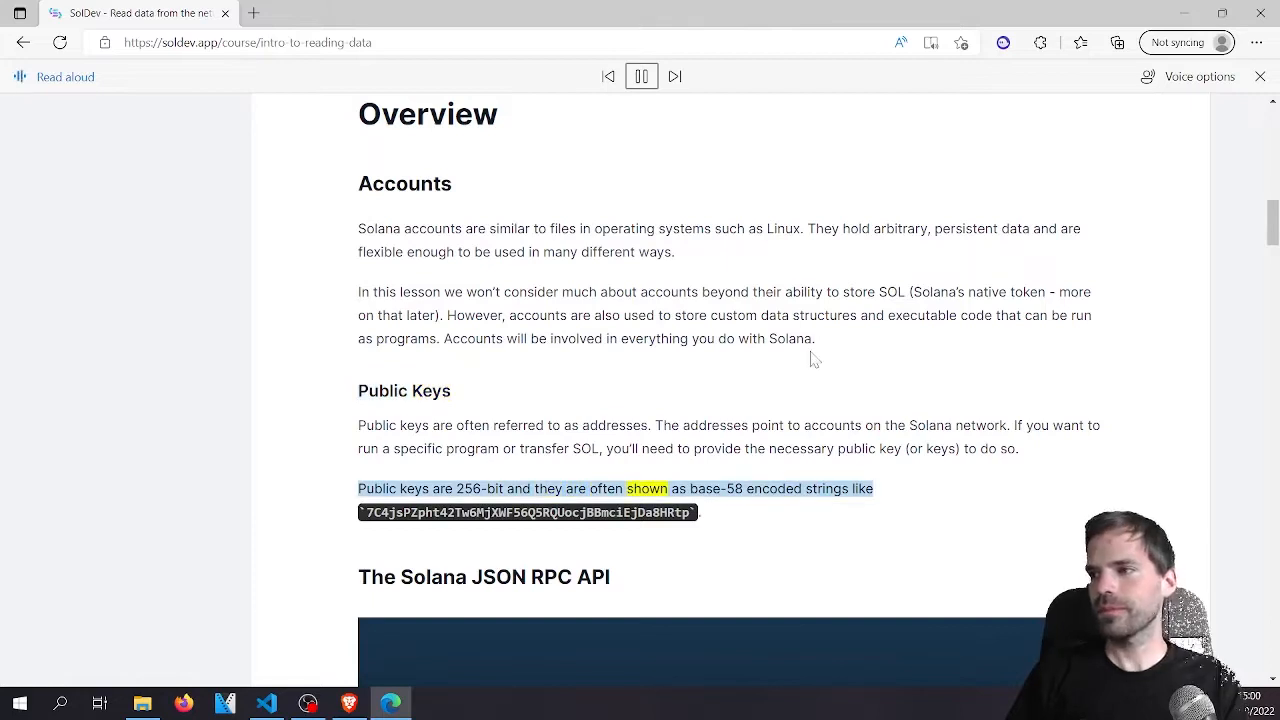
scroll(down, 3)
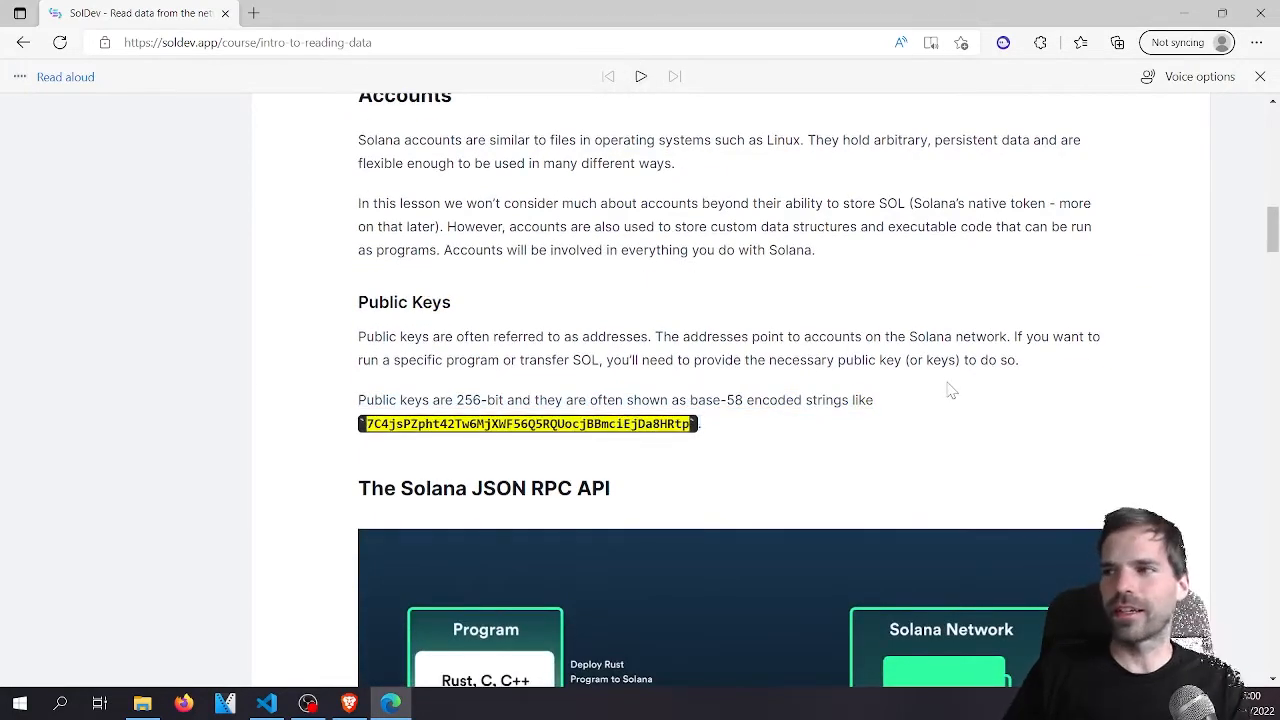
drag(456, 400, 704, 400)
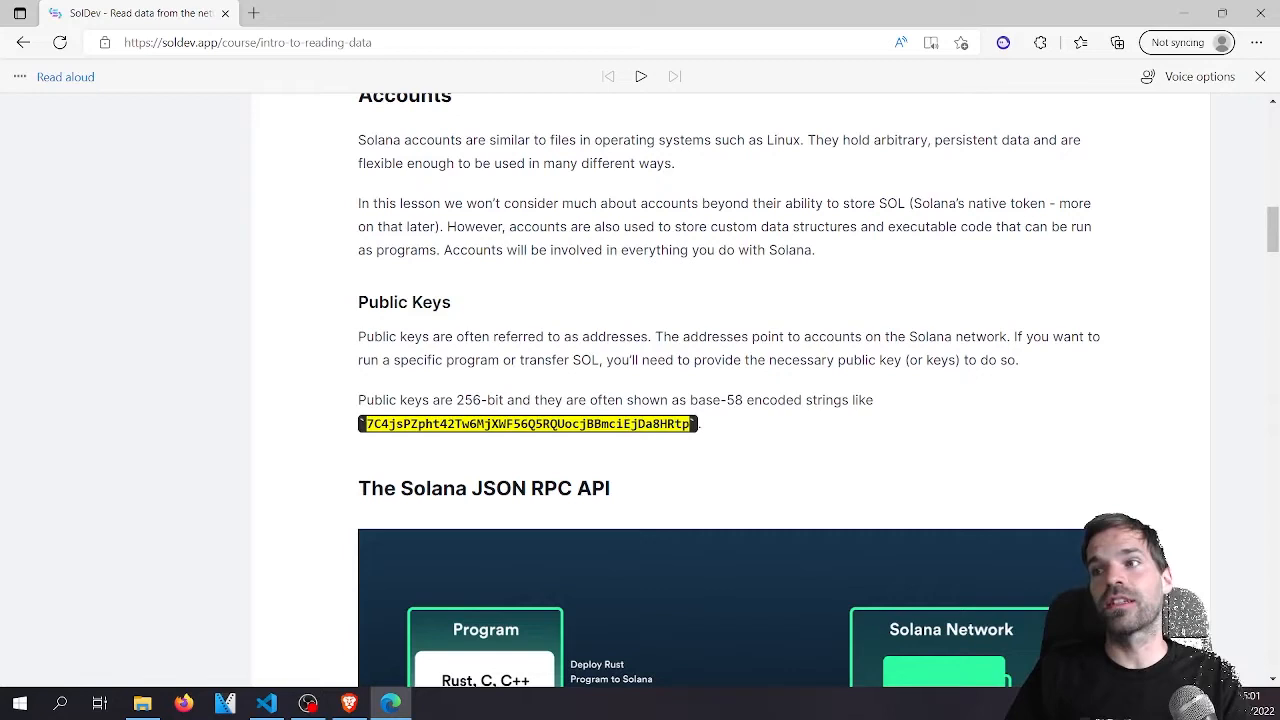
mouse_move(398, 336)
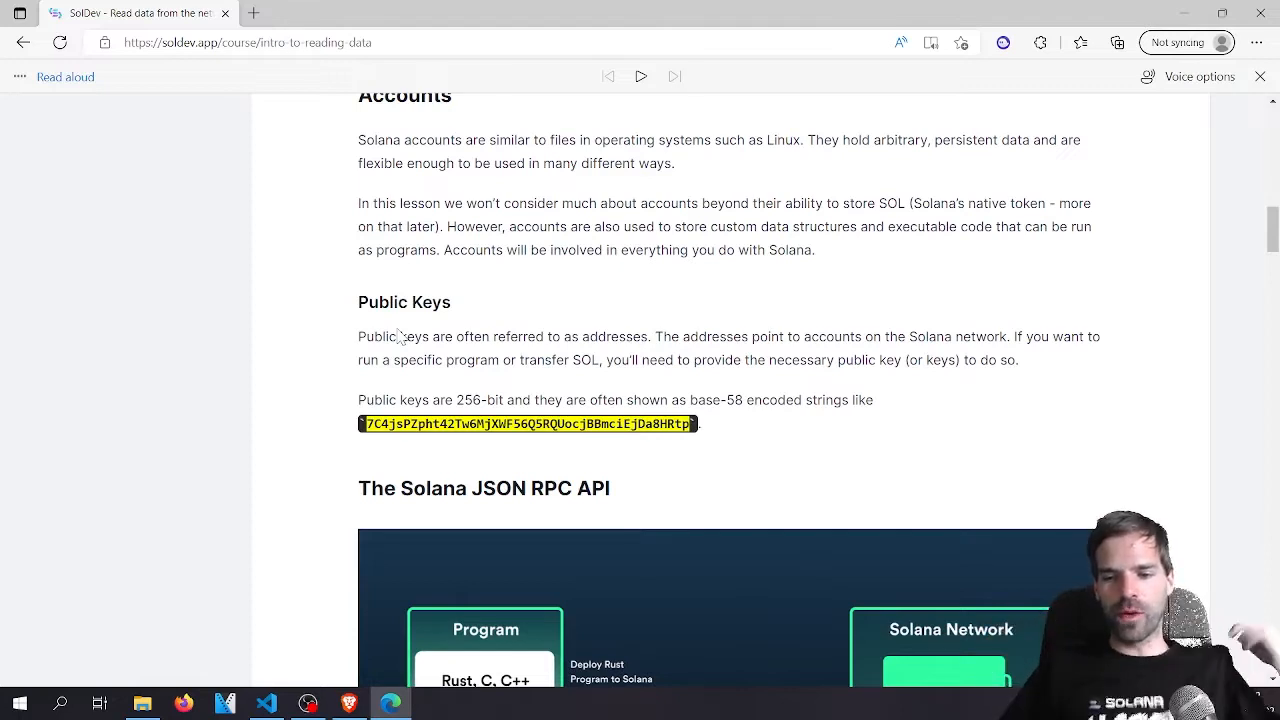
Step: Scroll down to the Solana JSON RPC API section and its program-client-network diagram
scroll(down, 3)
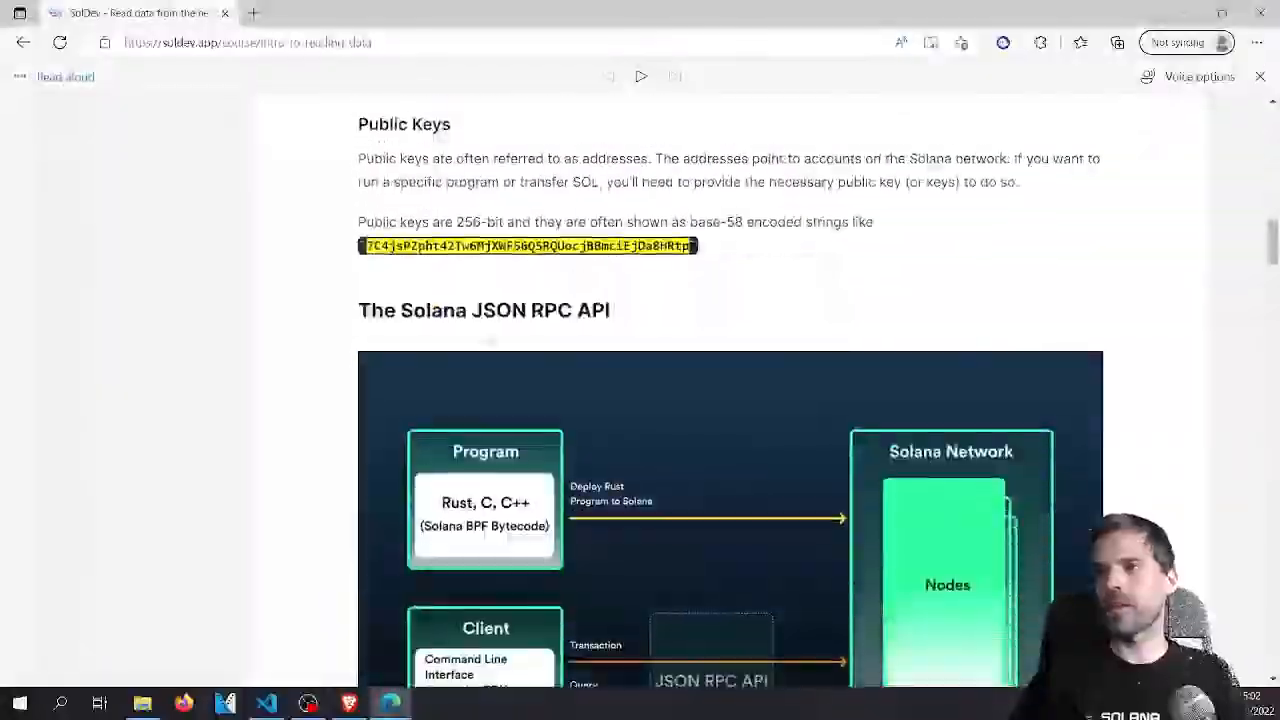
scroll(down, 3)
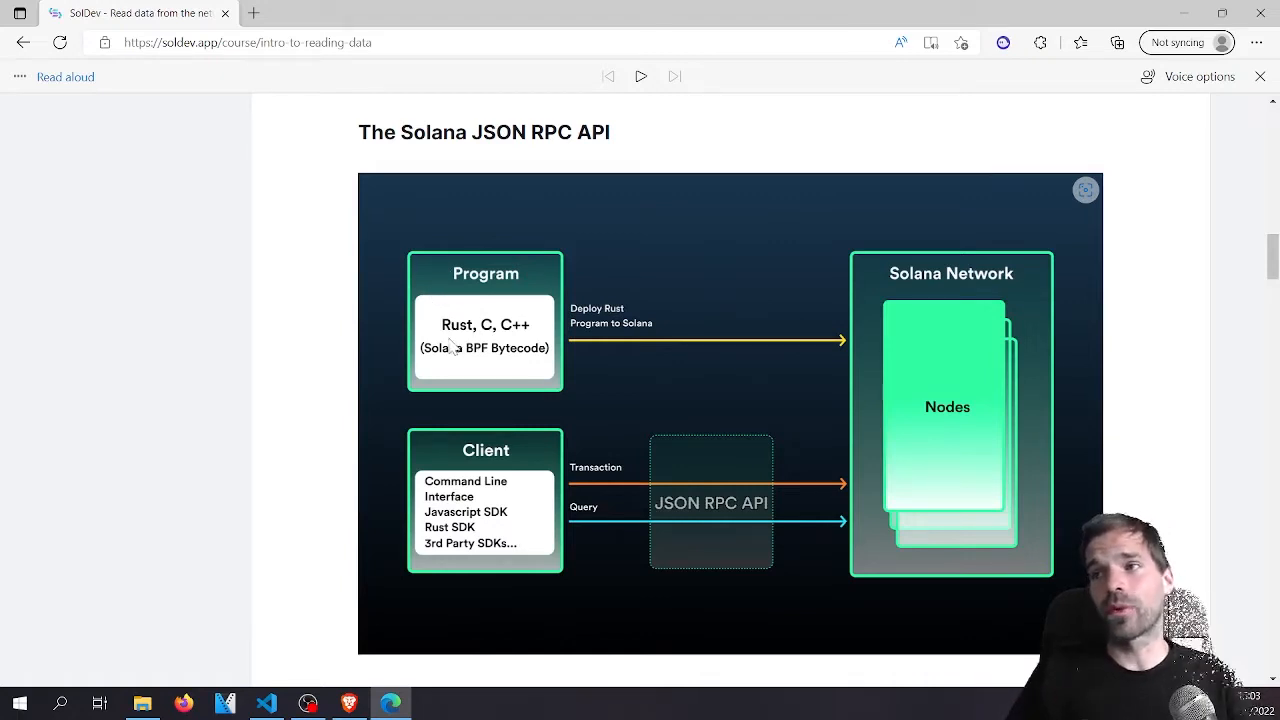
mouse_move(464, 358)
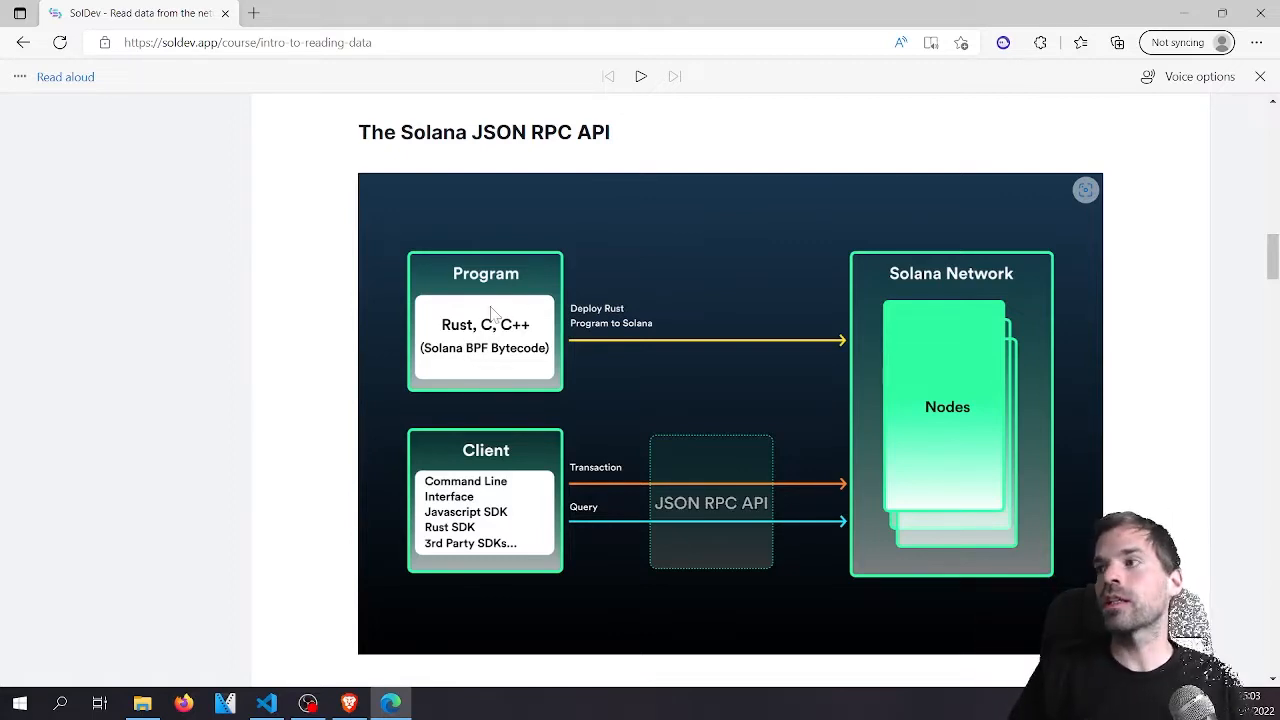
mouse_move(956, 336)
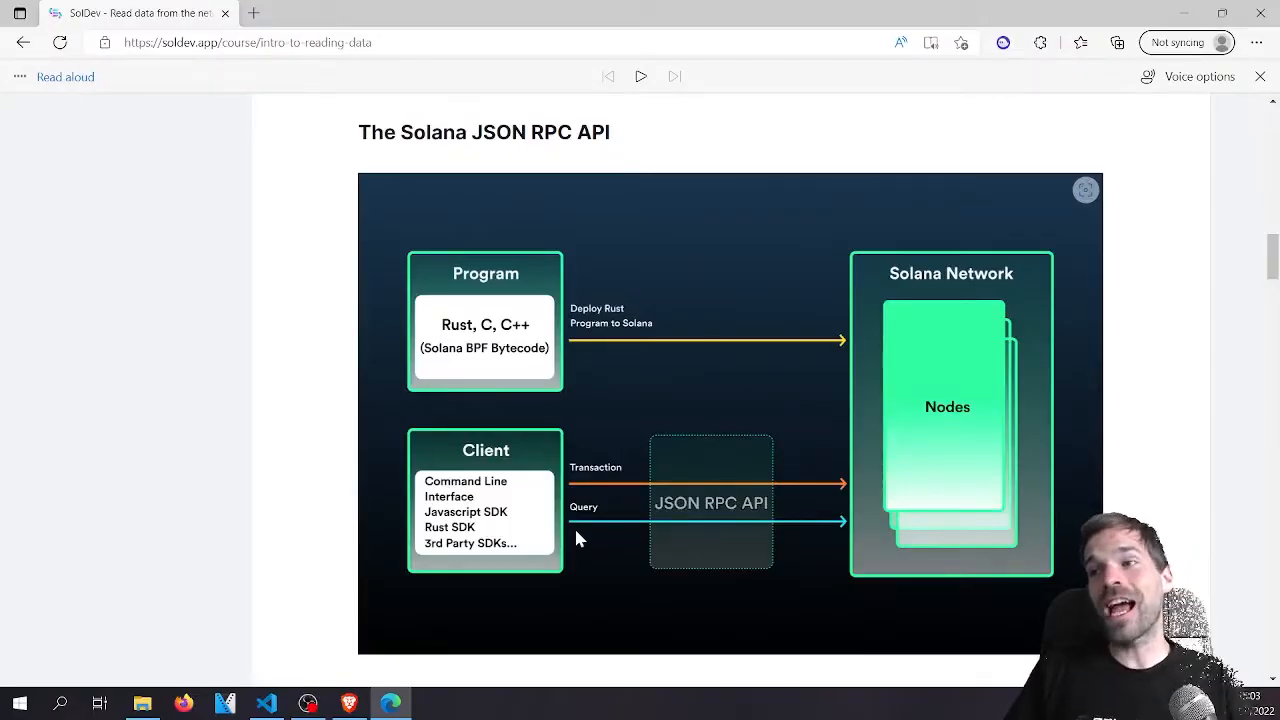
mouse_move(558, 528)
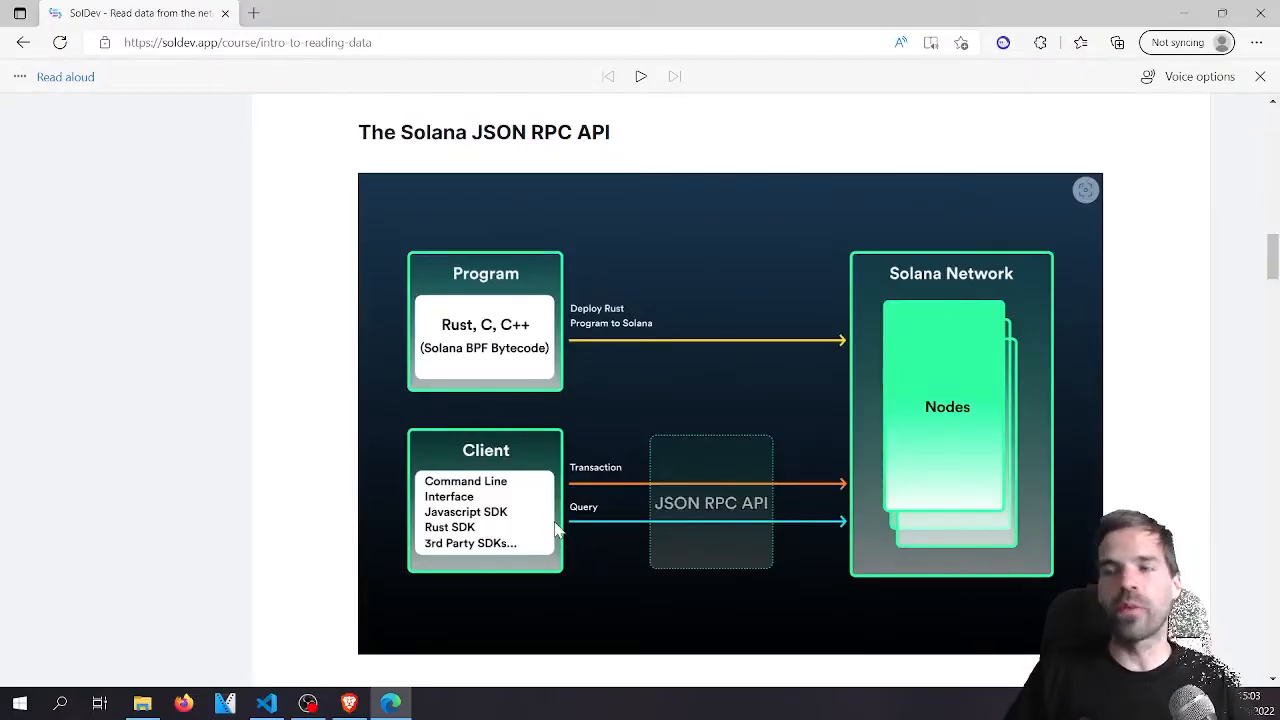
mouse_move(456, 492)
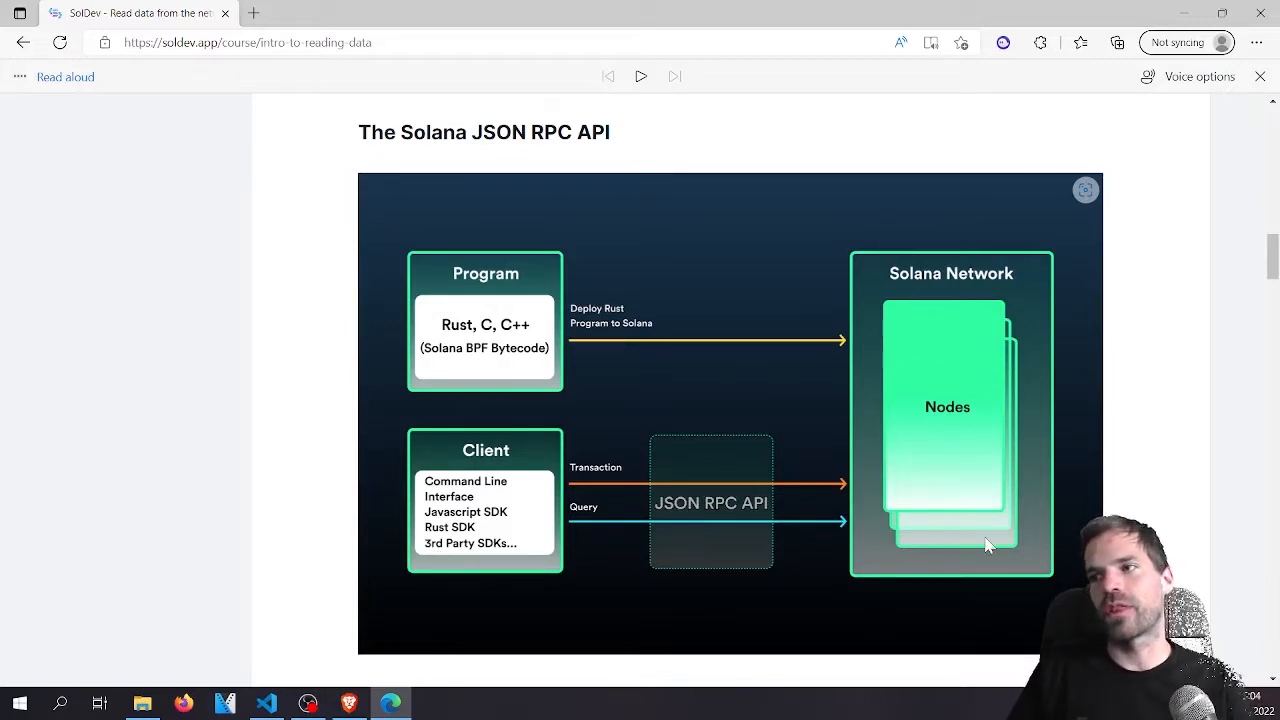
mouse_move(628, 496)
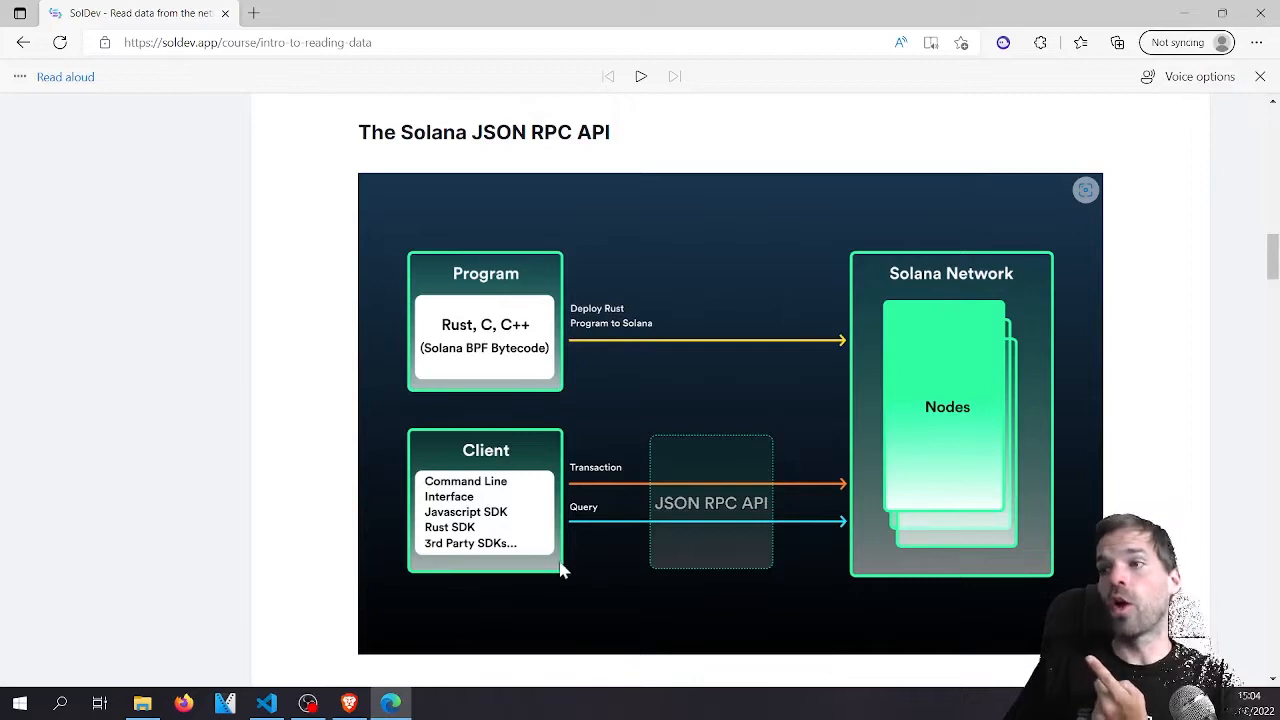
mouse_move(910, 550)
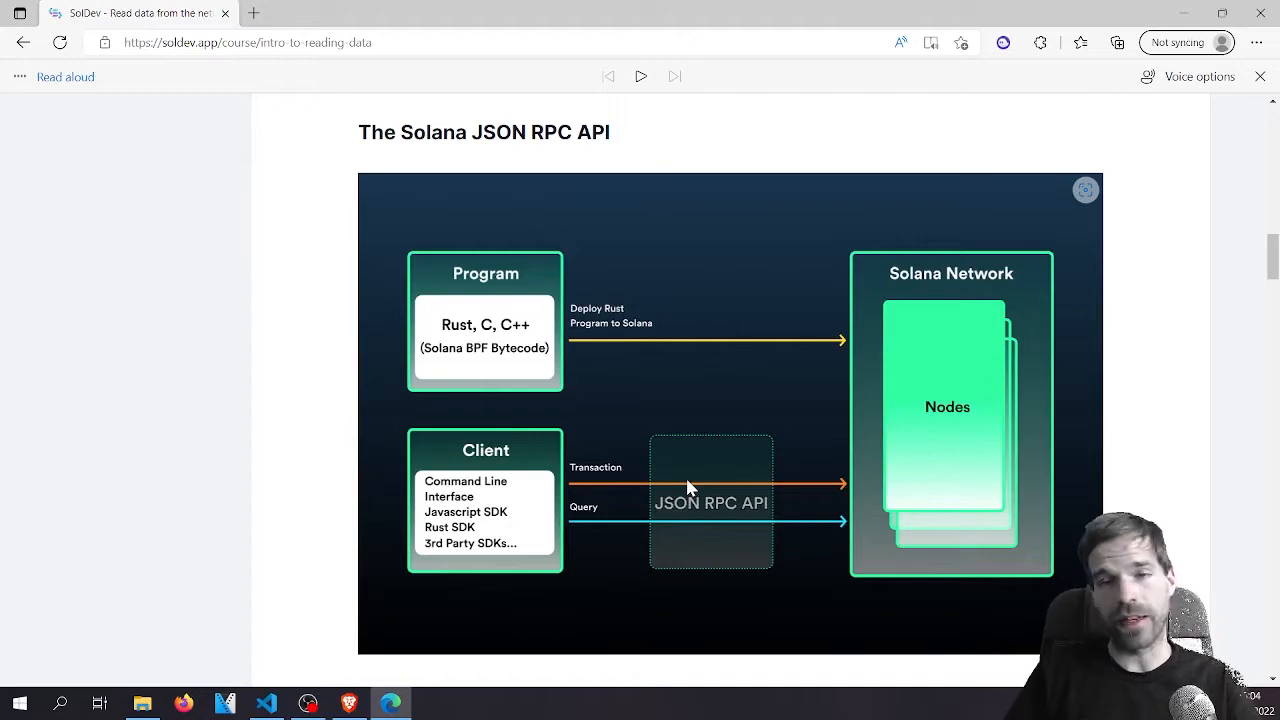
mouse_move(660, 664)
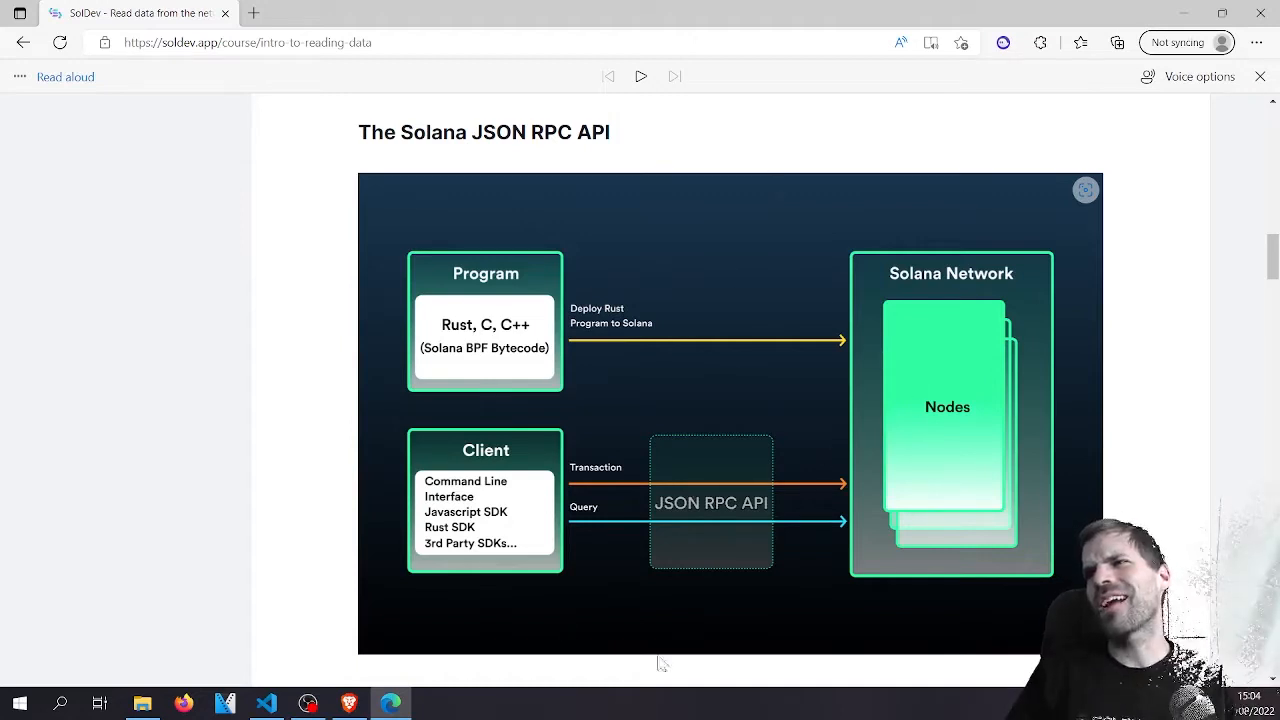
scroll(down, 3)
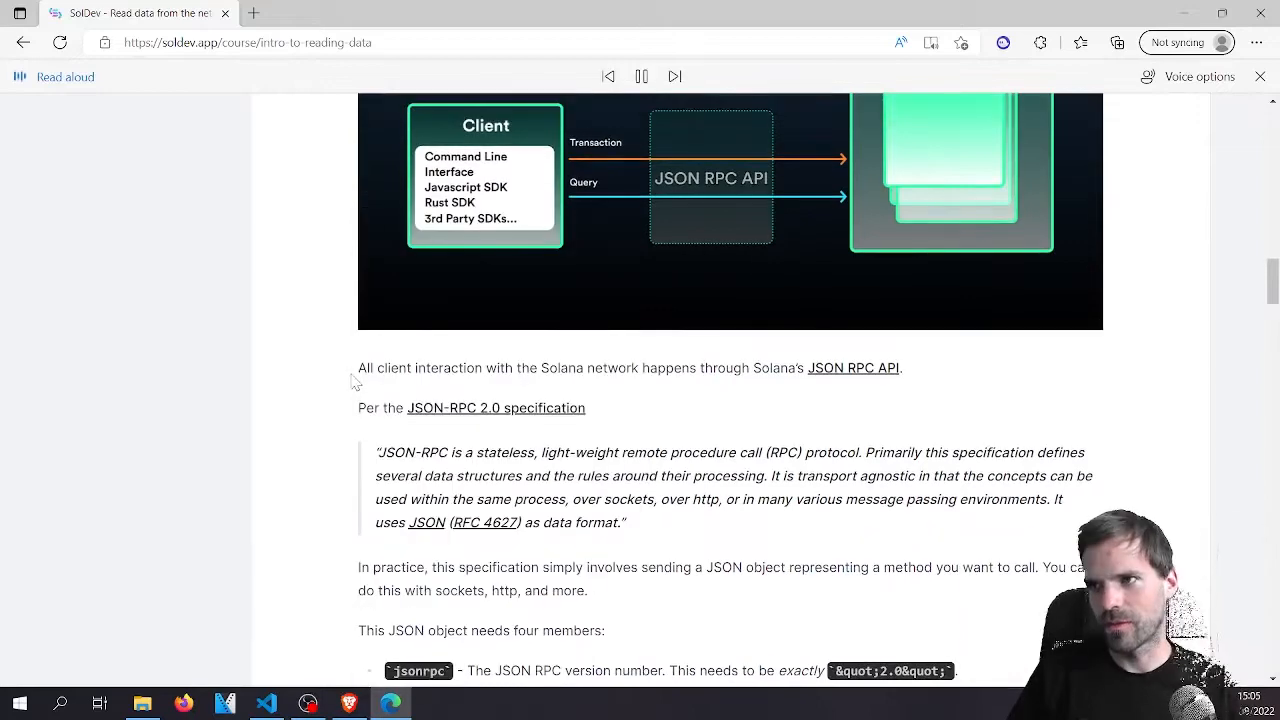
Step: Scroll through the JSON-RPC explanation, selecting parts of the JSON object member descriptions
scroll(up, 3)
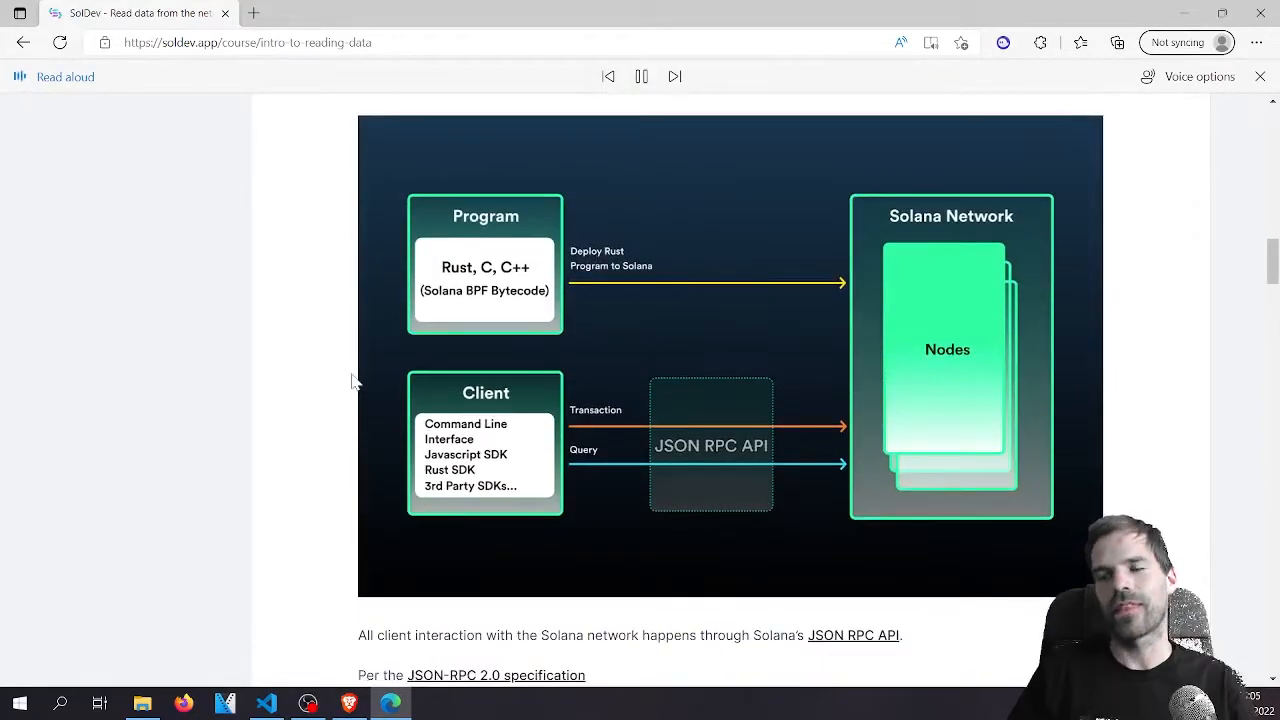
scroll(down, 3)
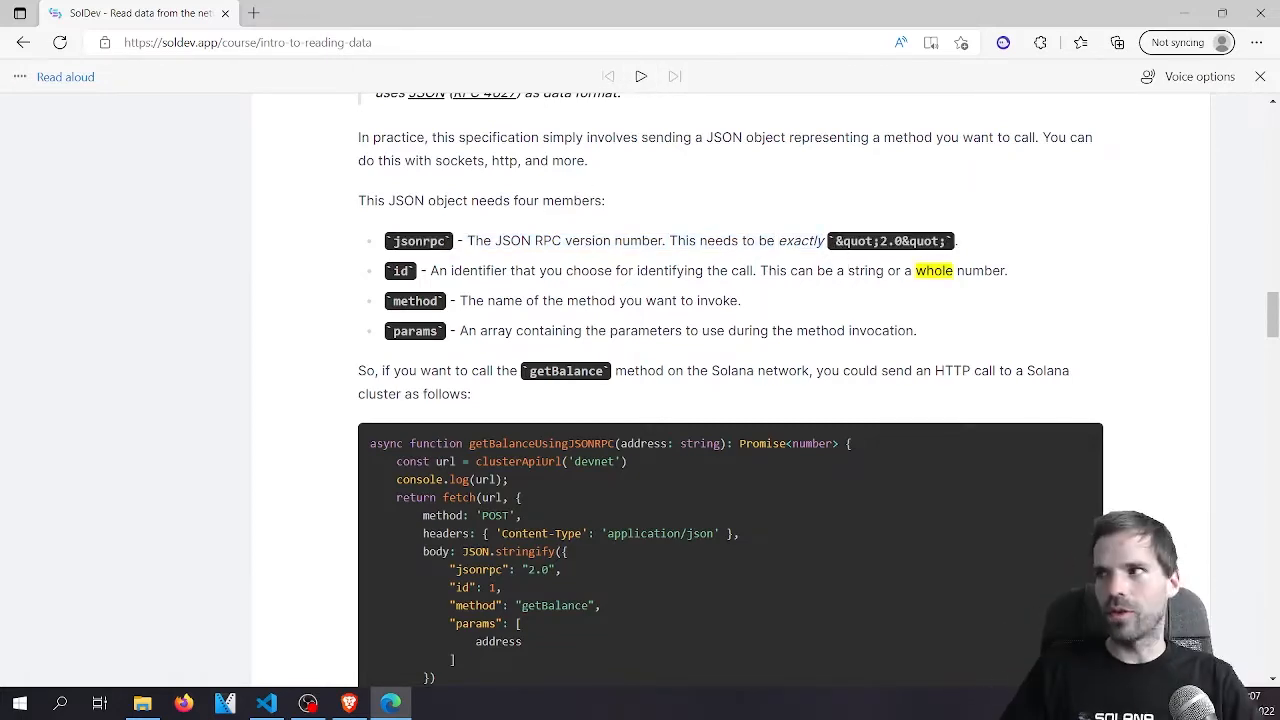
drag(496, 240, 658, 240)
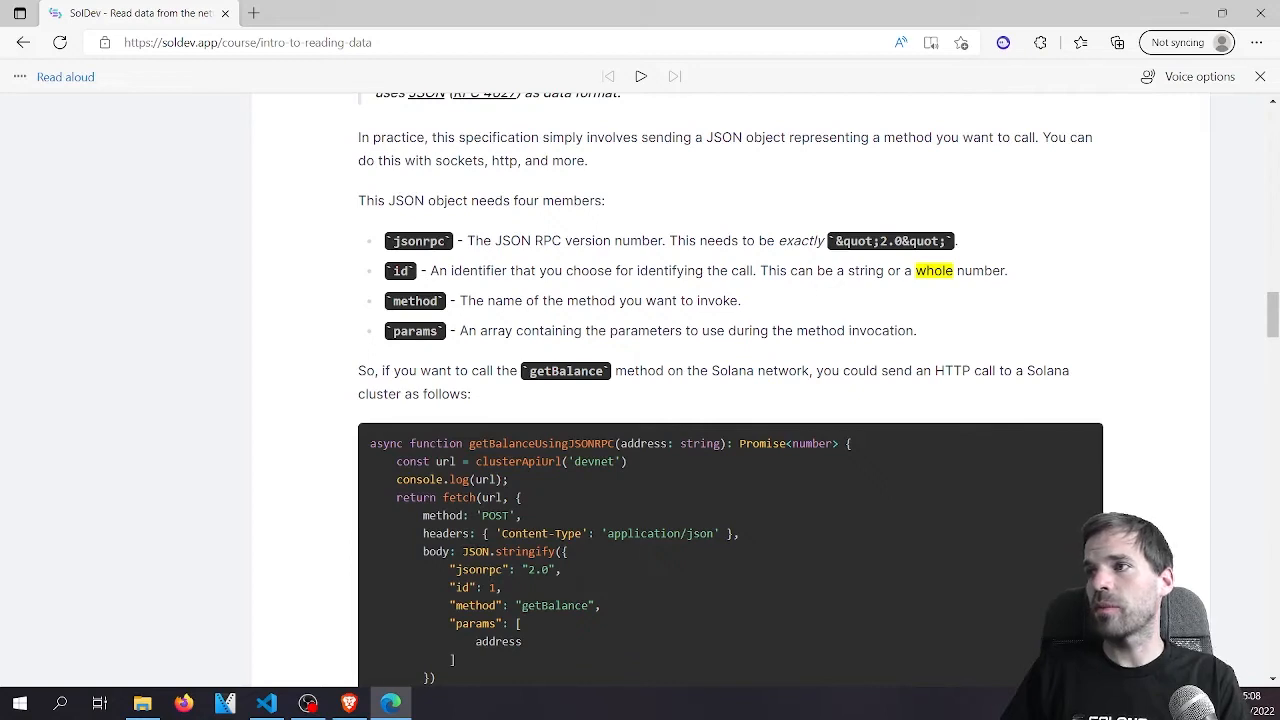
drag(556, 300, 742, 300)
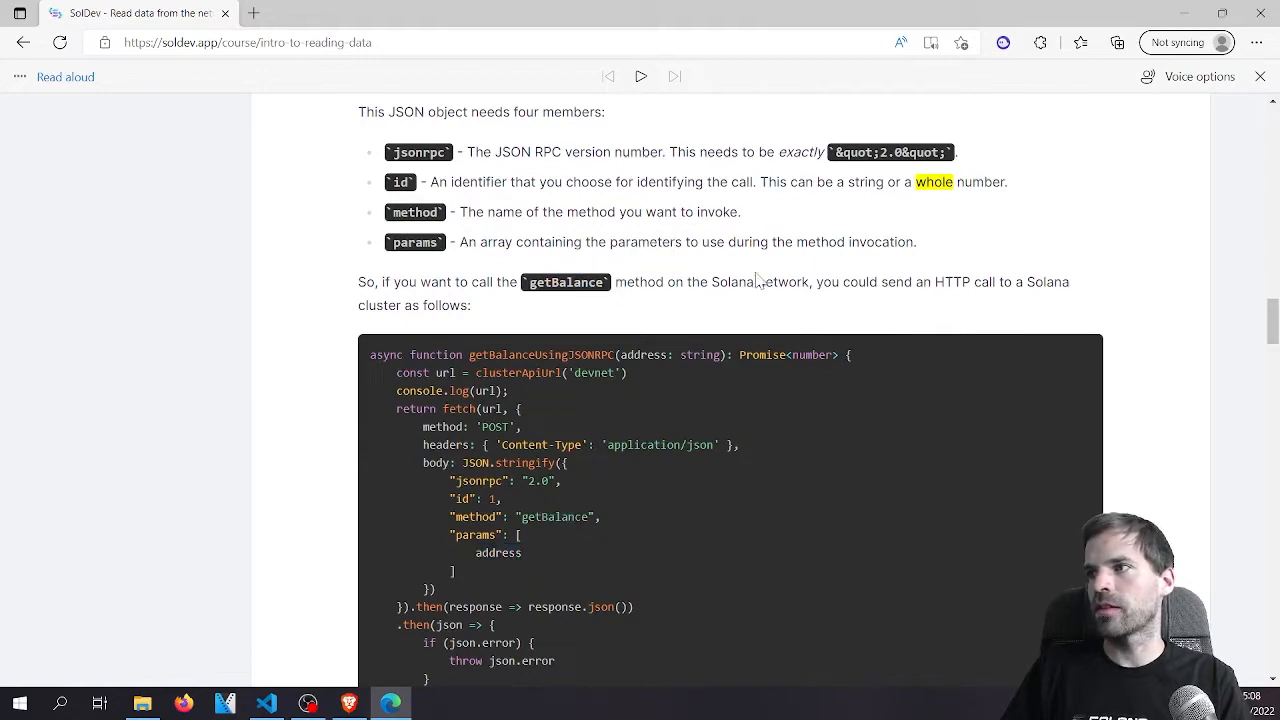
scroll(down, 3)
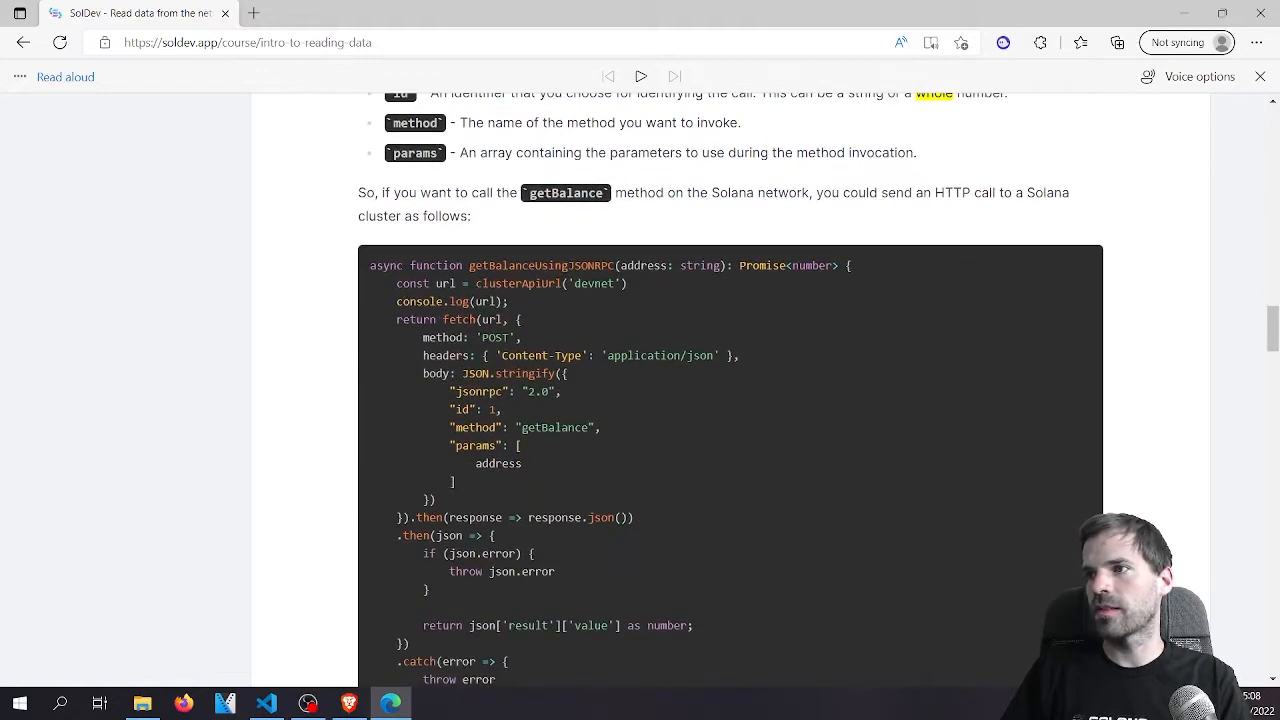
Step: Select the POST method and JSON request body in the getBalanceUsingJSONRPC fetch example
double_click(456, 320)
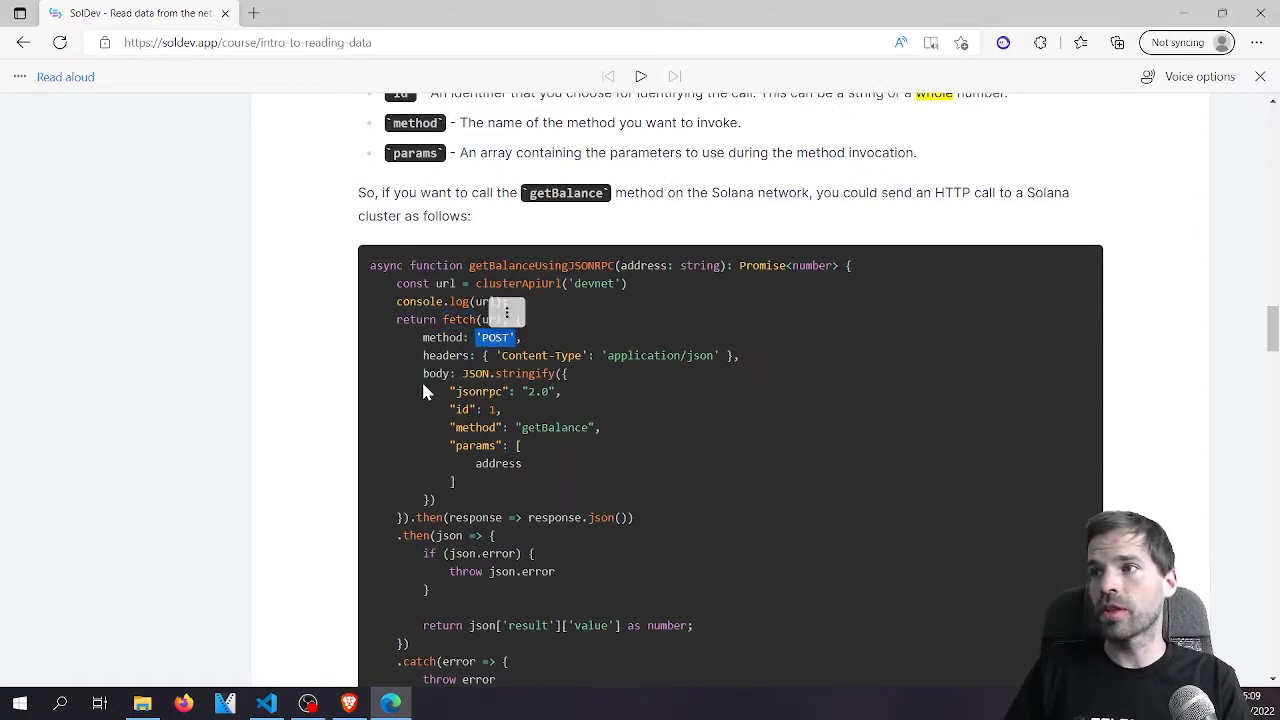
double_click(658, 356)
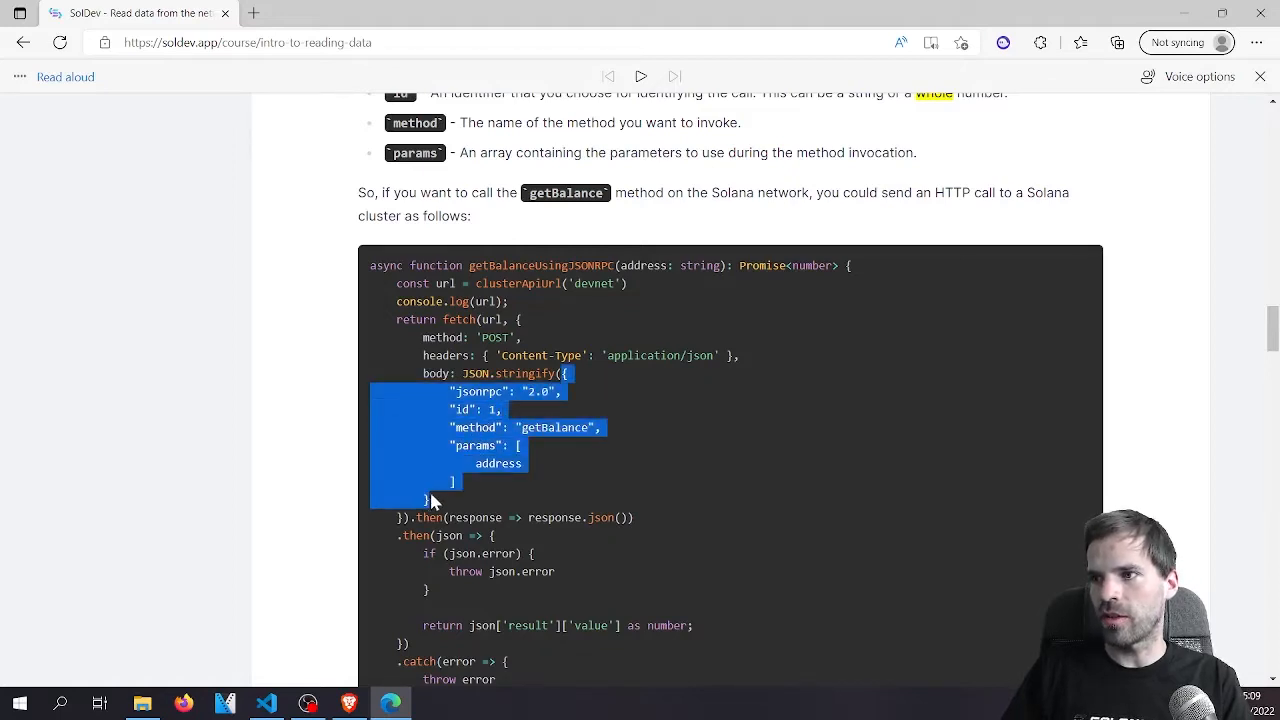
scroll(down, 3)
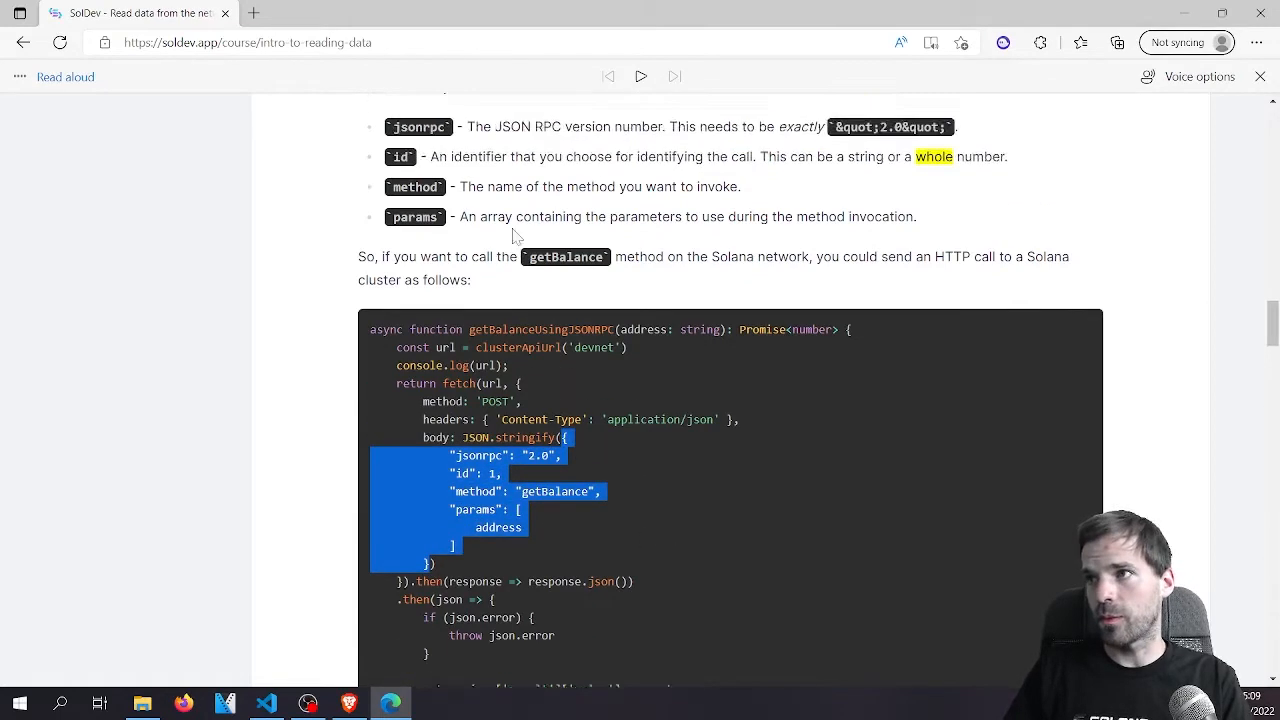
scroll(down, 3)
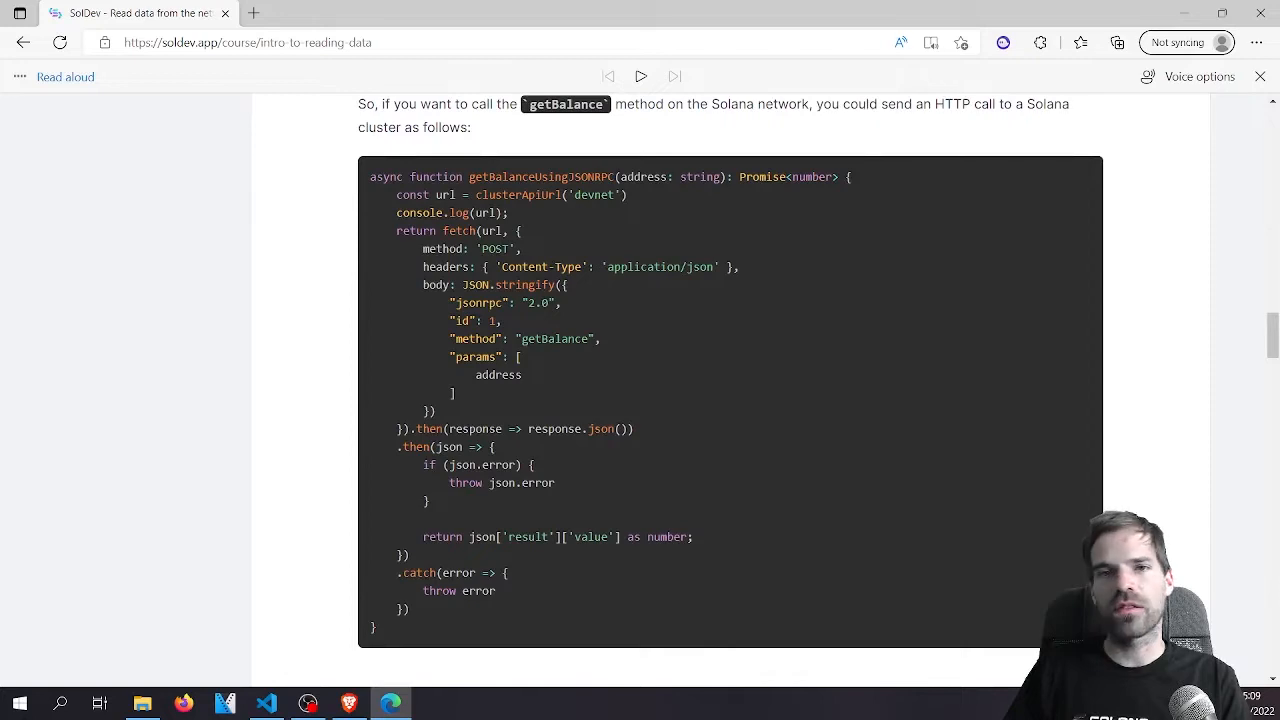
mouse_move(564, 536)
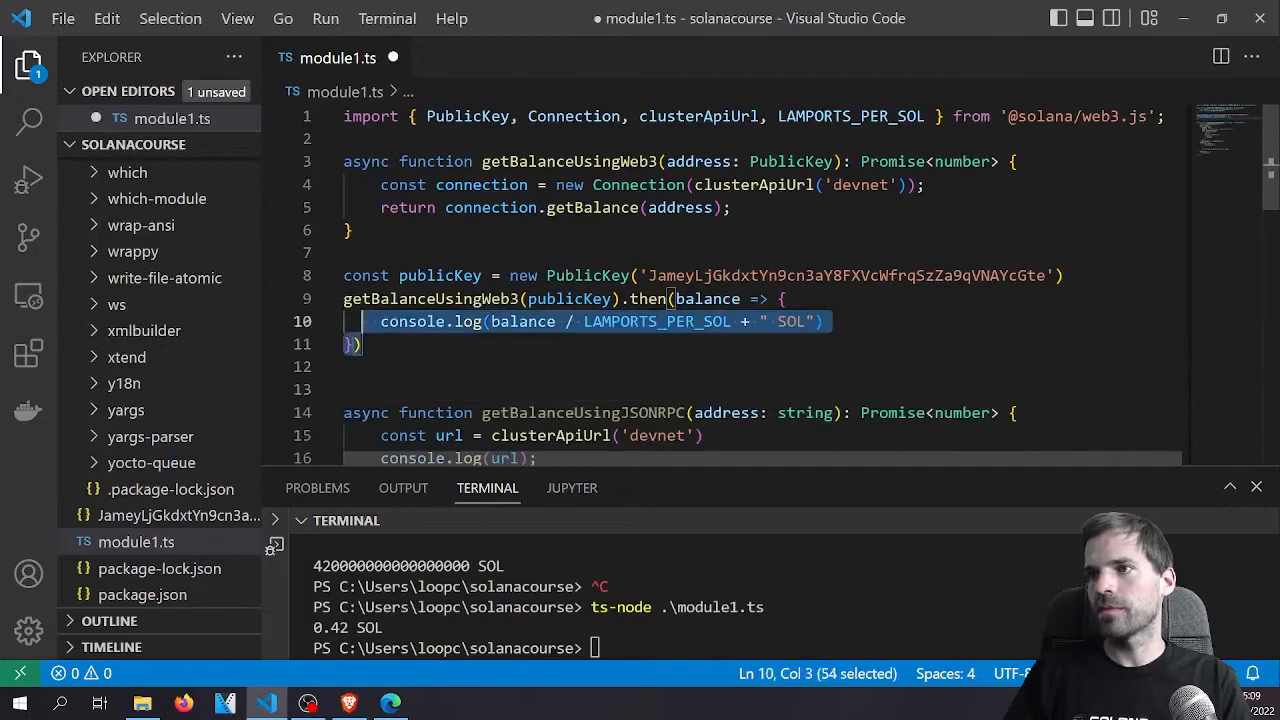
Step: Comment out the web3 balance call and call getBalanceUsingJSONRPC(publicKey.toBase58()) instead
key(ctrl+/)
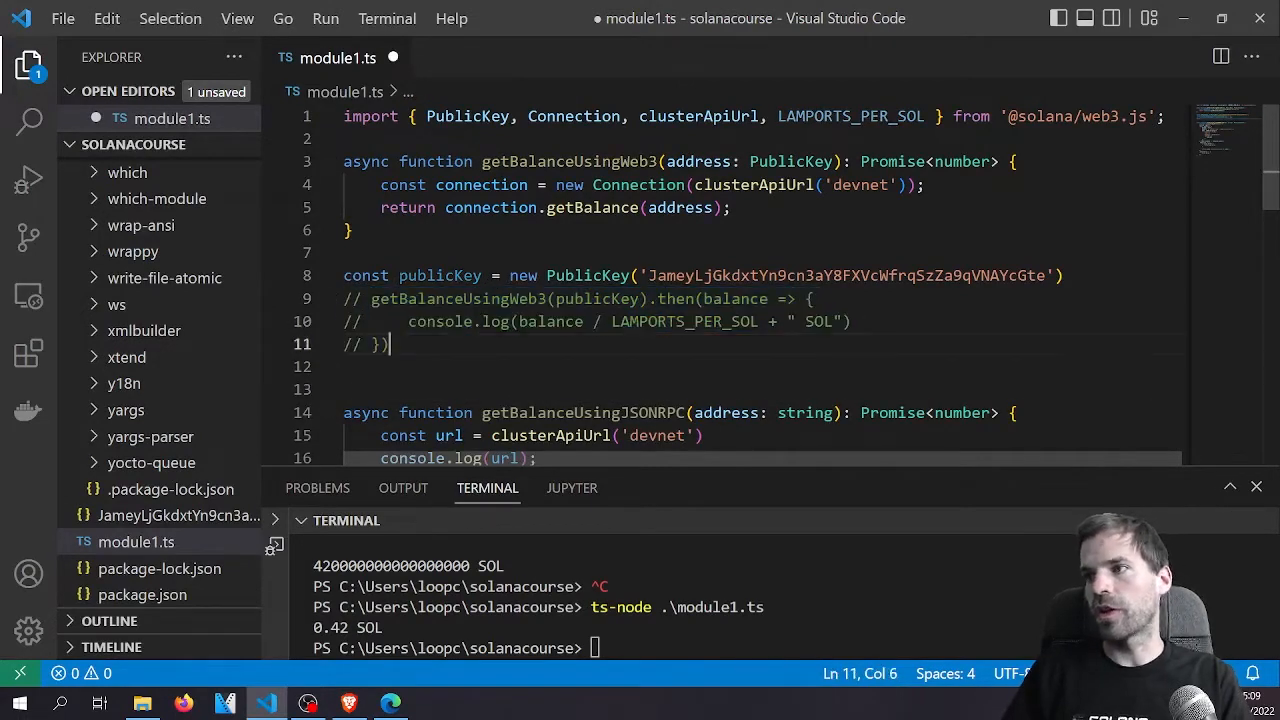
click(538, 298)
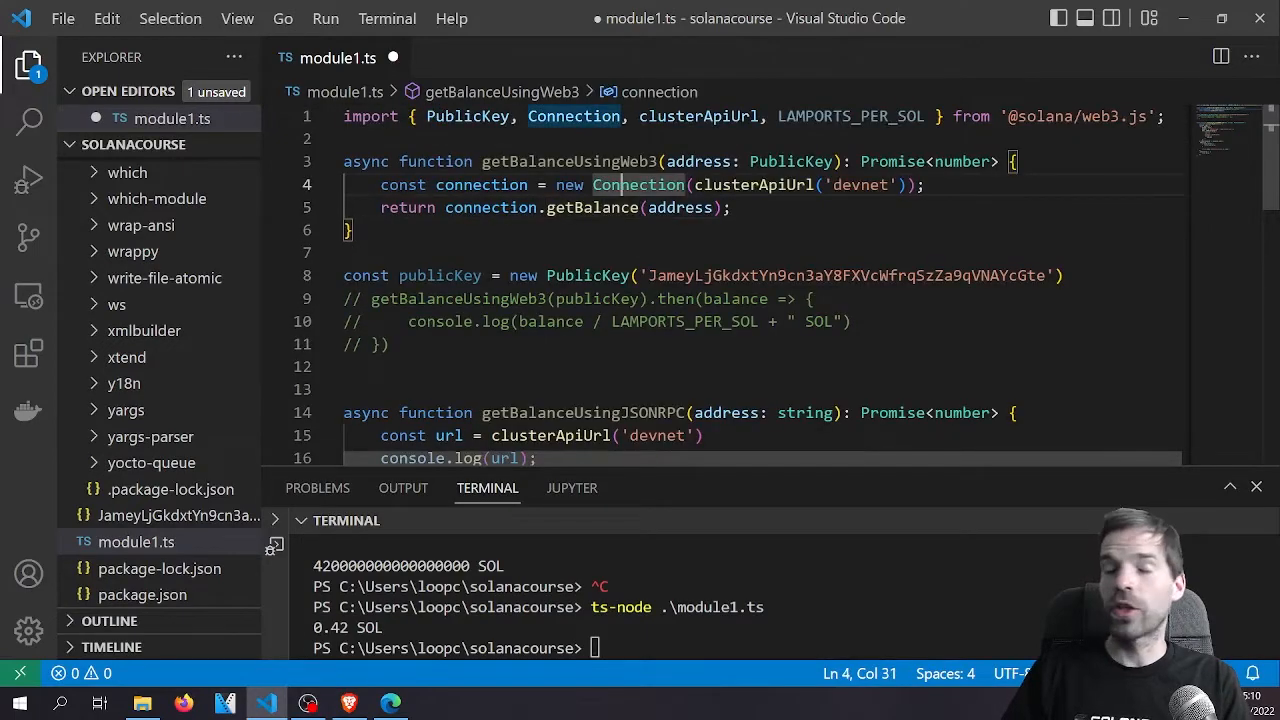
scroll(down, 3)
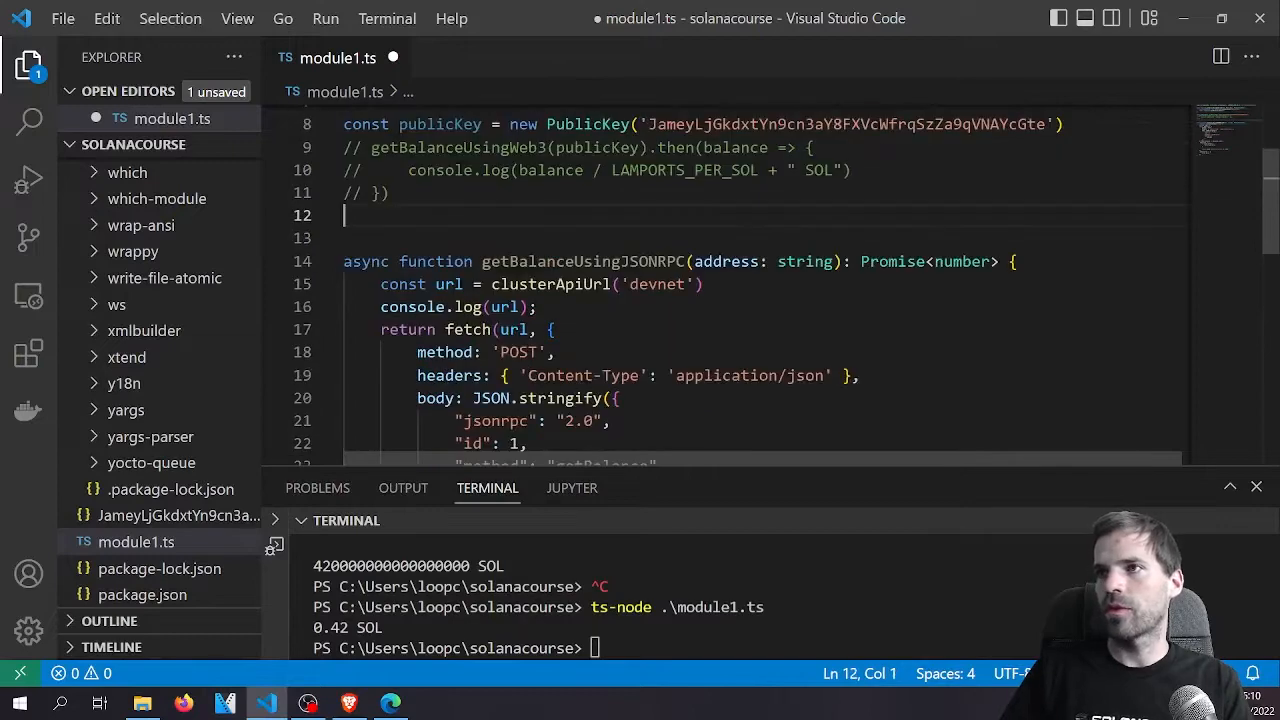
text(getBalanceUsingJSONRPC()
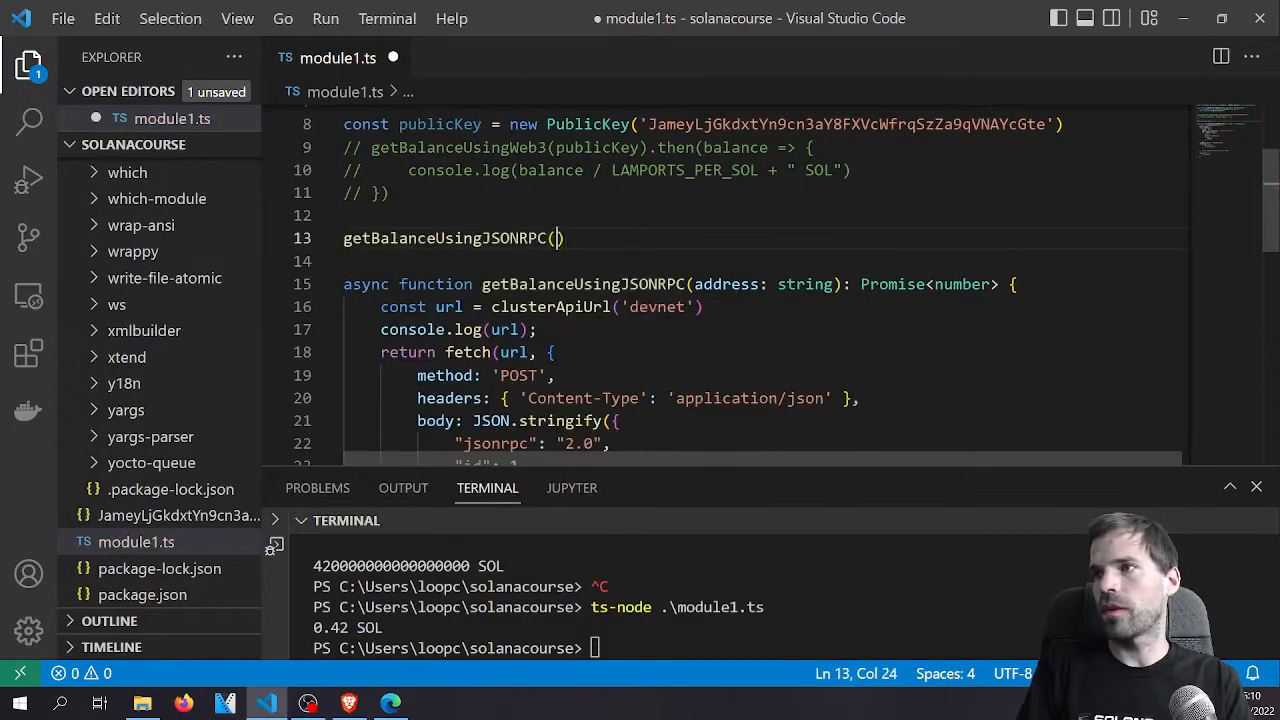
text(publicKey.toBase58())
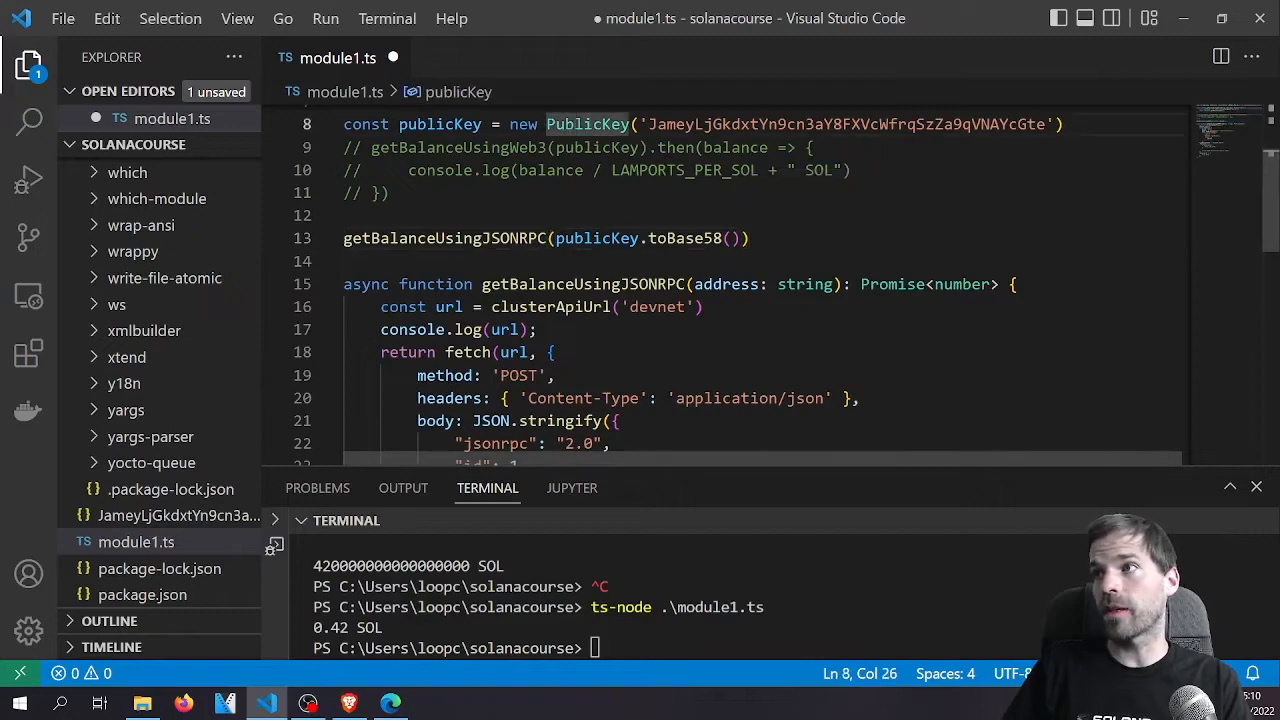
Step: Log the JSON-RPC balance divided by LAMPORTS_PER_SOL and run ts-node .\module1.ts
drag(652, 124, 1050, 124)
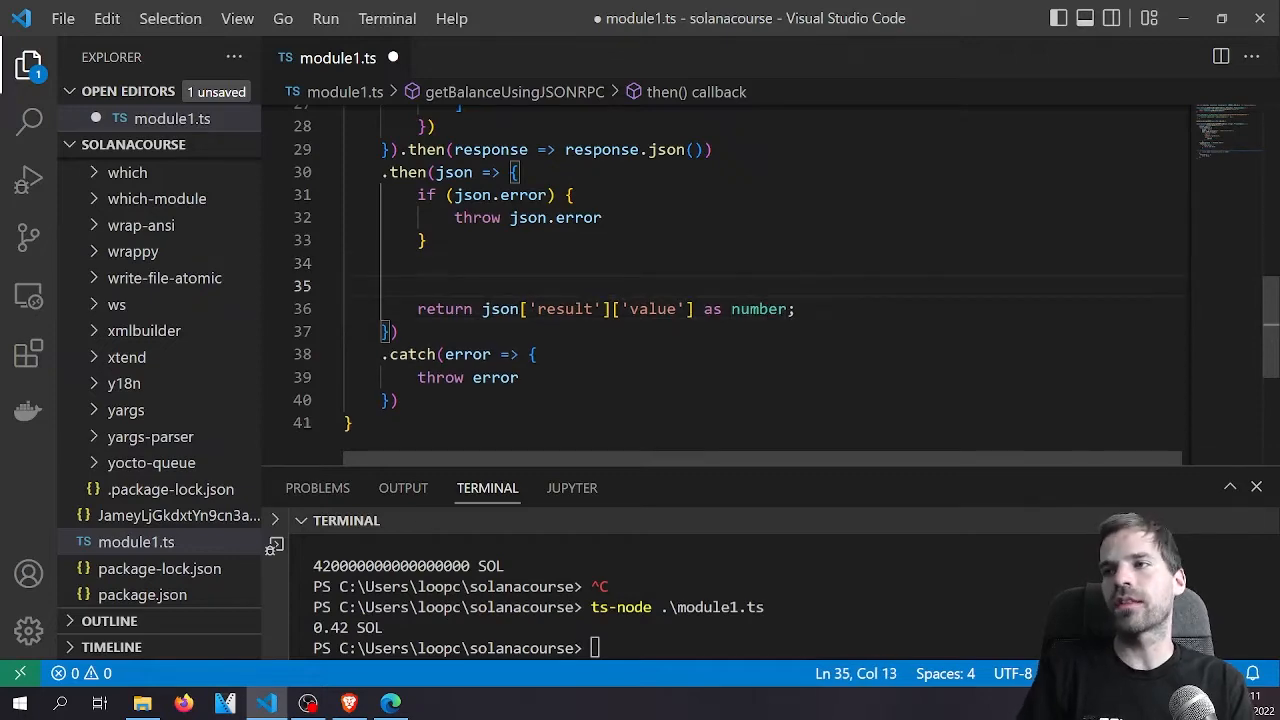
text(console)
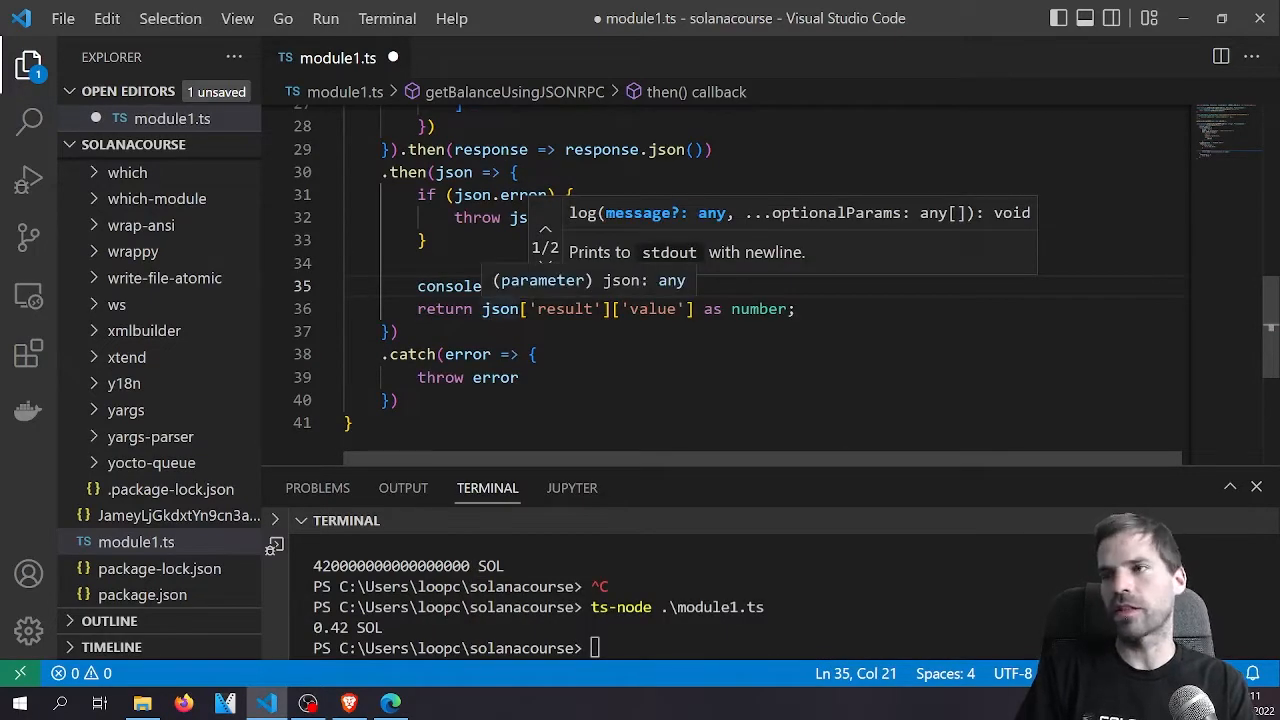
text(json)
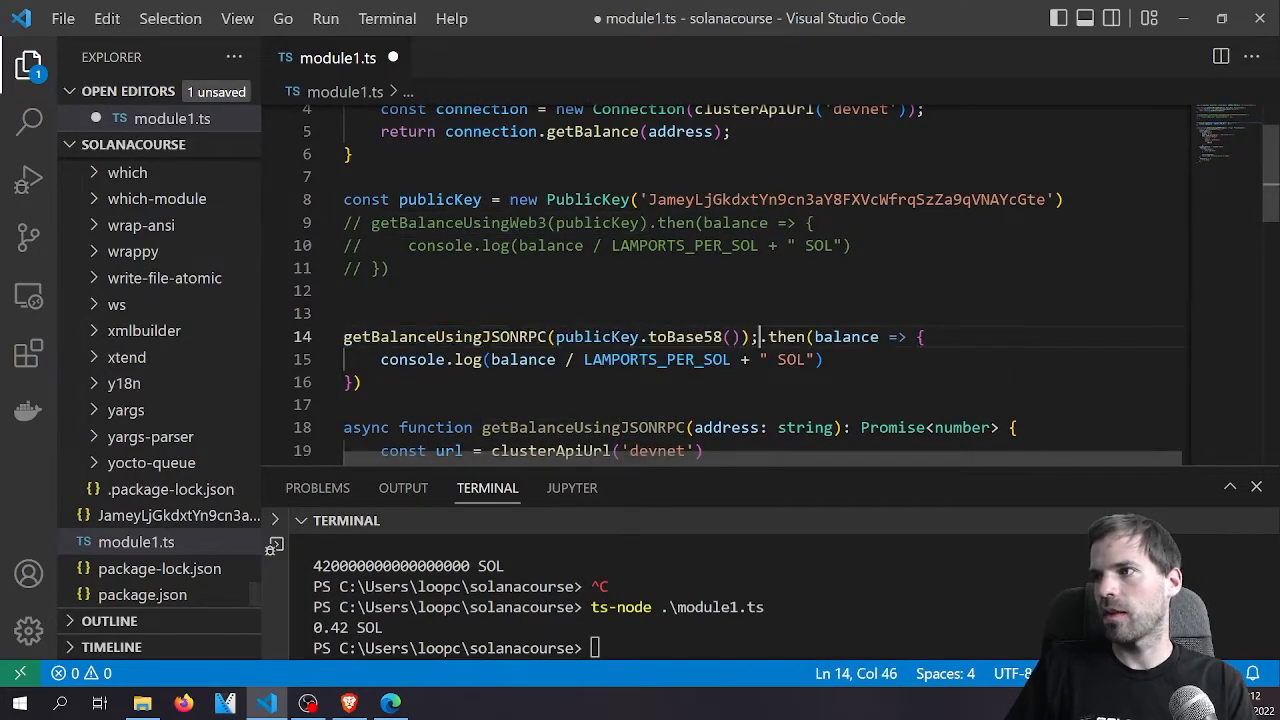
key(Backspace)
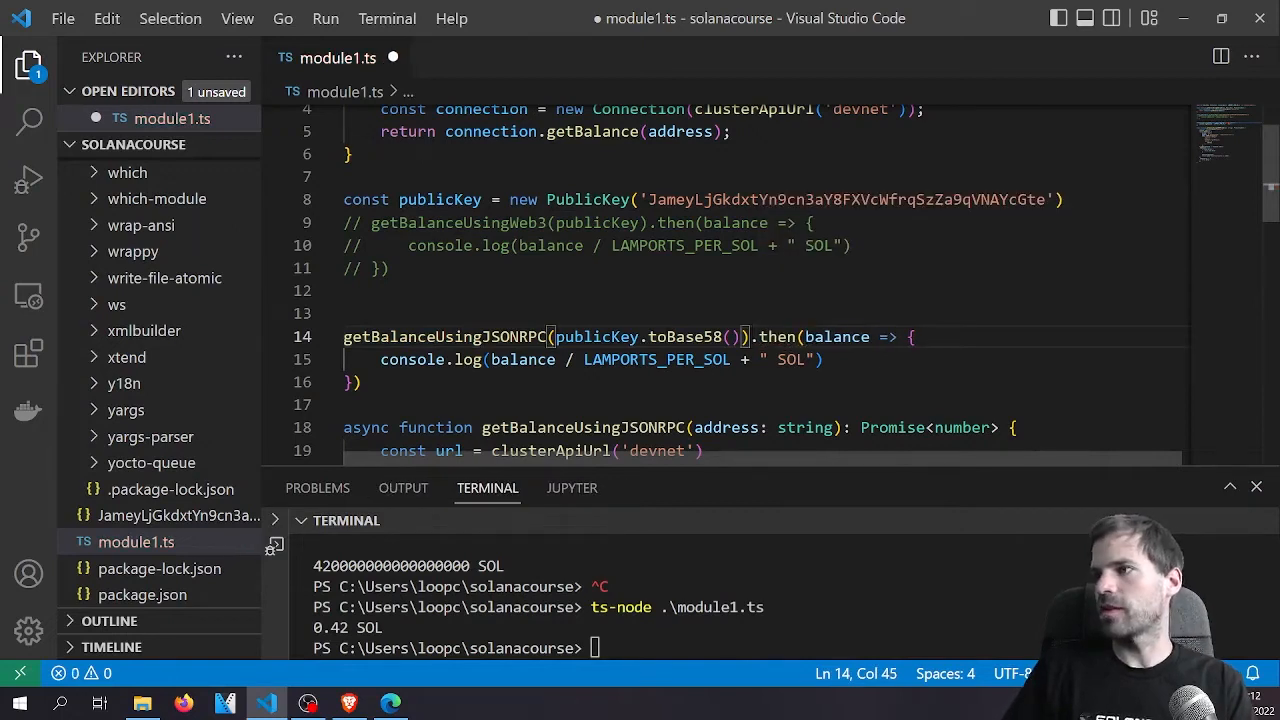
drag(488, 360, 824, 360)
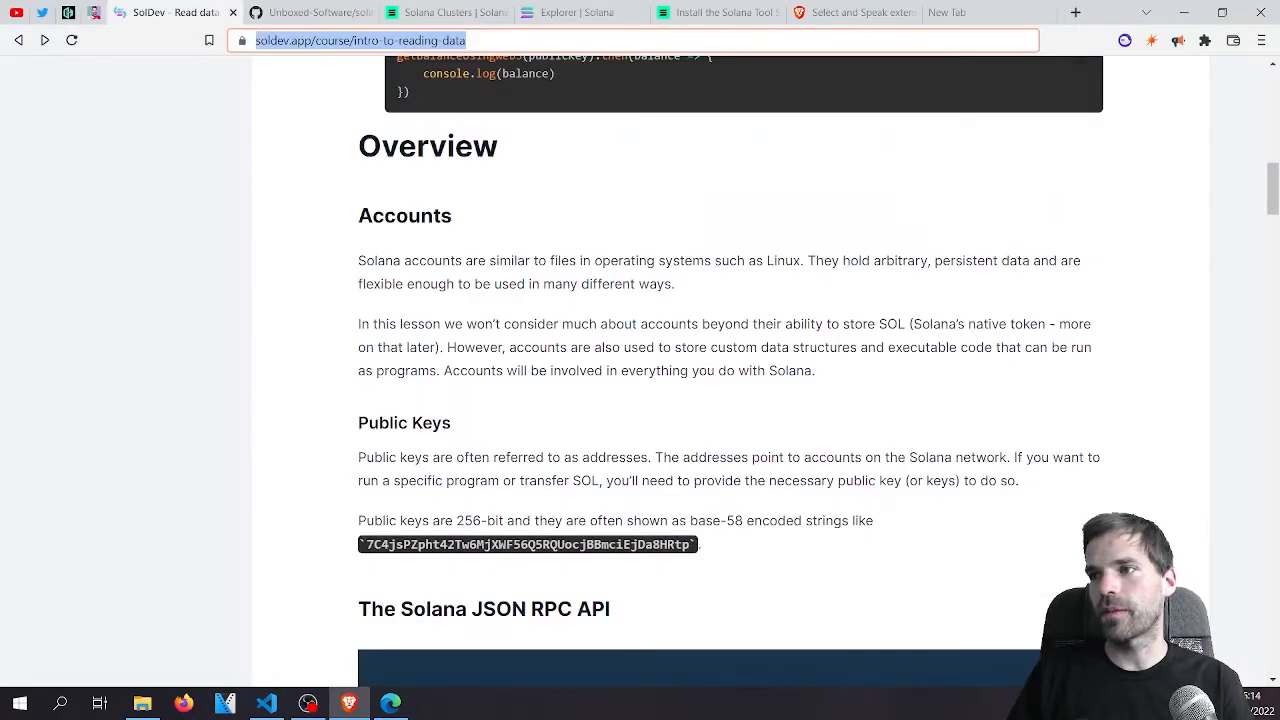
Step: Scroll the soldev.app reading-data lesson down to its Overview section
scroll(down, 3)
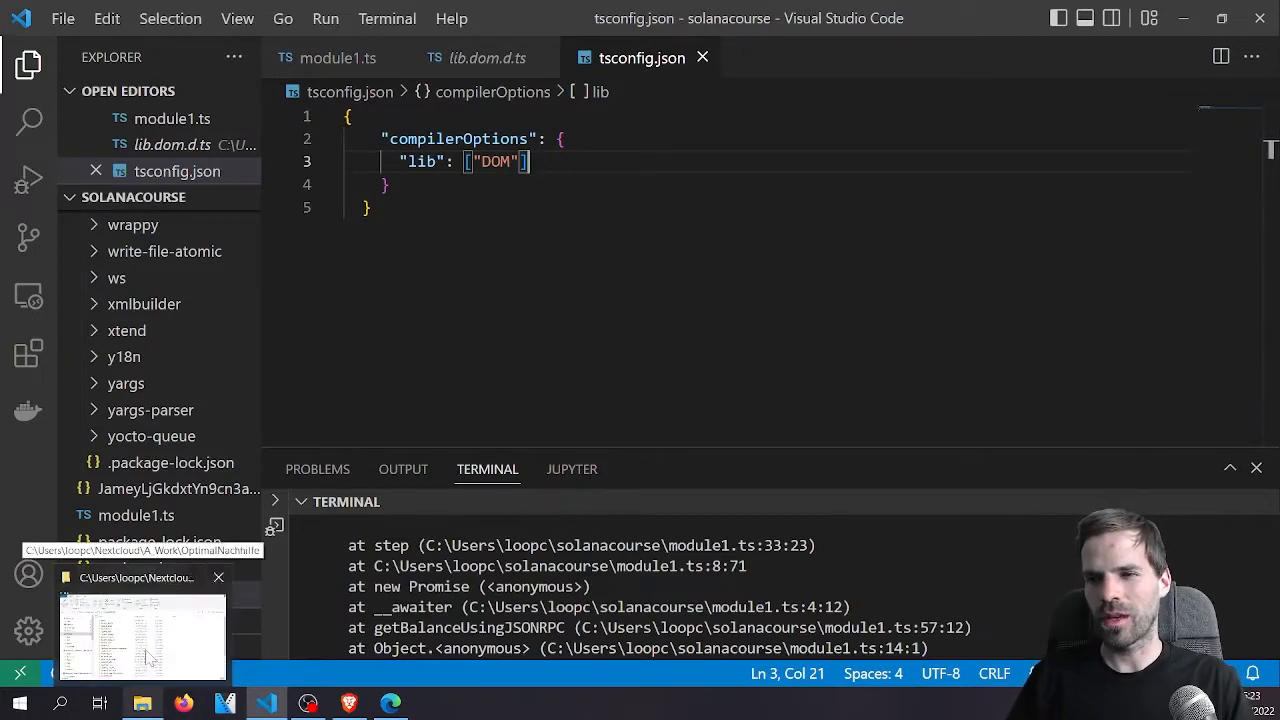
Step: Return to module1.ts and scroll to getBalanceUsingJSONRPC where fetch now resolves
click(338, 56)
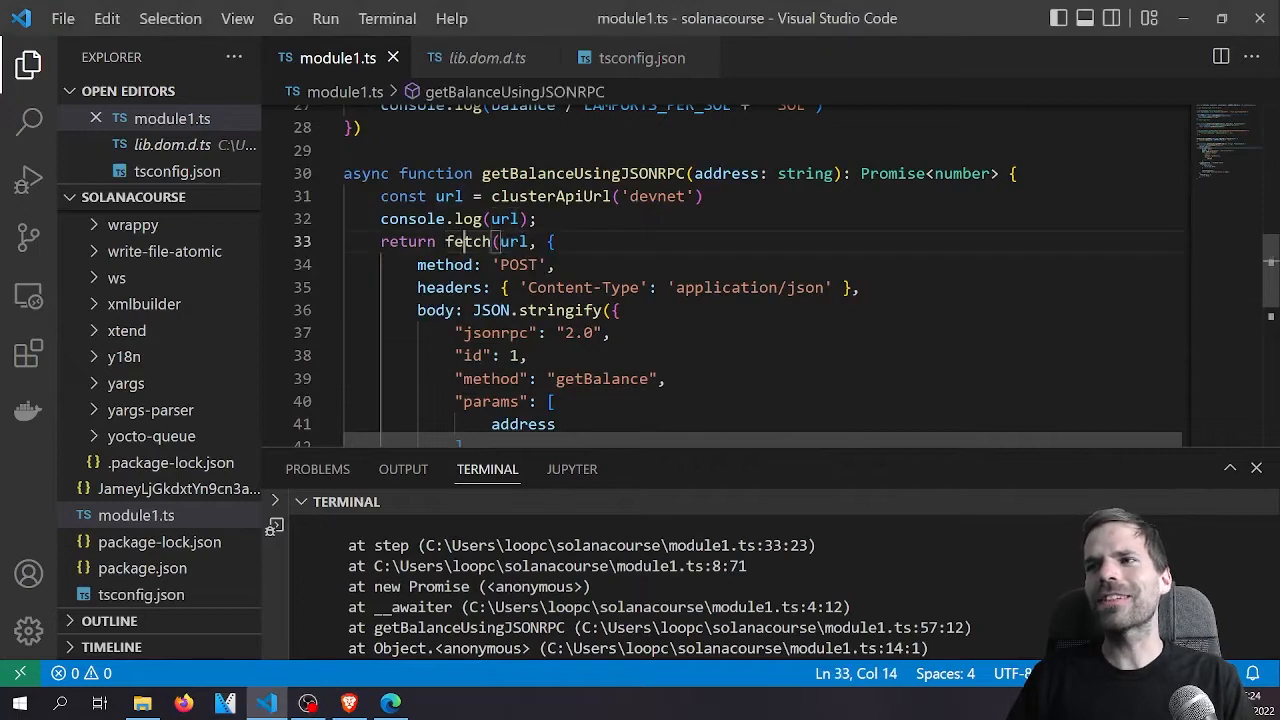
mouse_move(468, 240)
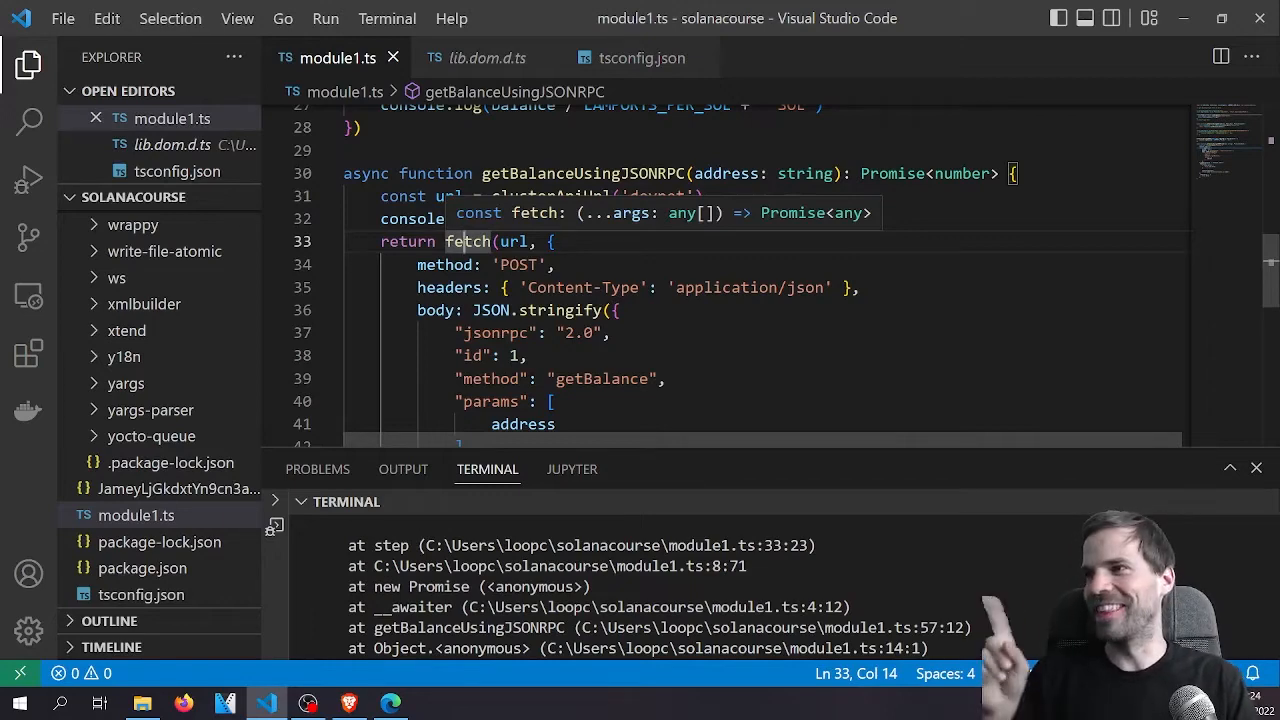
scroll(down, 3)
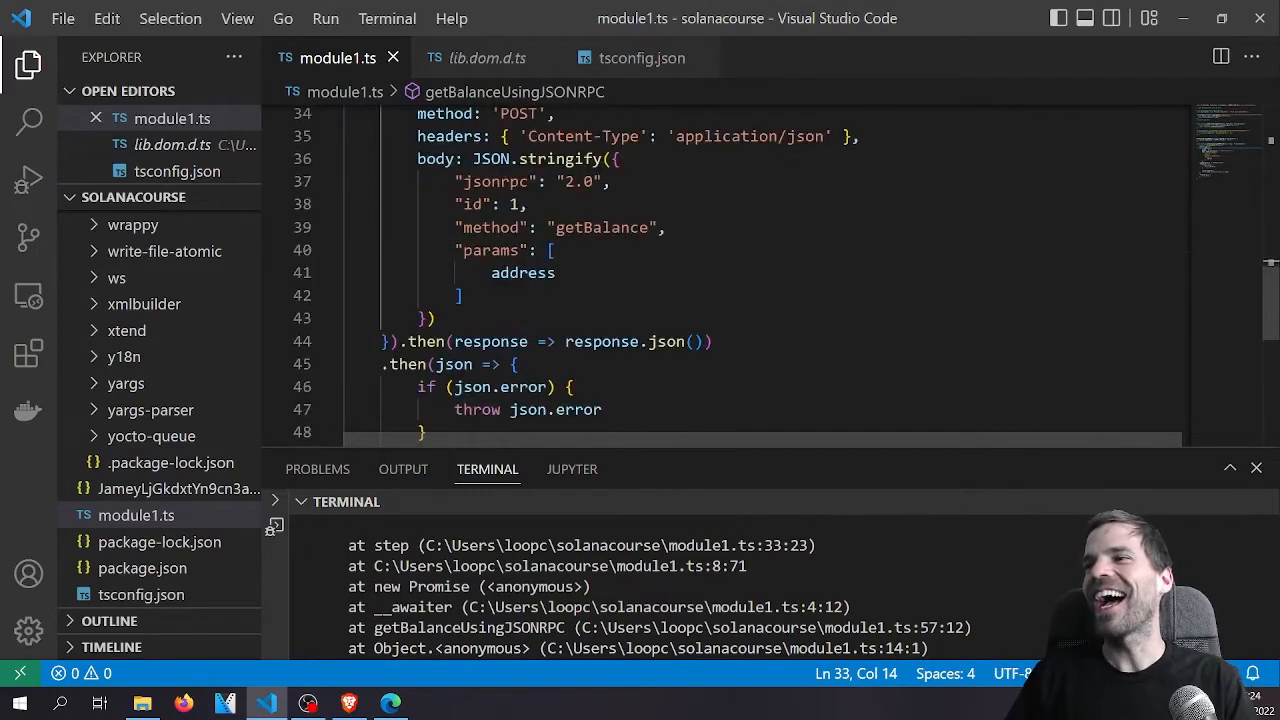
mouse_move(570, 460)
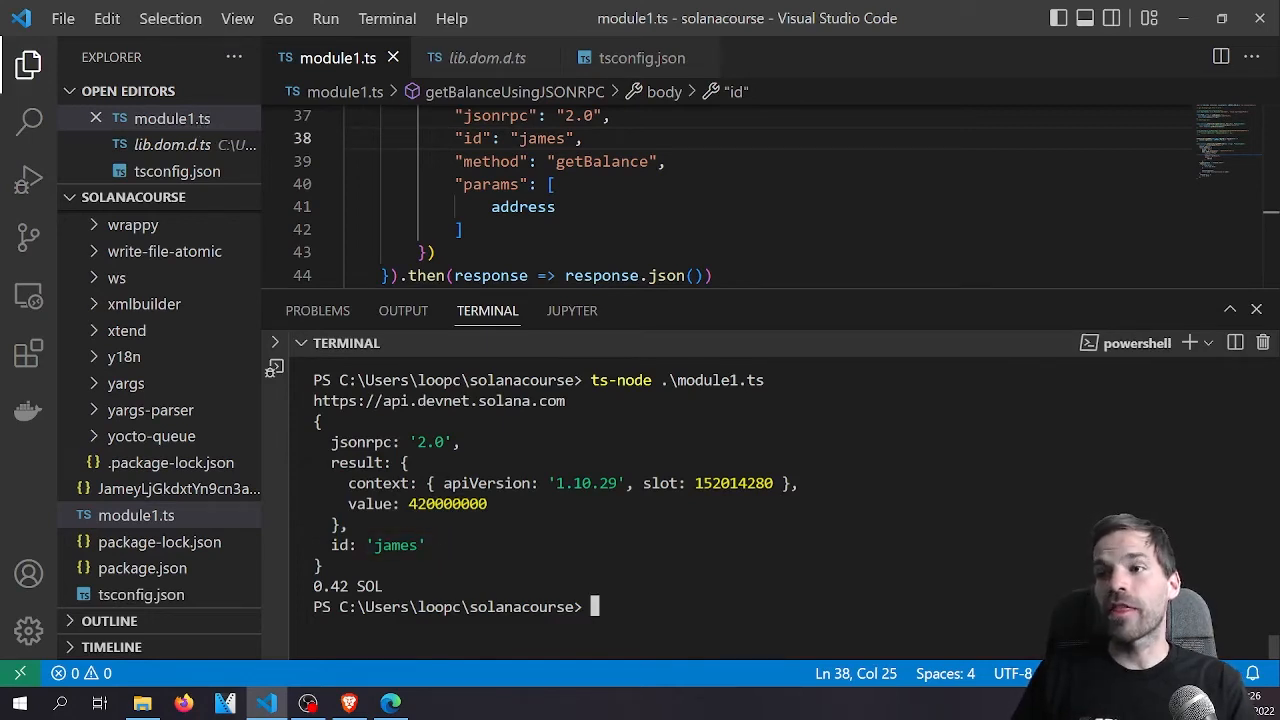
Step: Resize the terminal, select the fetch request body, then switch to the SolDev lesson
drag(332, 462, 348, 524)
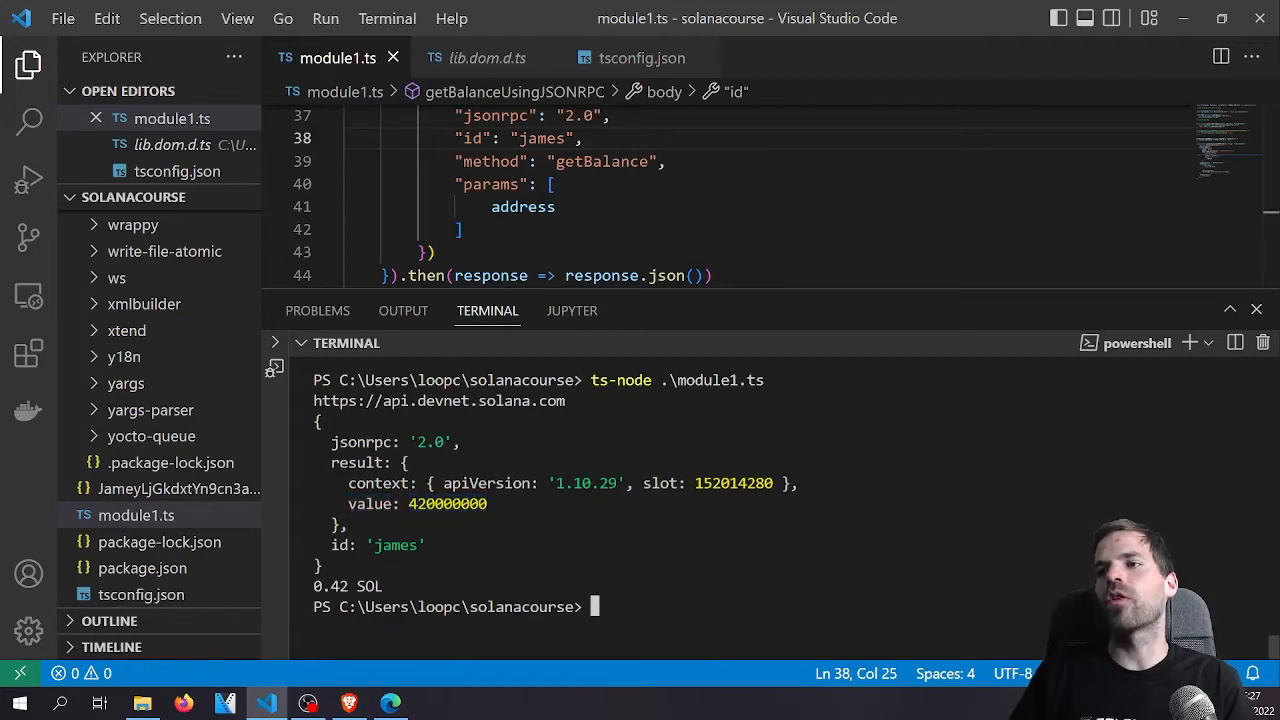
double_click(582, 482)
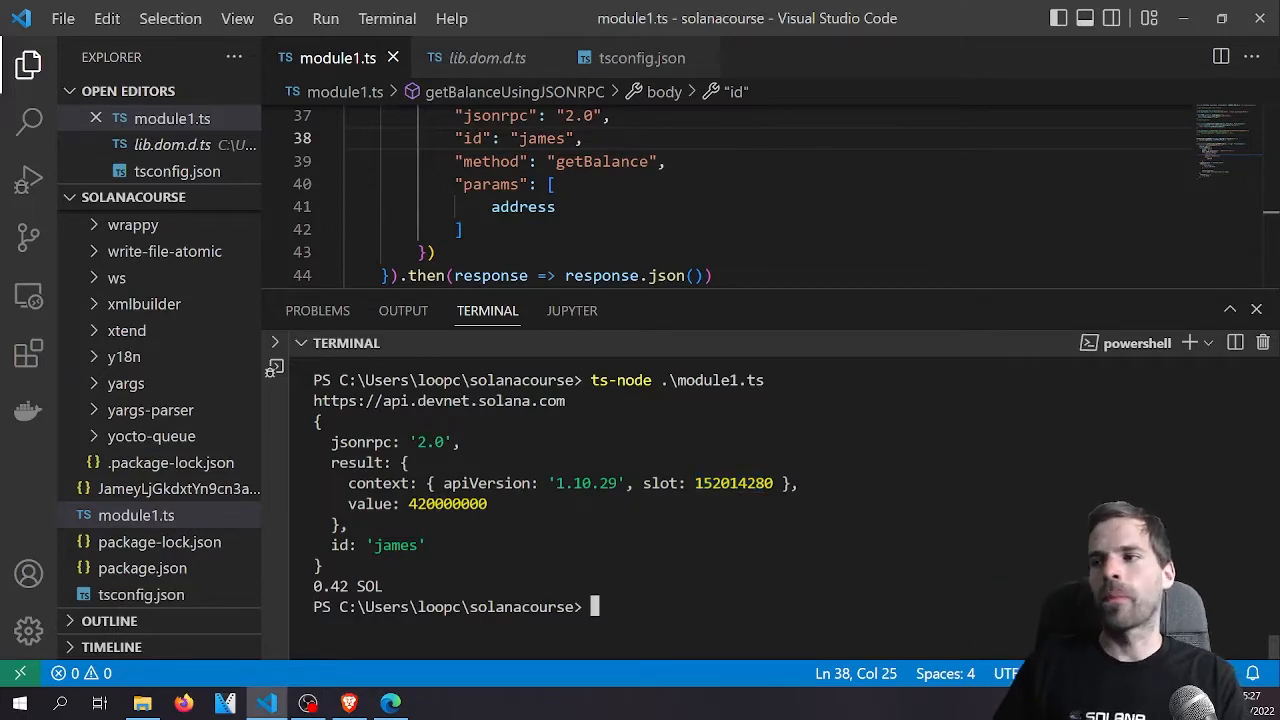
double_click(732, 482)
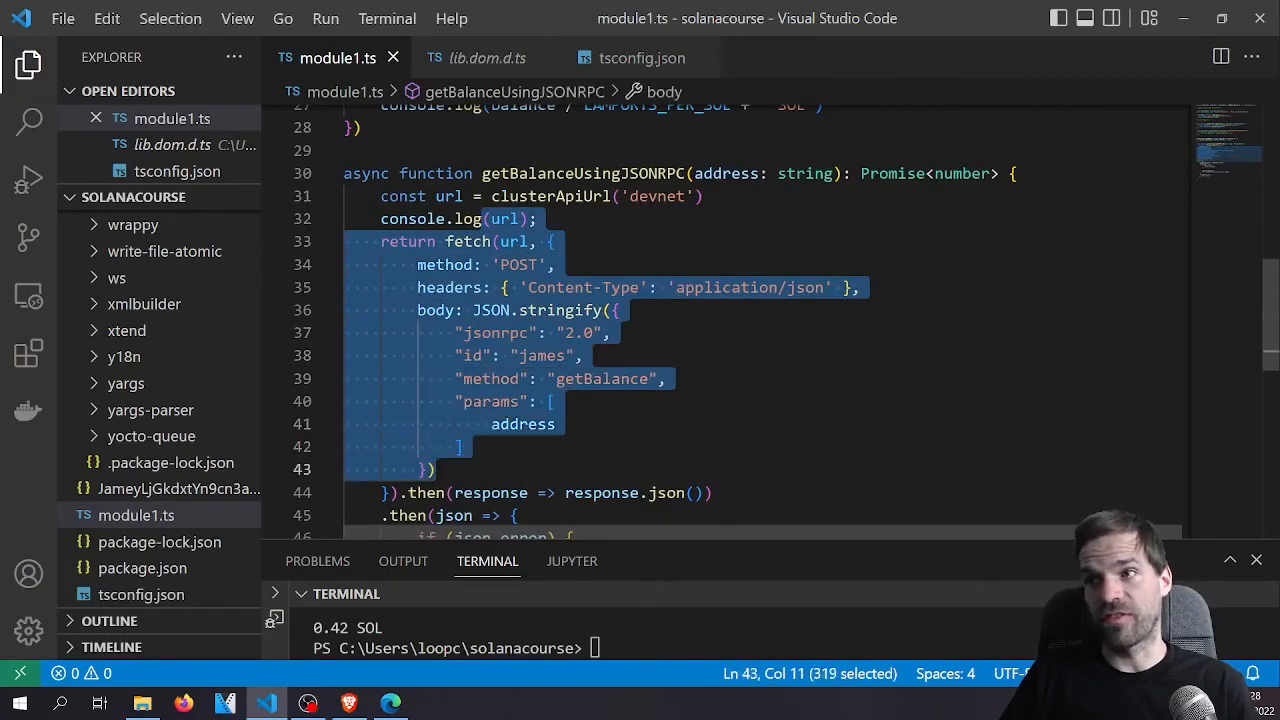
click(390, 704)
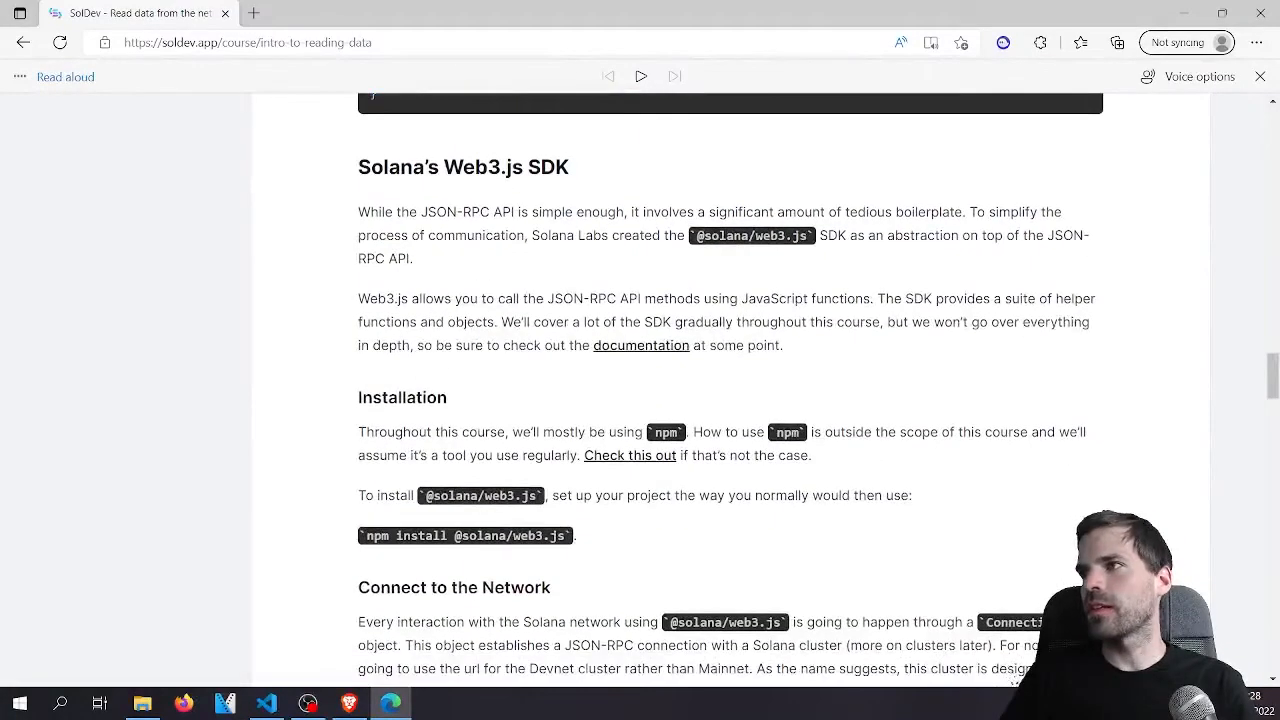
Step: Scroll the lesson past Connect and Read from the Network to Demo, then return to VS Code
scroll(down, 3)
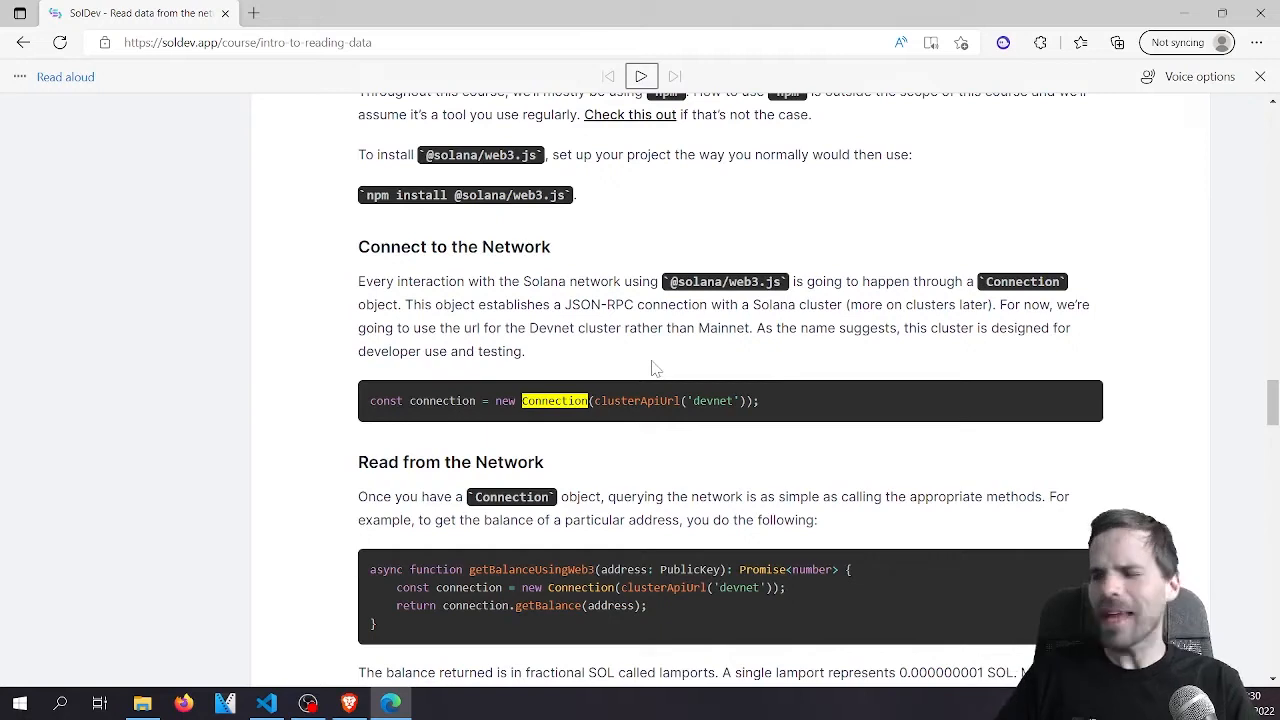
mouse_move(416, 444)
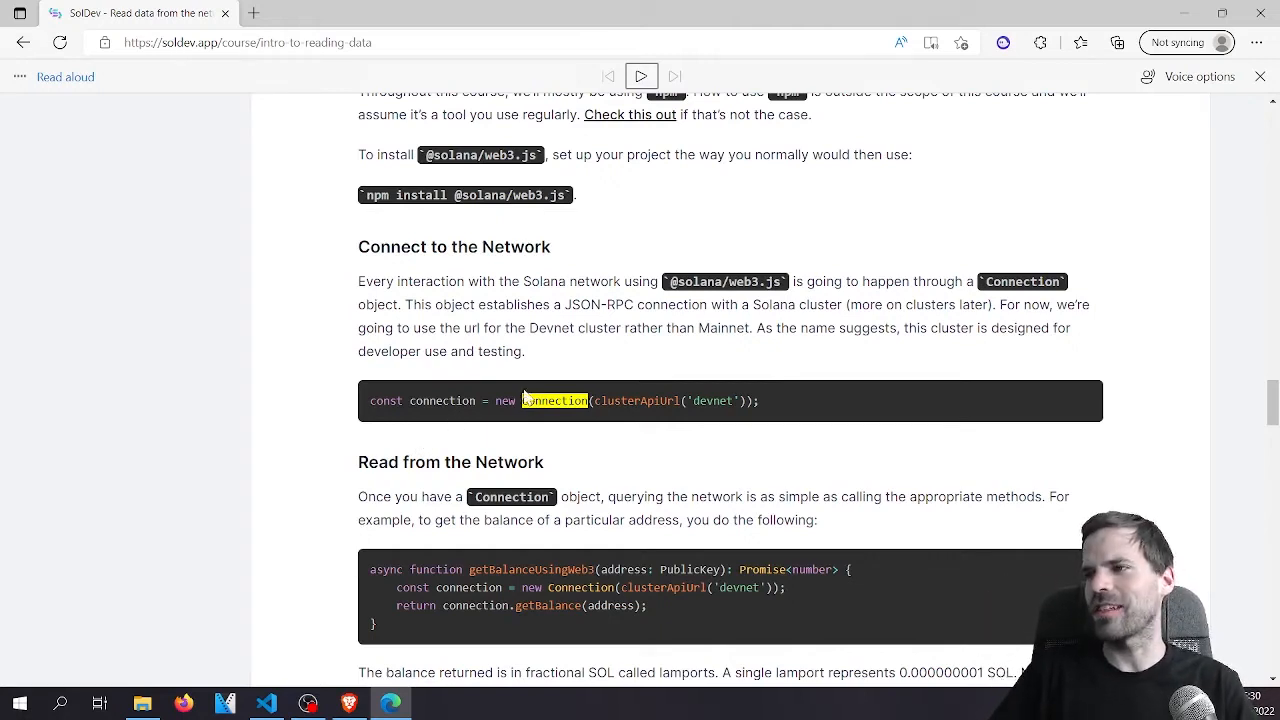
right_click(520, 400)
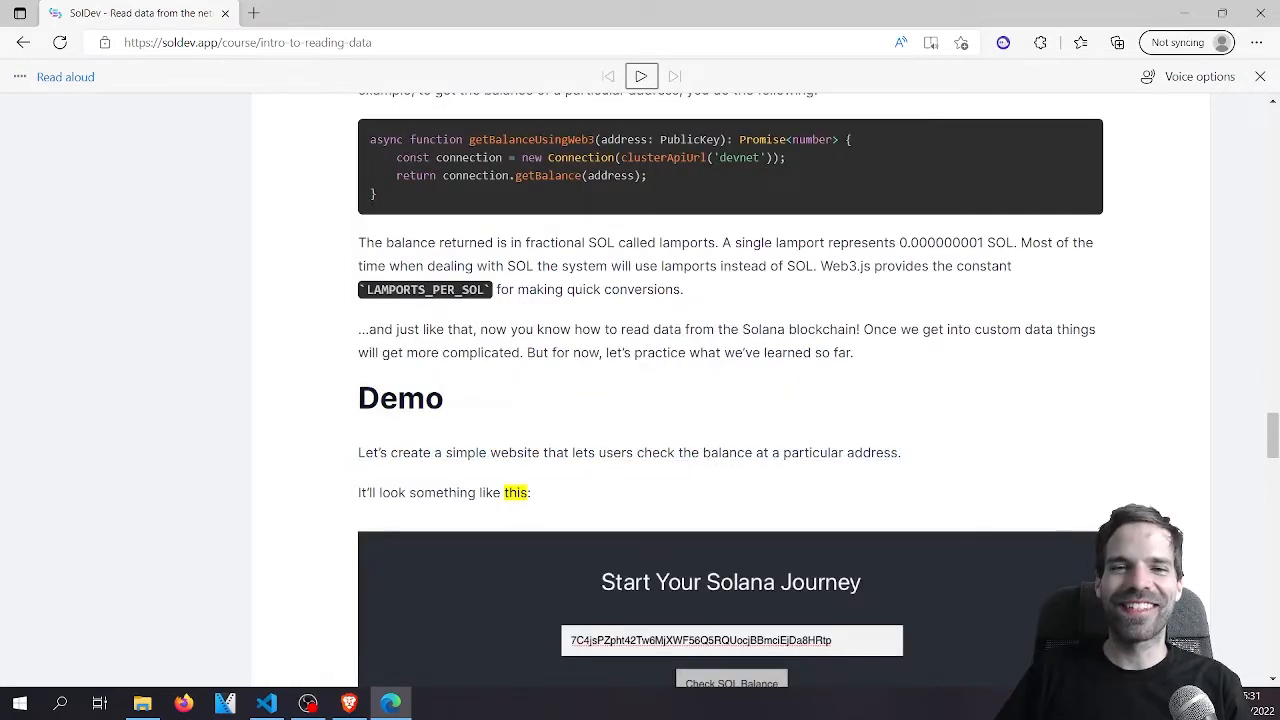
click(264, 704)
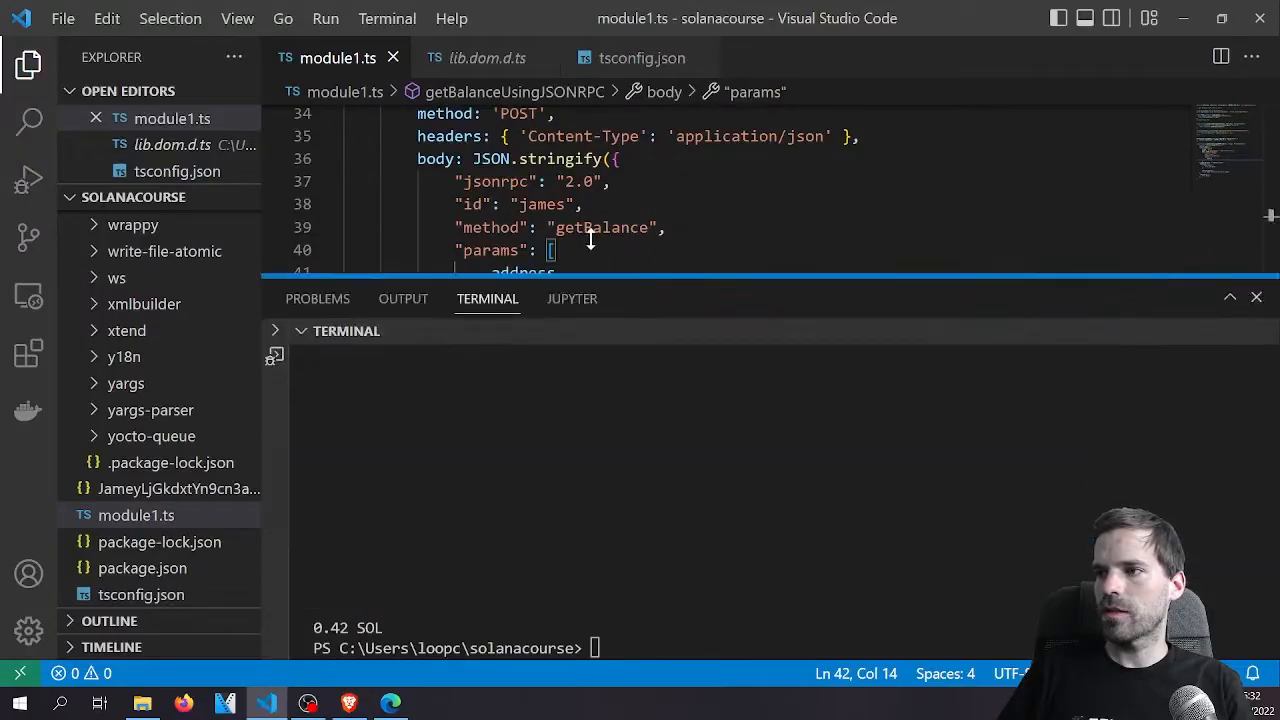
Step: Begin the git clone of the solana-intro-frontend starter in the terminal
text(ci)
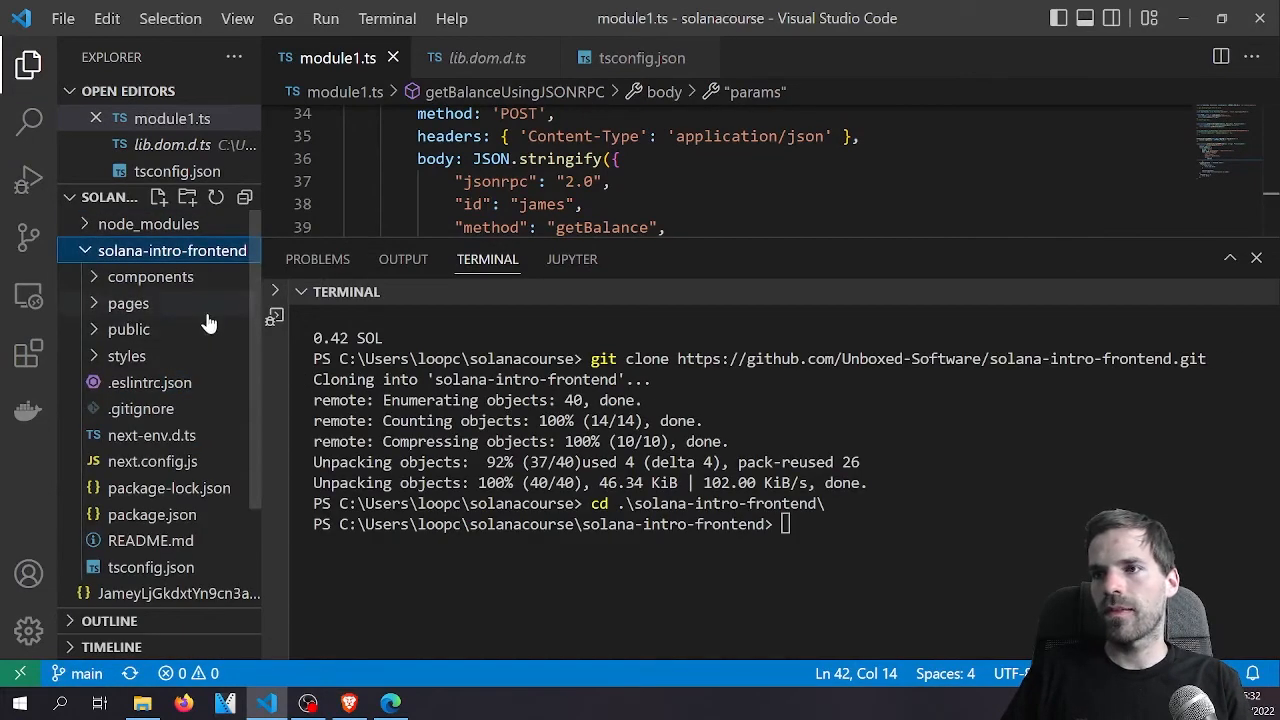
mouse_move(172, 388)
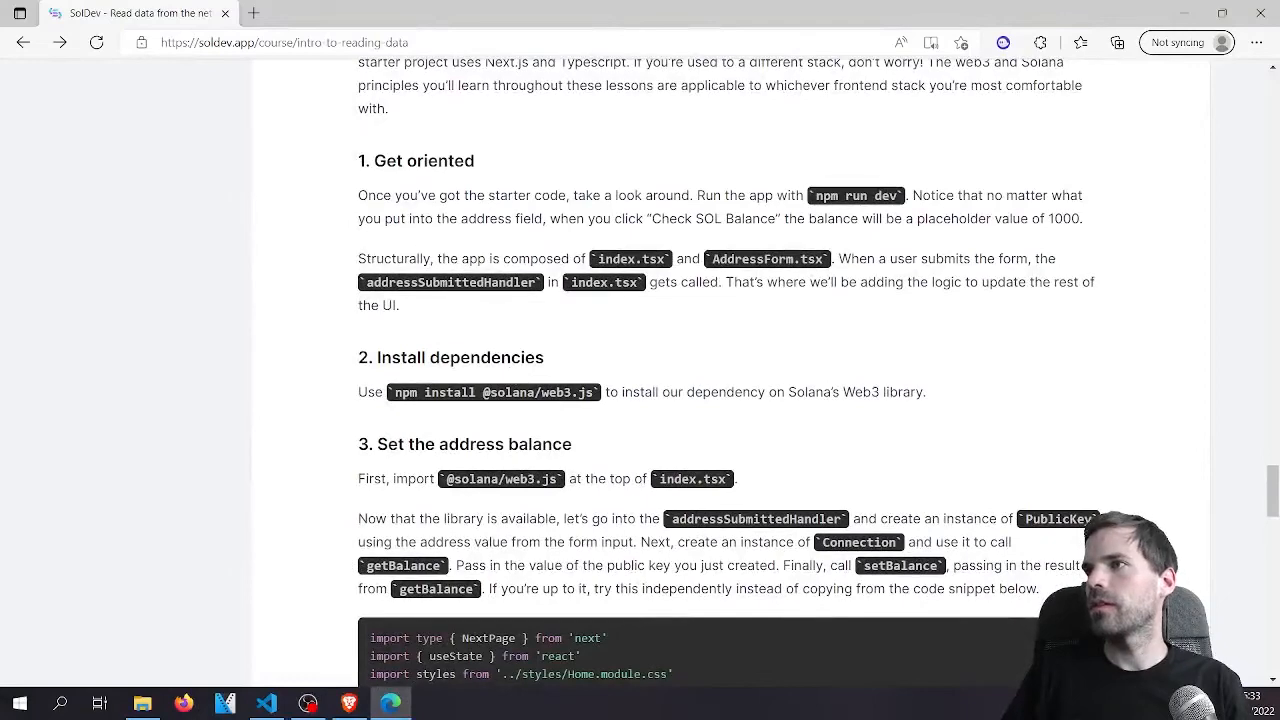
Step: Read the Demo's getting-oriented and install steps, then return to VS Code for index.tsx
scroll(up, 3)
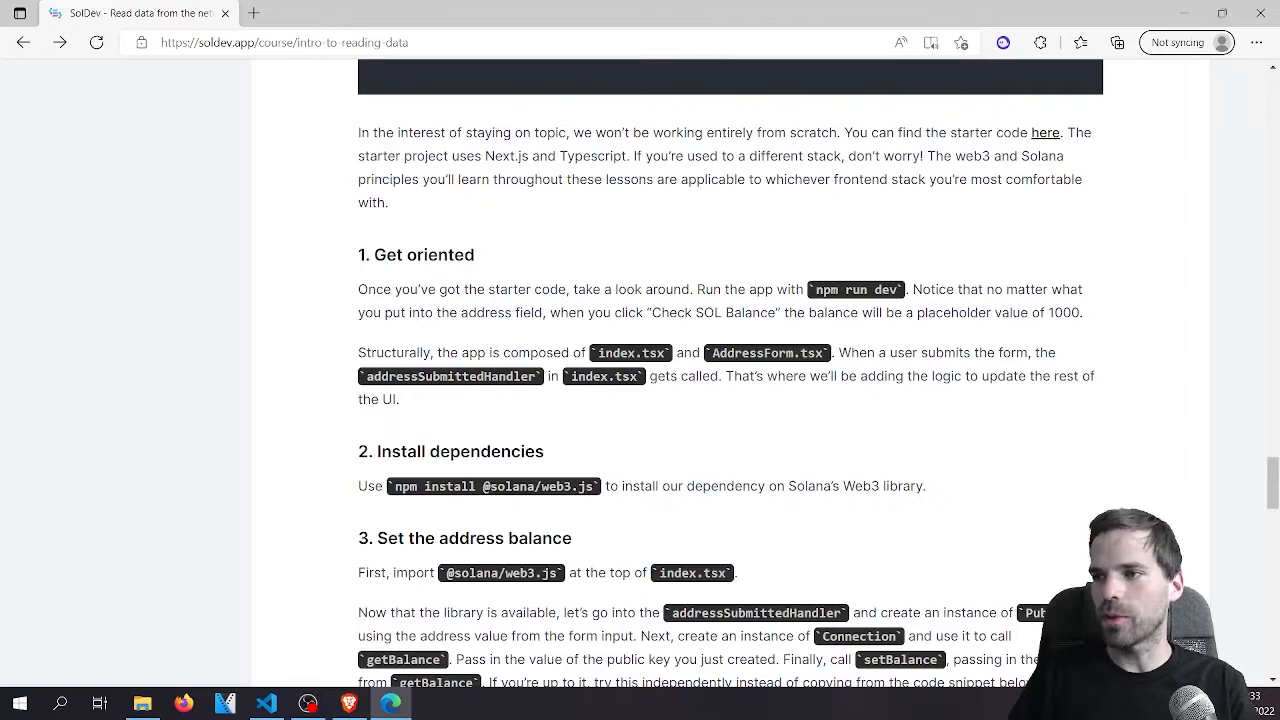
mouse_move(724, 396)
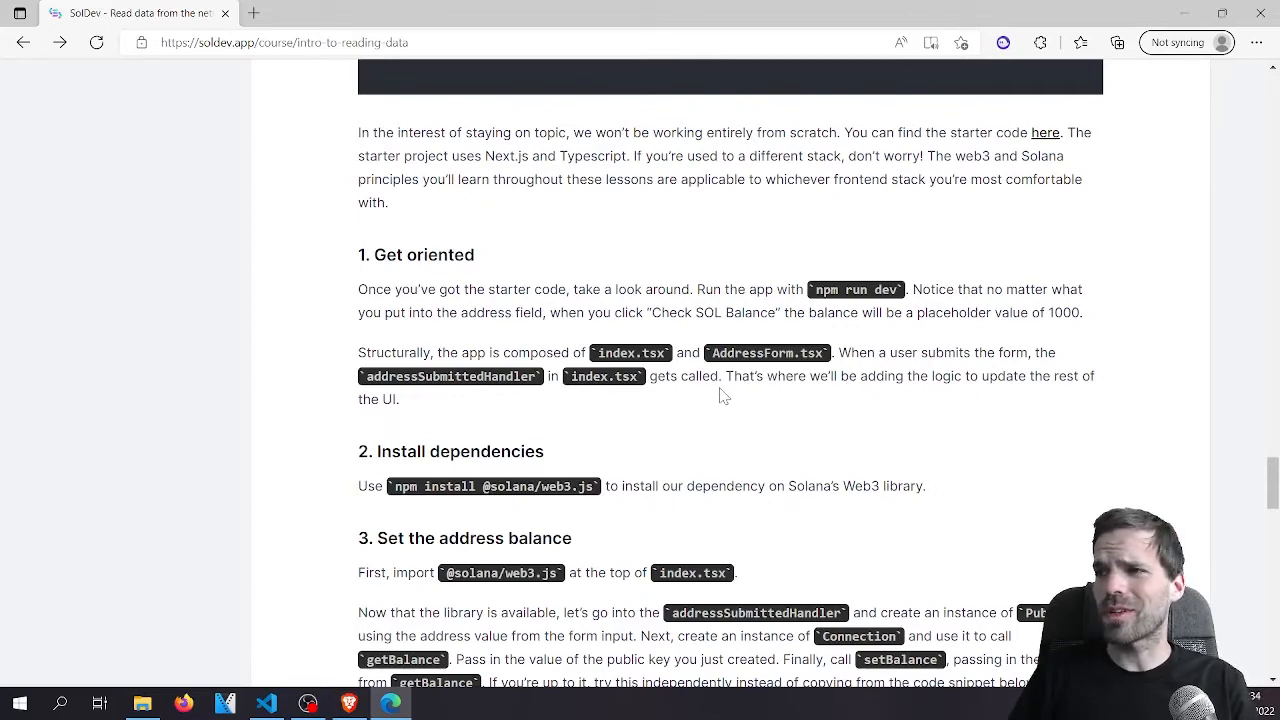
scroll(down, 3)
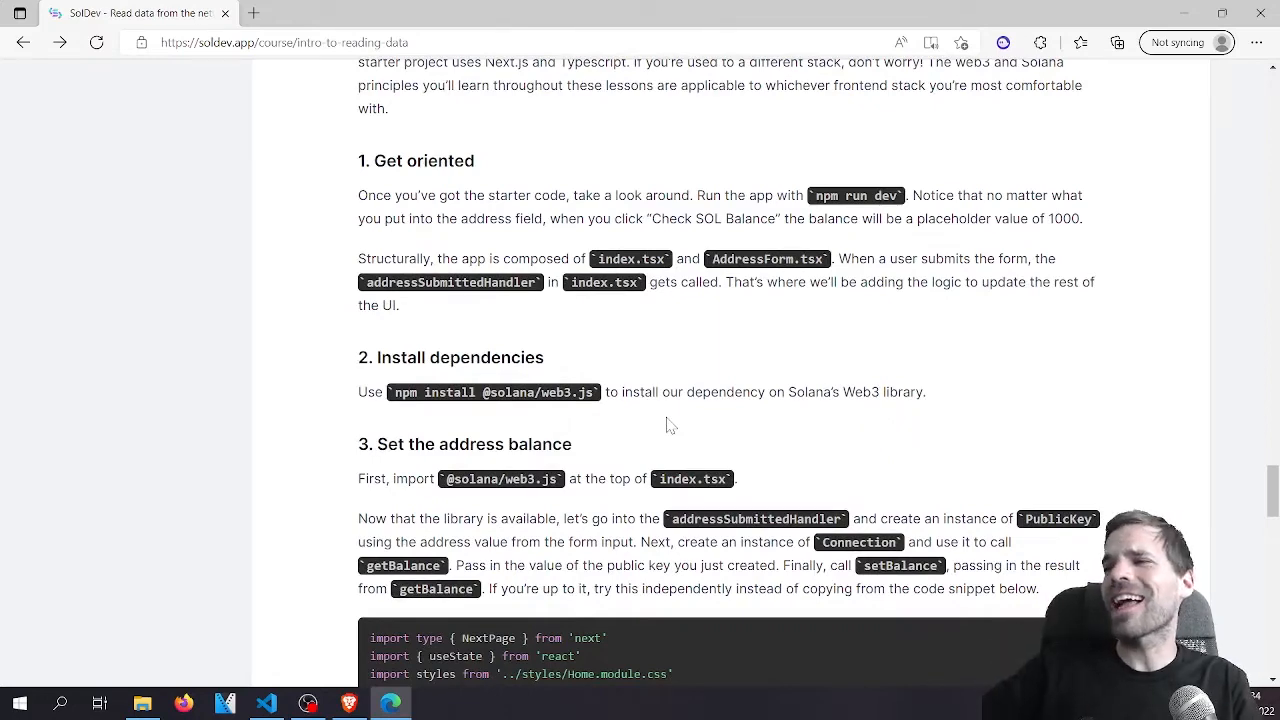
scroll(down, 3)
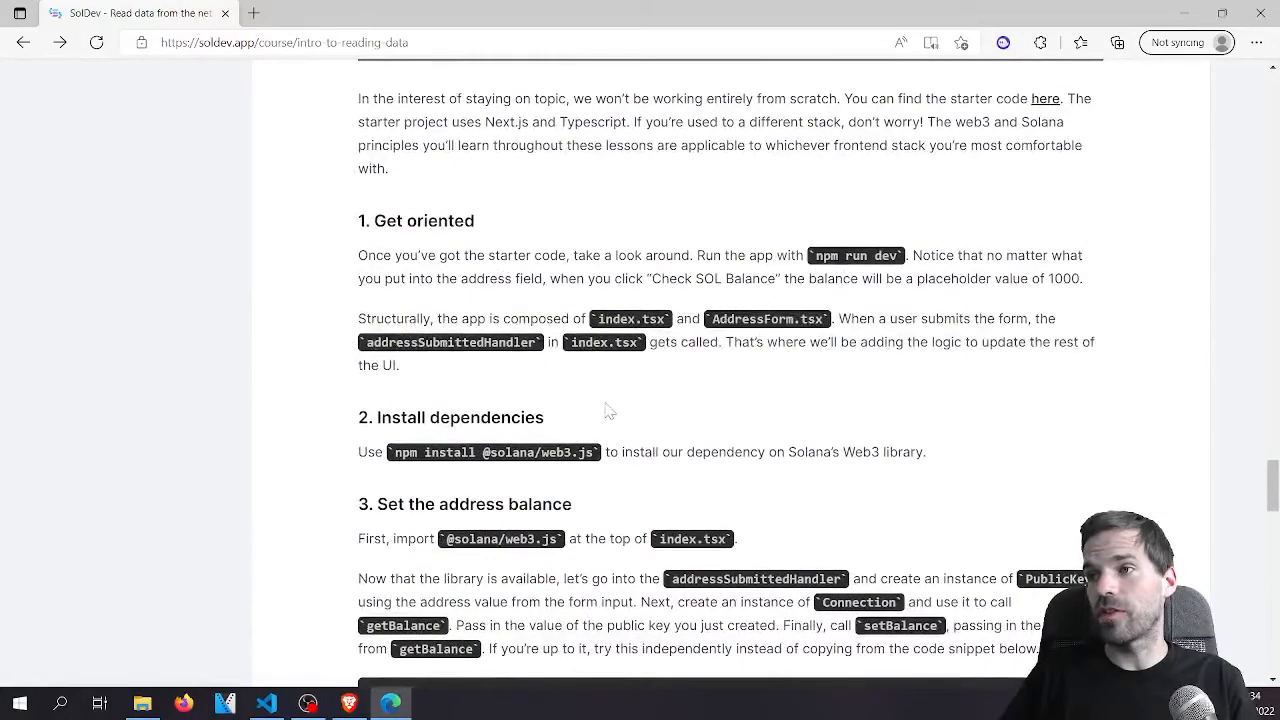
mouse_move(644, 418)
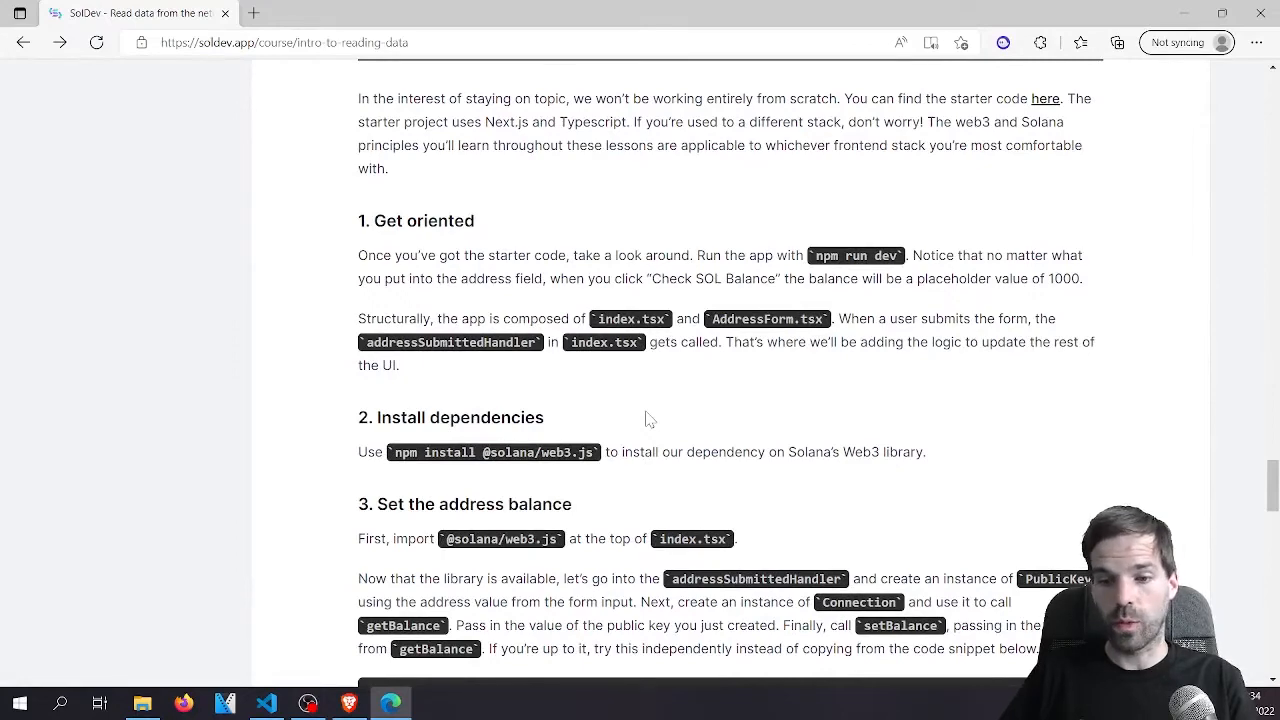
click(266, 704)
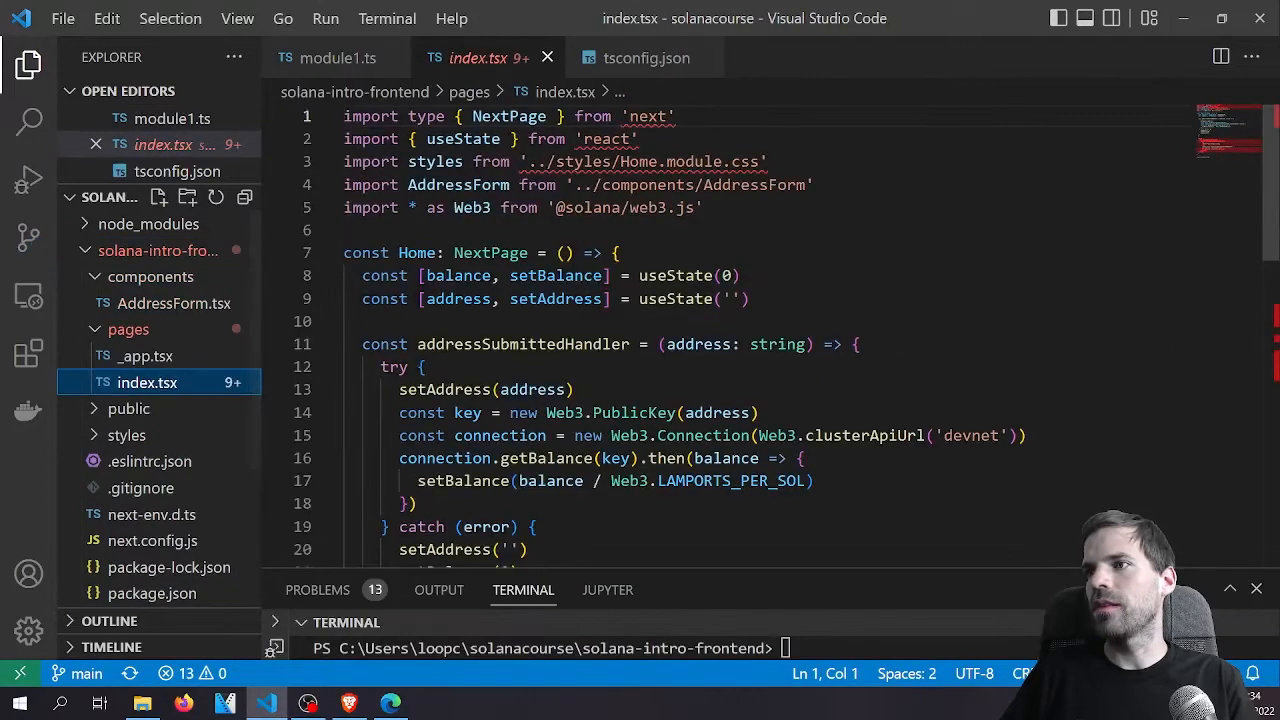
Step: Inspect AddressForm in index.tsx markup and peek into the starter's styles folder
scroll(down, 3)
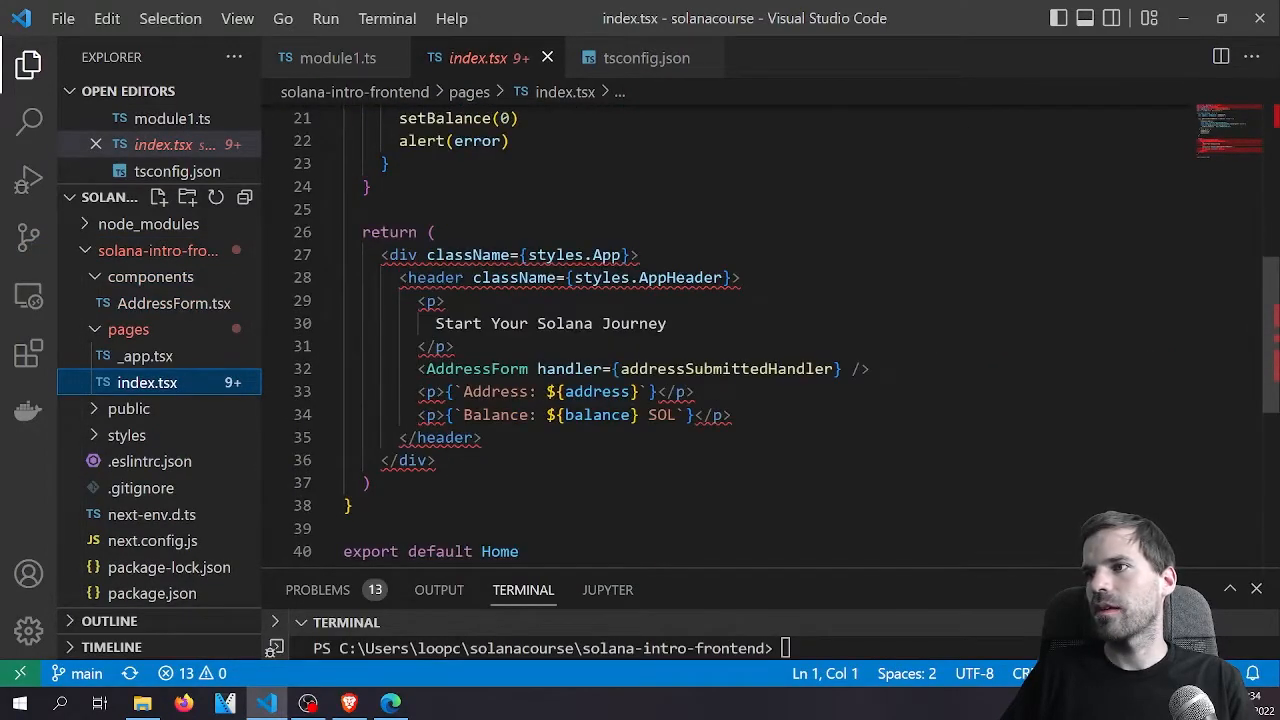
double_click(474, 368)
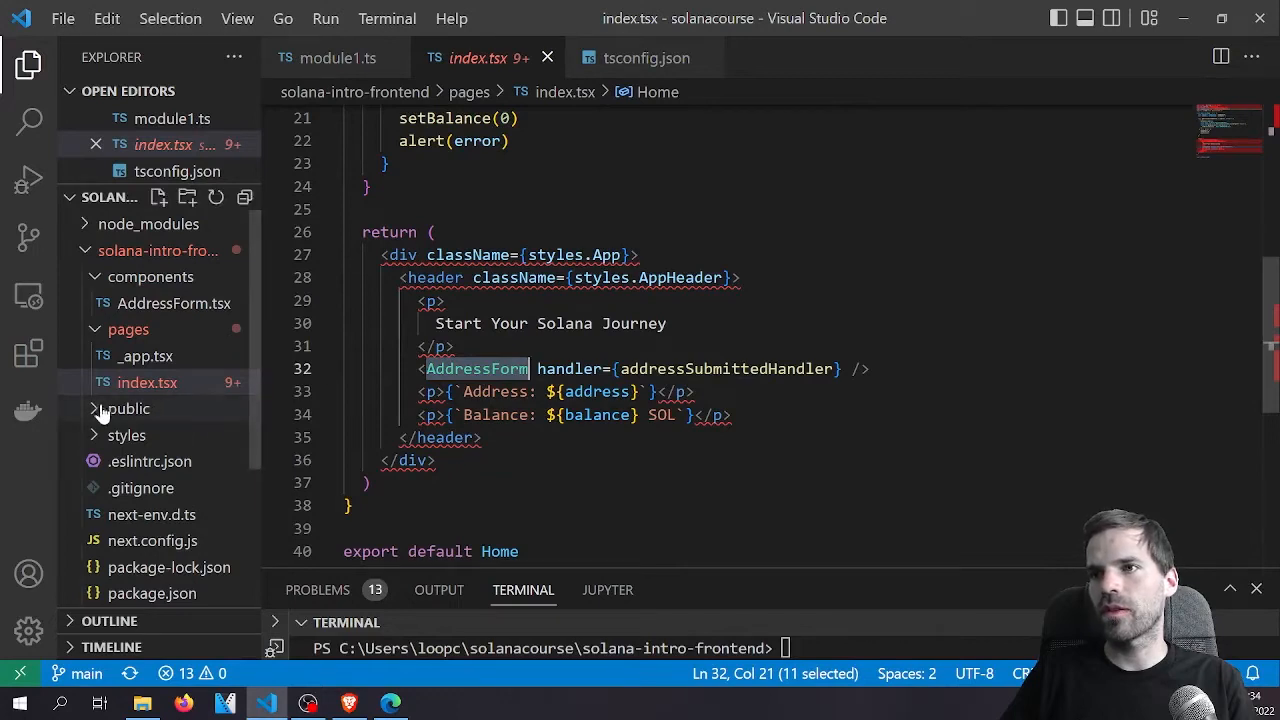
click(126, 436)
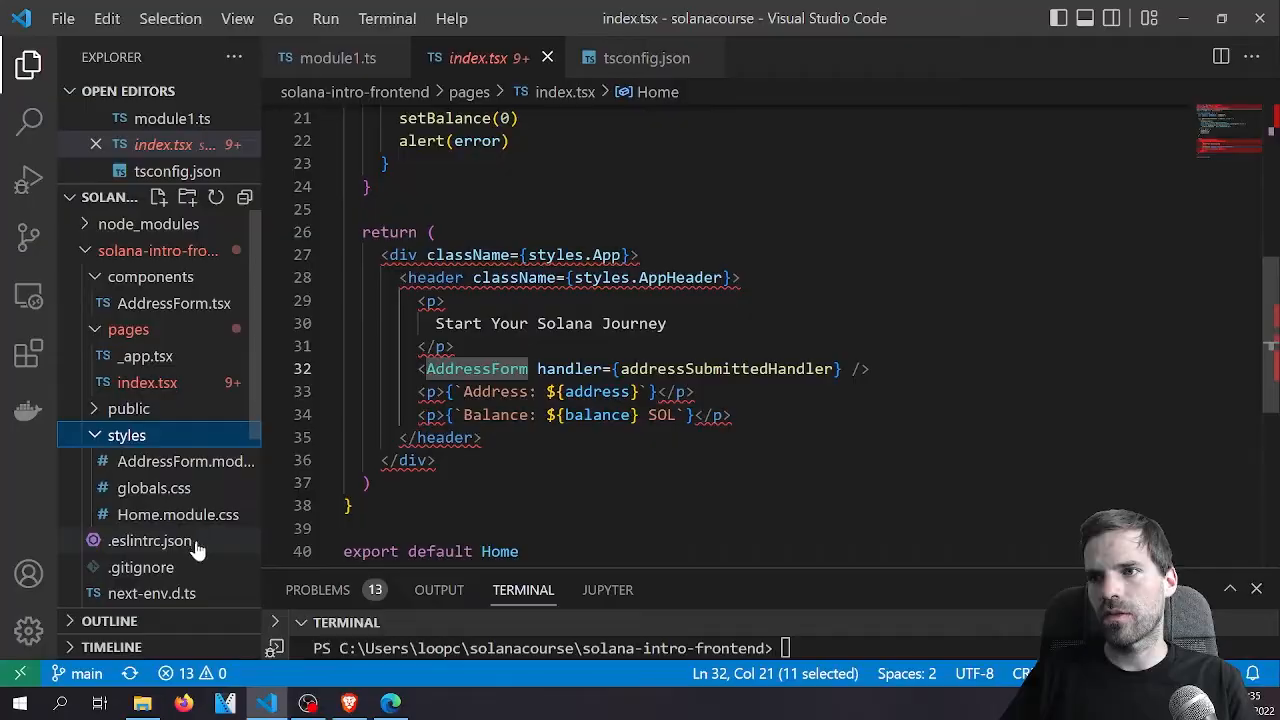
click(128, 328)
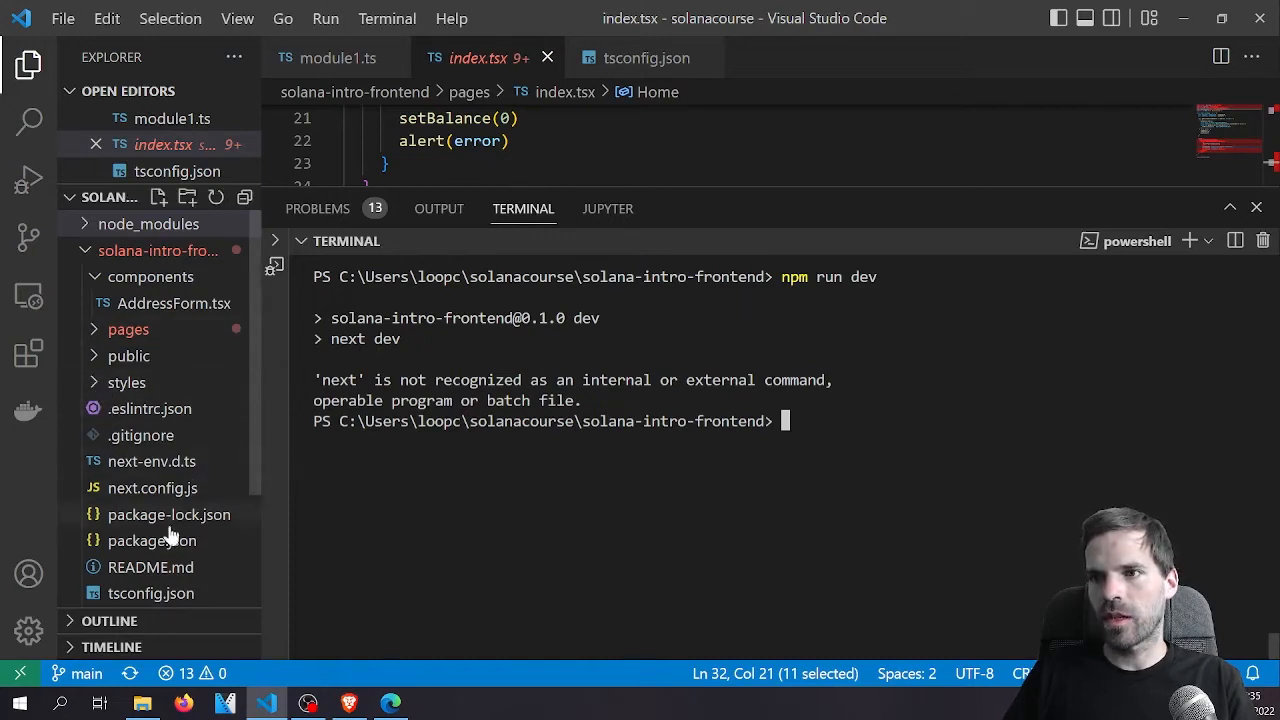
Step: Inspect package.json's next 12.1.5 dependency, check the lesson's install step, and focus the terminal
click(152, 540)
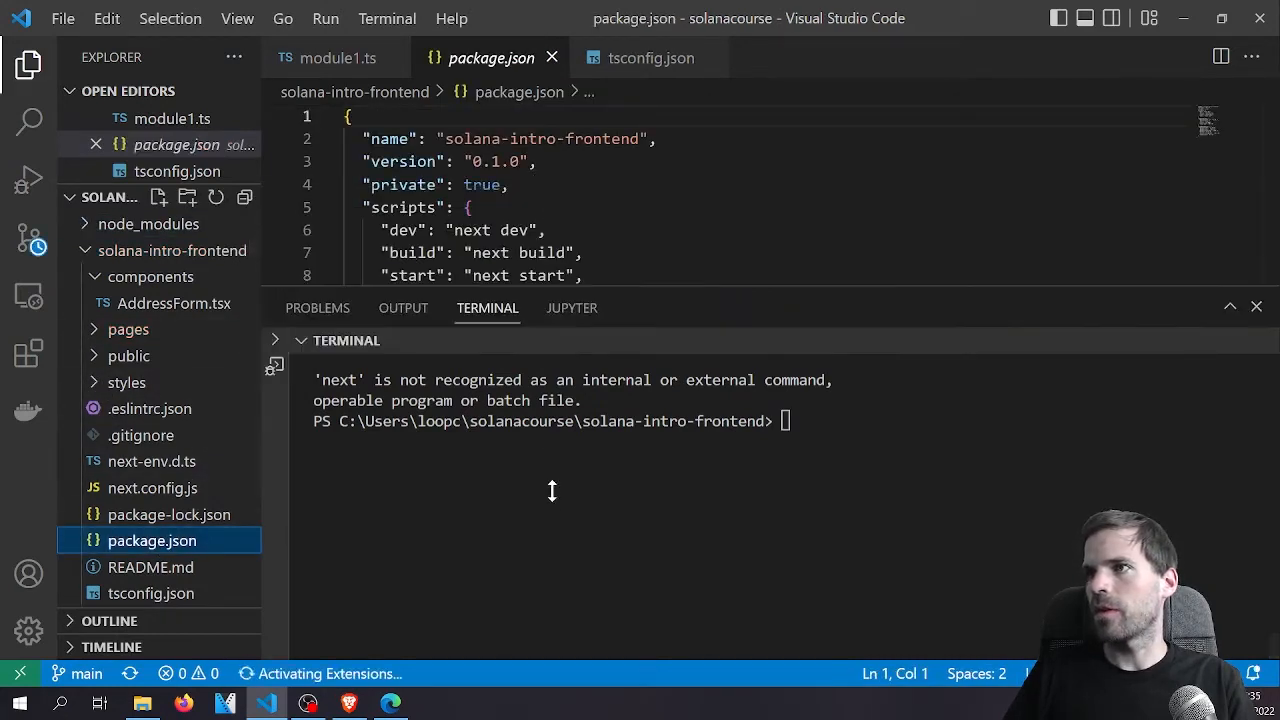
double_click(488, 248)
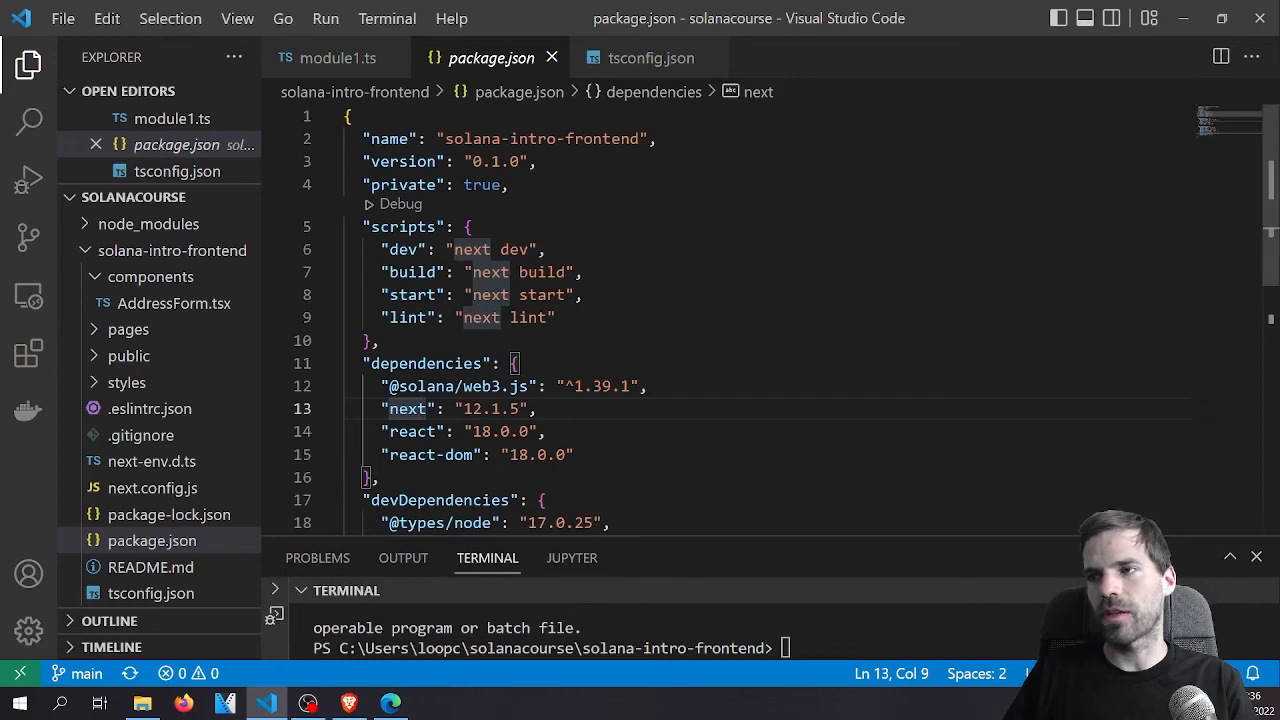
click(390, 704)
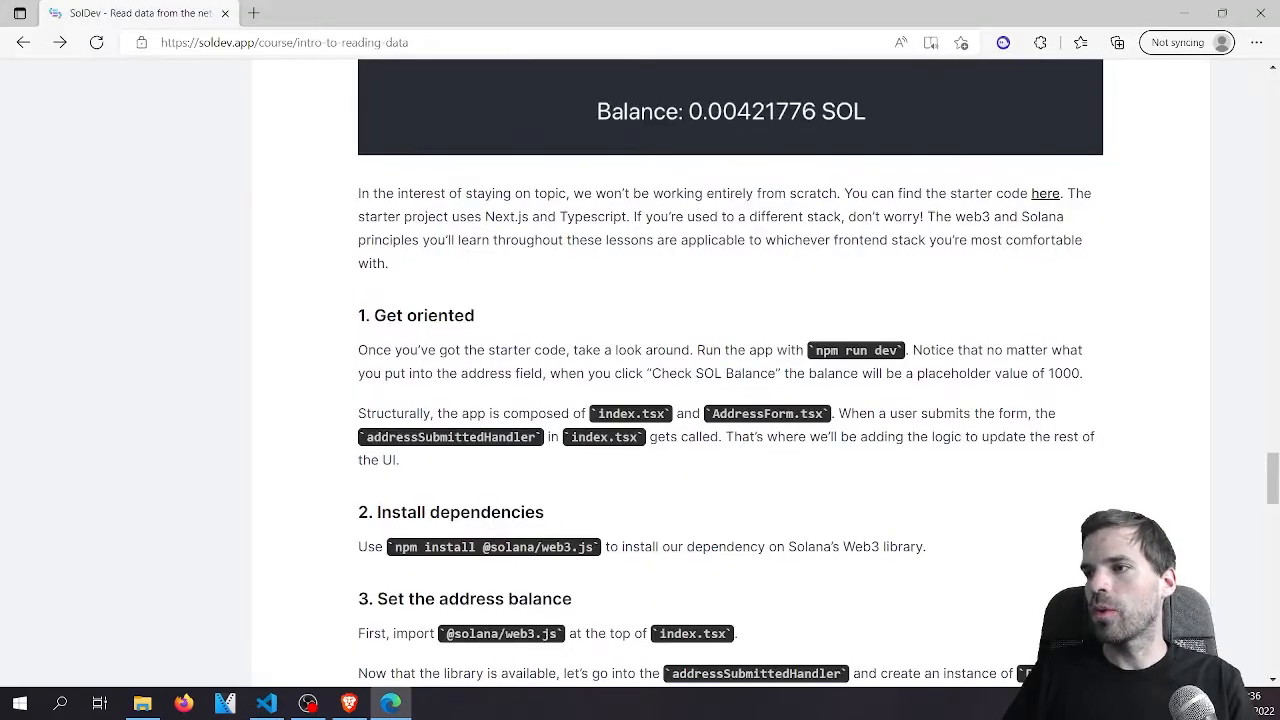
scroll(down, 3)
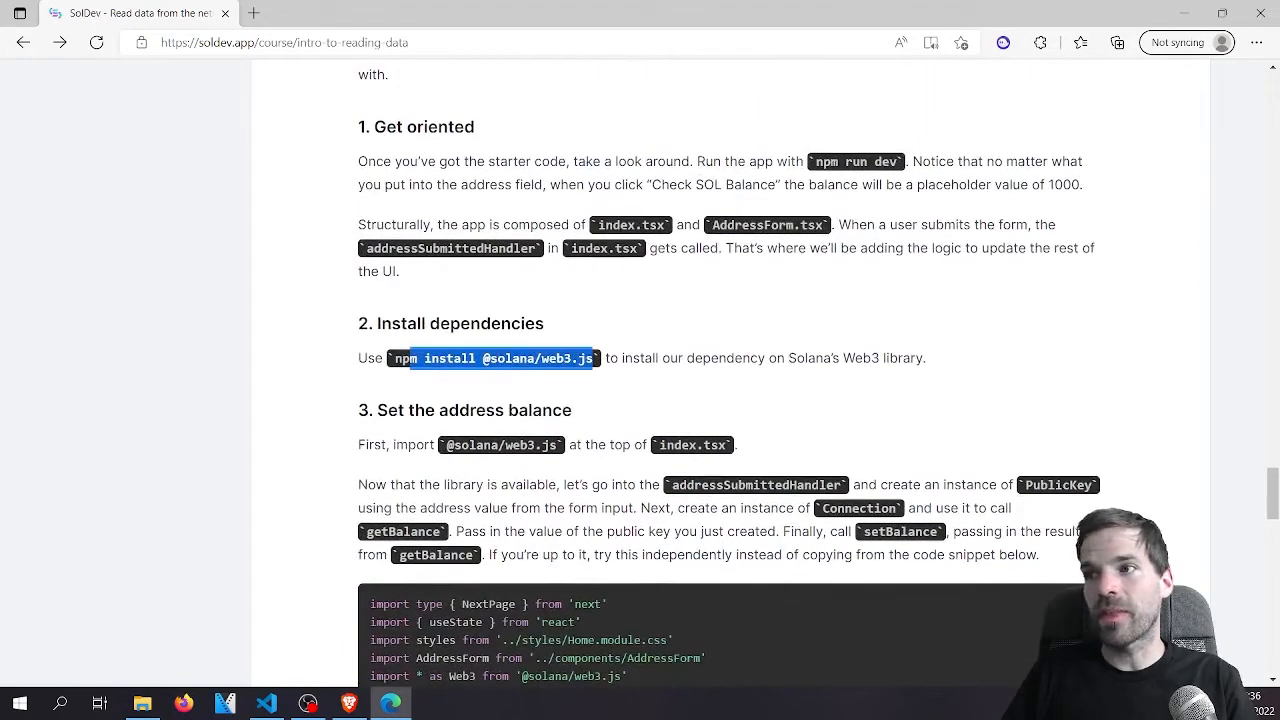
click(264, 704)
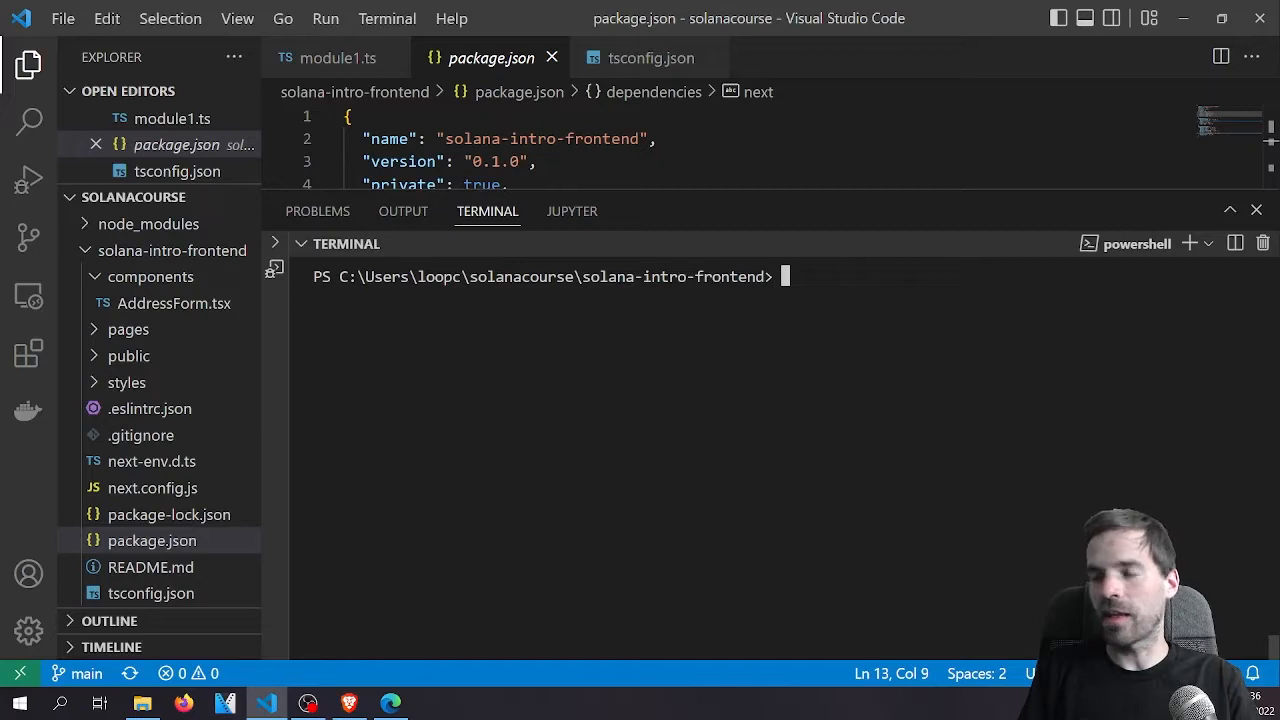
Step: Run npm i and browse the newly created node_modules packages in the Explorer
text(npm i)
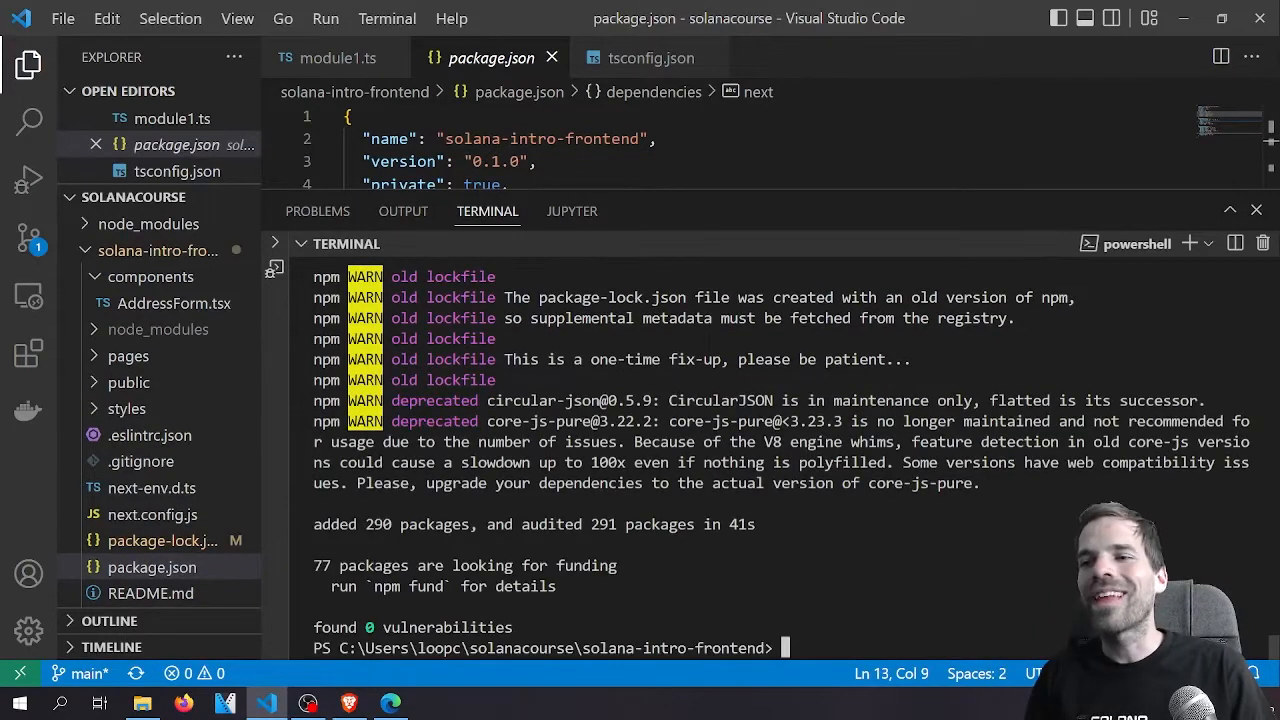
click(158, 304)
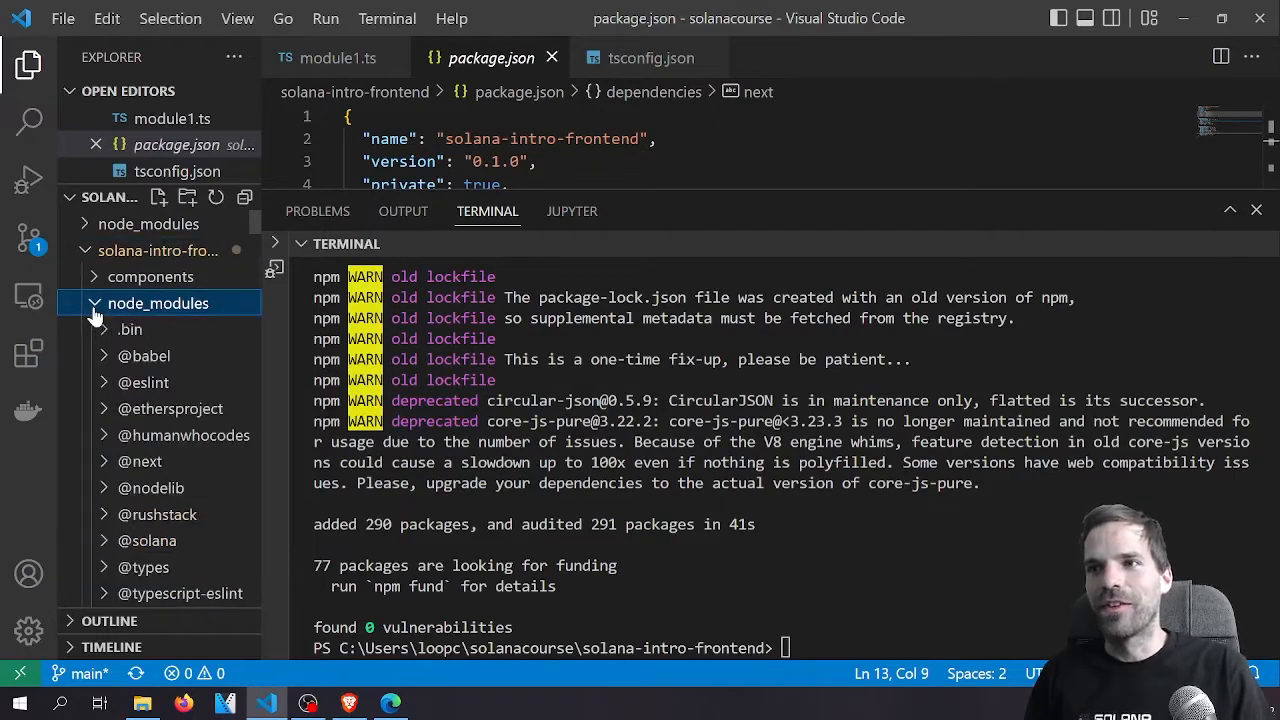
scroll(down, 3)
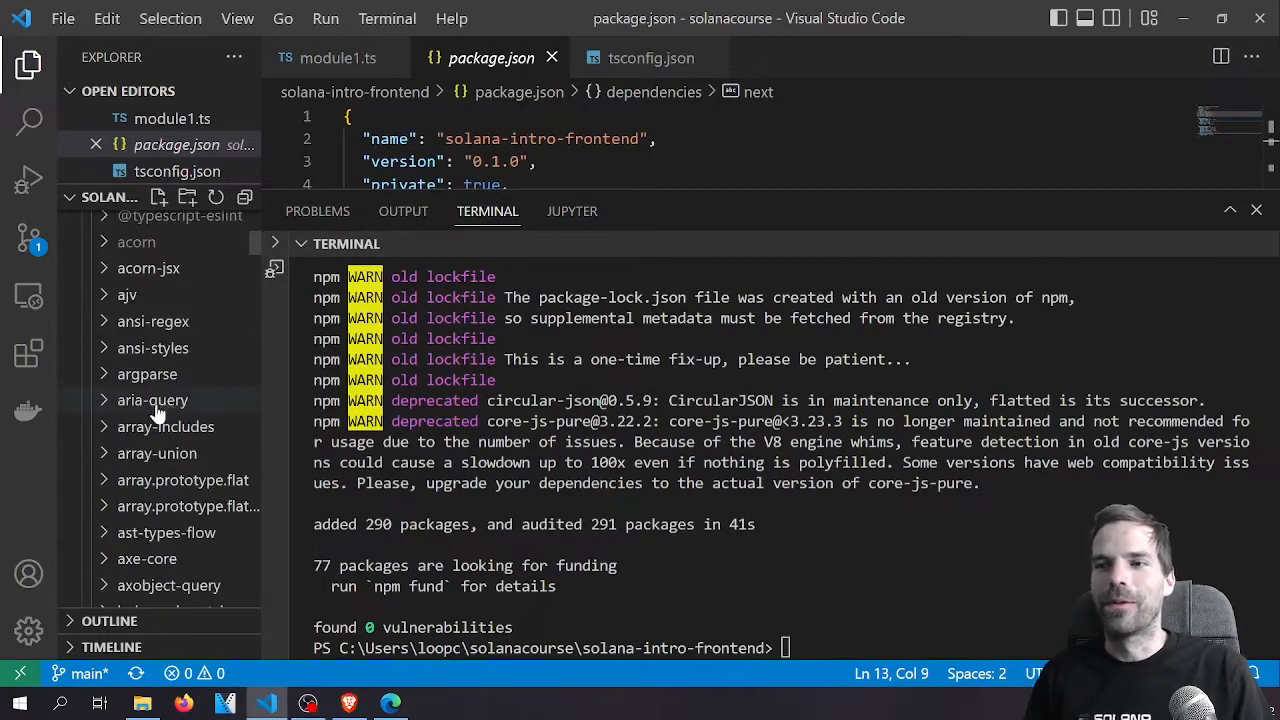
scroll(down, 3)
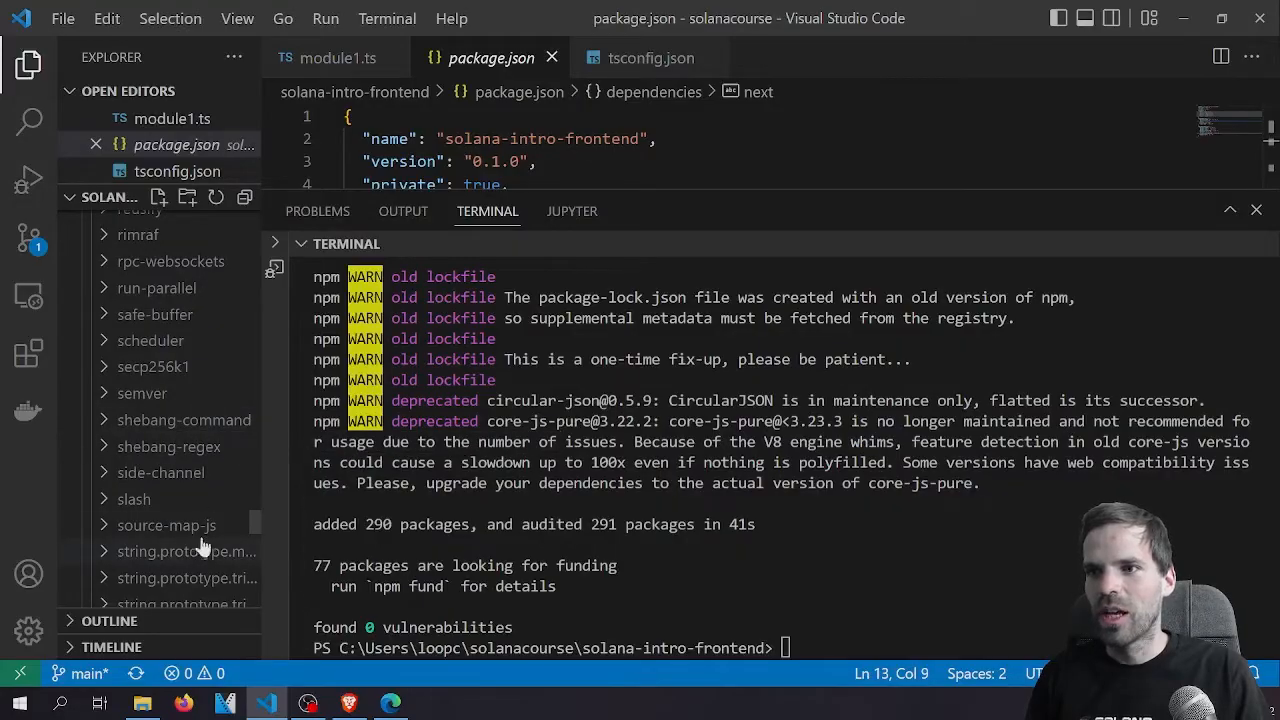
scroll(down, 3)
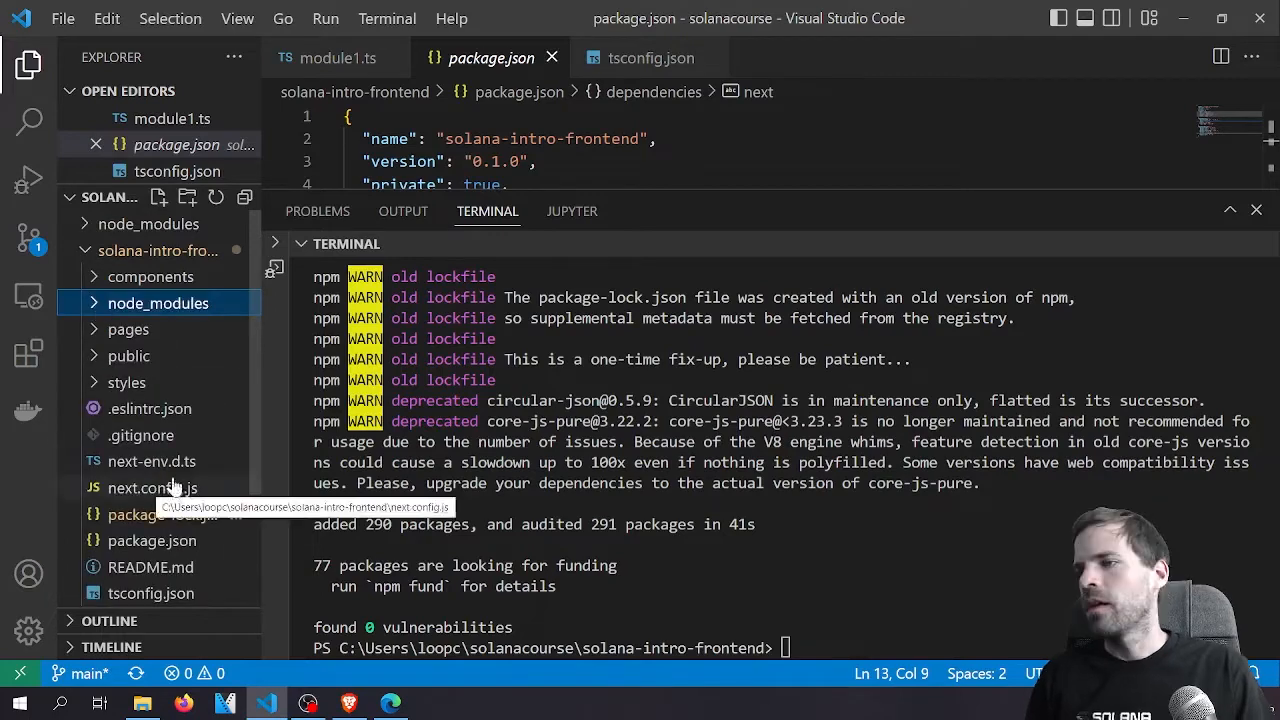
text(n)
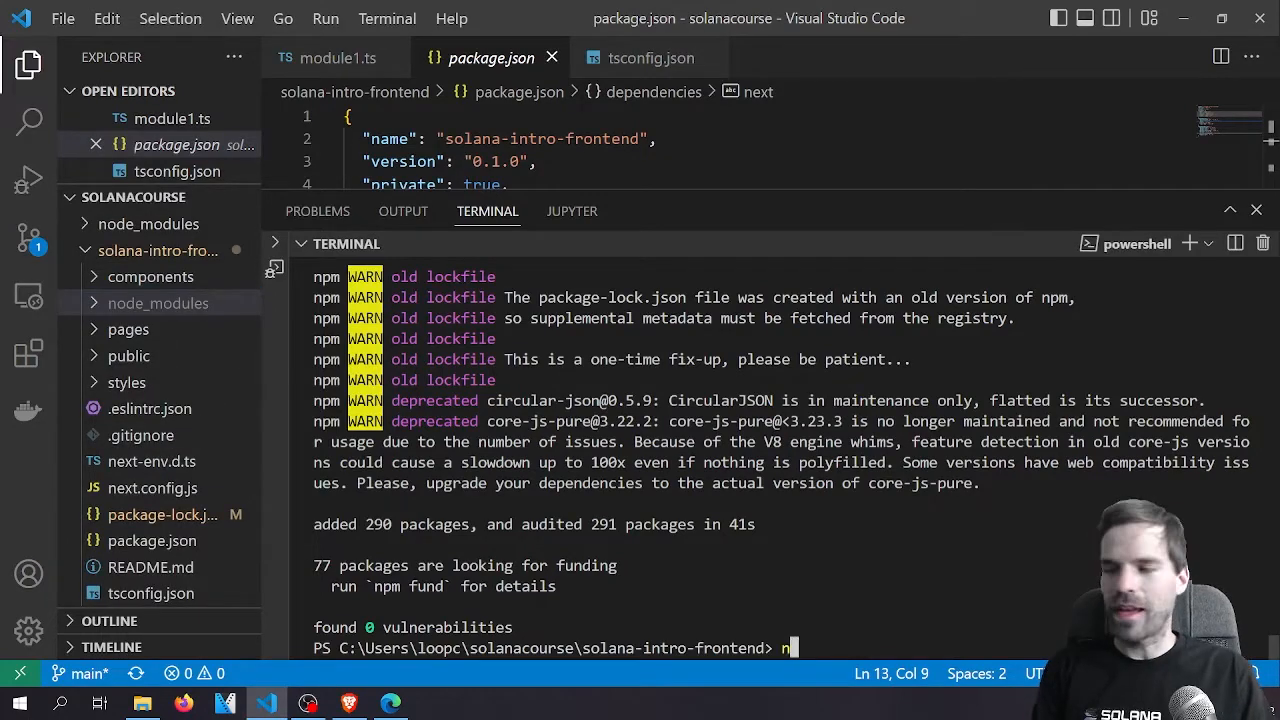
Step: Run npm run dev to start Next.js on localhost:3000 and switch to Brave
text(pm run dev)
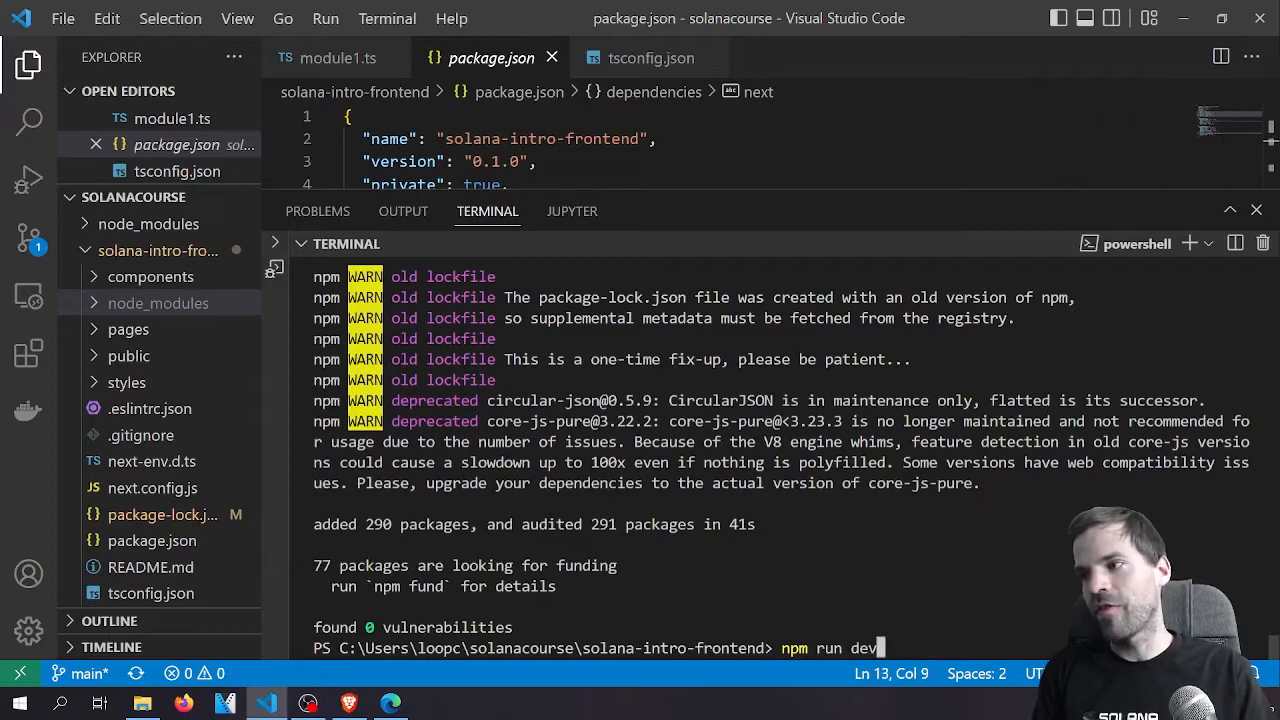
key(Enter)
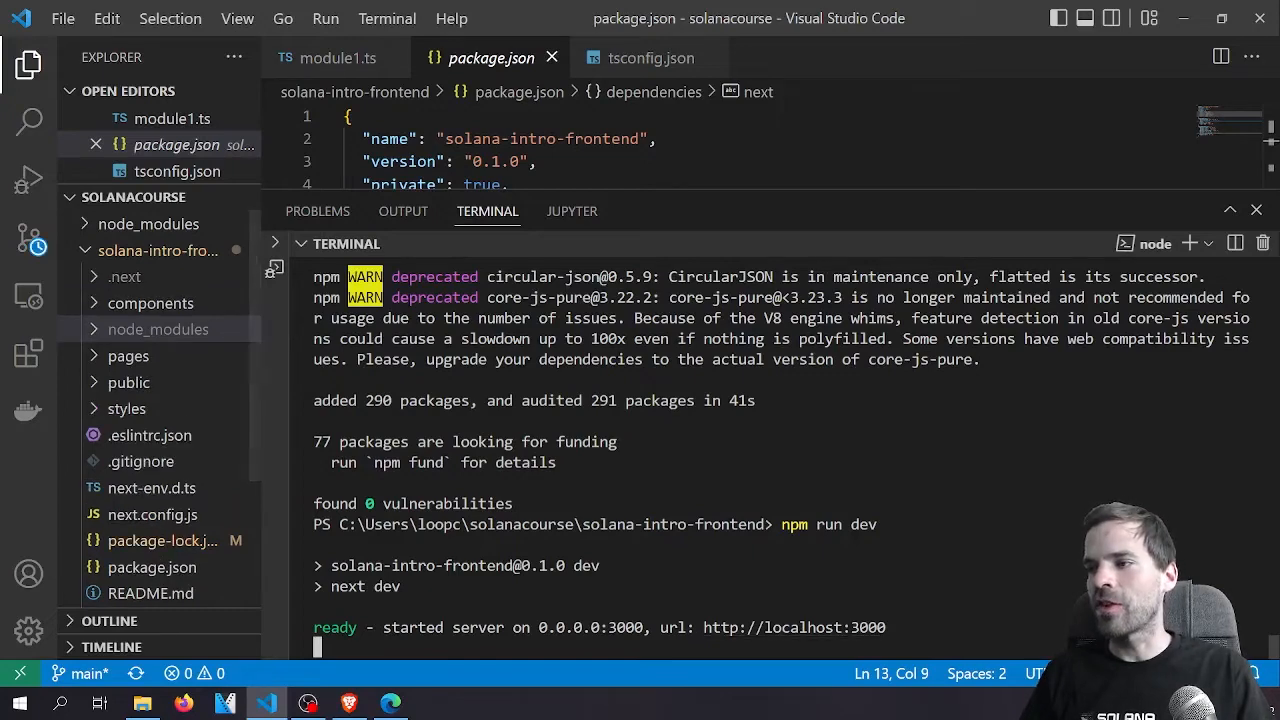
mouse_move(792, 628)
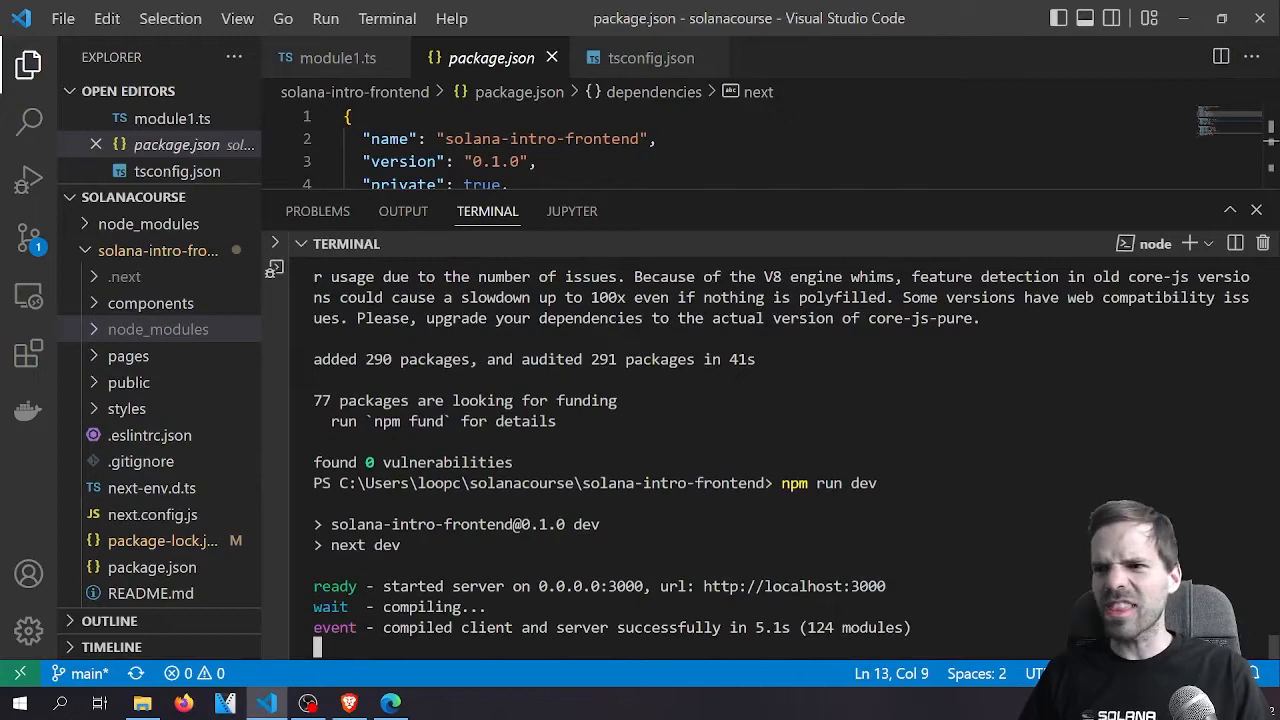
click(348, 702)
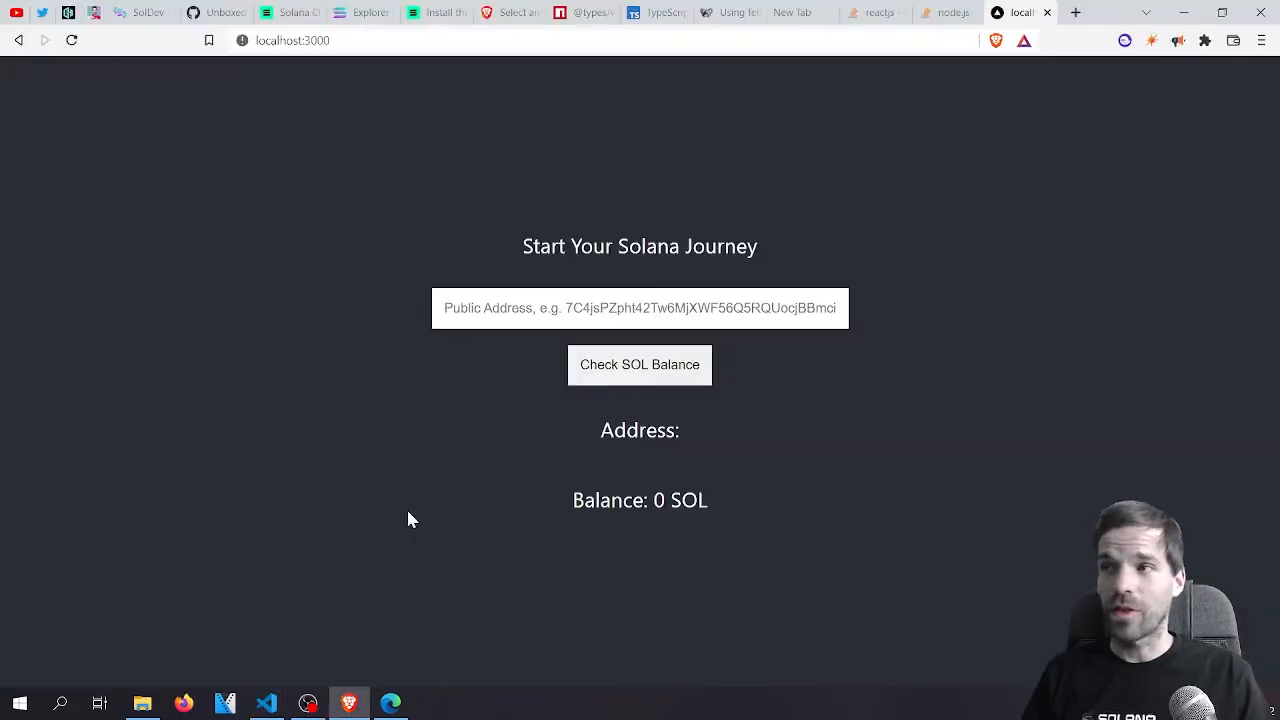
mouse_move(930, 198)
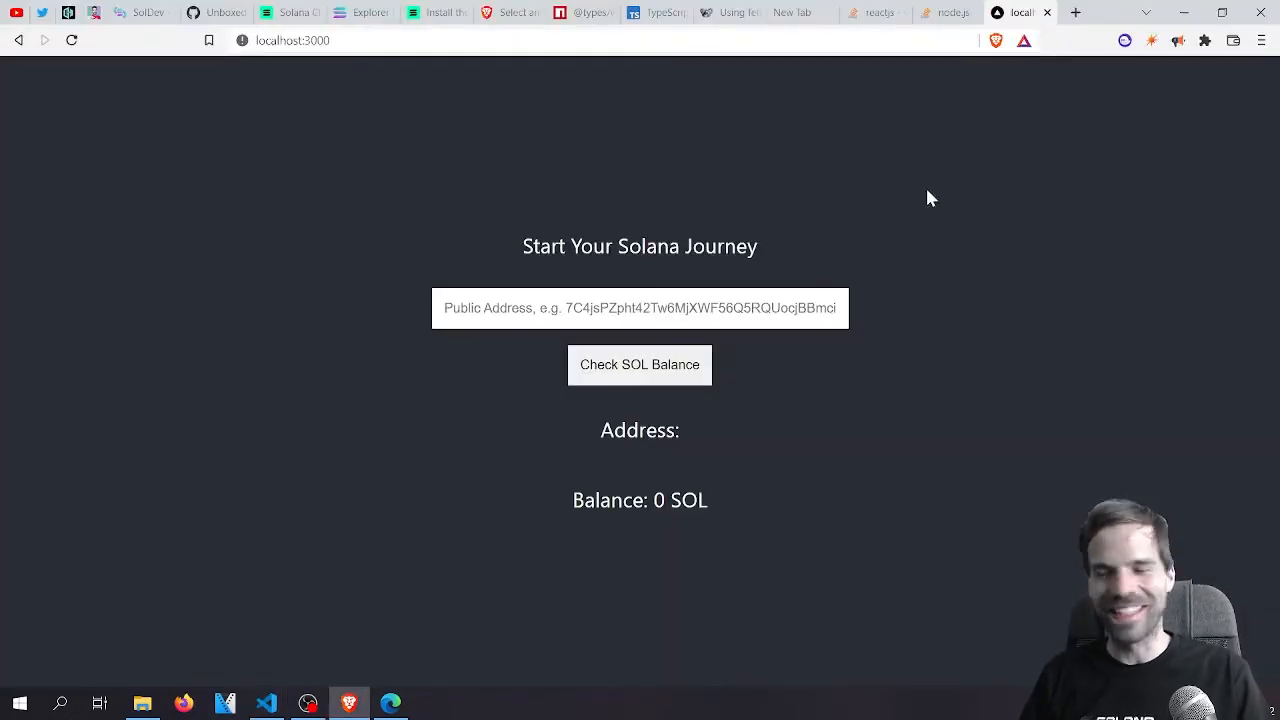
mouse_move(904, 430)
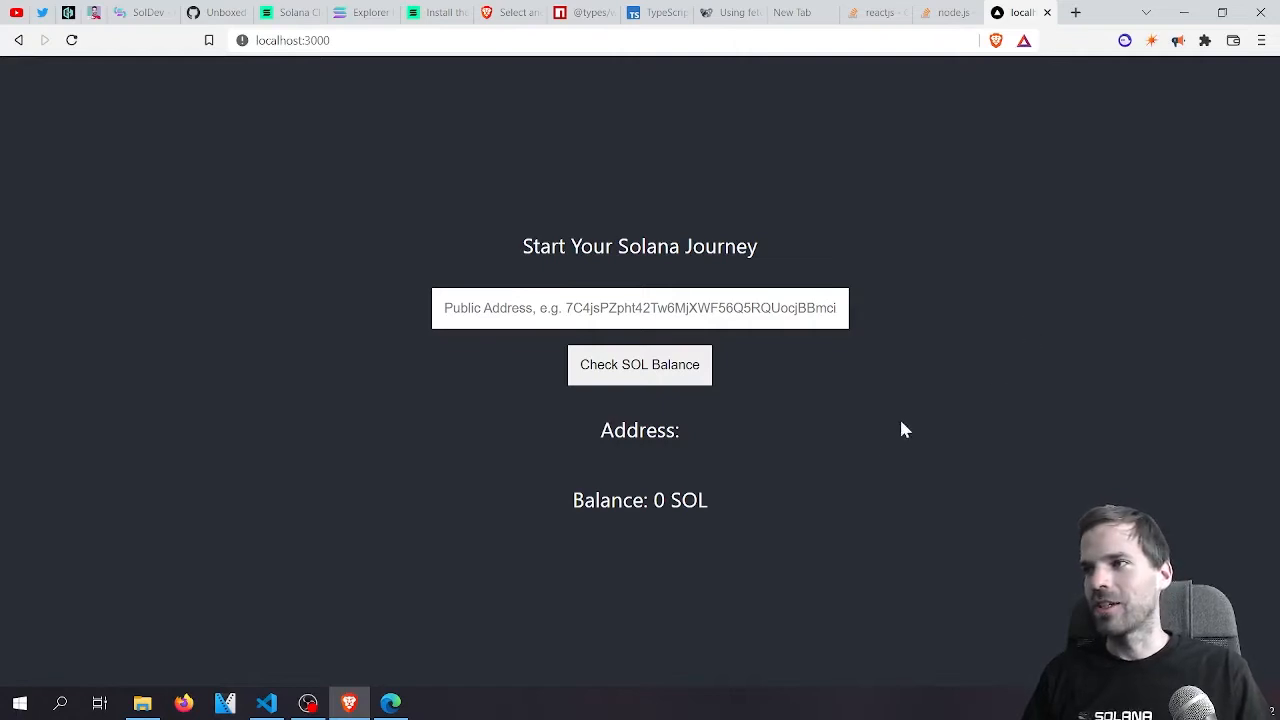
mouse_move(1018, 228)
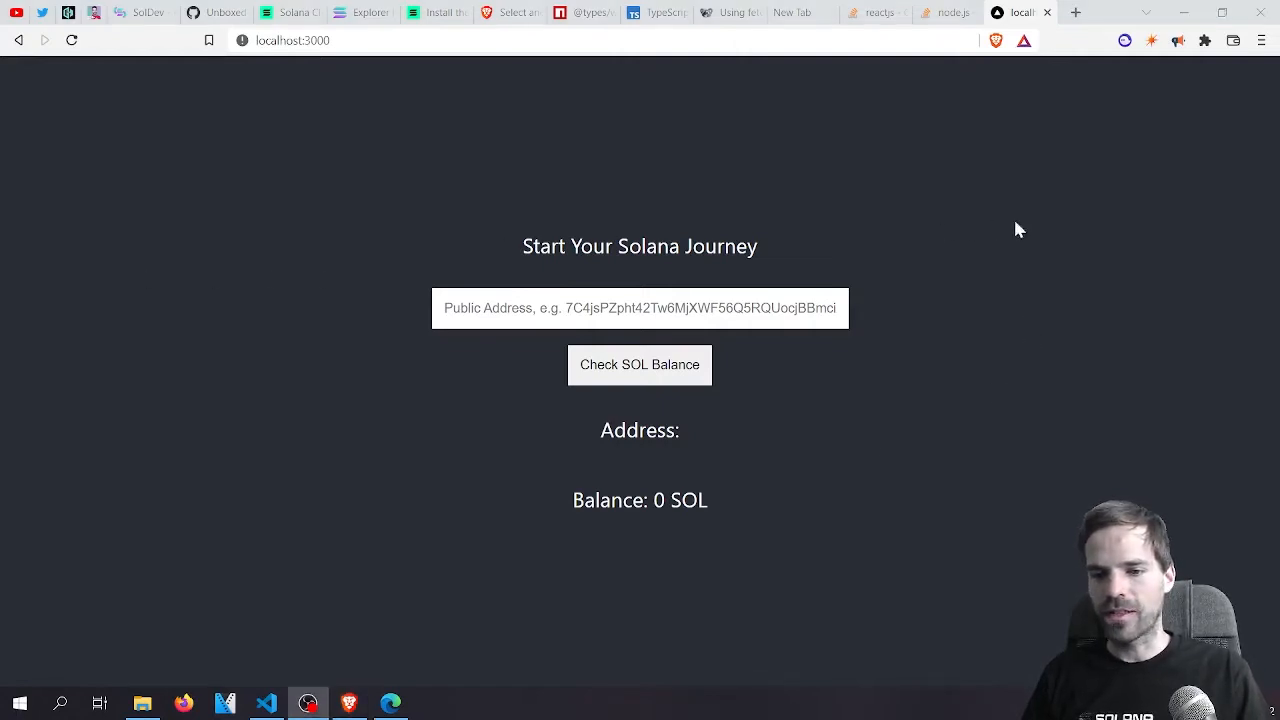
mouse_move(1124, 228)
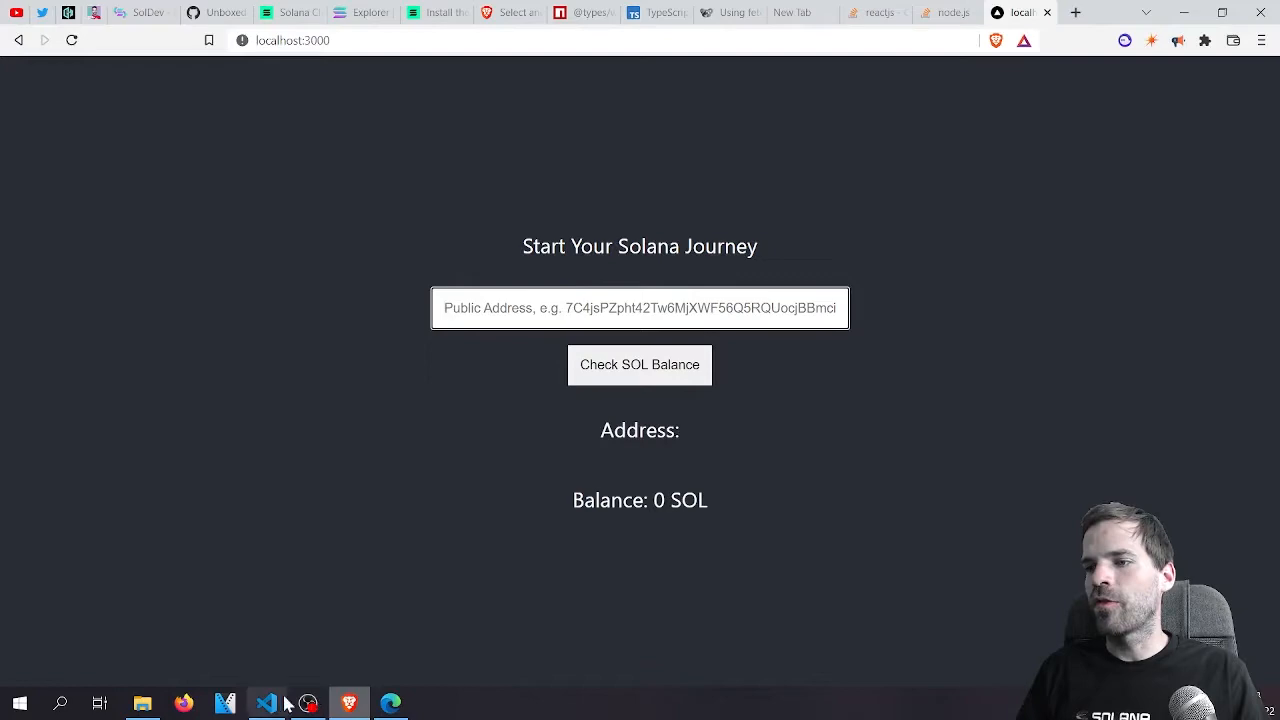
Step: Focus the public address input on the localhost:3000 app to check the 0.42 SOL balance
click(264, 704)
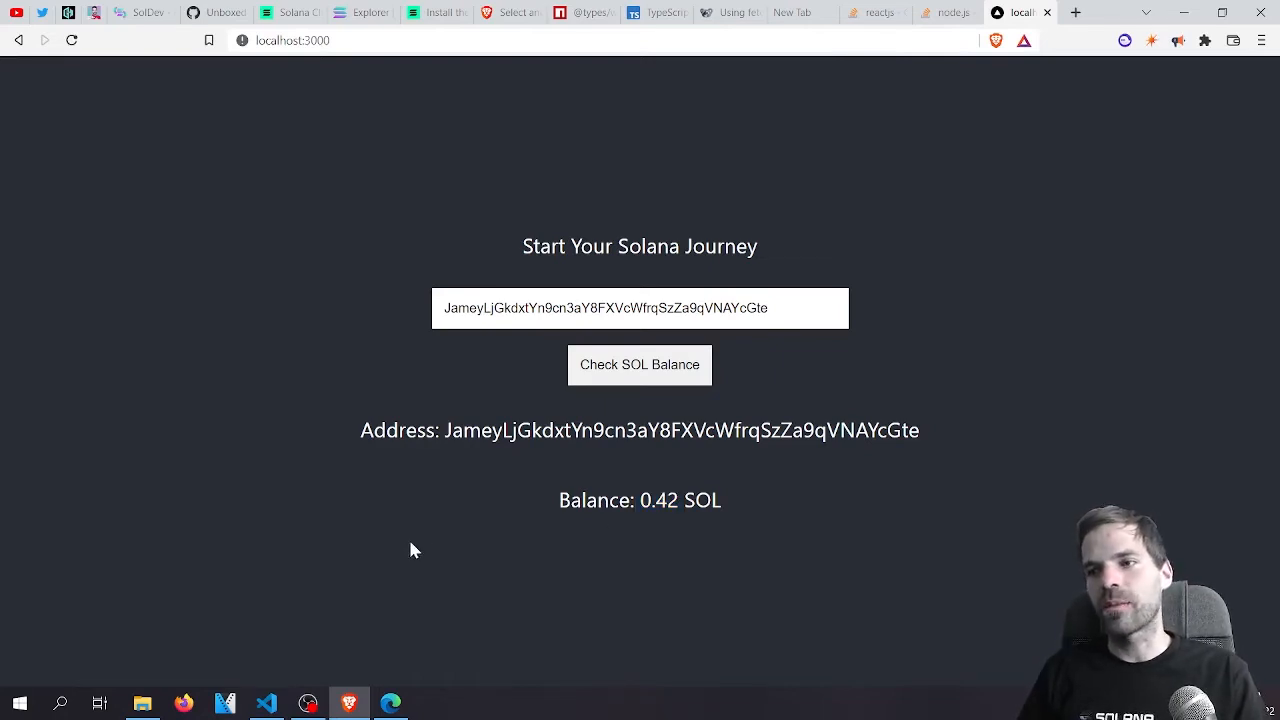
mouse_move(378, 552)
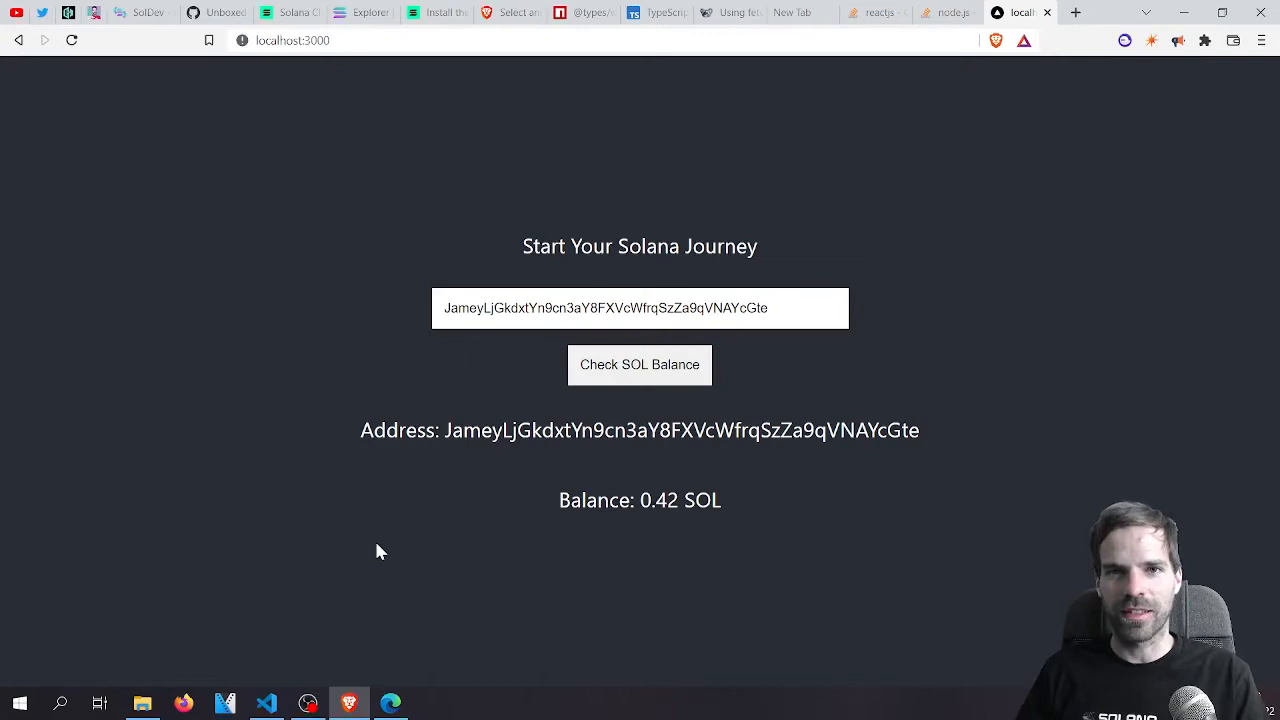
mouse_move(358, 548)
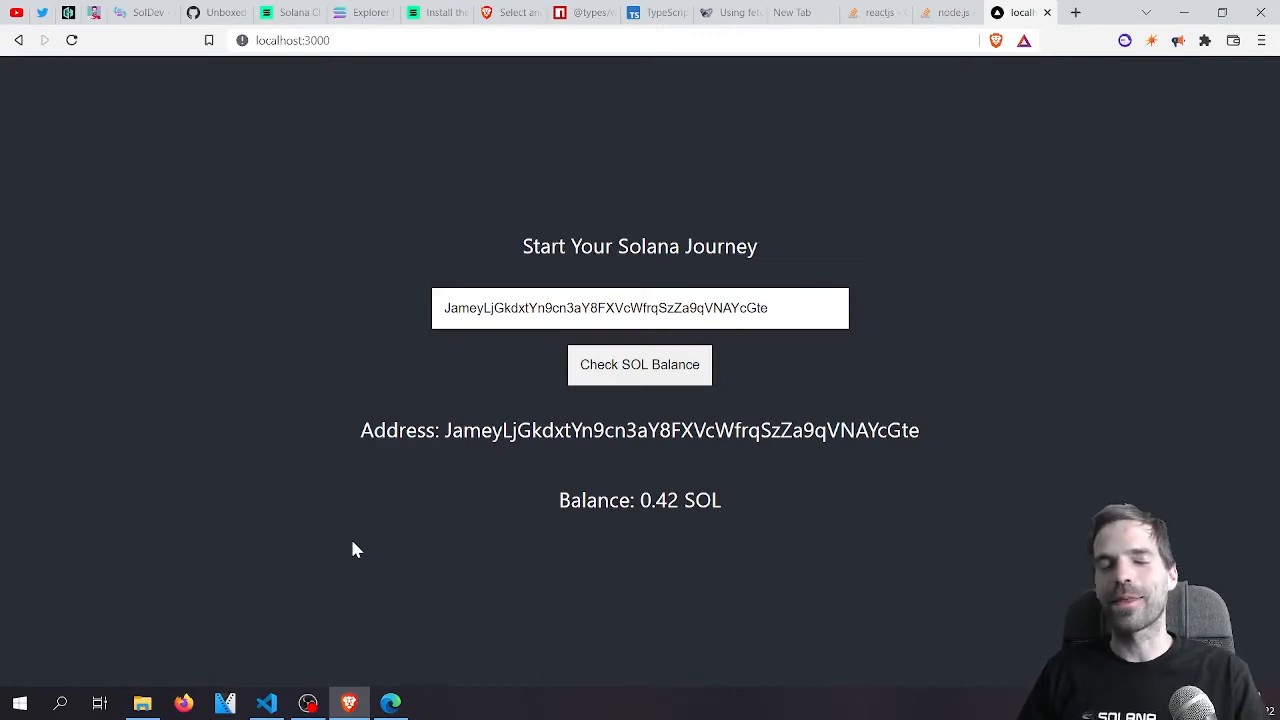
mouse_move(520, 528)
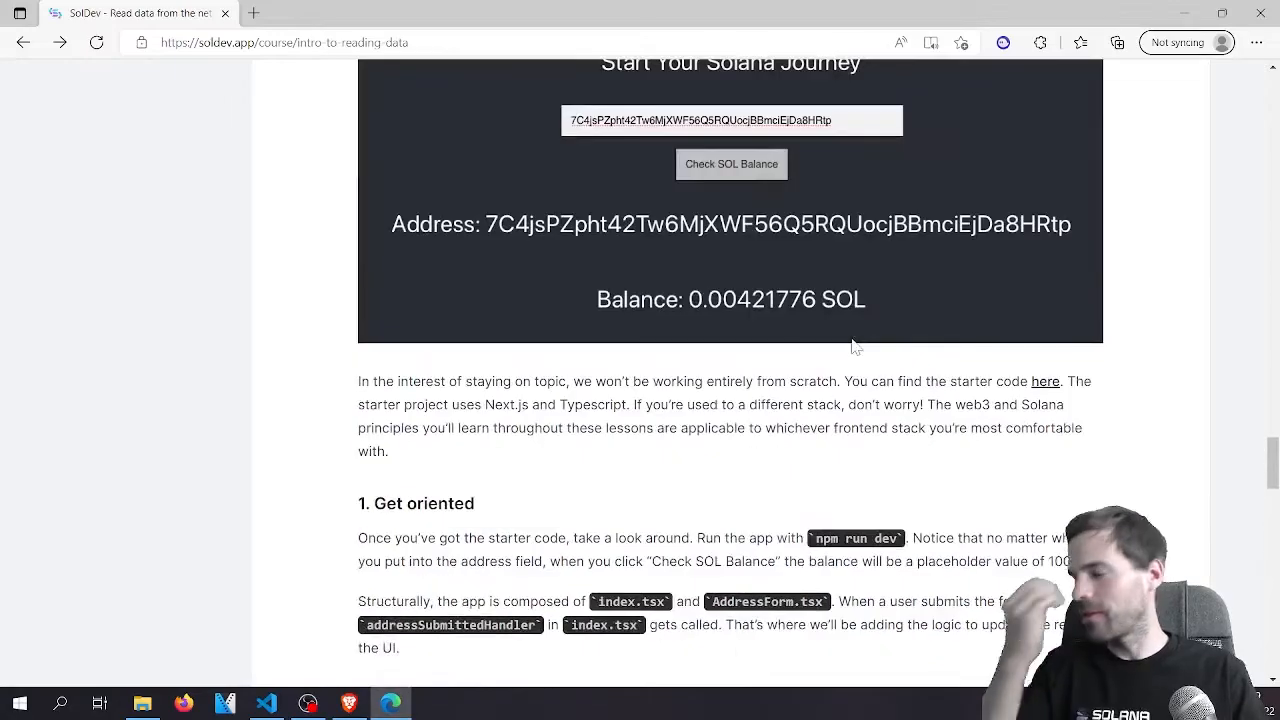
Step: Skim the lesson's reading-data steps and briefly check the running app before returning
scroll(down, 3)
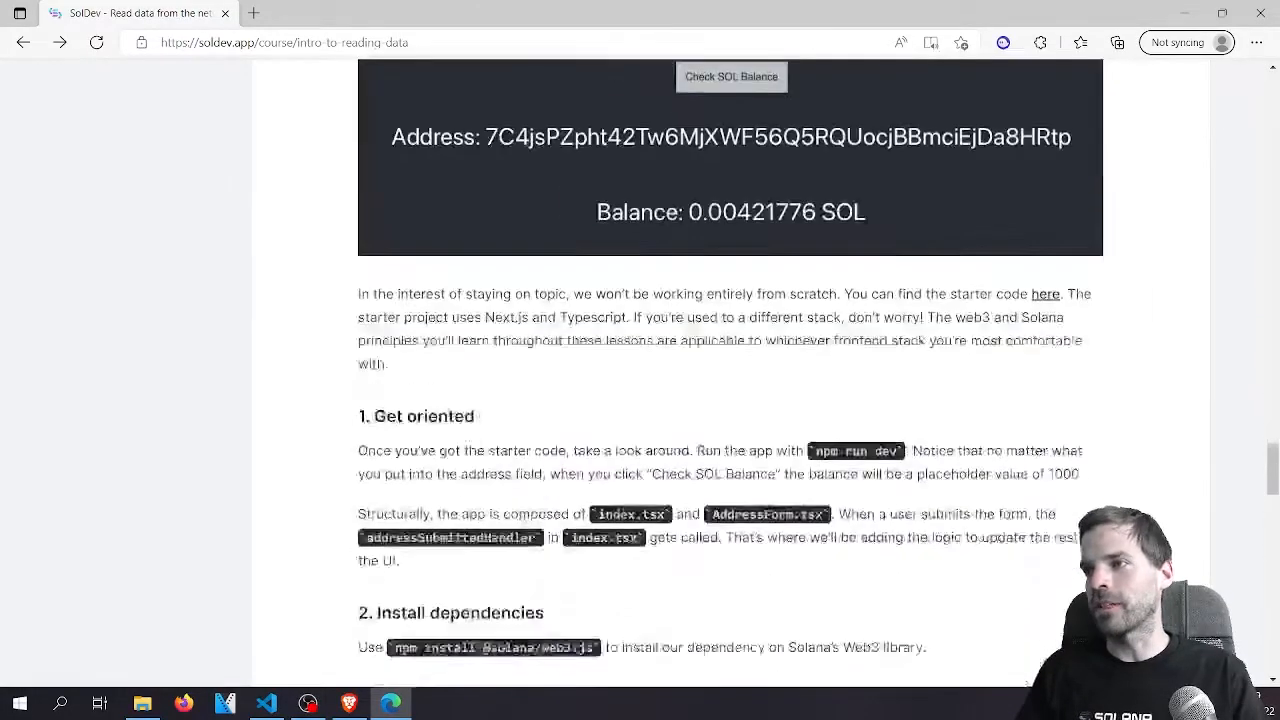
scroll(down, 3)
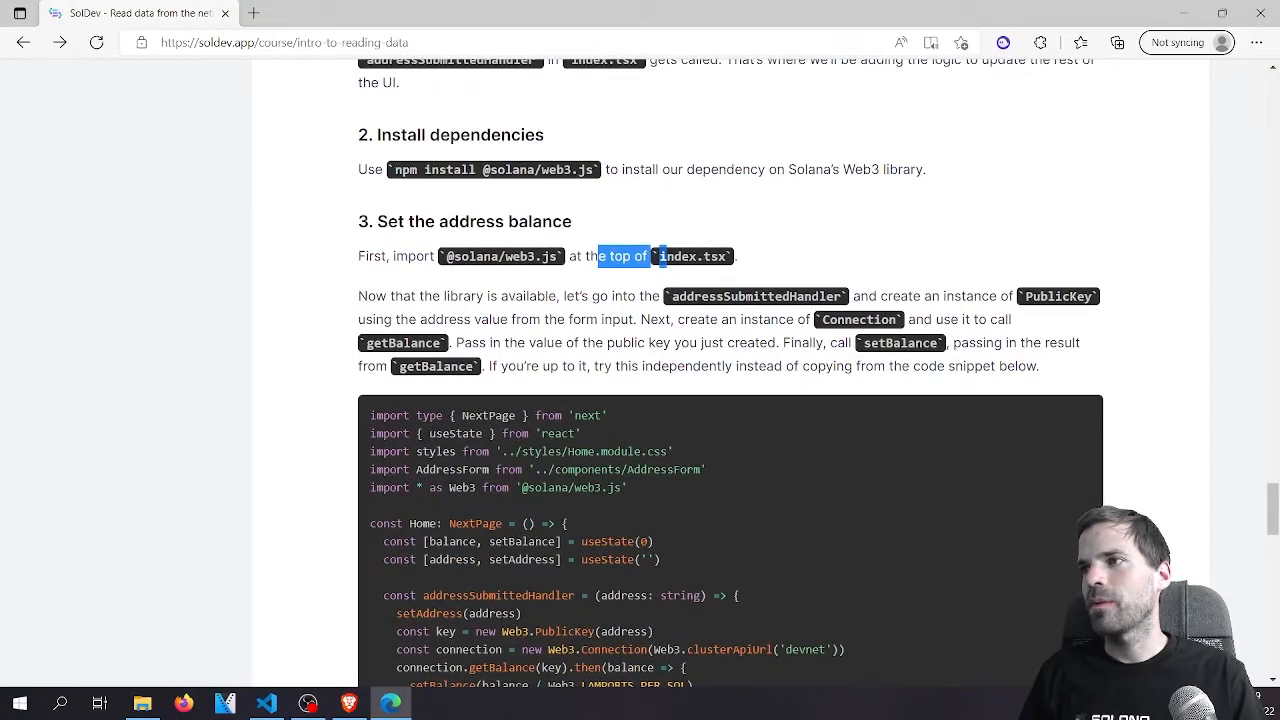
scroll(down, 3)
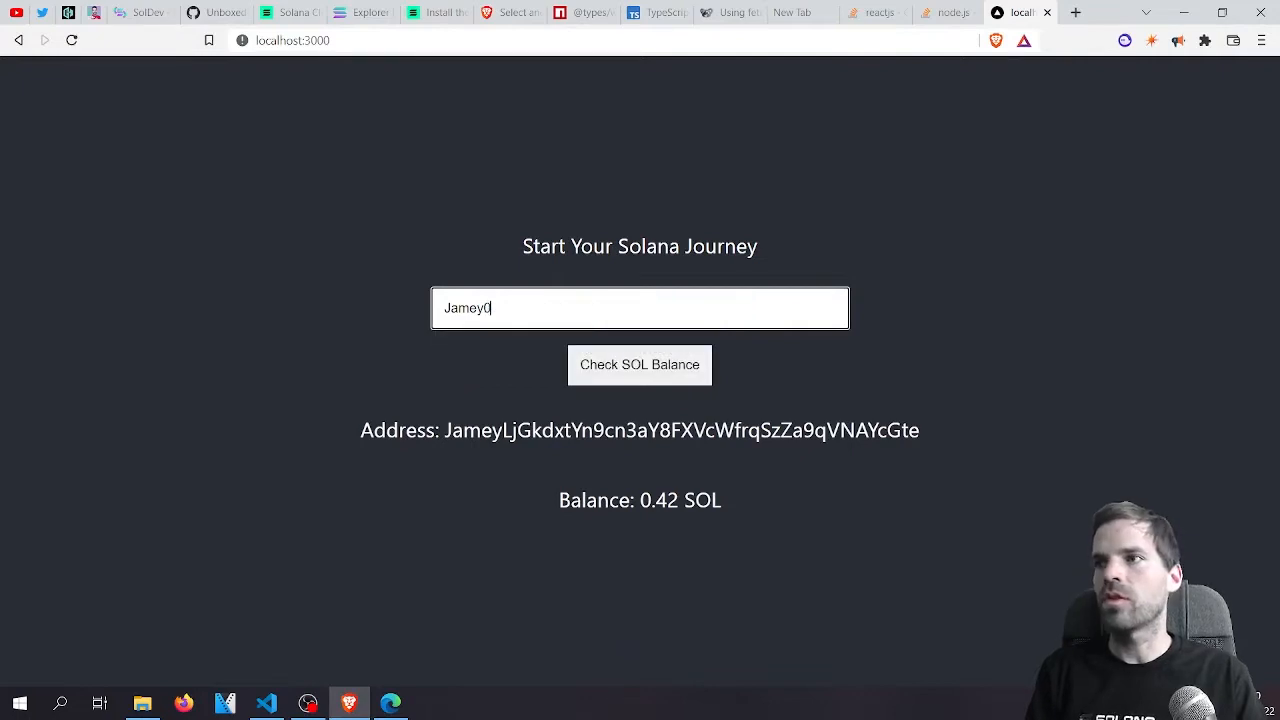
click(640, 364)
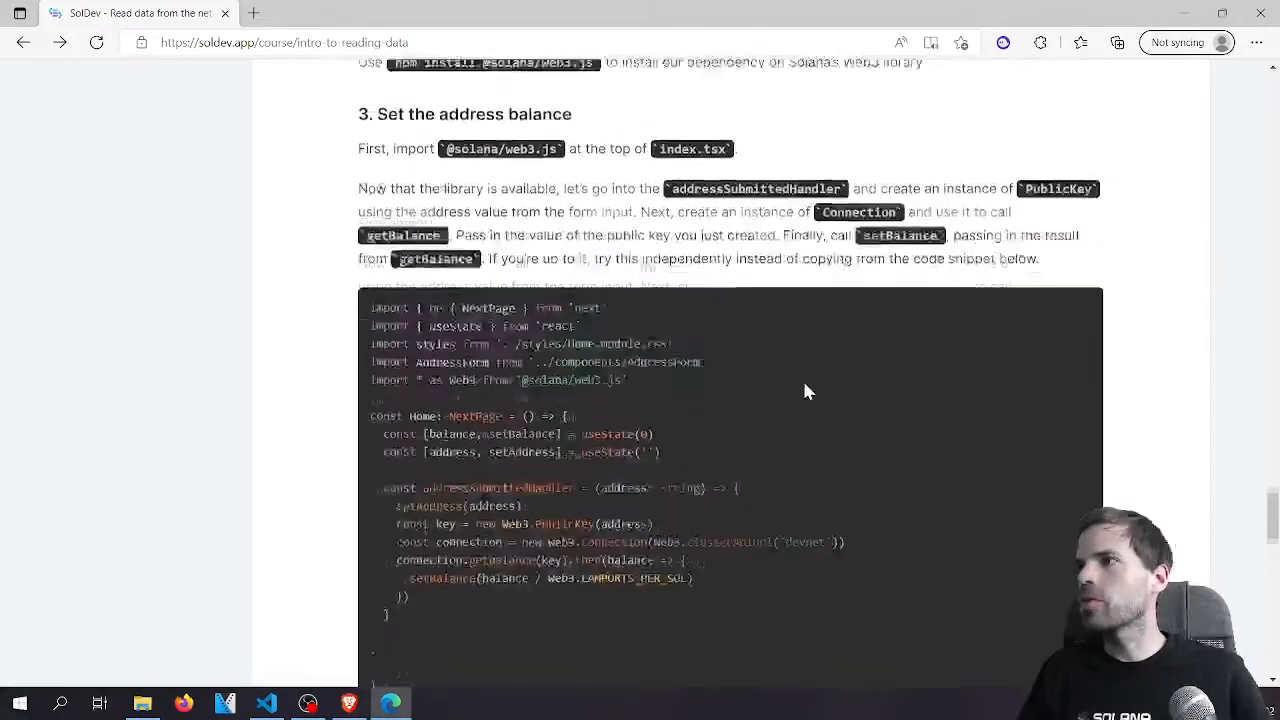
Step: Read through invalid-address handling and the Challenge, then follow the starter code link to GitHub
scroll(down, 3)
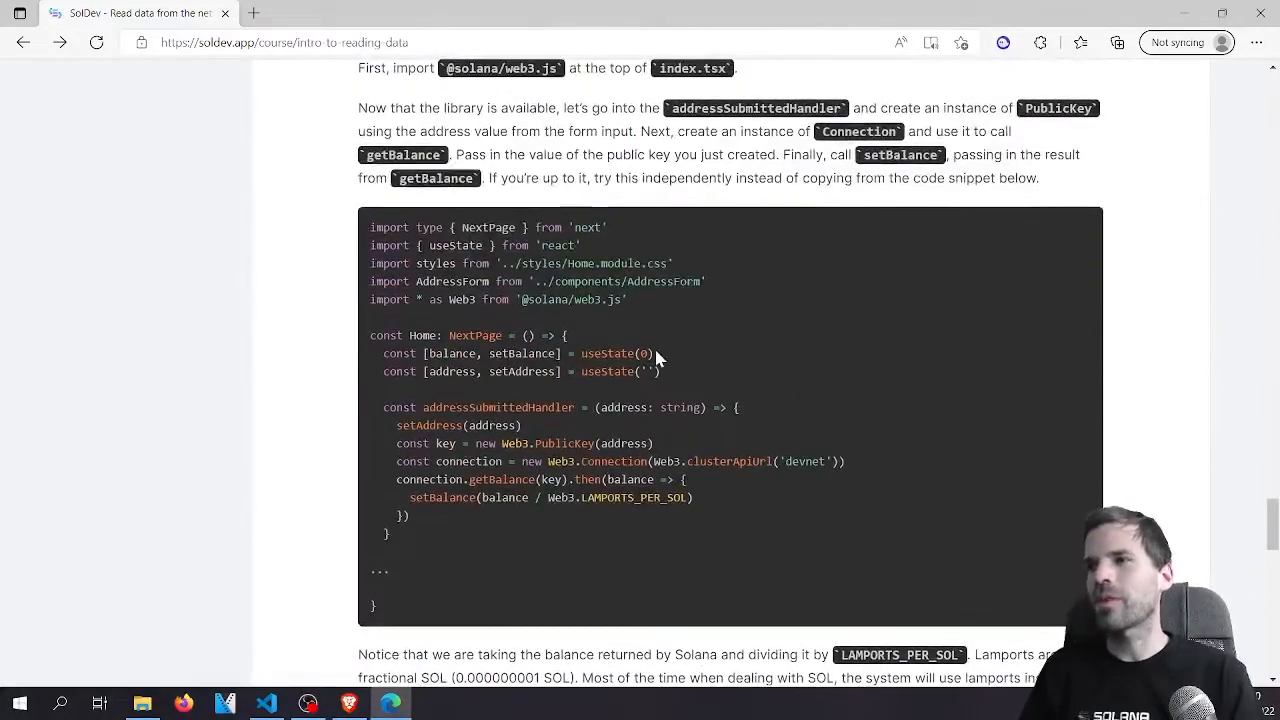
scroll(down, 3)
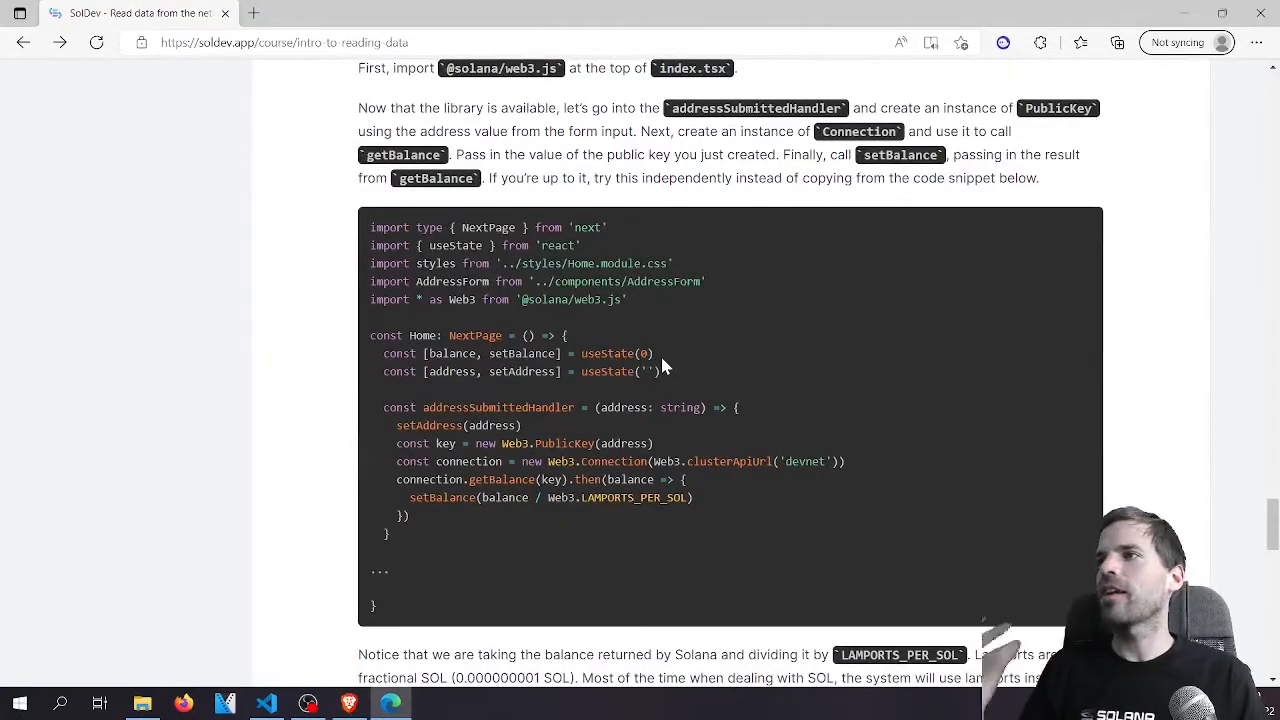
scroll(down, 3)
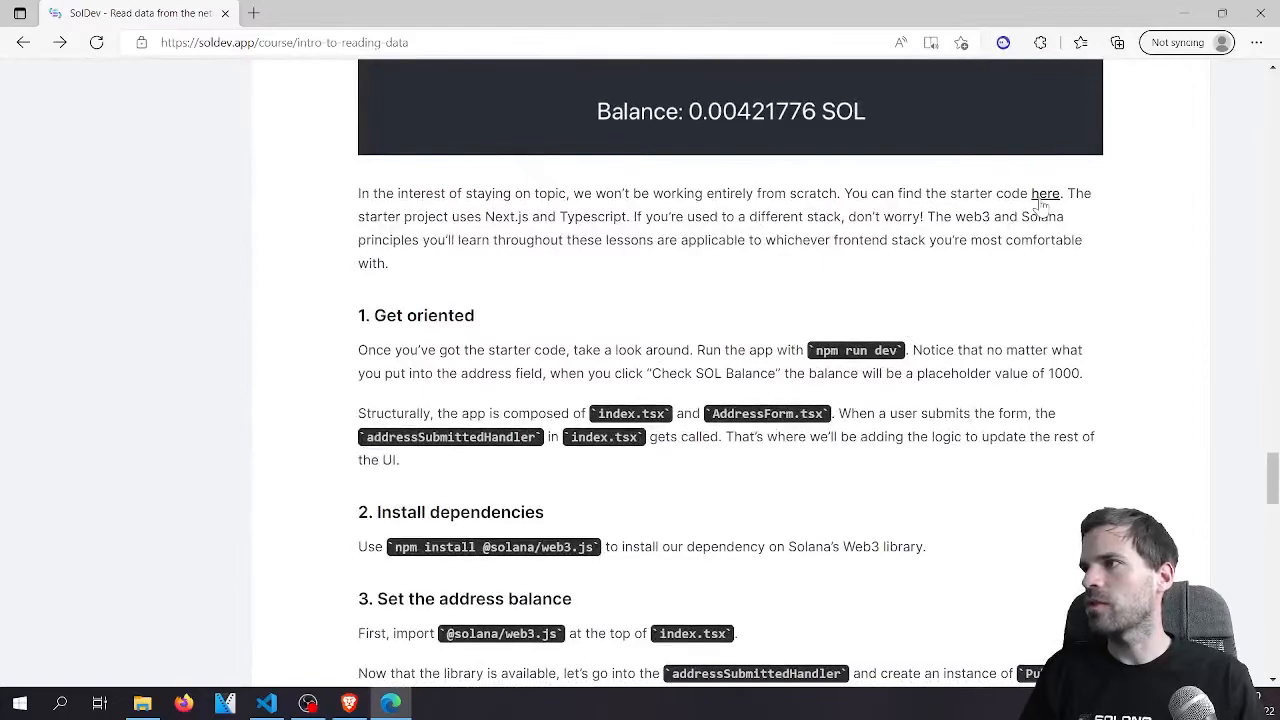
scroll(down, 3)
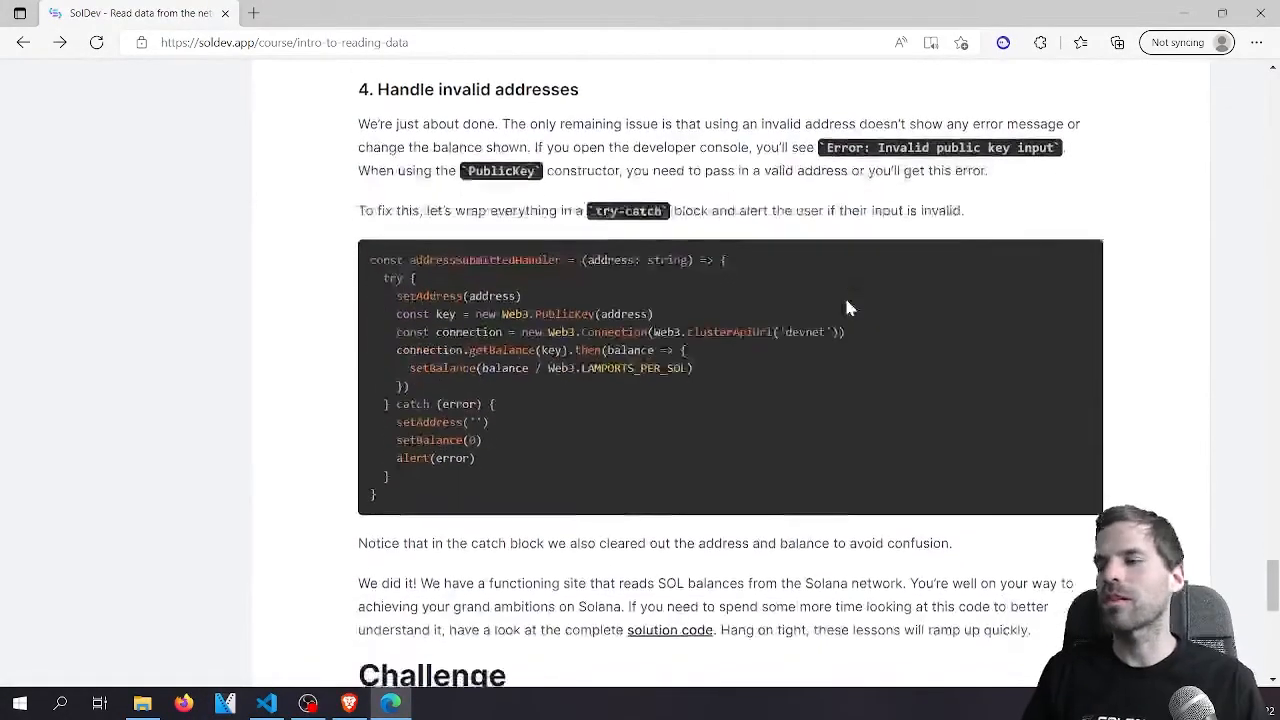
scroll(down, 3)
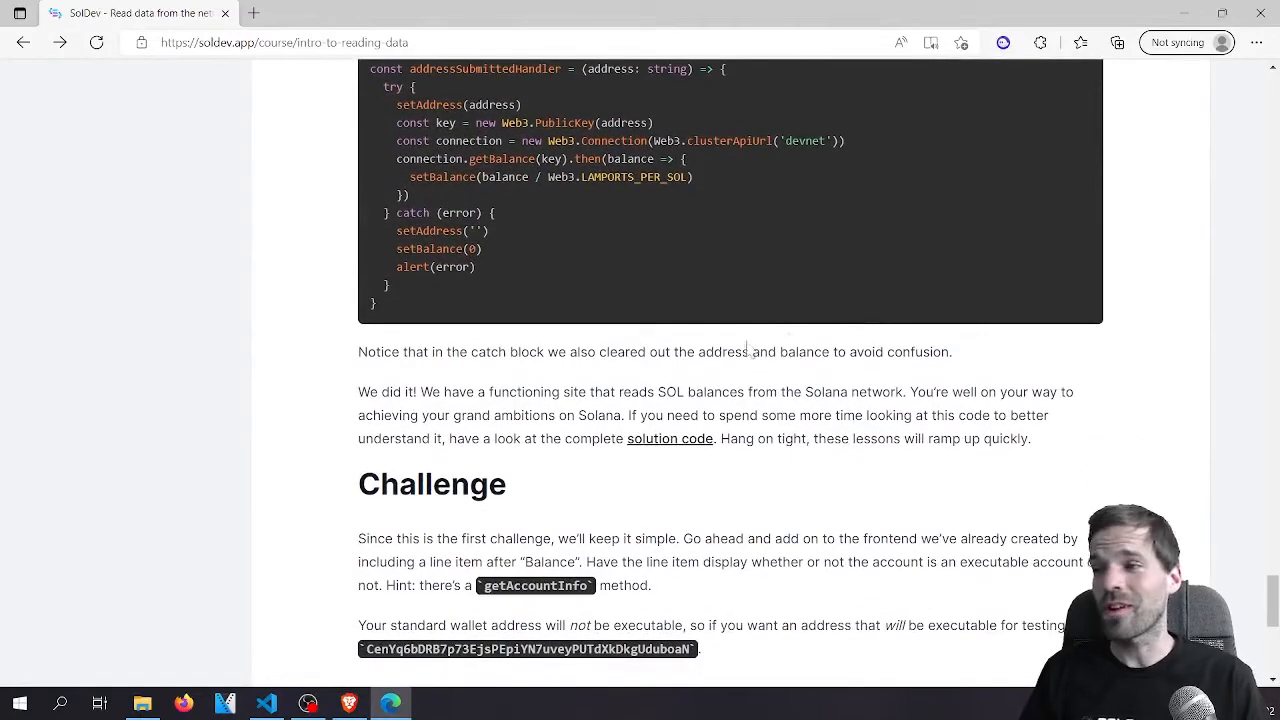
drag(466, 414, 590, 414)
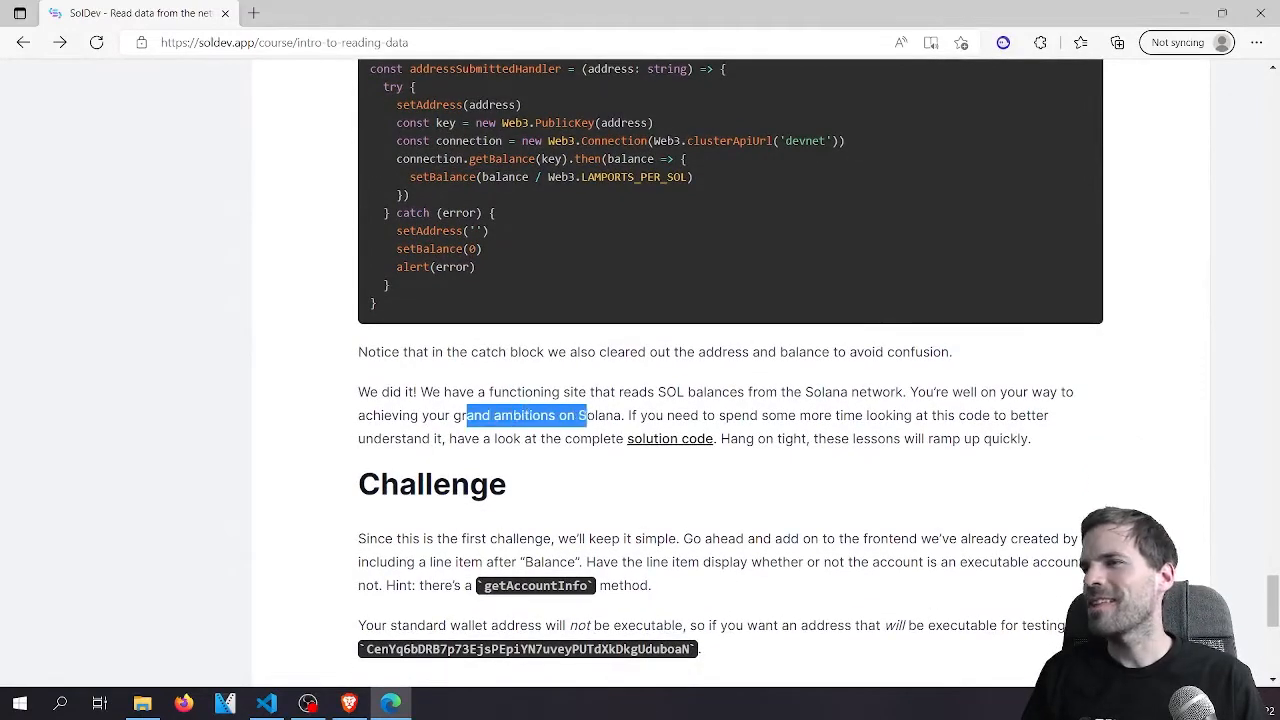
mouse_move(650, 448)
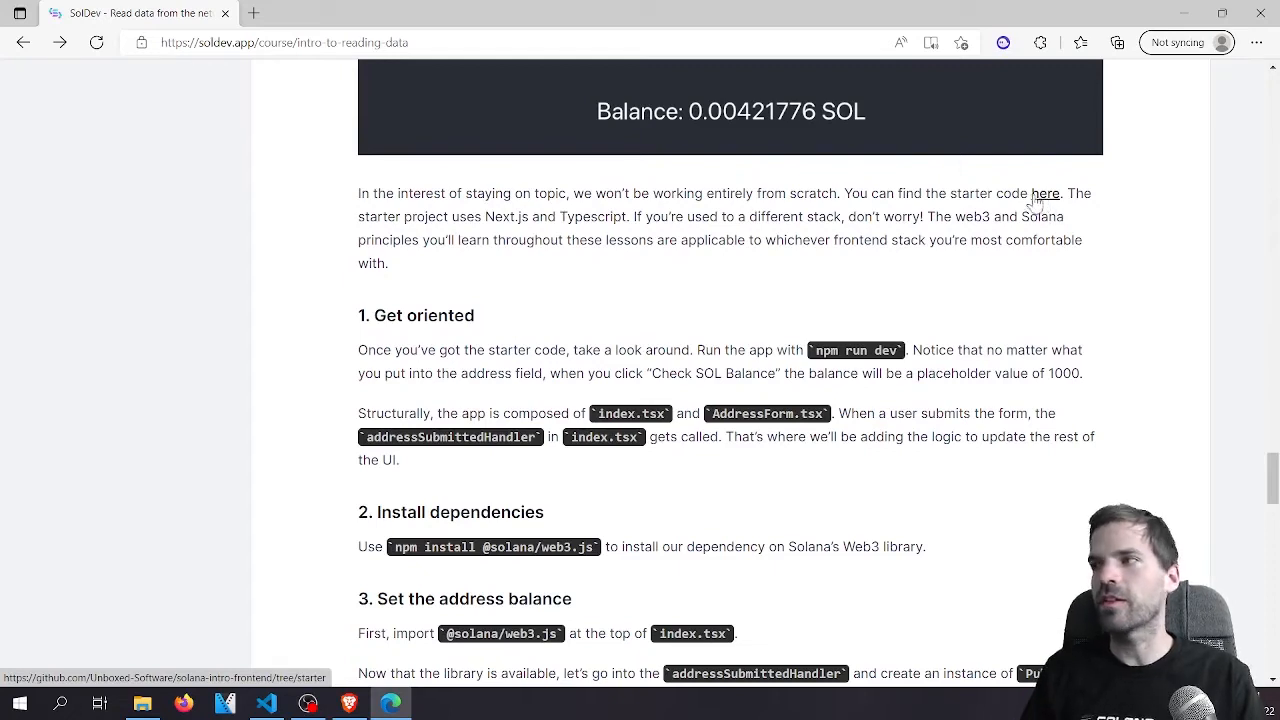
click(1044, 192)
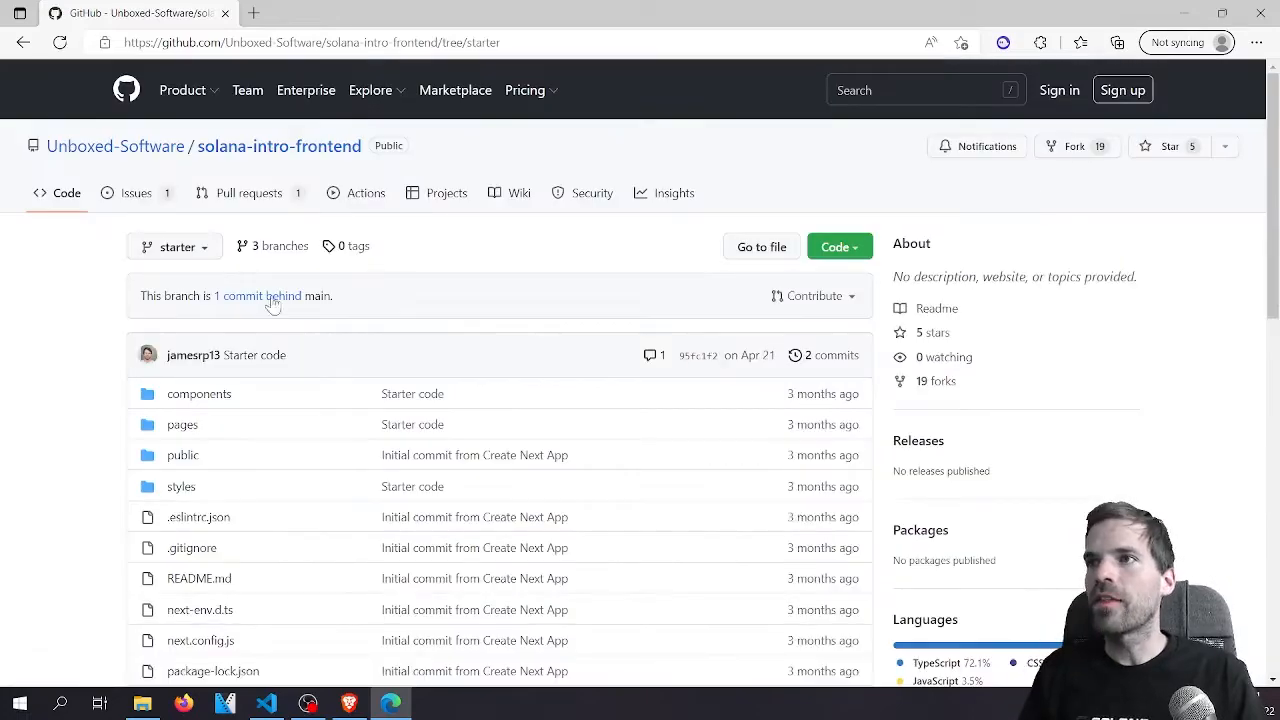
Step: Look over the solana-intro-frontend starter branch on GitHub
scroll(down, 3)
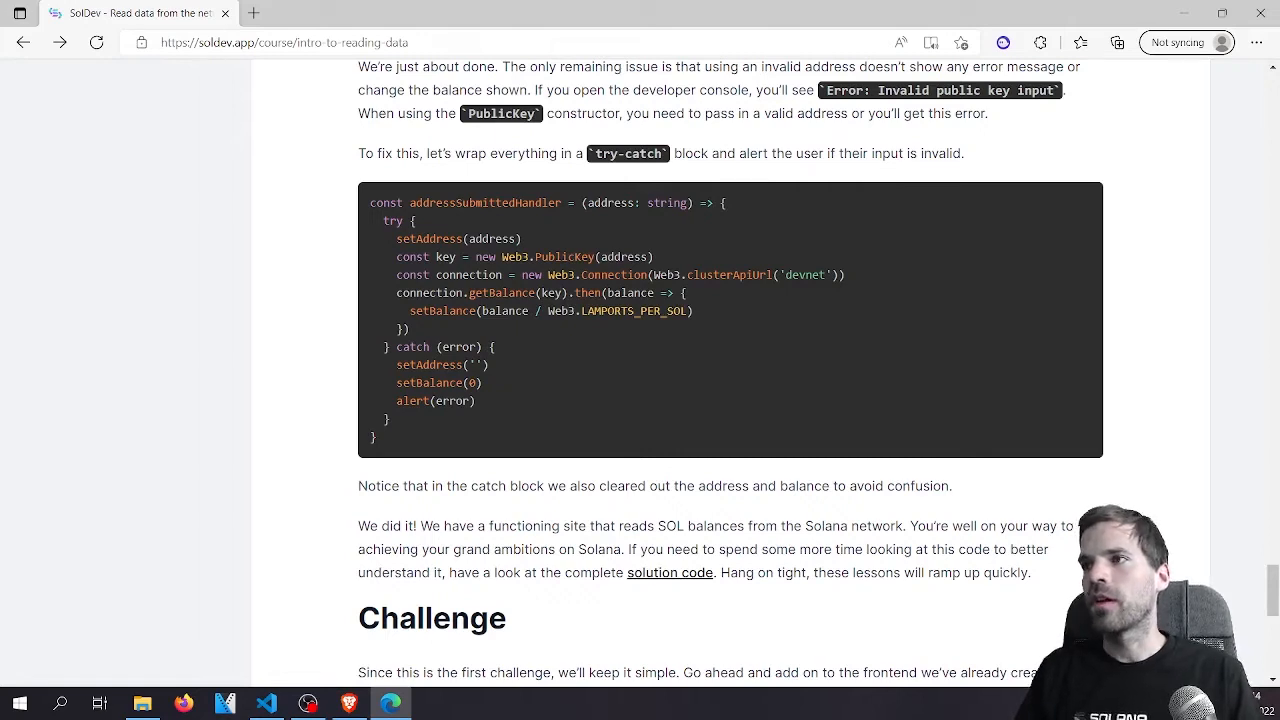
Step: Bring up the Challenge section with its getAccountInfo hint and 'Is it executable? Nope' demo
double_click(624, 256)
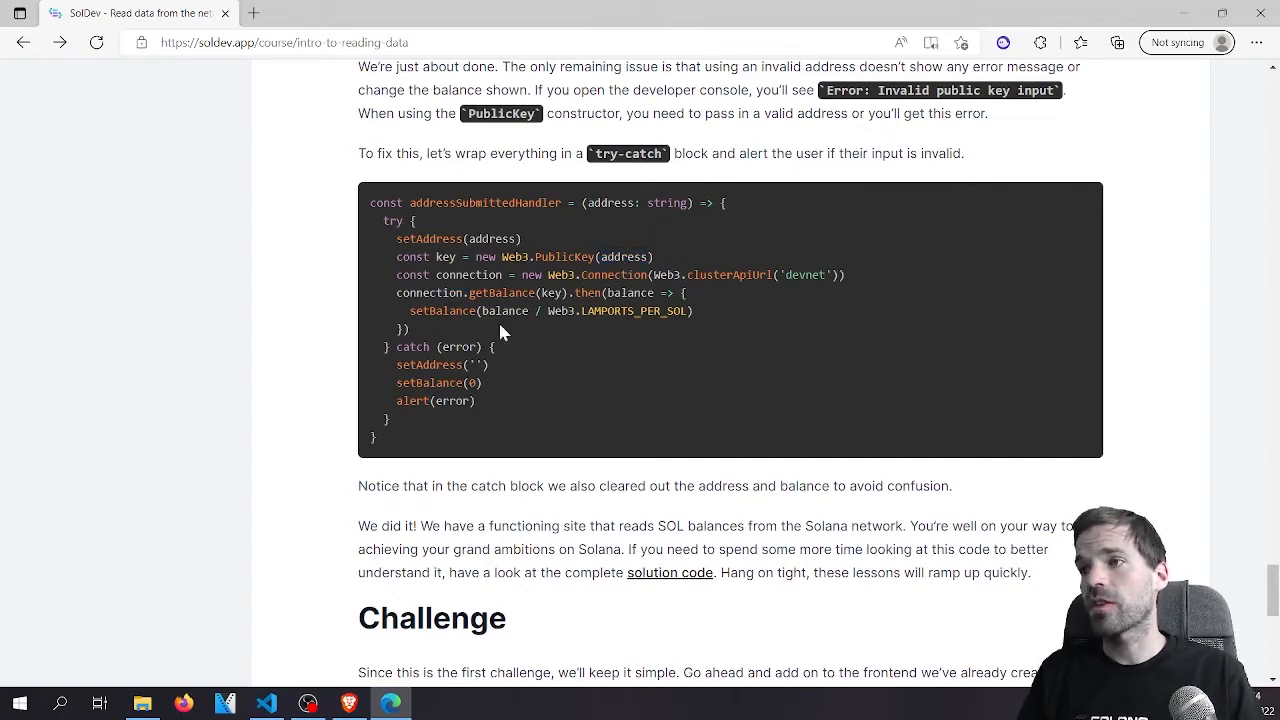
mouse_move(530, 388)
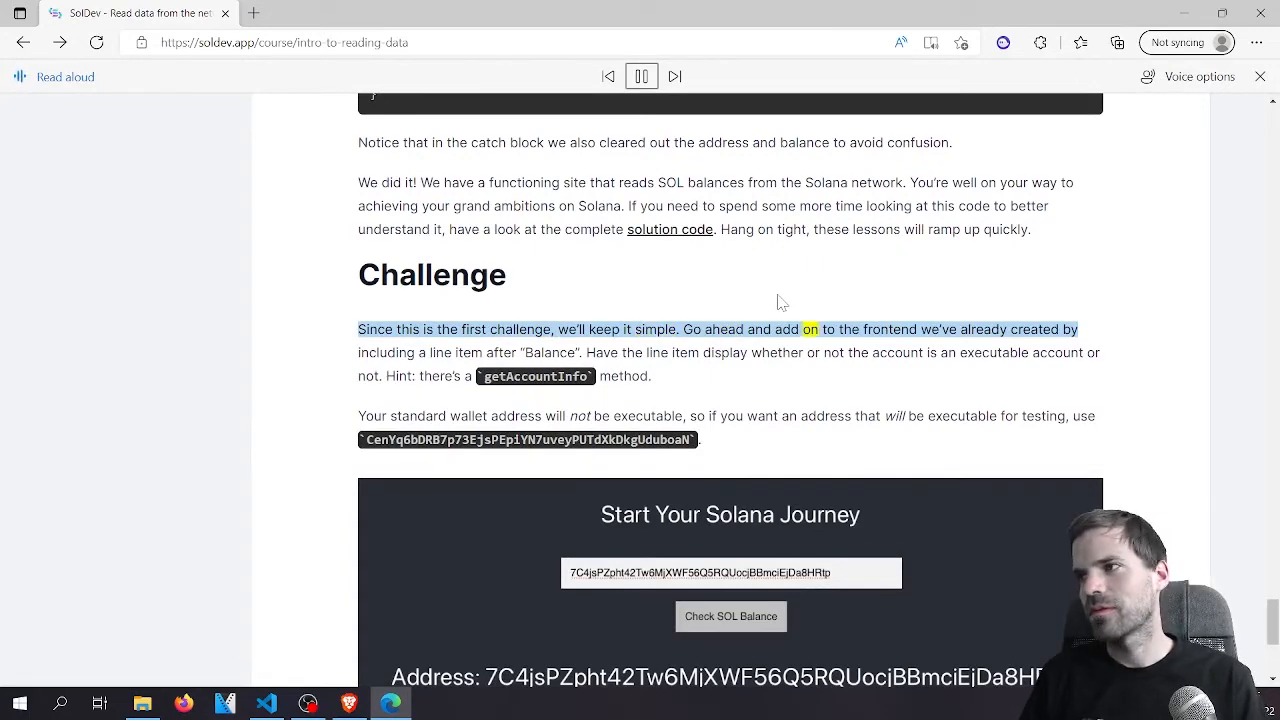
scroll(down, 3)
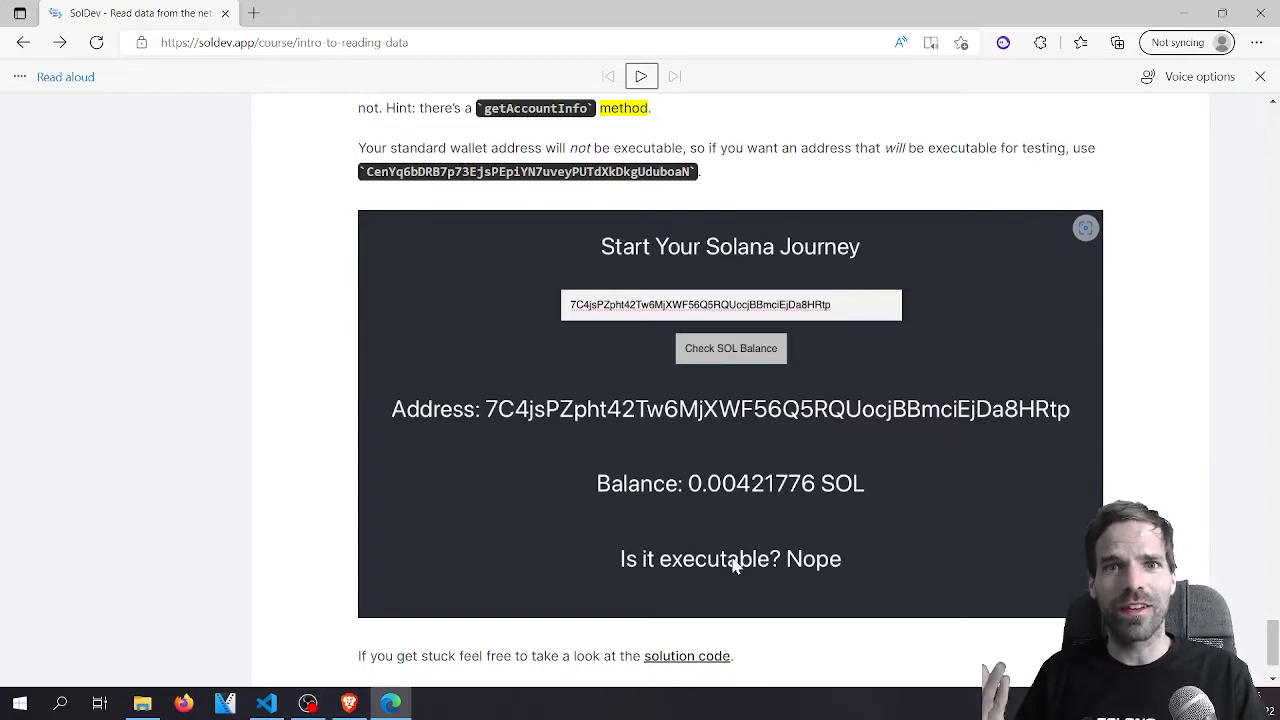
mouse_move(420, 630)
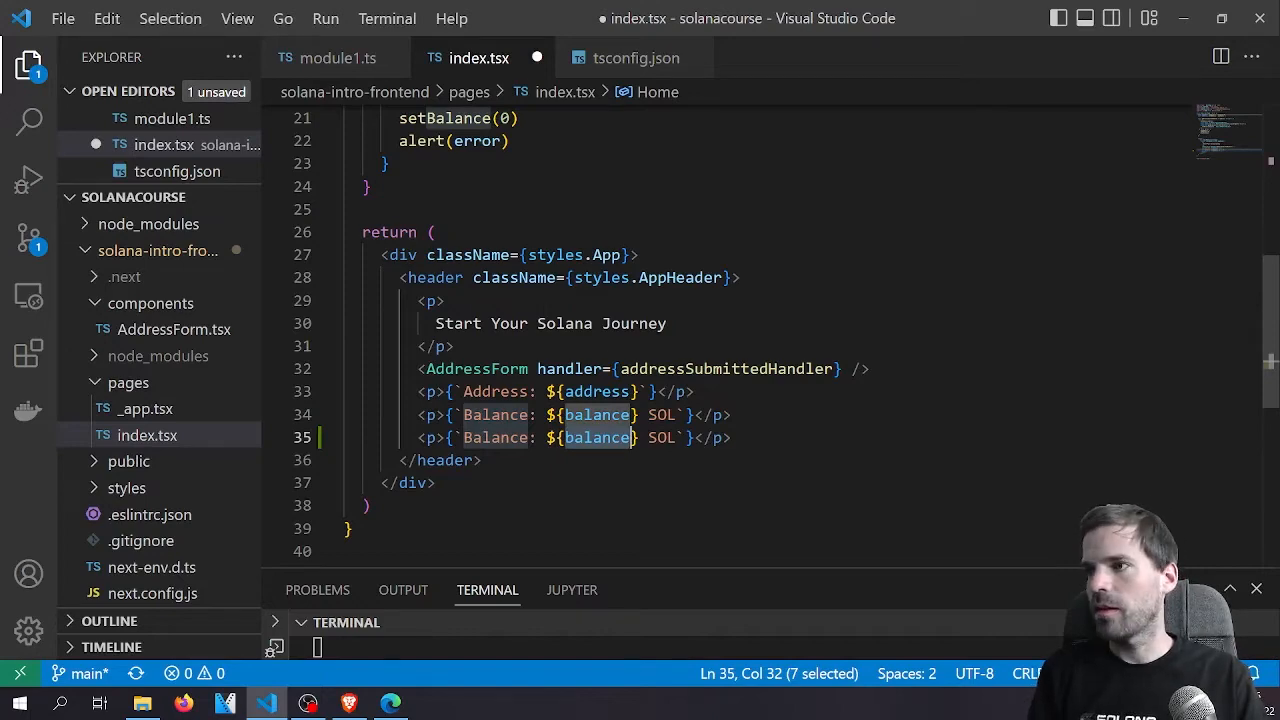
Step: Add an 'Is it executable?' Yep/Nope line and an isExecutable state defaulting to false in index.tsx
text(isExecutable)
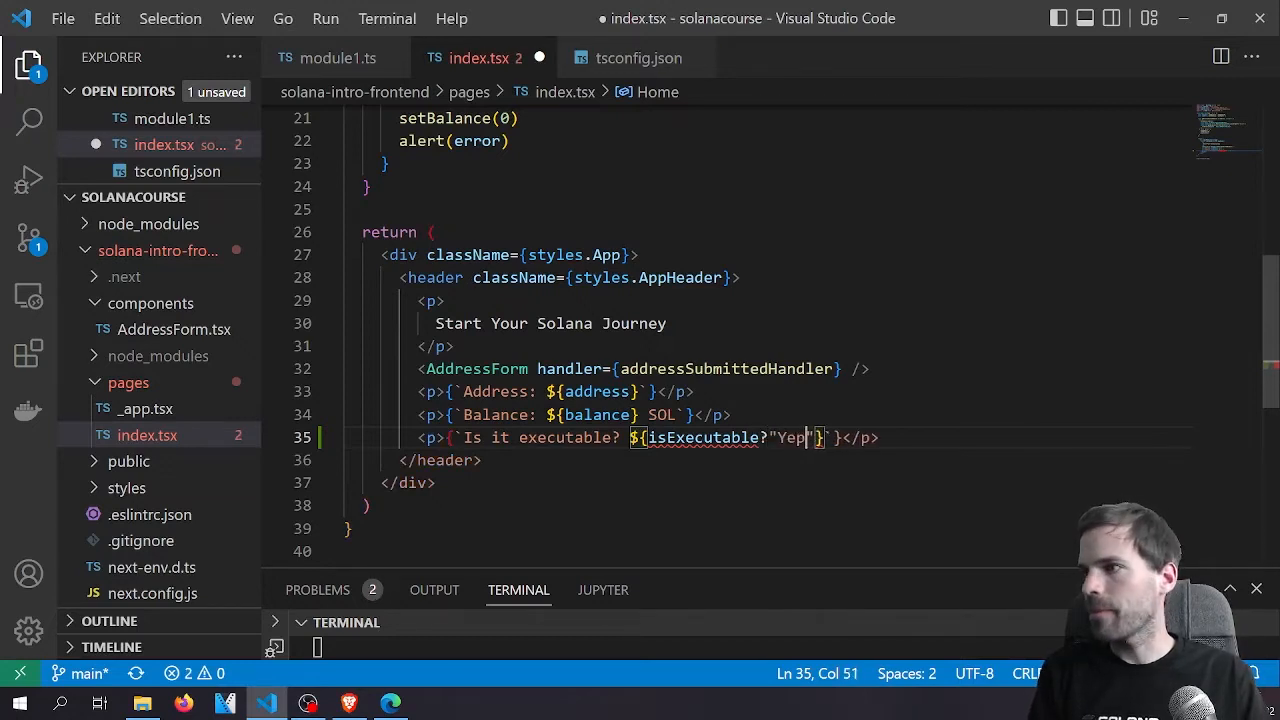
text(:")
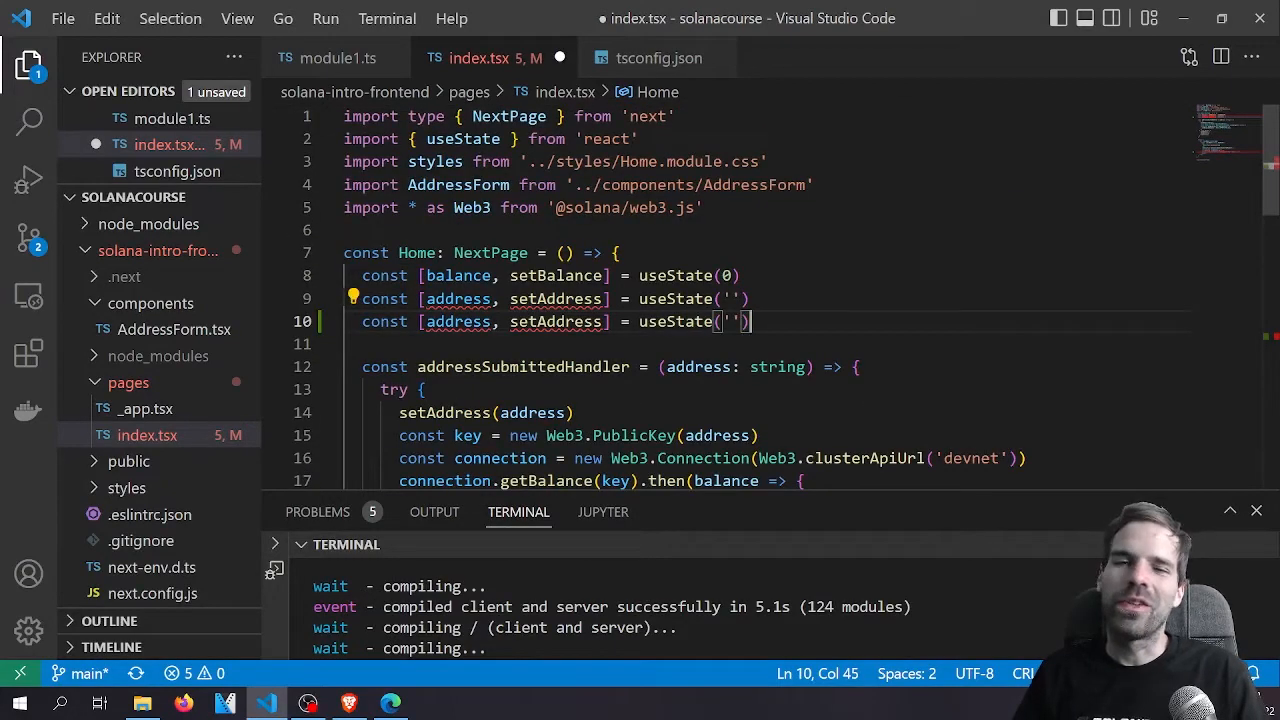
text(isExecutable)
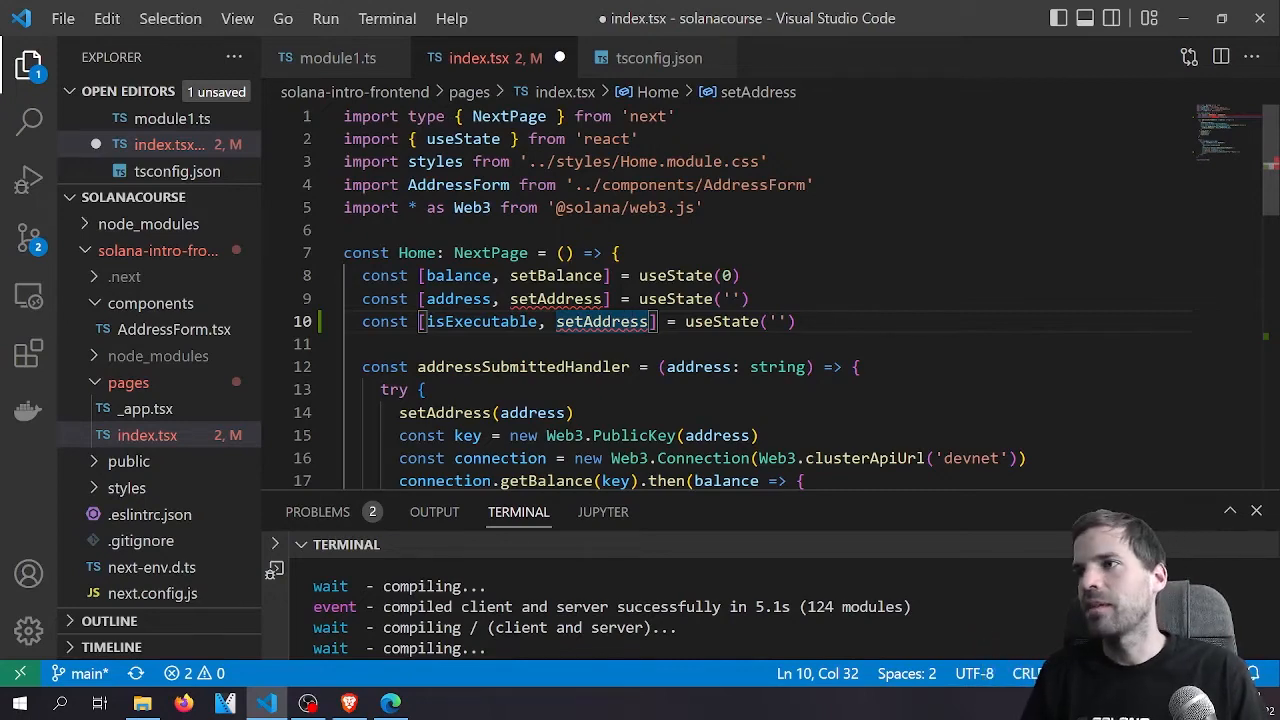
text(F)
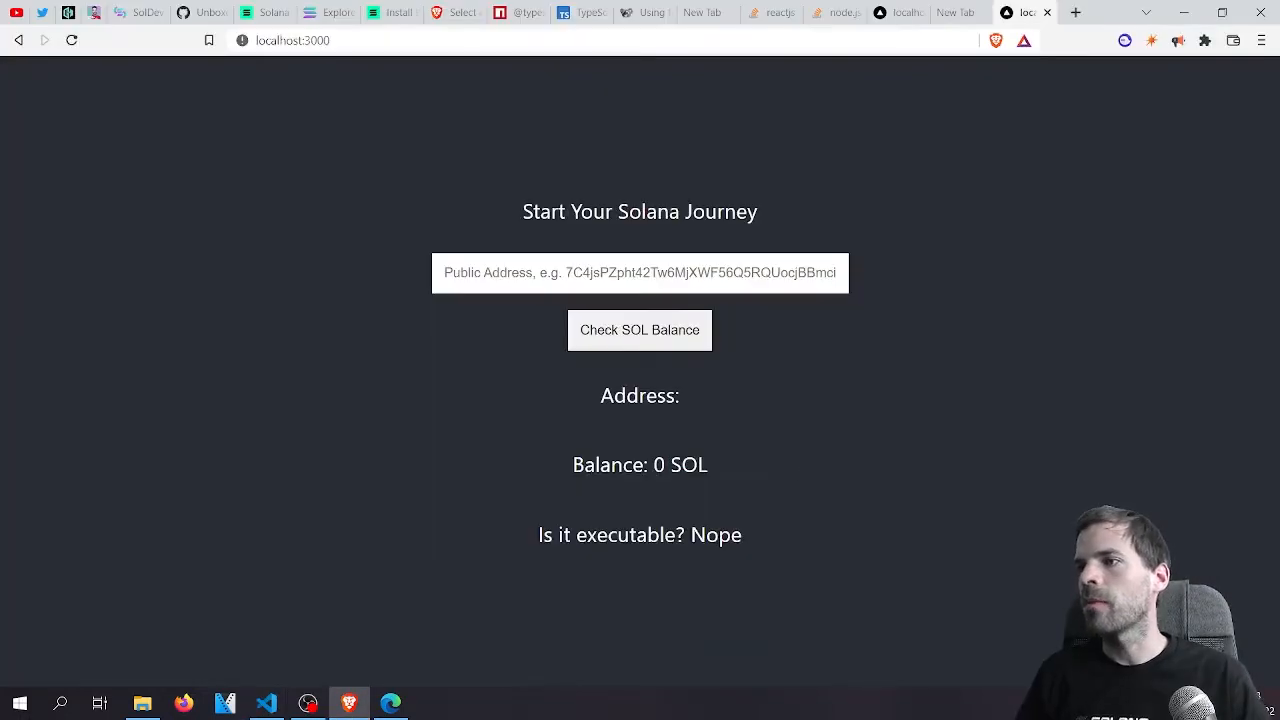
double_click(716, 536)
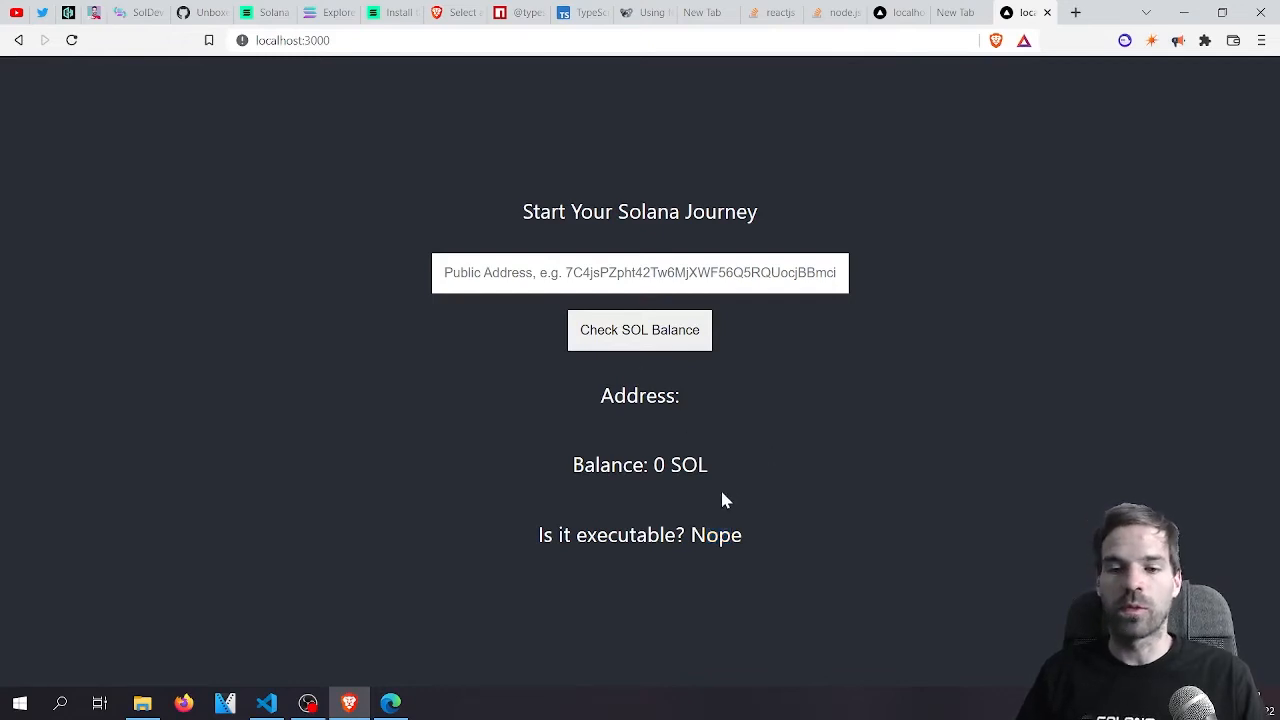
mouse_move(738, 488)
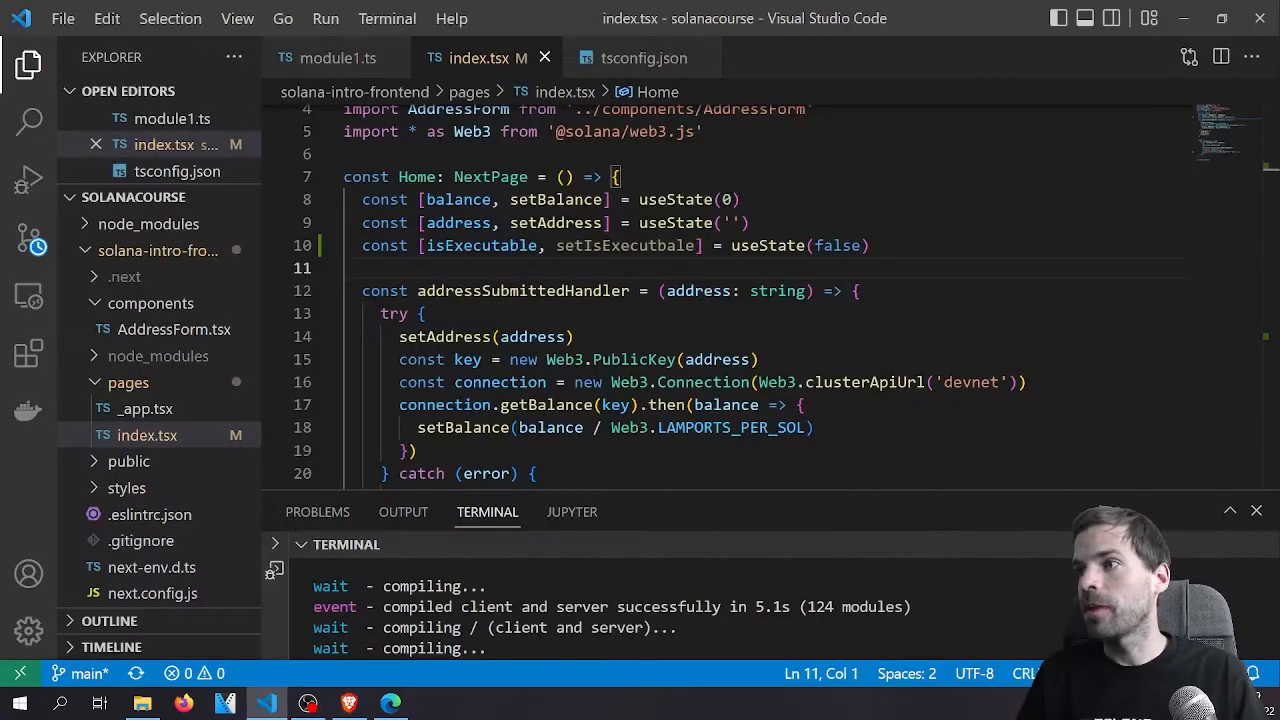
Step: Call connection.getAccountInfo(key).then with an accountInfo callback in addressSubmittedHandler
click(560, 200)
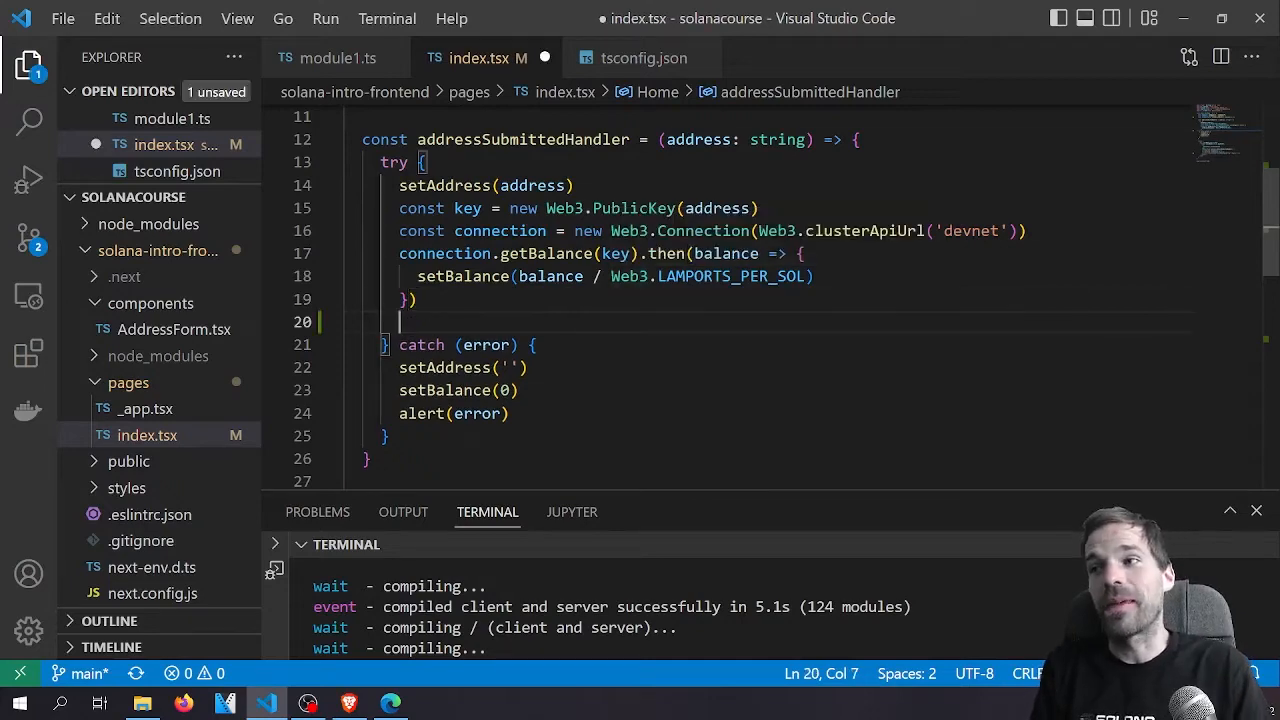
click(526, 252)
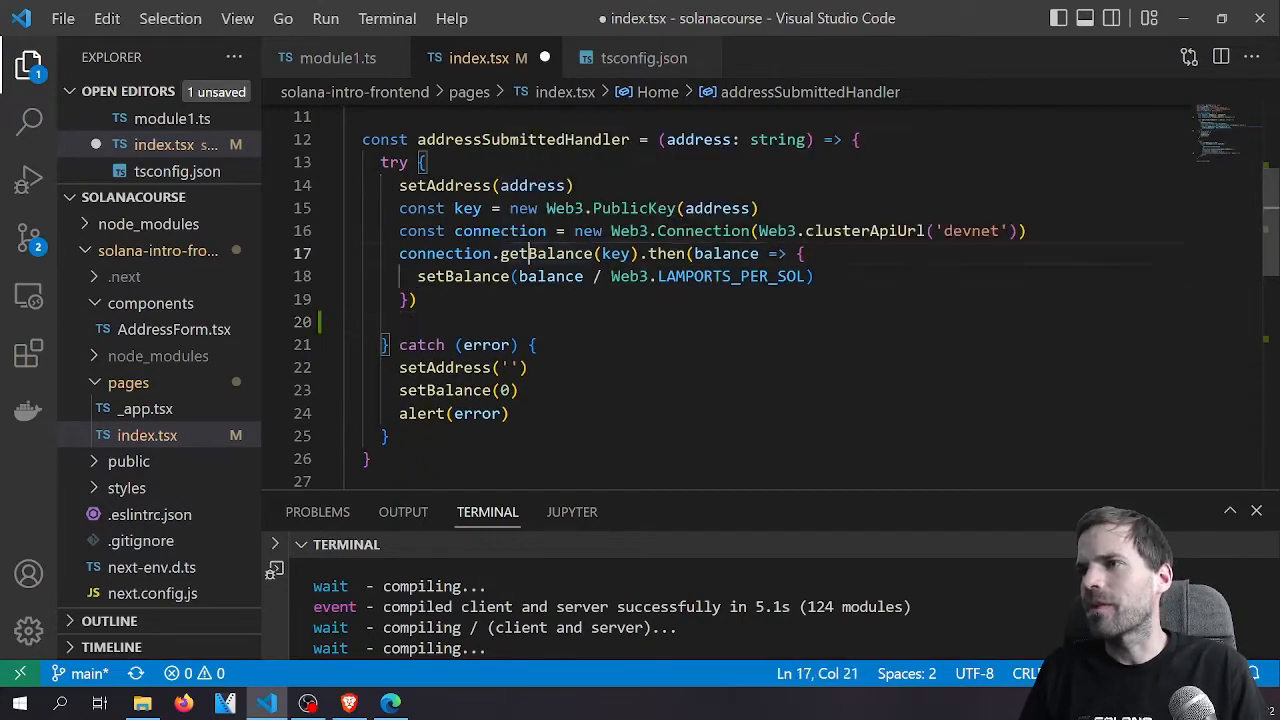
mouse_move(548, 252)
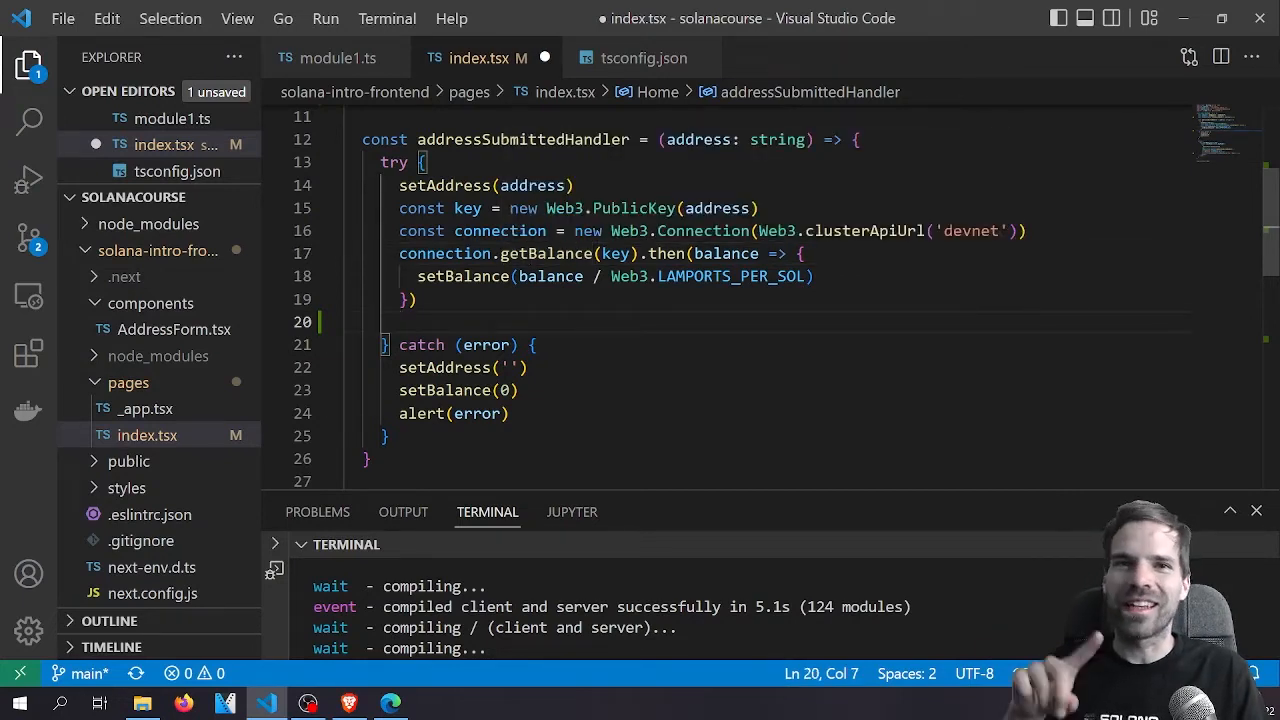
click(390, 704)
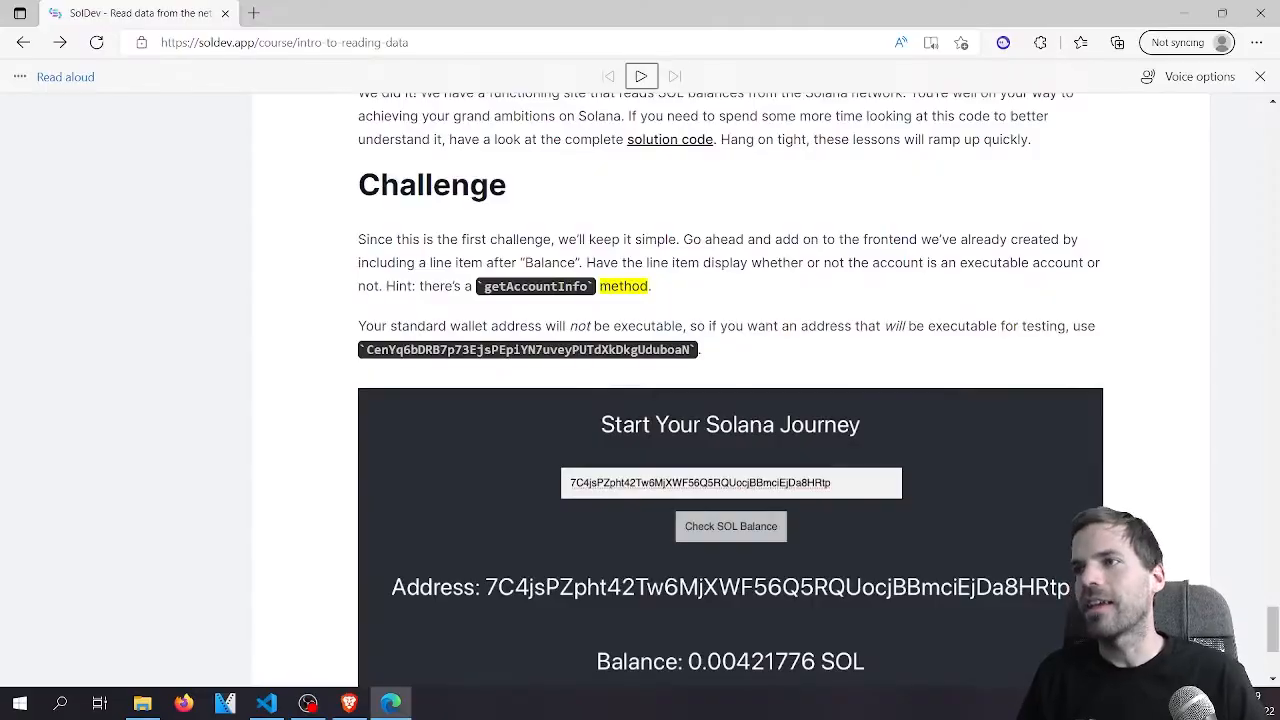
double_click(536, 286)
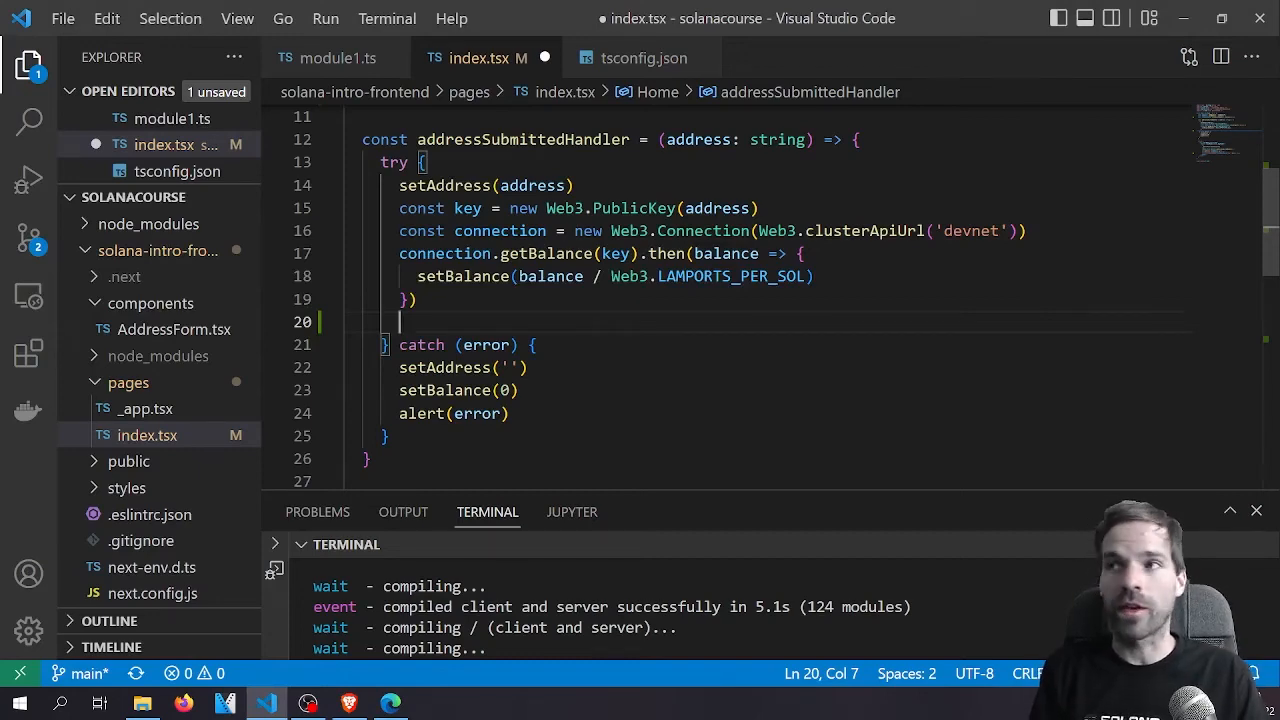
text(con)
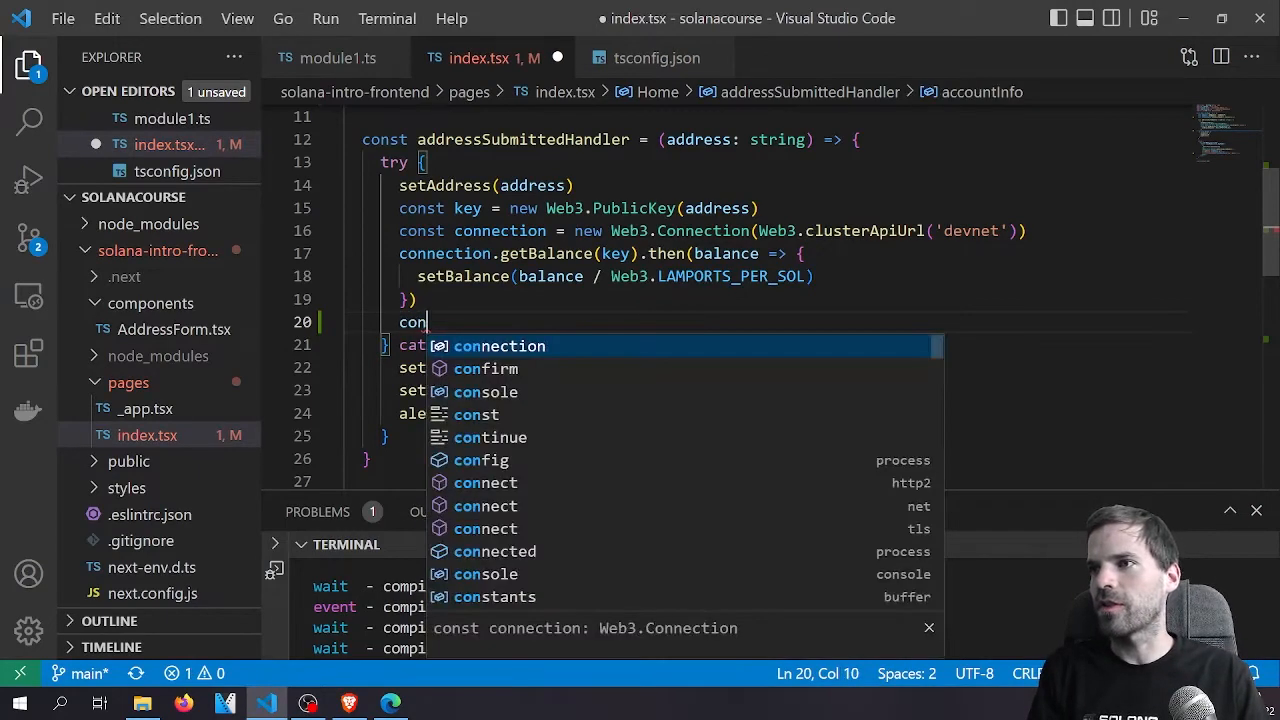
text(nection.)
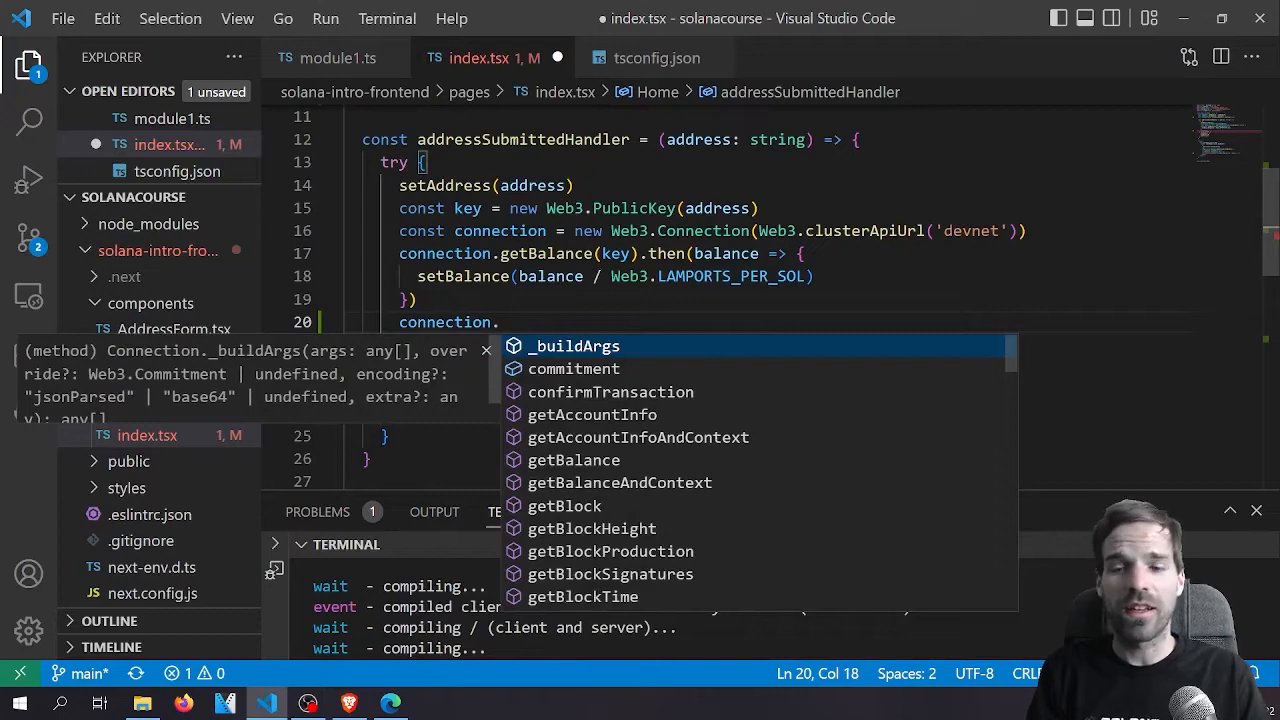
text(getAccountInfo()
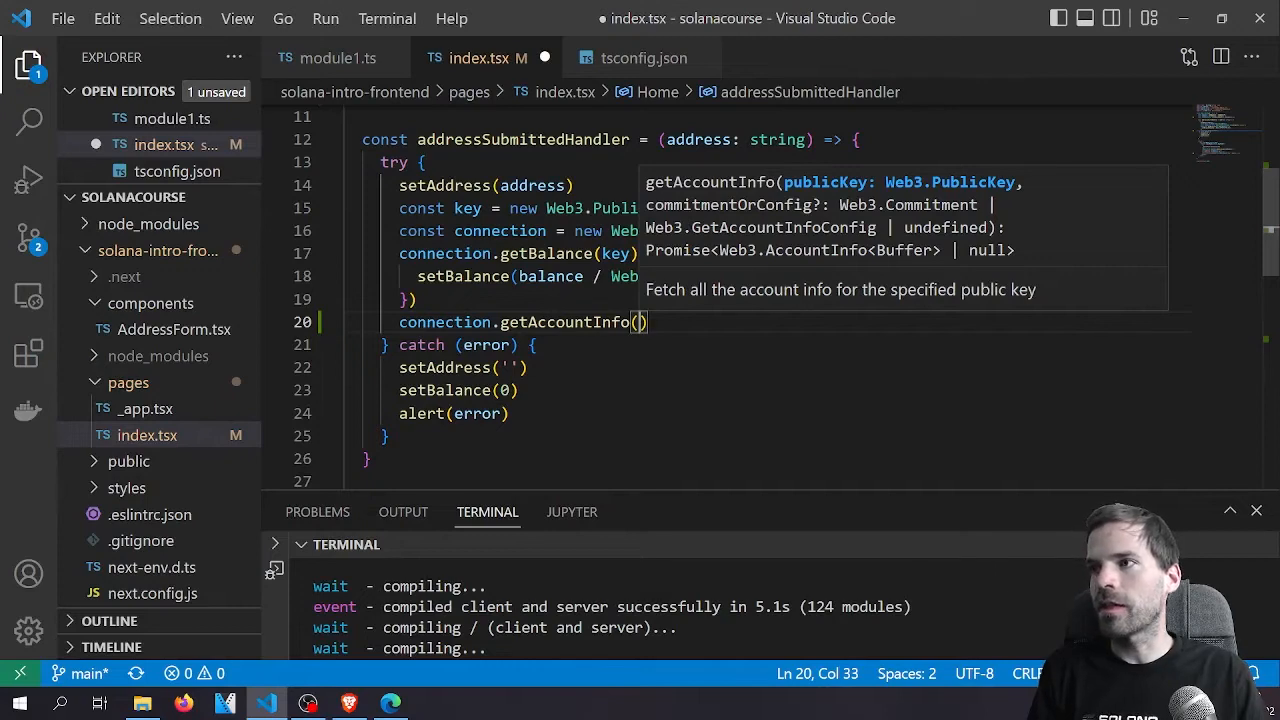
text(key)
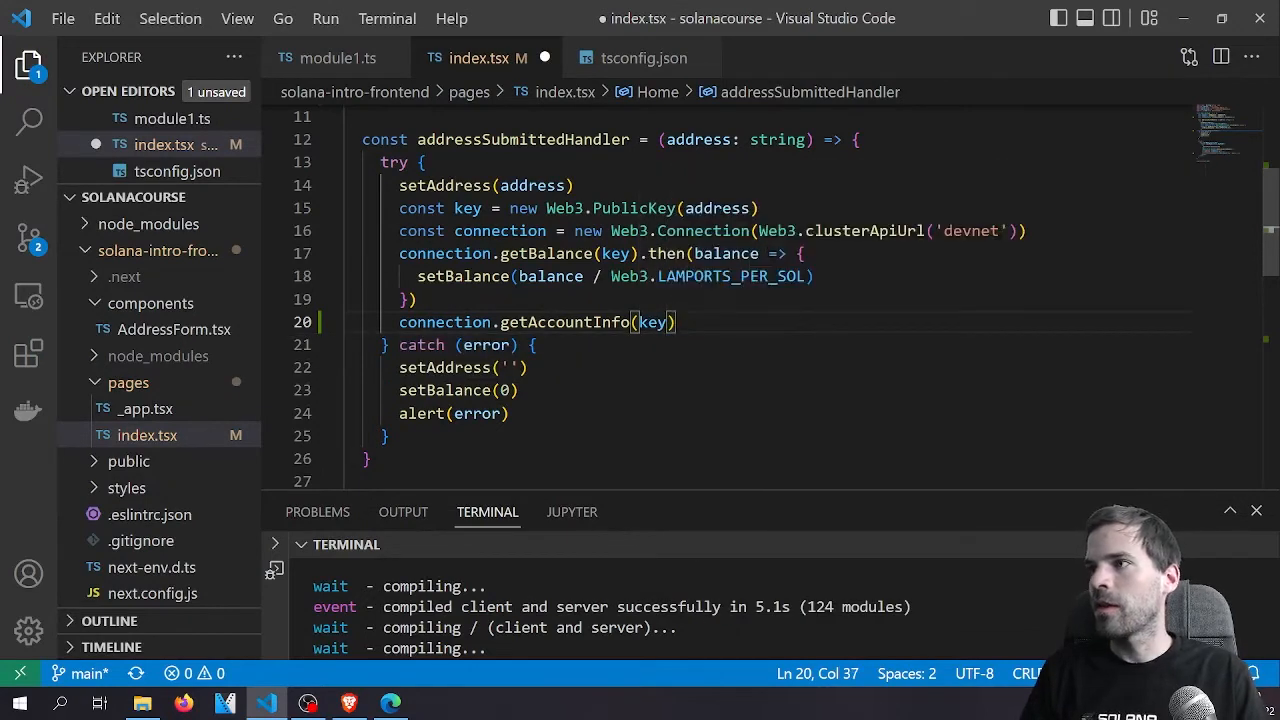
text(.then()
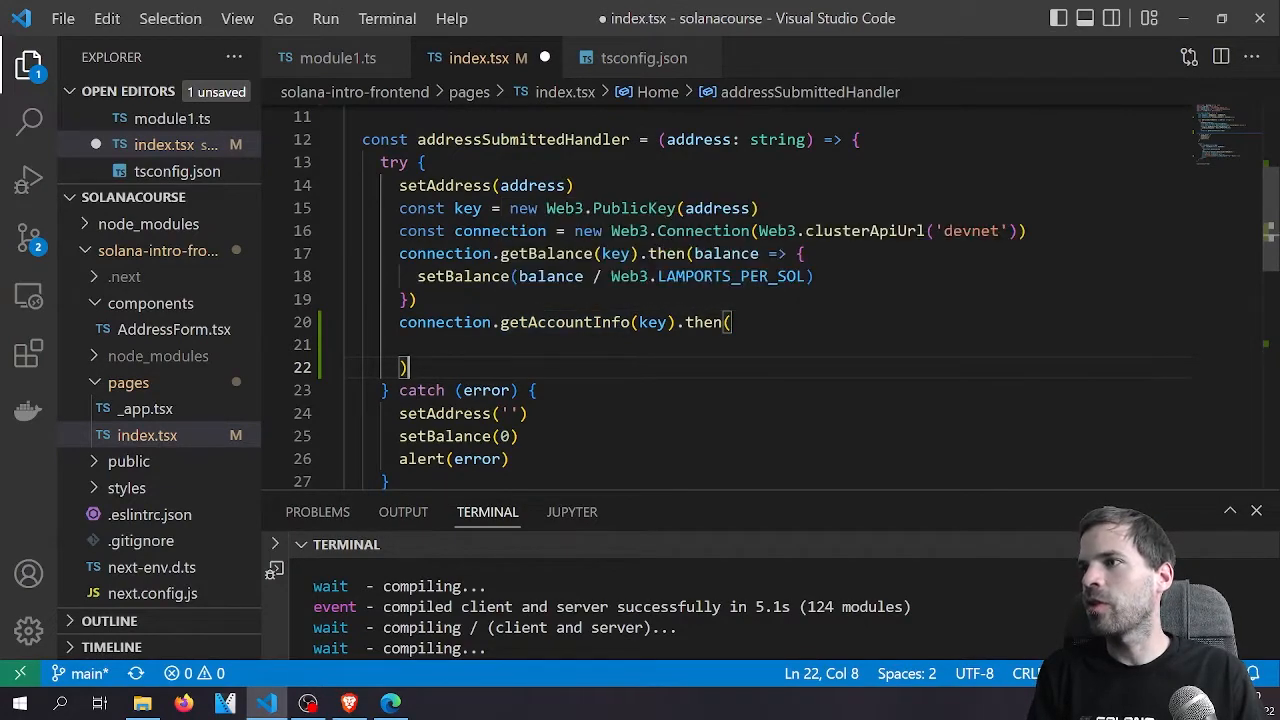
text(a)
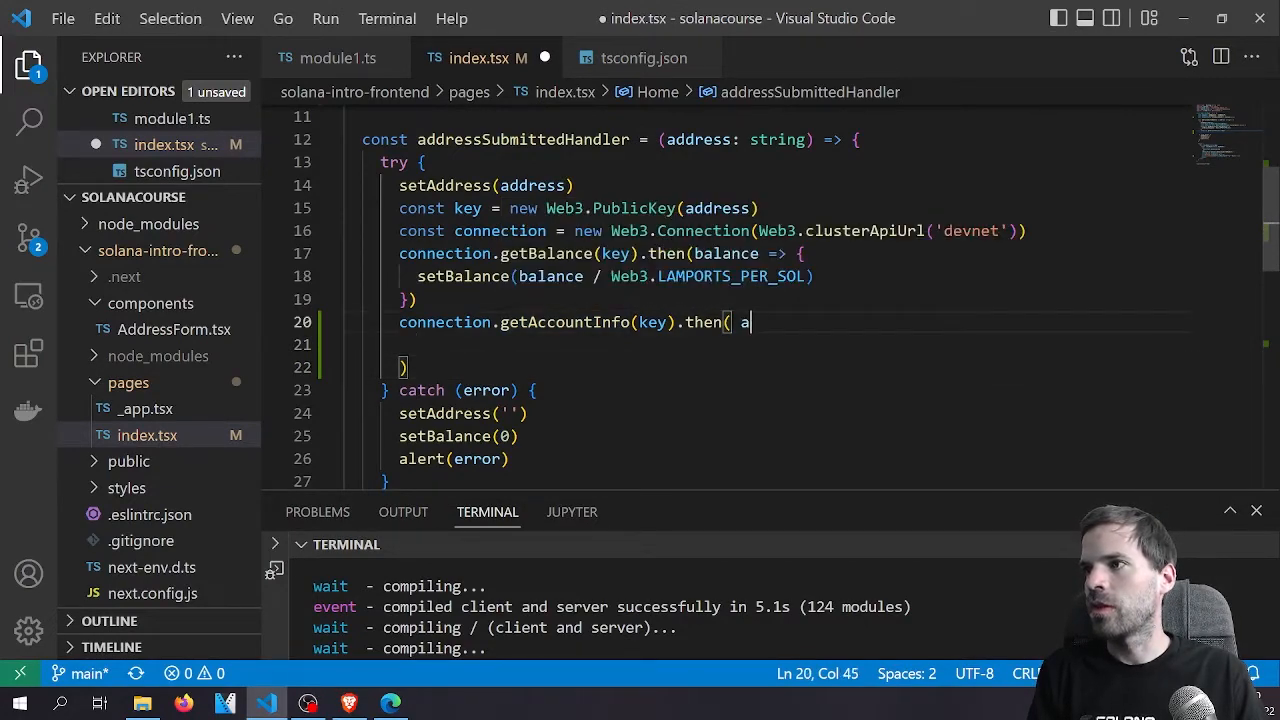
text(ccountInfo =)
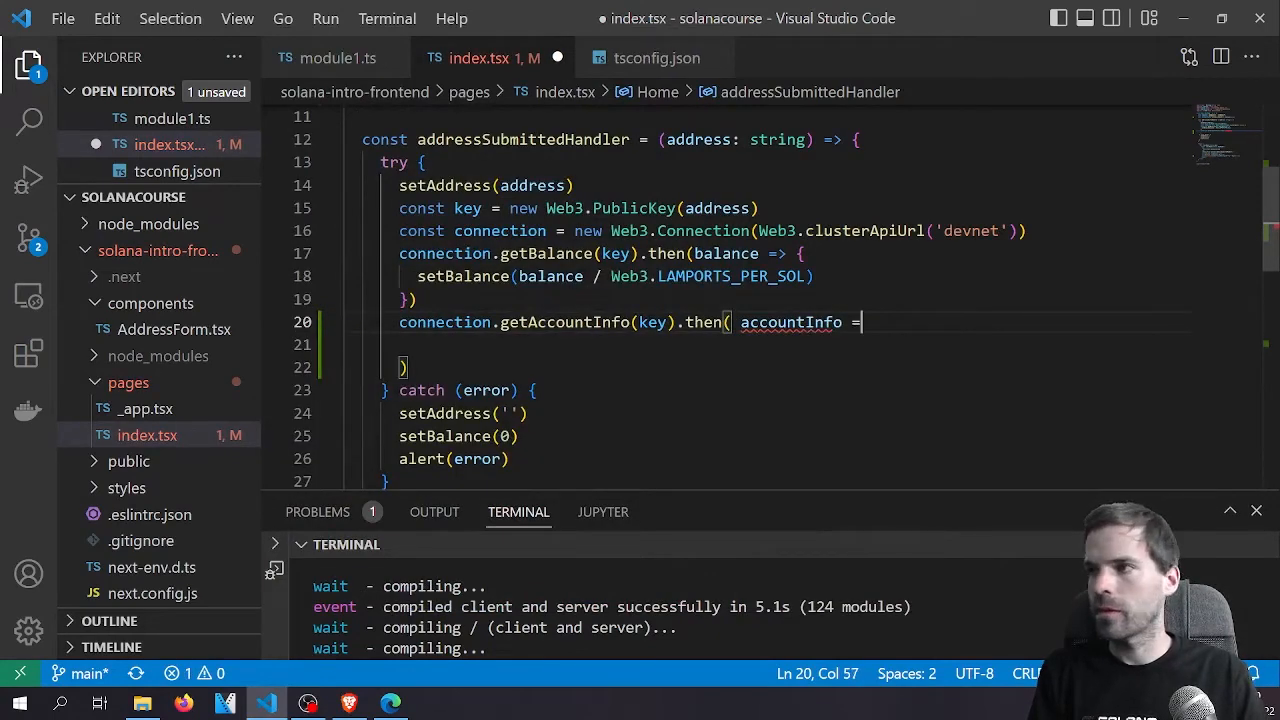
Step: Set isExecutable from accountInfo.executable inside the callback
text(set)
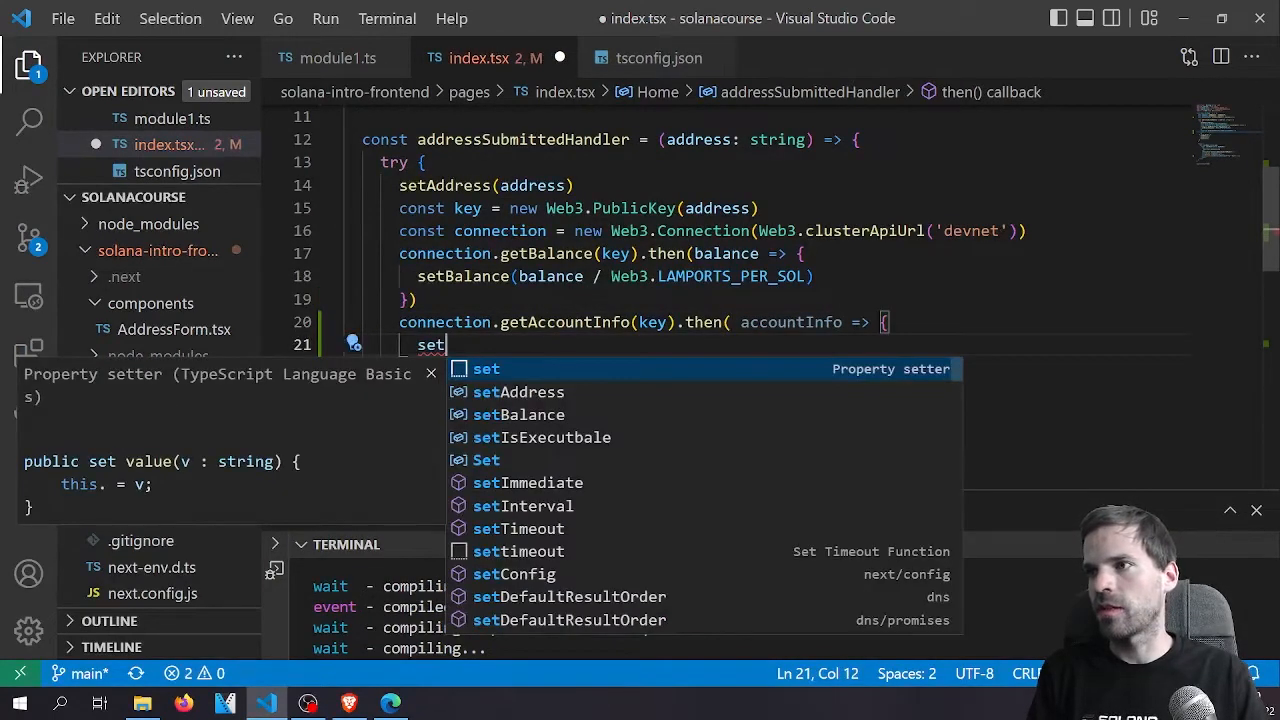
key(Down)
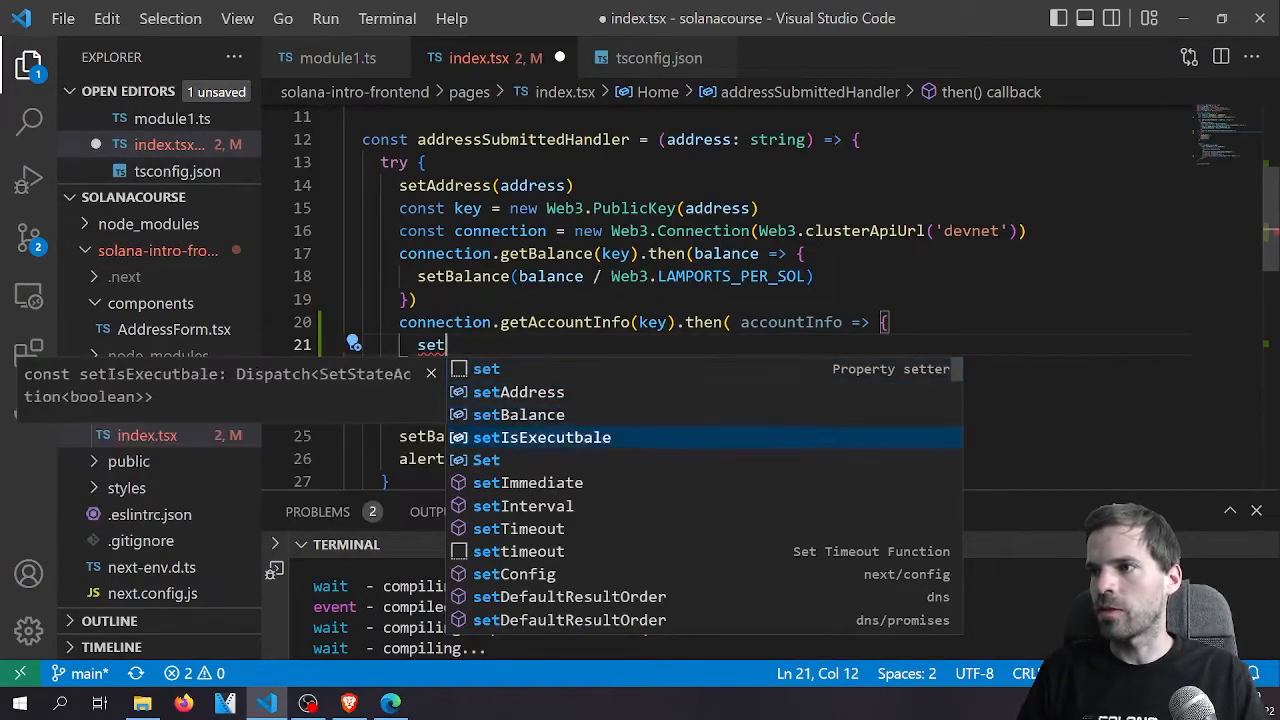
click(542, 436)
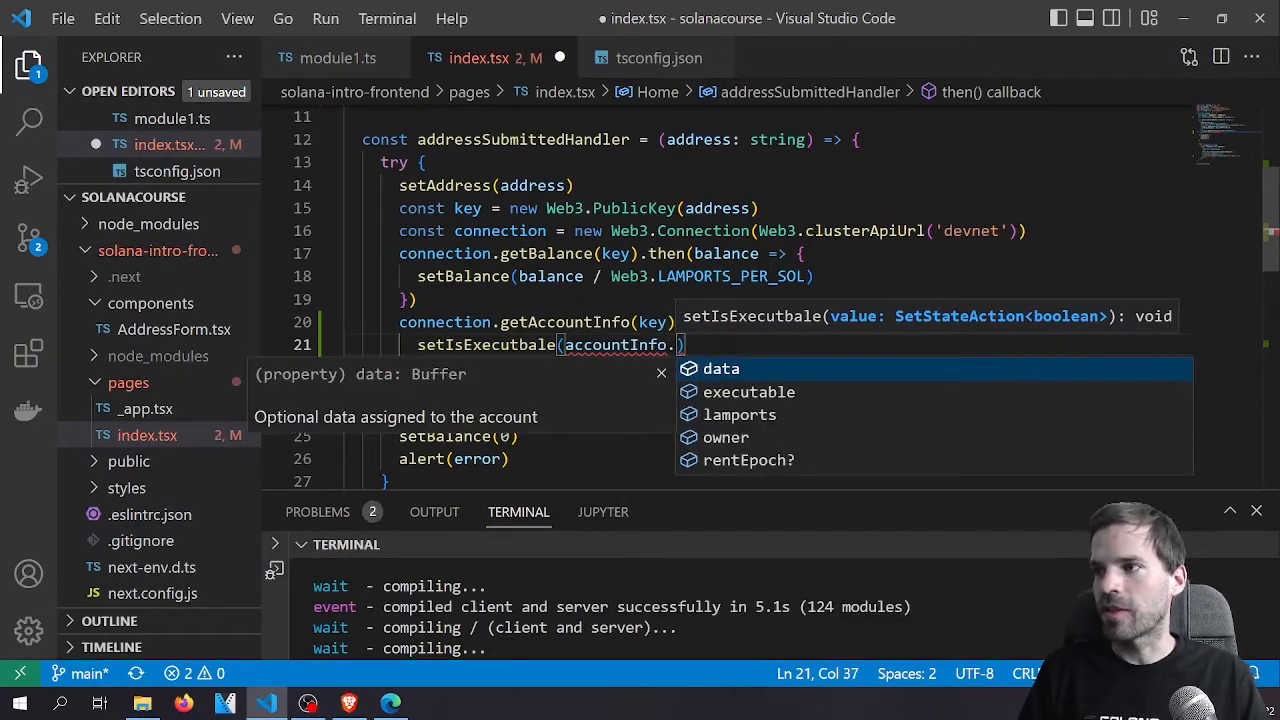
text(executable)
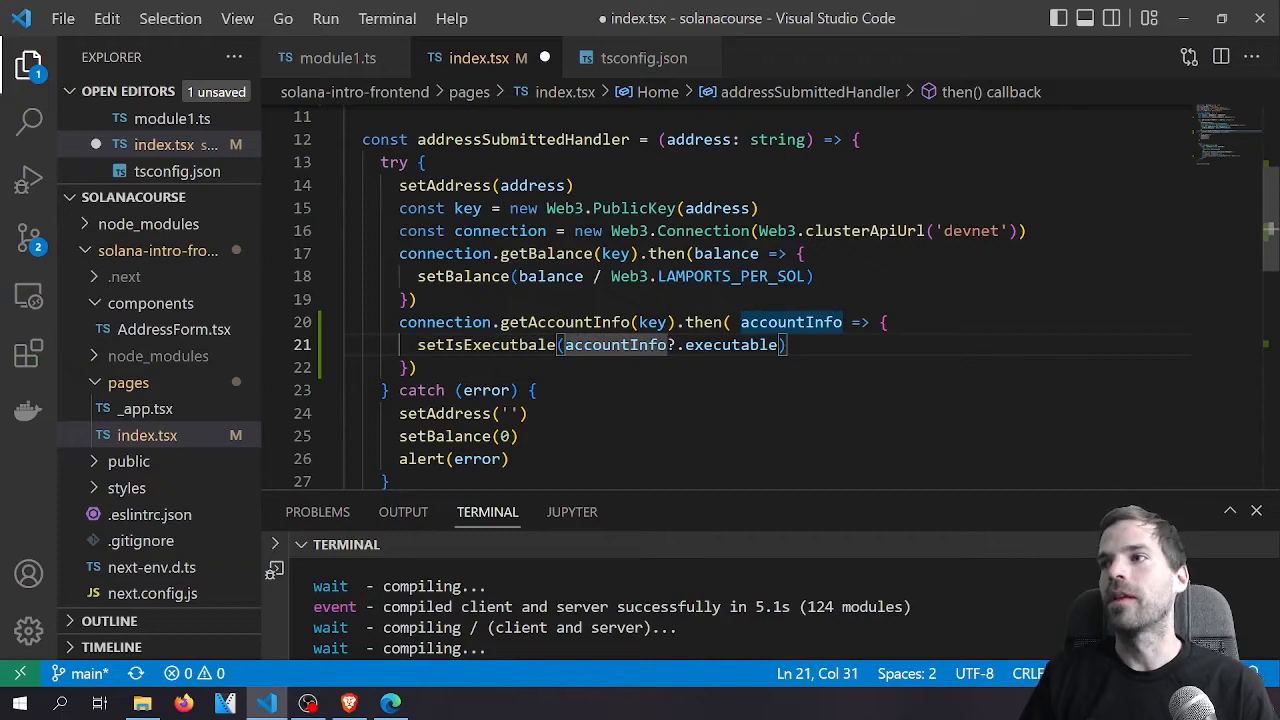
Step: Set the balance from accountInfo.lamports / Web3.LAMPORTS_PER_SOL and save index.tsx
click(544, 252)
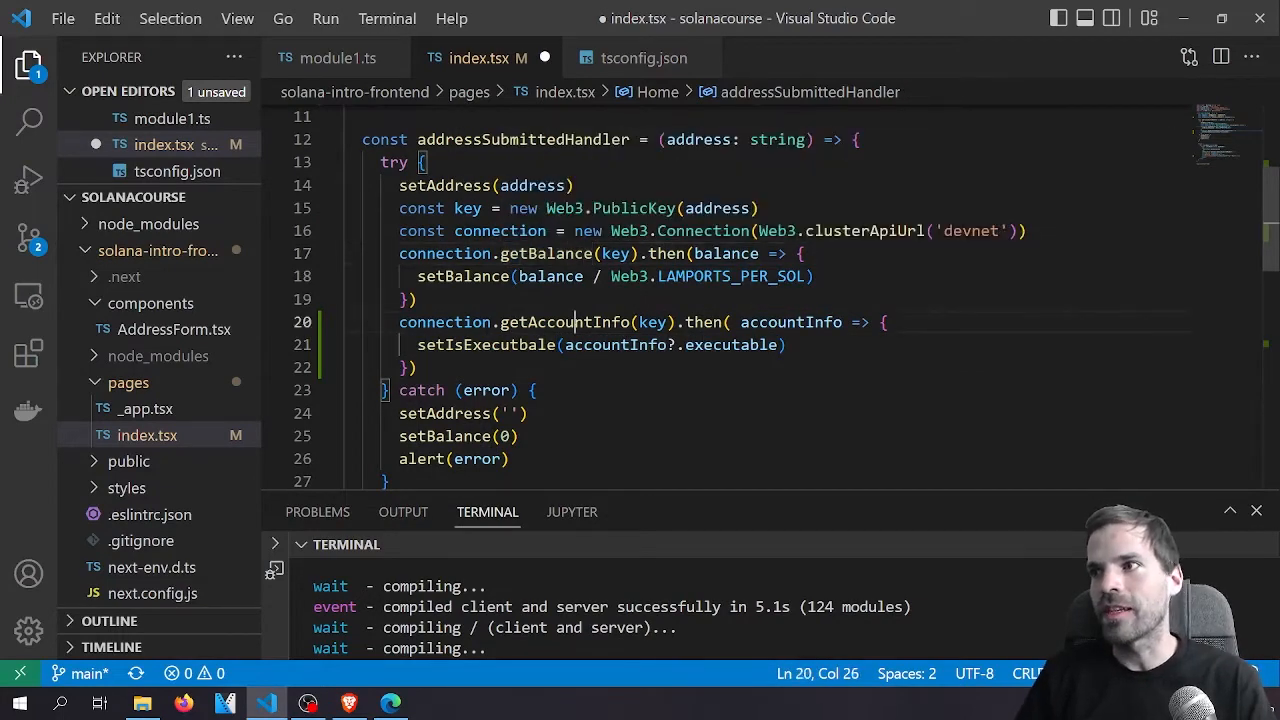
text(a)
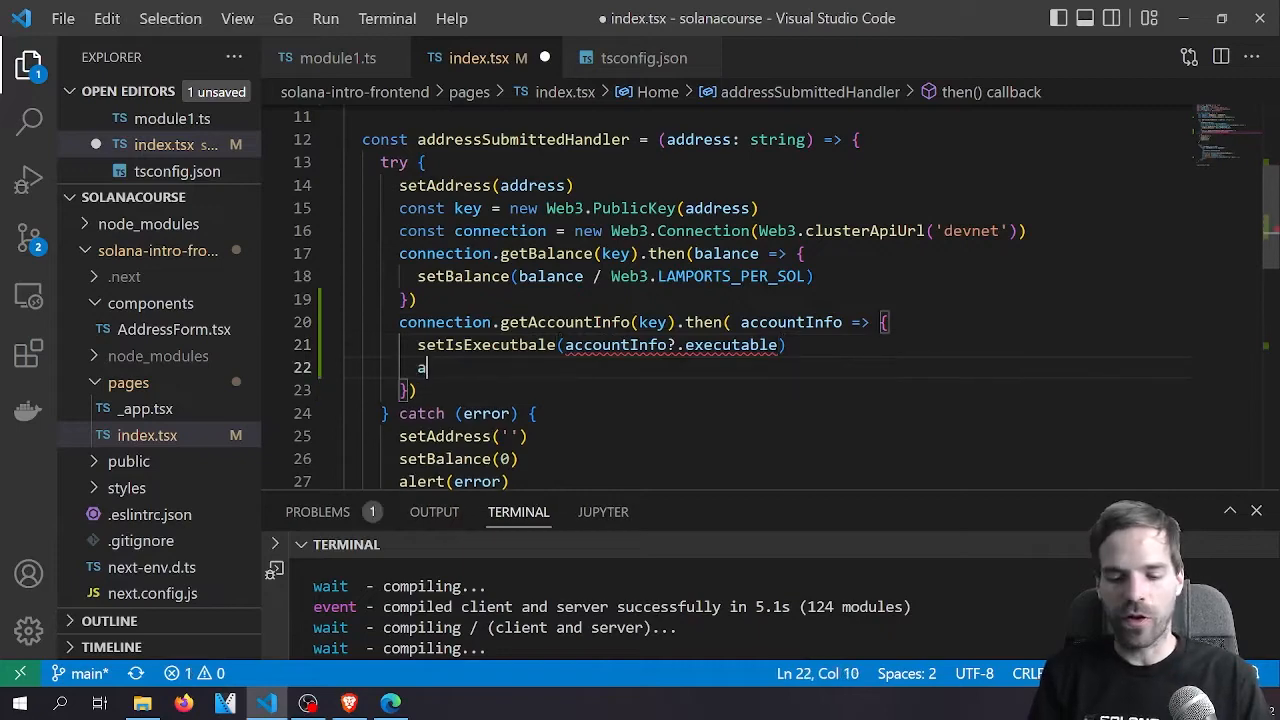
text(ccountInfo.)
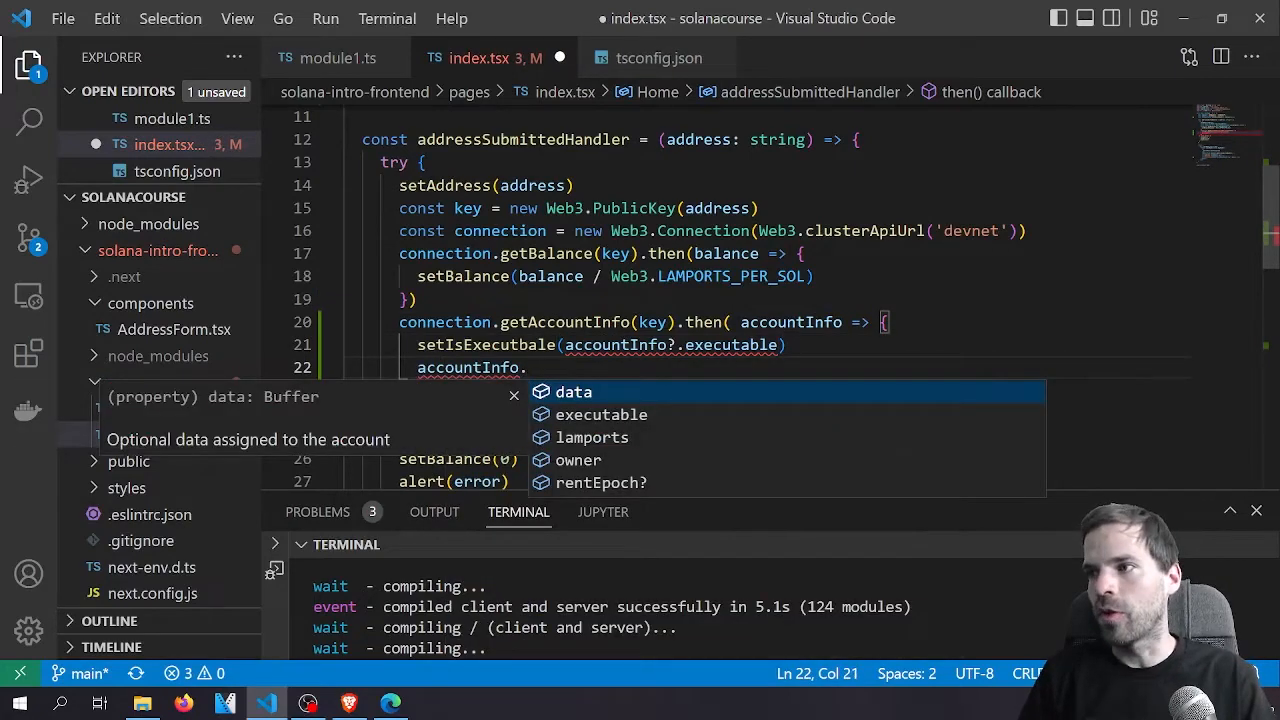
text(lamports))
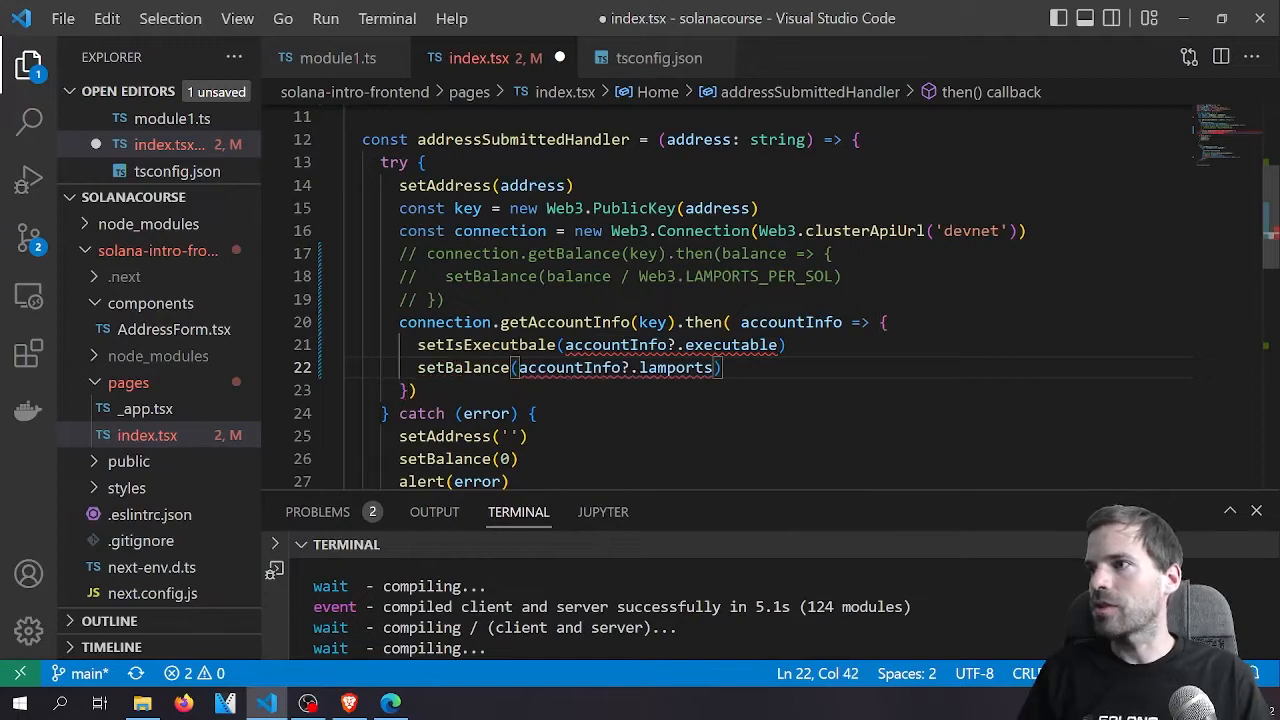
text(/ Web3.LAMPORTS_PER_SOL)
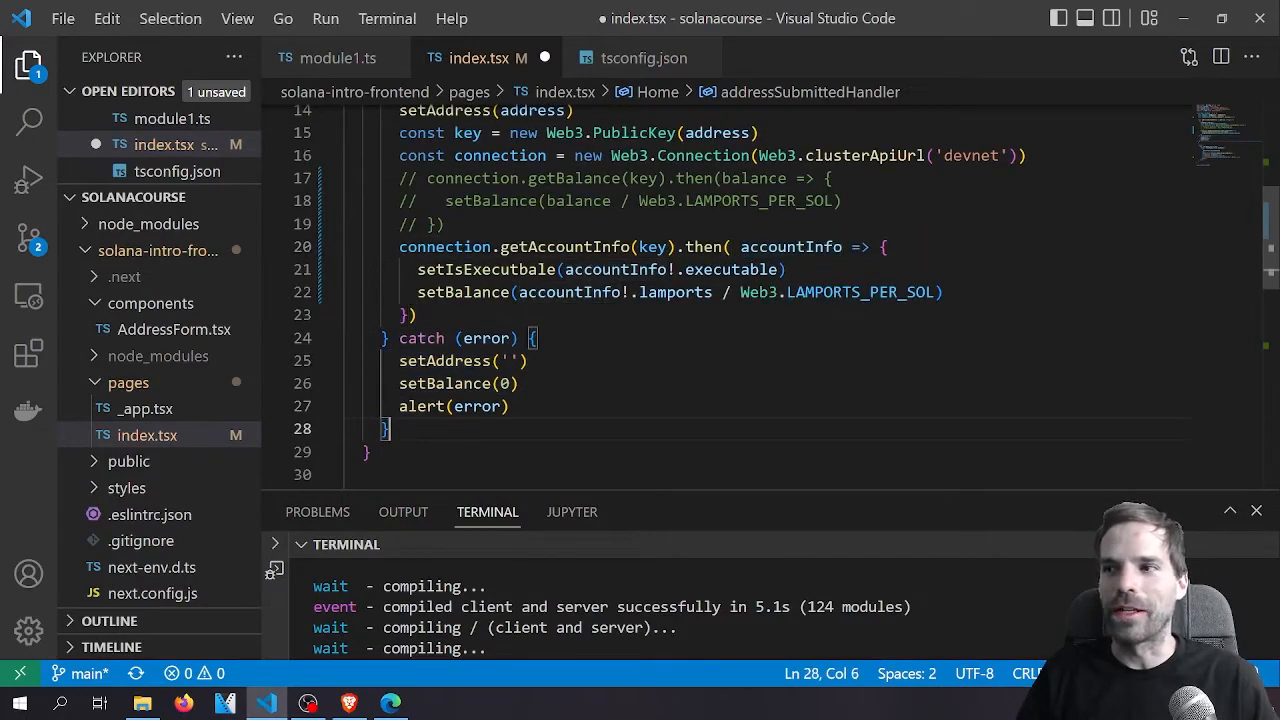
key(ctrl+s)
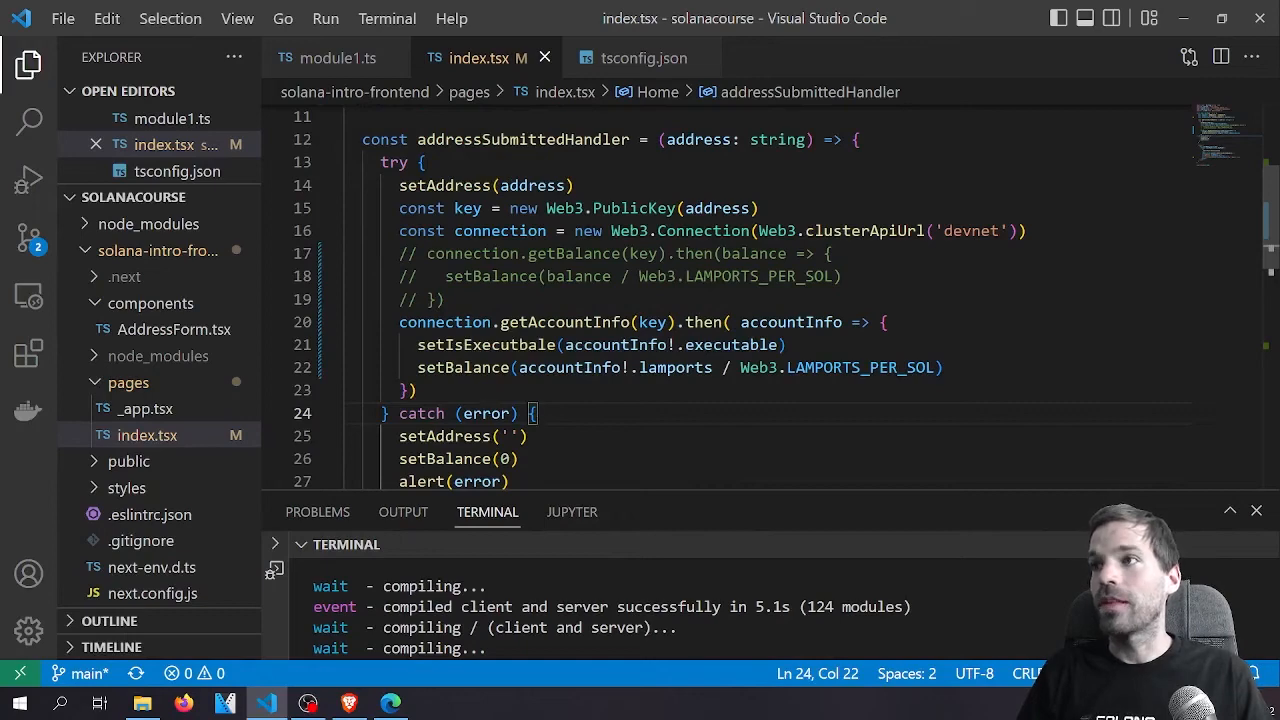
click(348, 704)
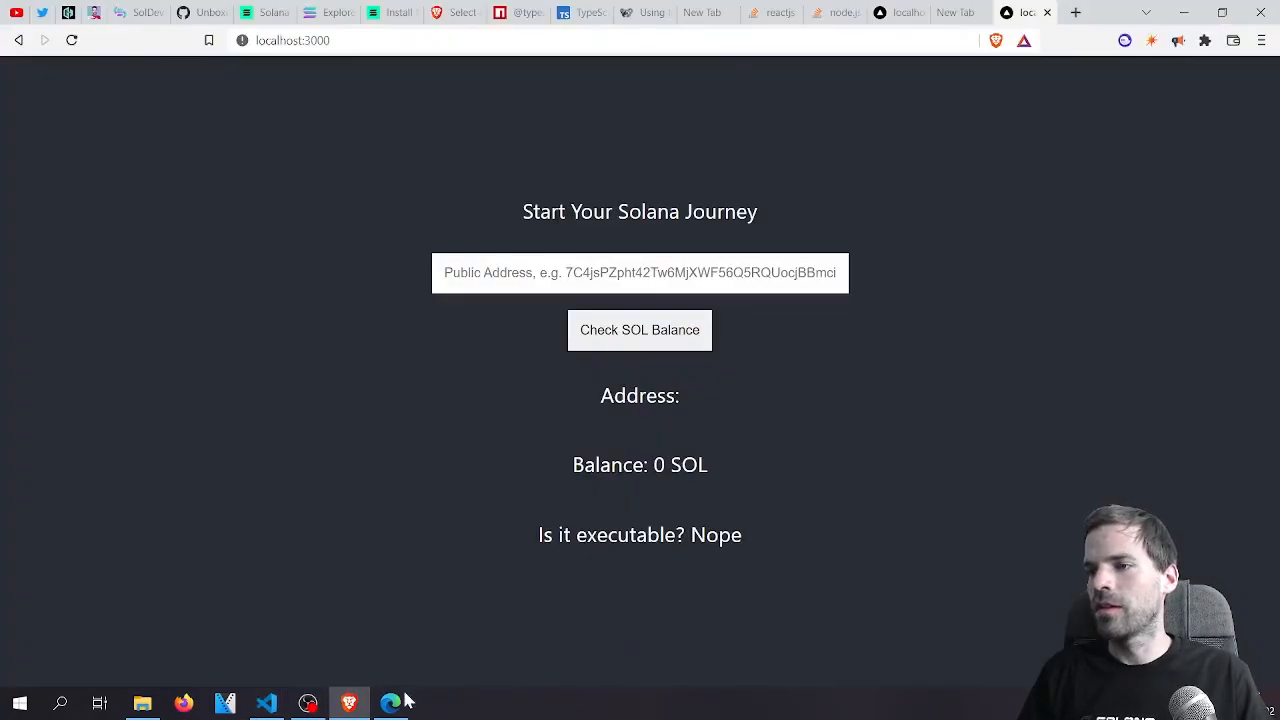
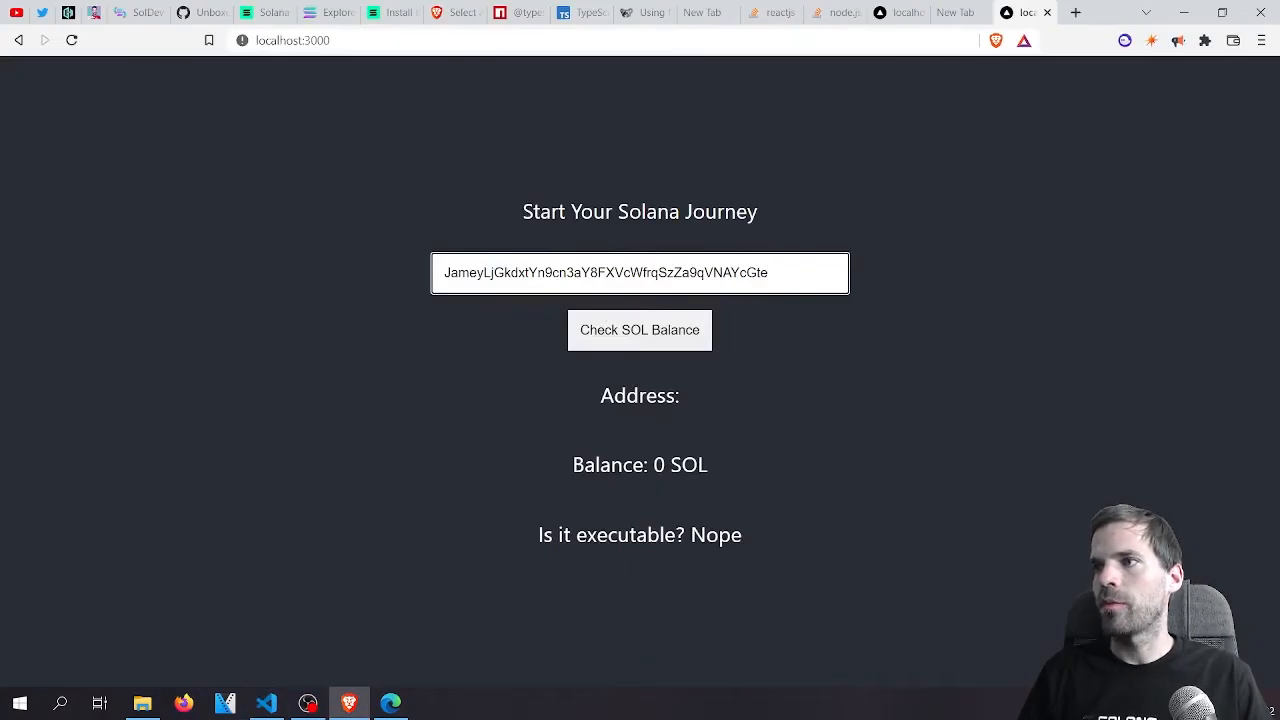
click(640, 272)
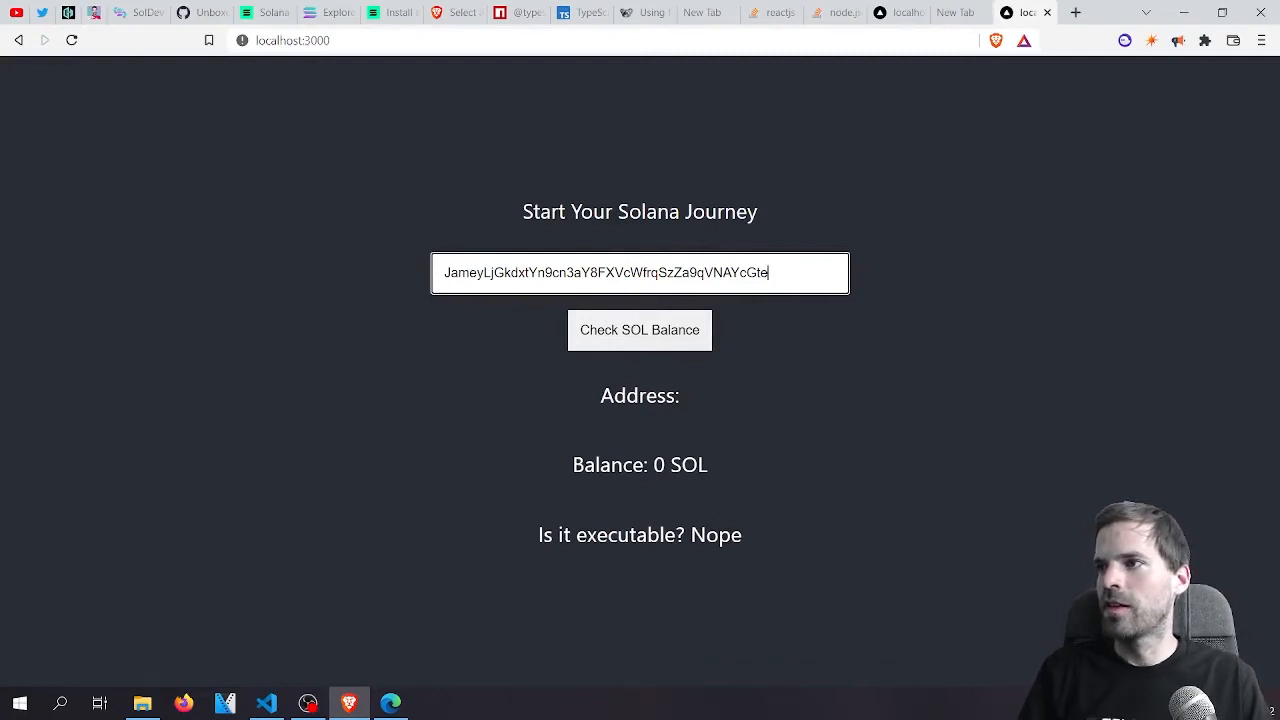
click(640, 330)
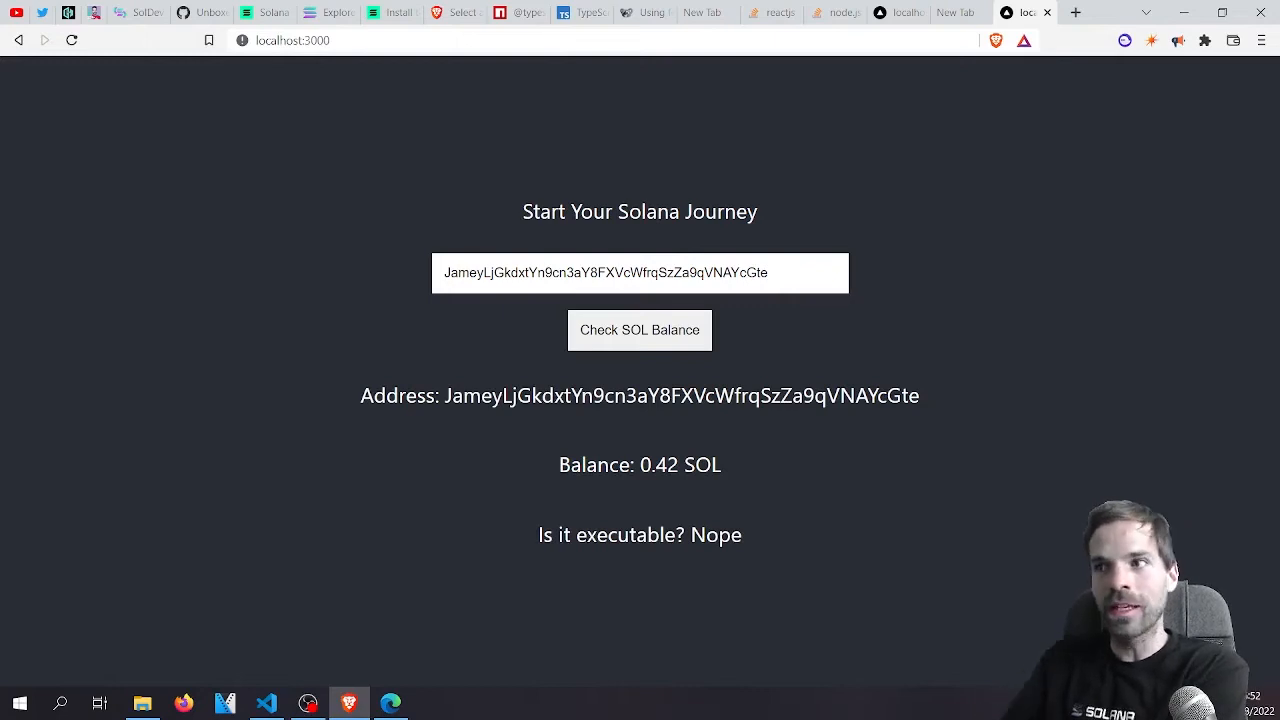
Step: Replace it with the program address, showing 0.00114144 SOL and 'Is it executable? Yep'
drag(440, 396, 604, 396)
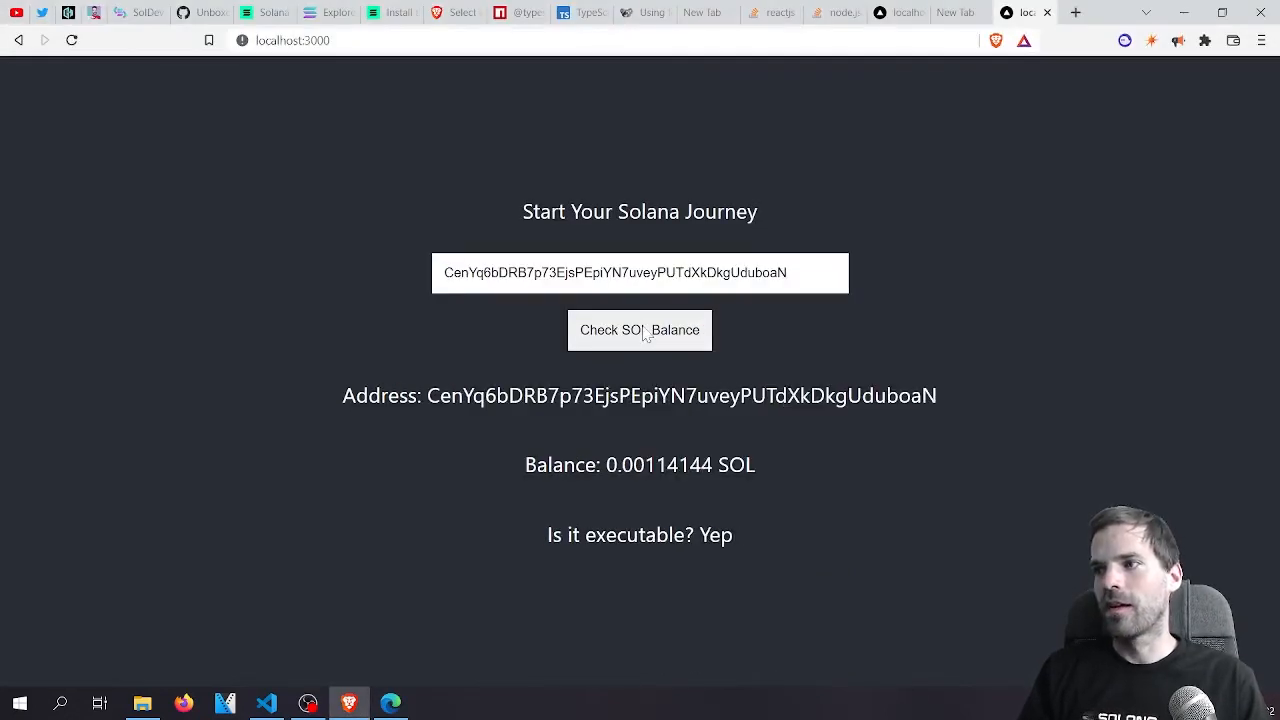
double_click(716, 536)
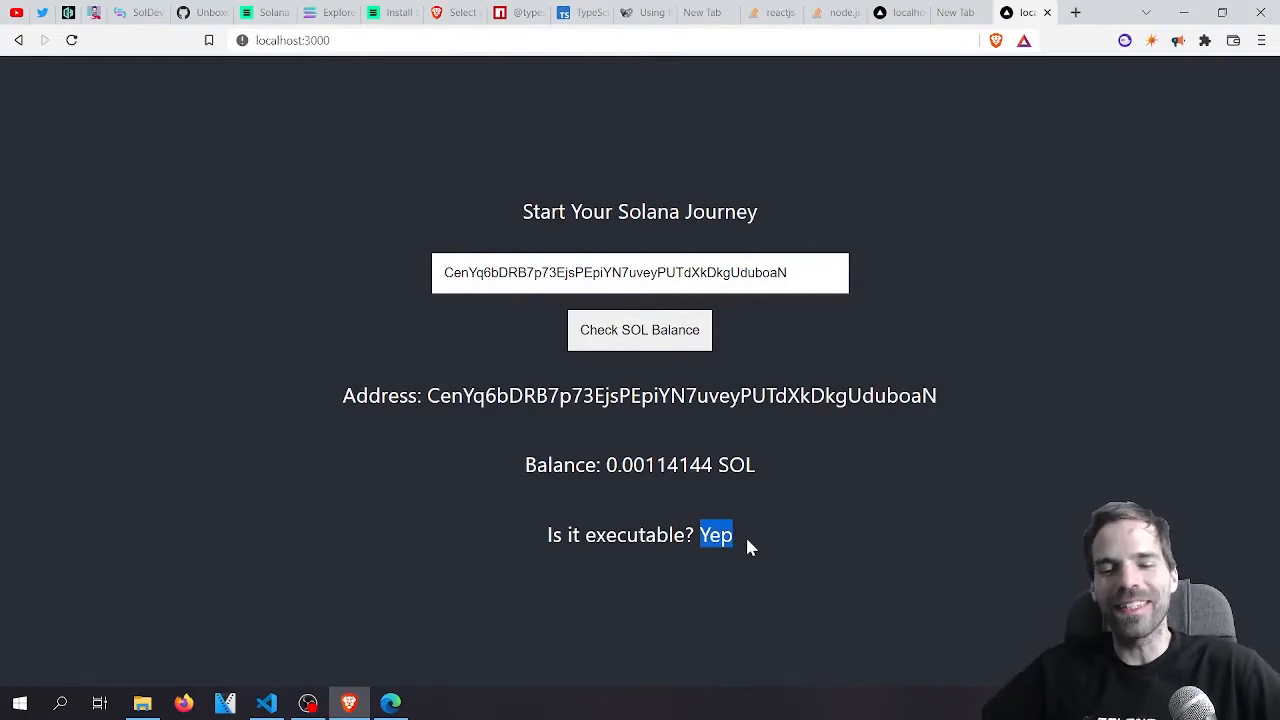
mouse_move(676, 598)
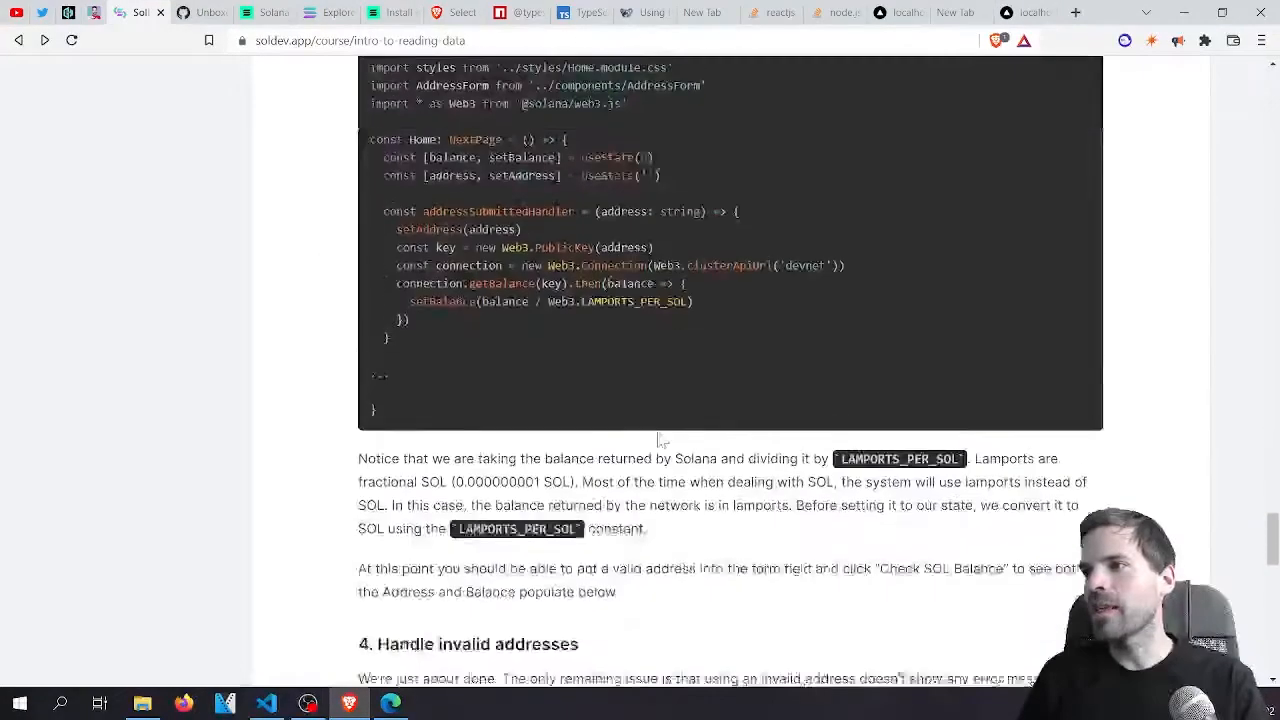
Step: Follow the lesson's solution code link to the challenge-solution branch on GitHub
scroll(down, 3)
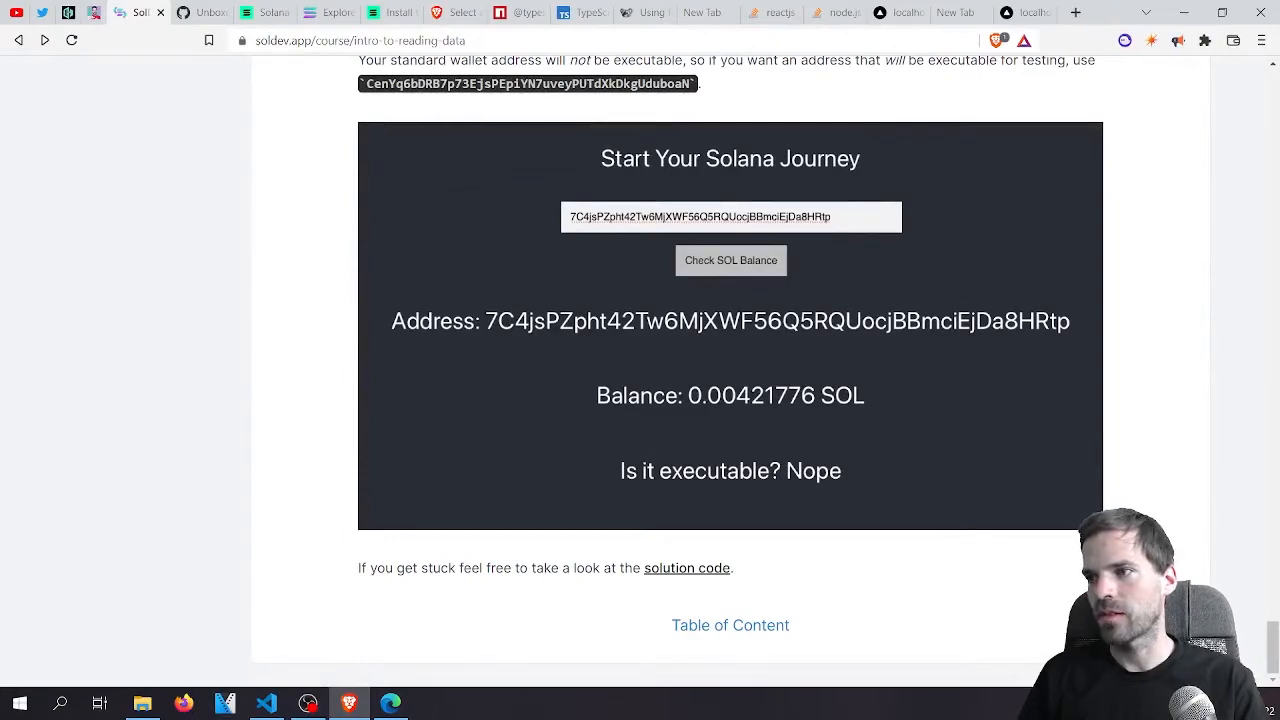
click(688, 568)
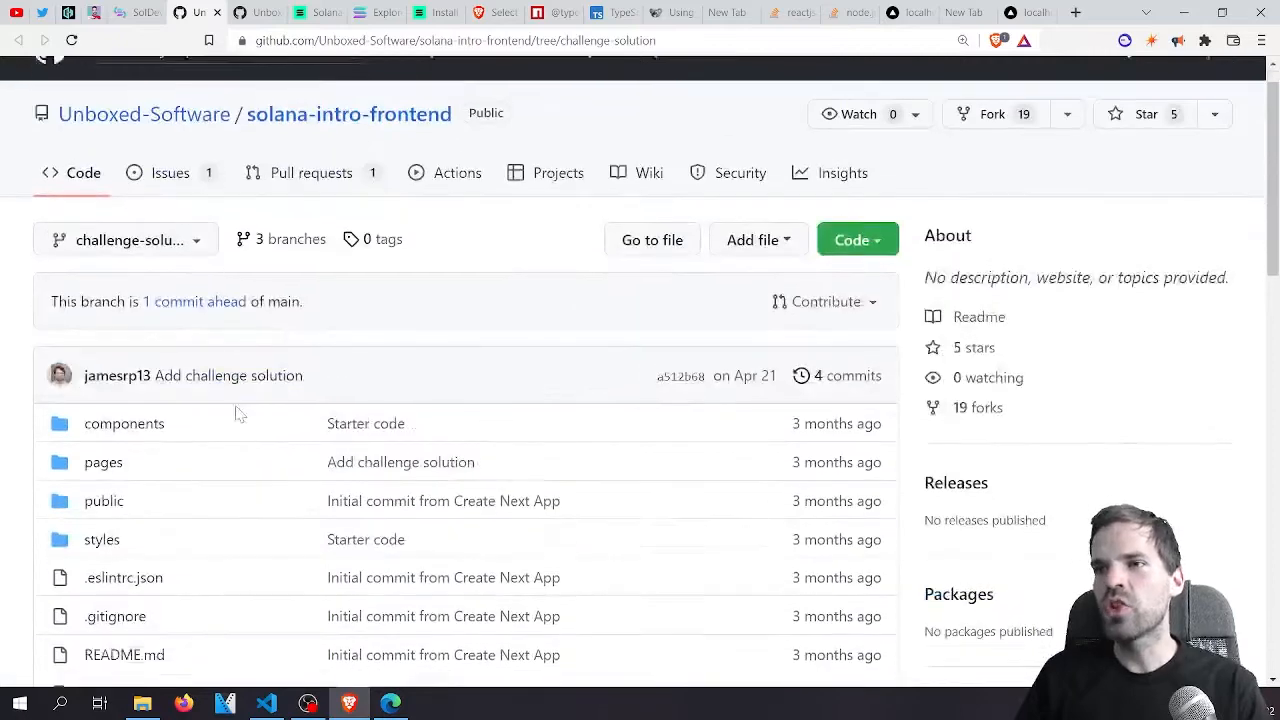
scroll(down, 3)
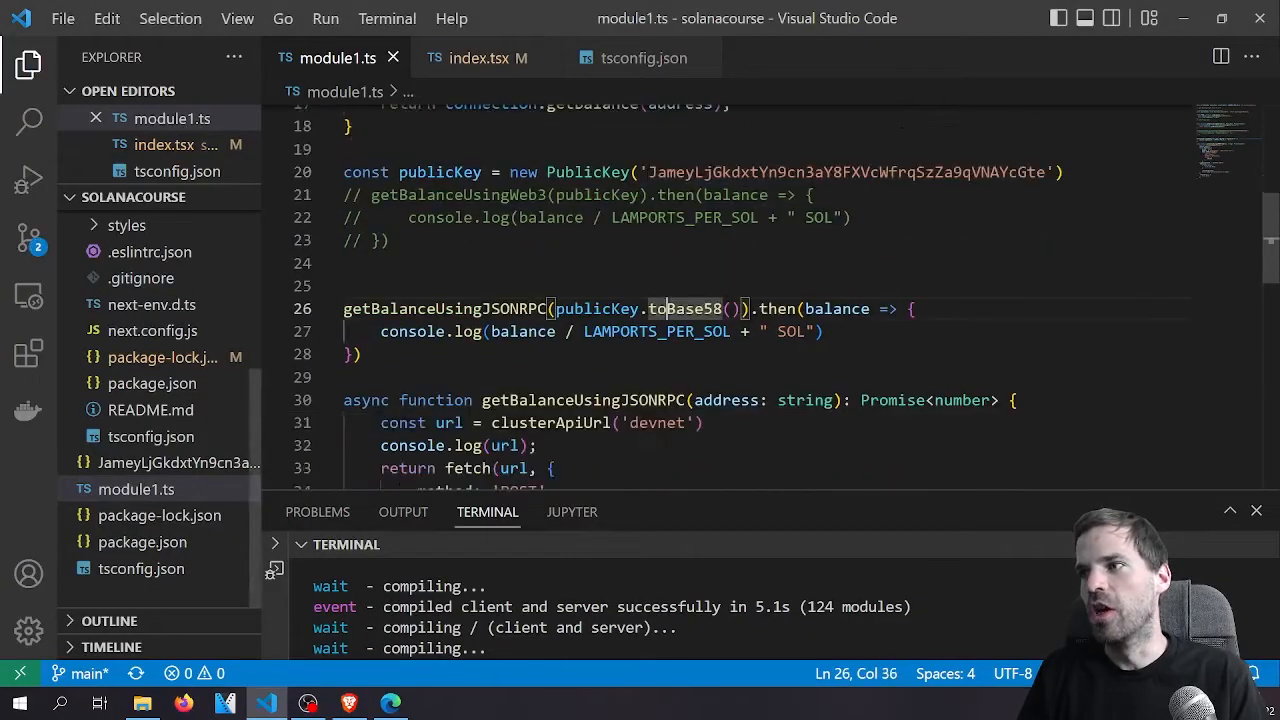
Step: Default executable with '?? false' and wrap lamports as (accountInfo?.lamports ?? 0) in index.tsx
click(474, 56)
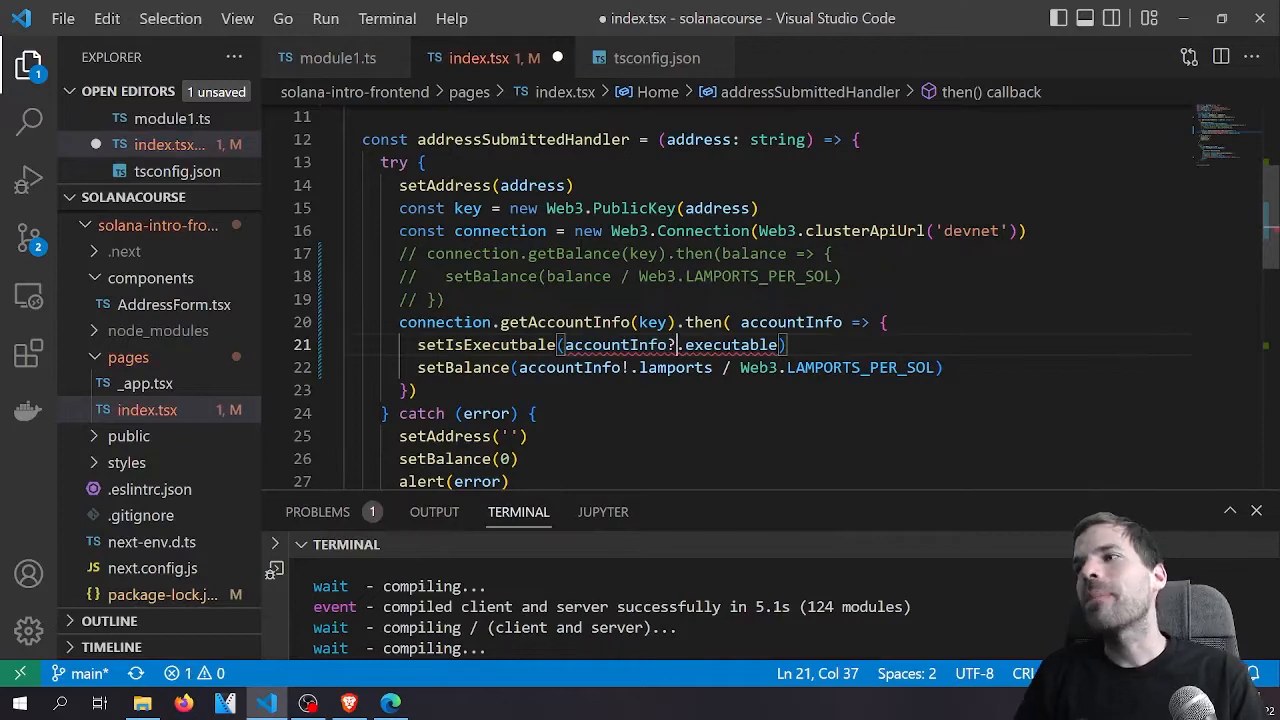
text(??)
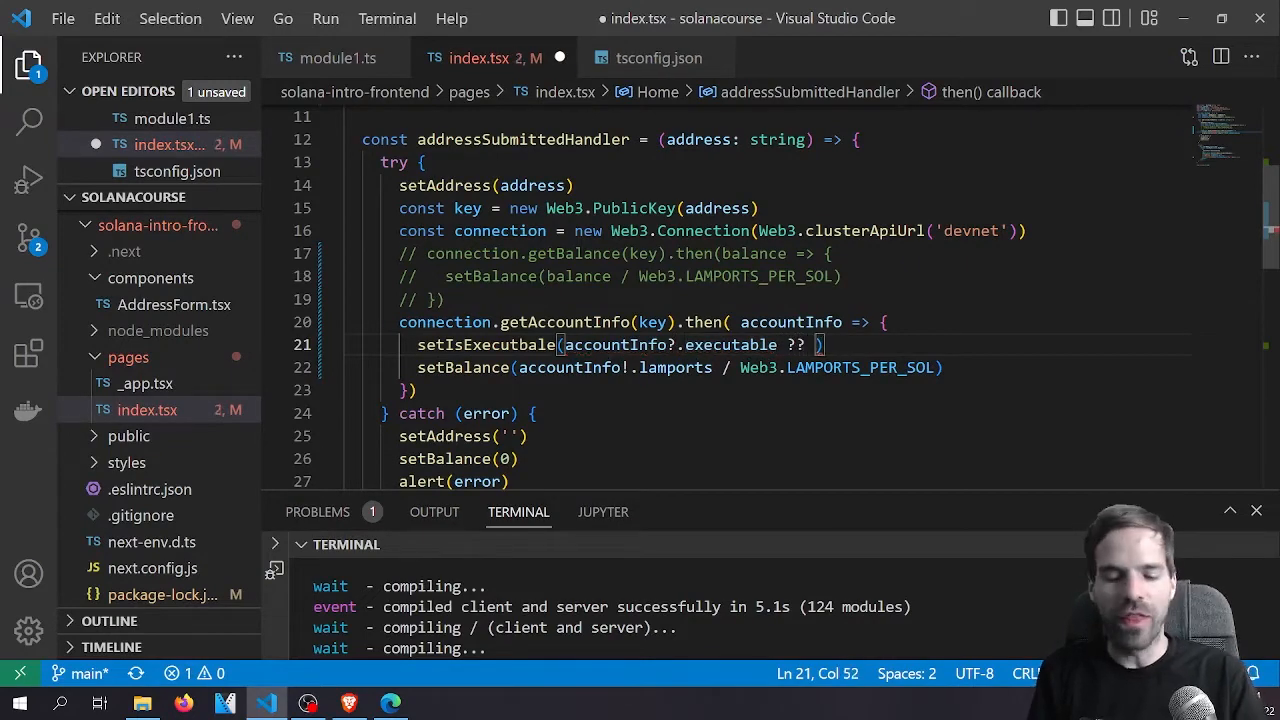
text(false)
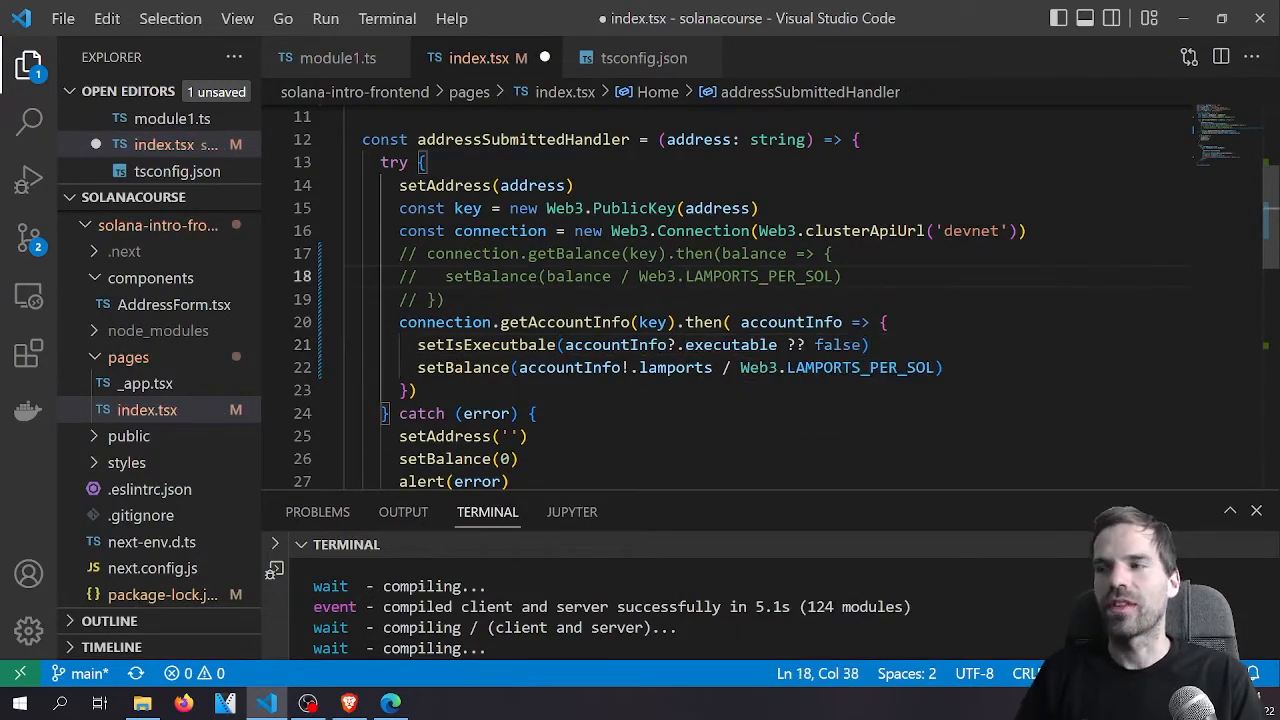
click(712, 344)
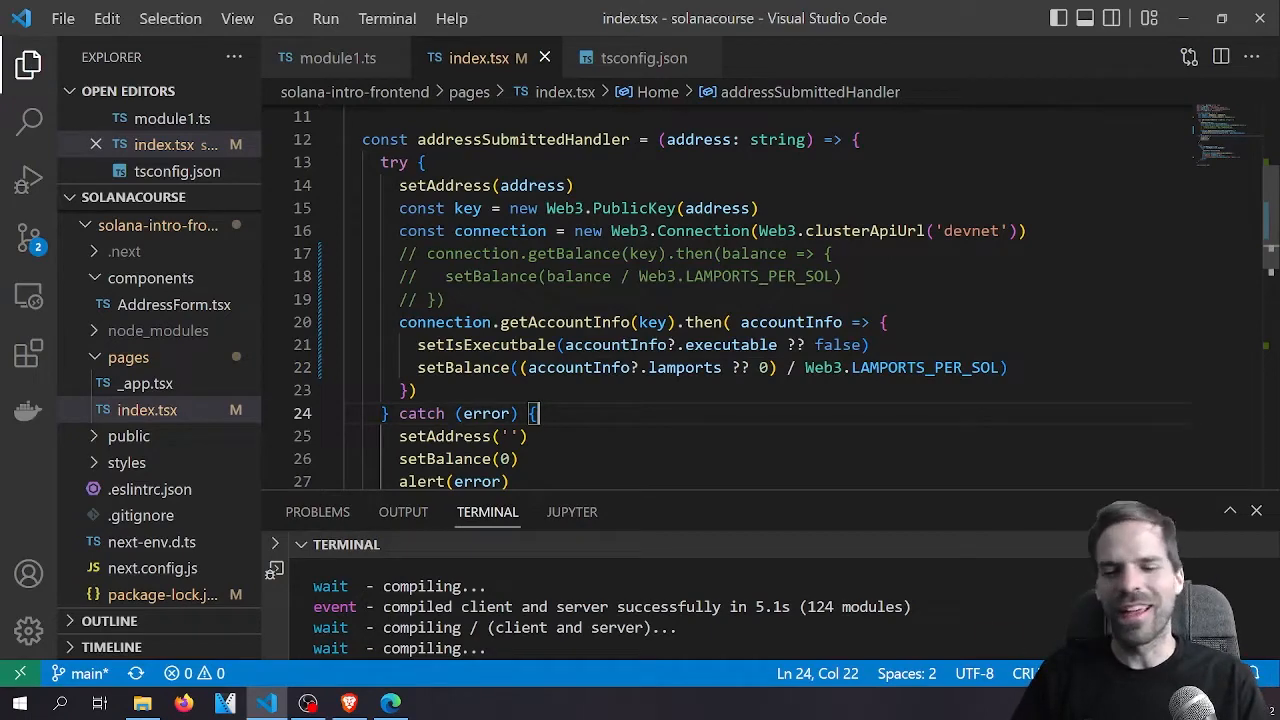
click(348, 702)
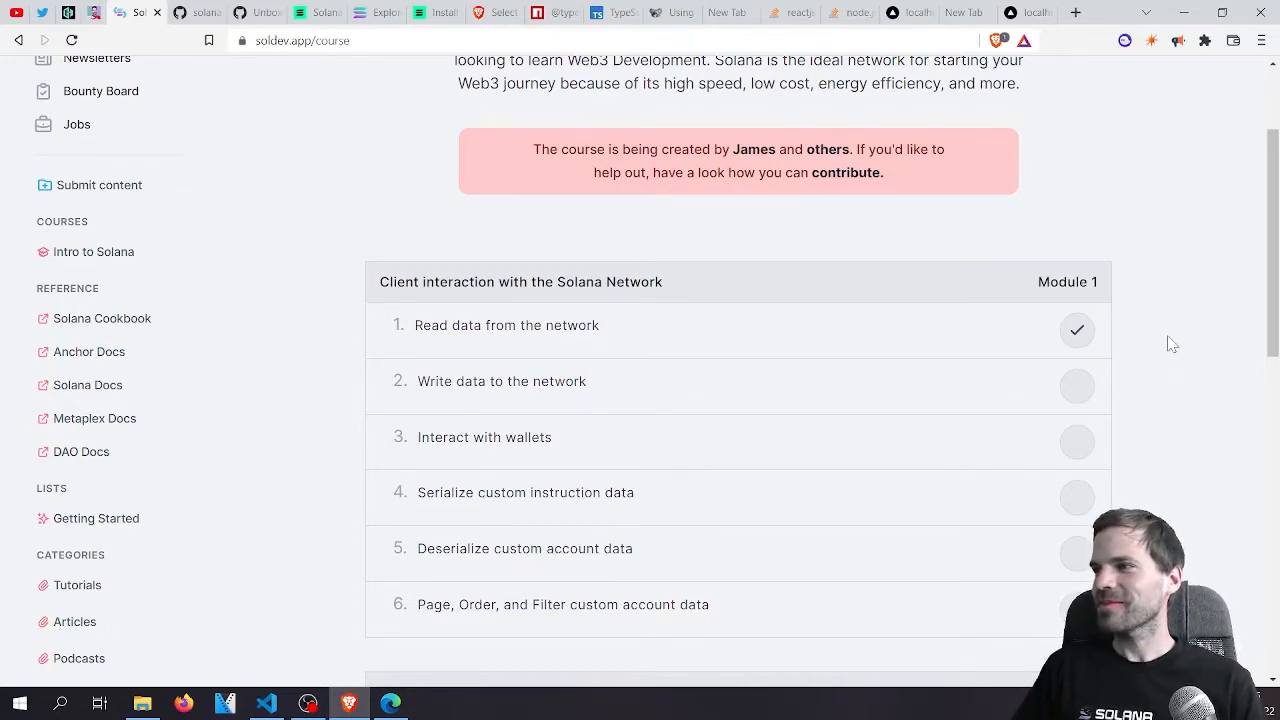
mouse_move(1178, 374)
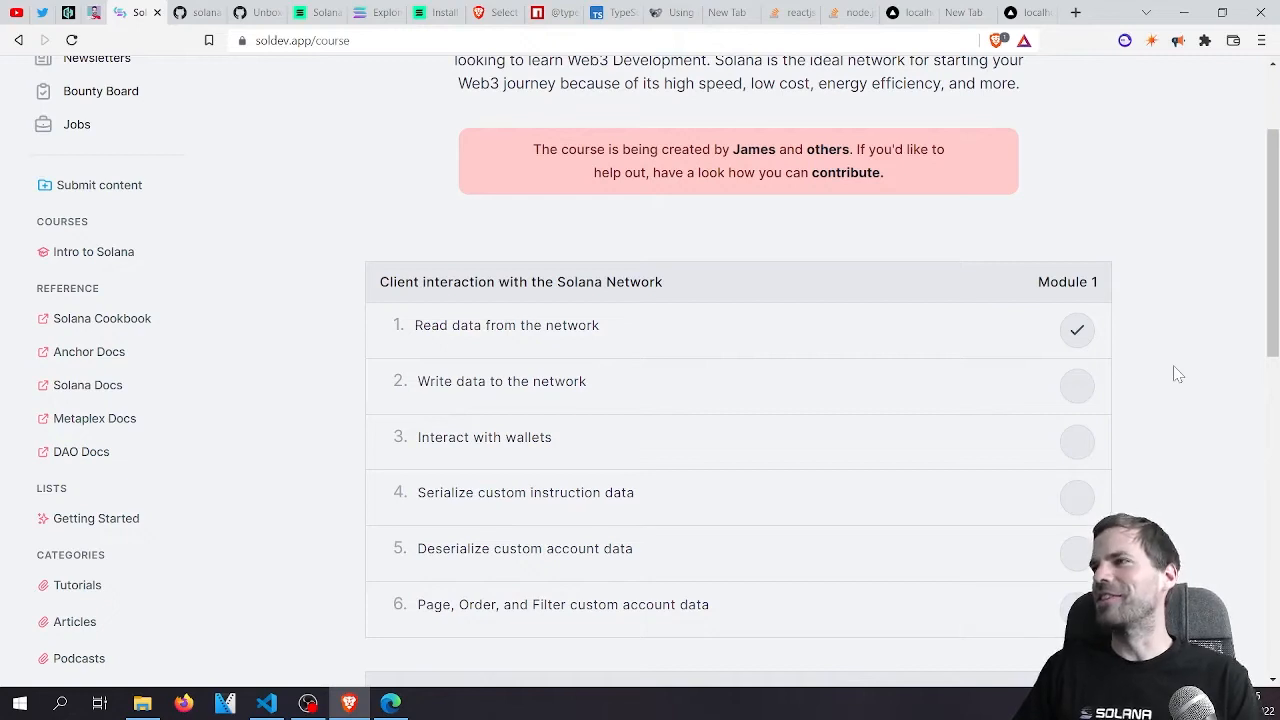
mouse_move(1180, 420)
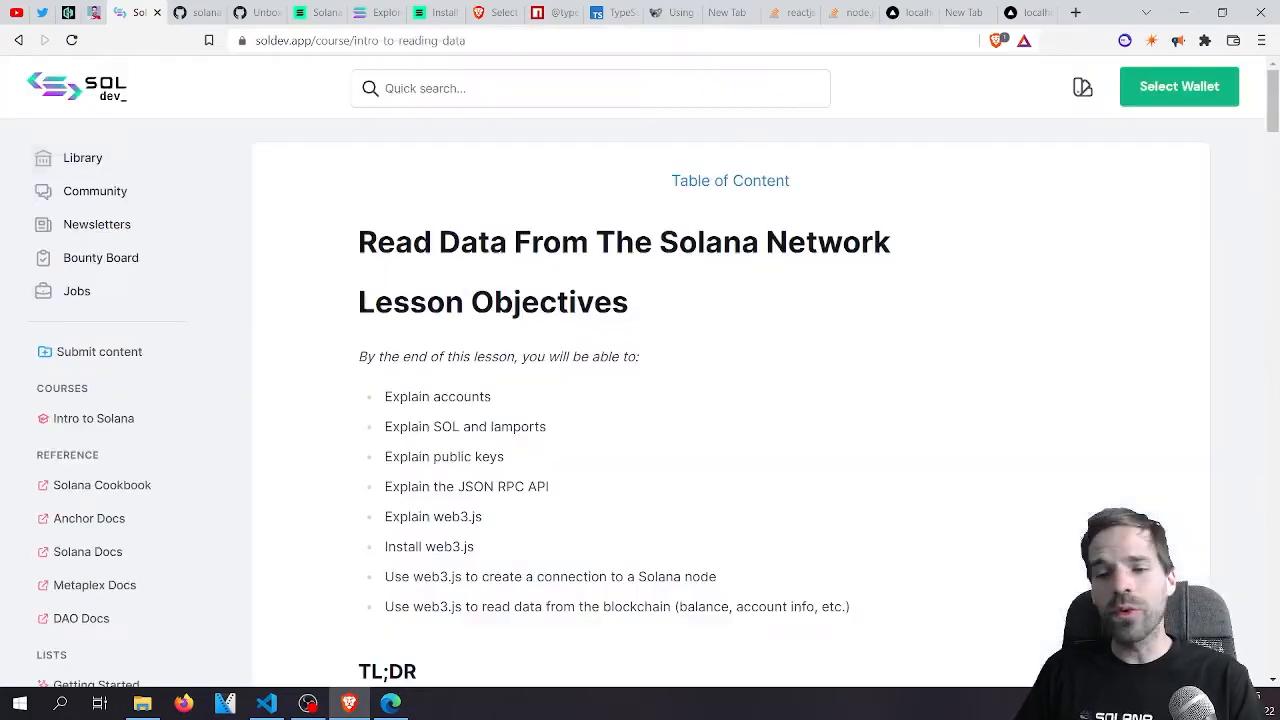
Step: Skim the completed Read Data lesson once more before returning to the Module 1 list
scroll(down, 3)
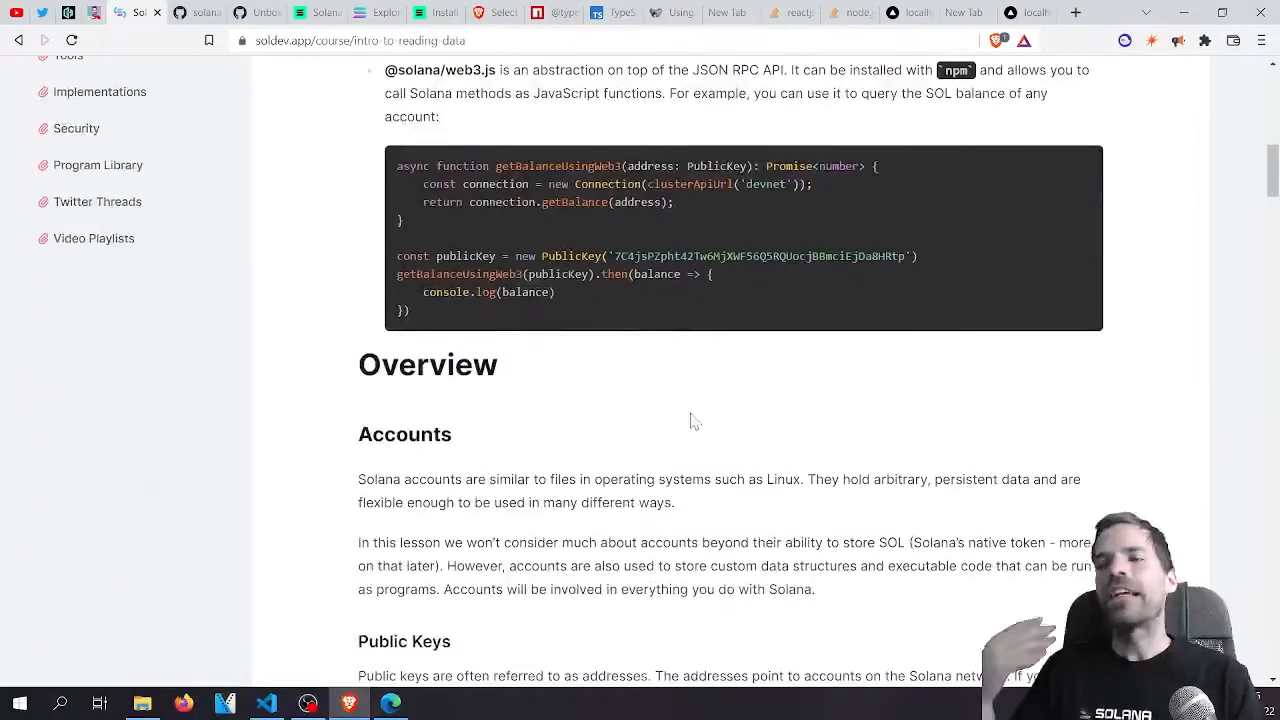
scroll(down, 3)
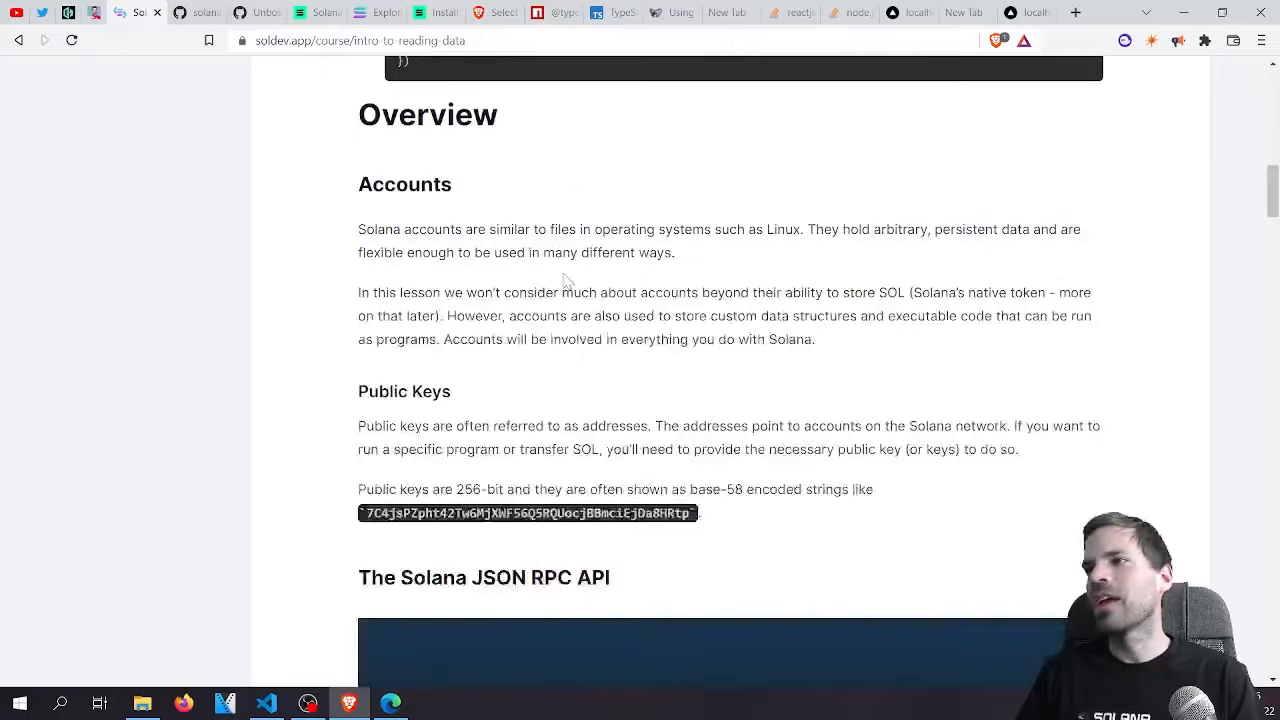
scroll(down, 3)
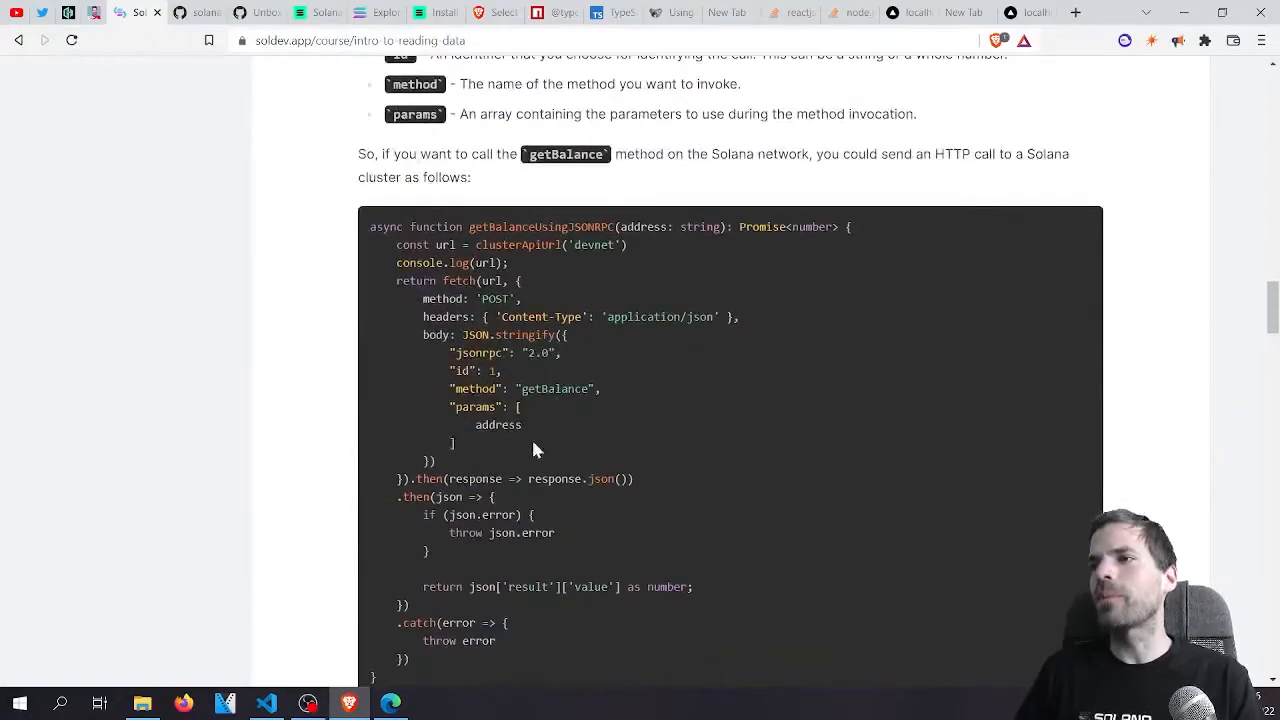
scroll(down, 3)
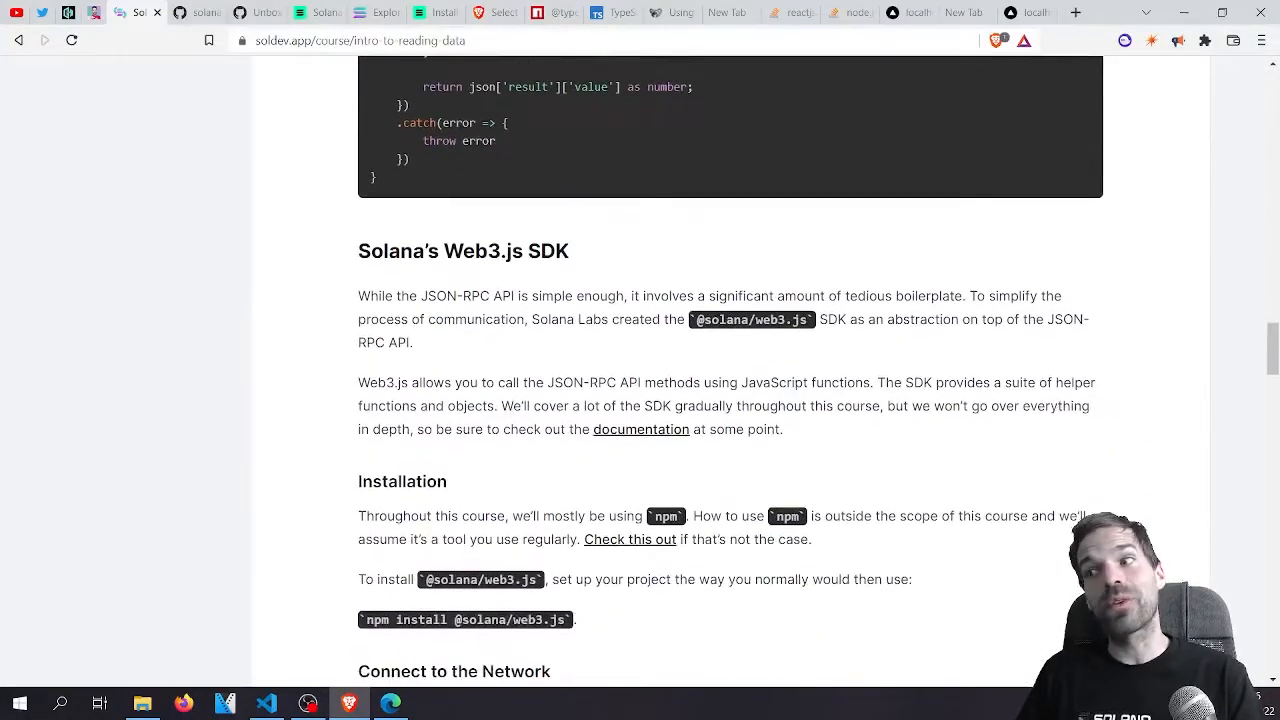
scroll(down, 3)
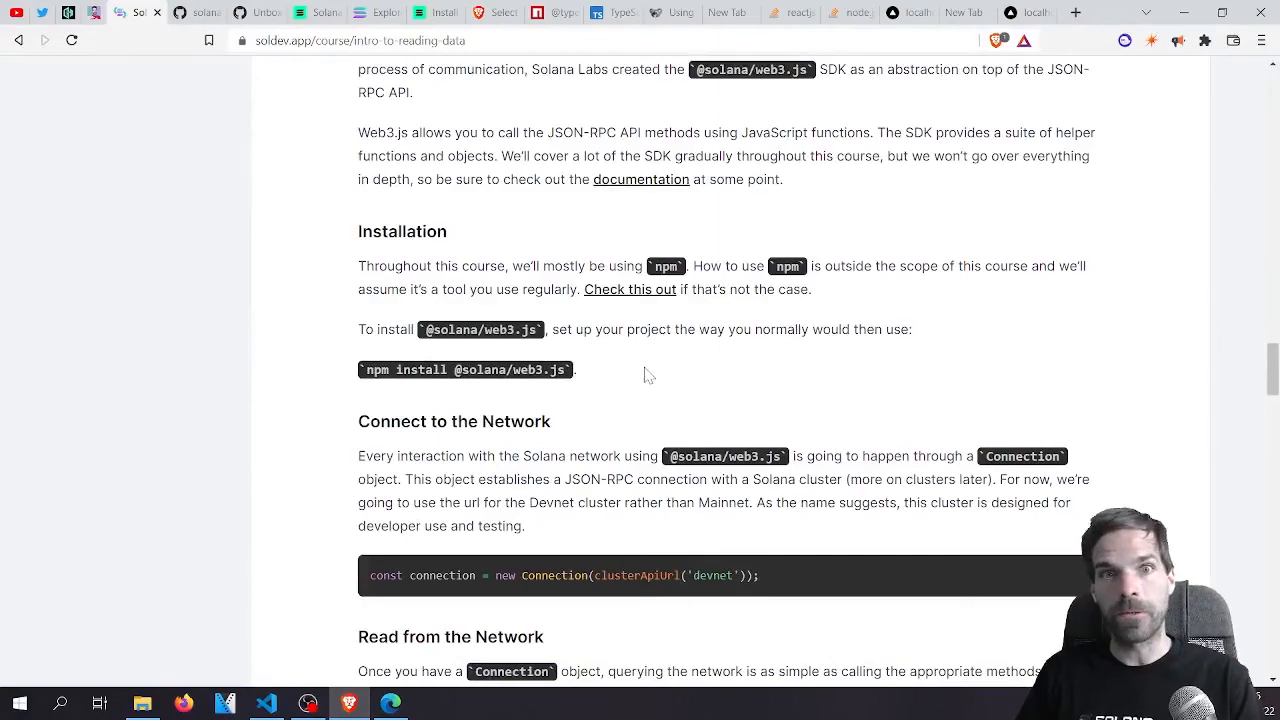
scroll(down, 3)
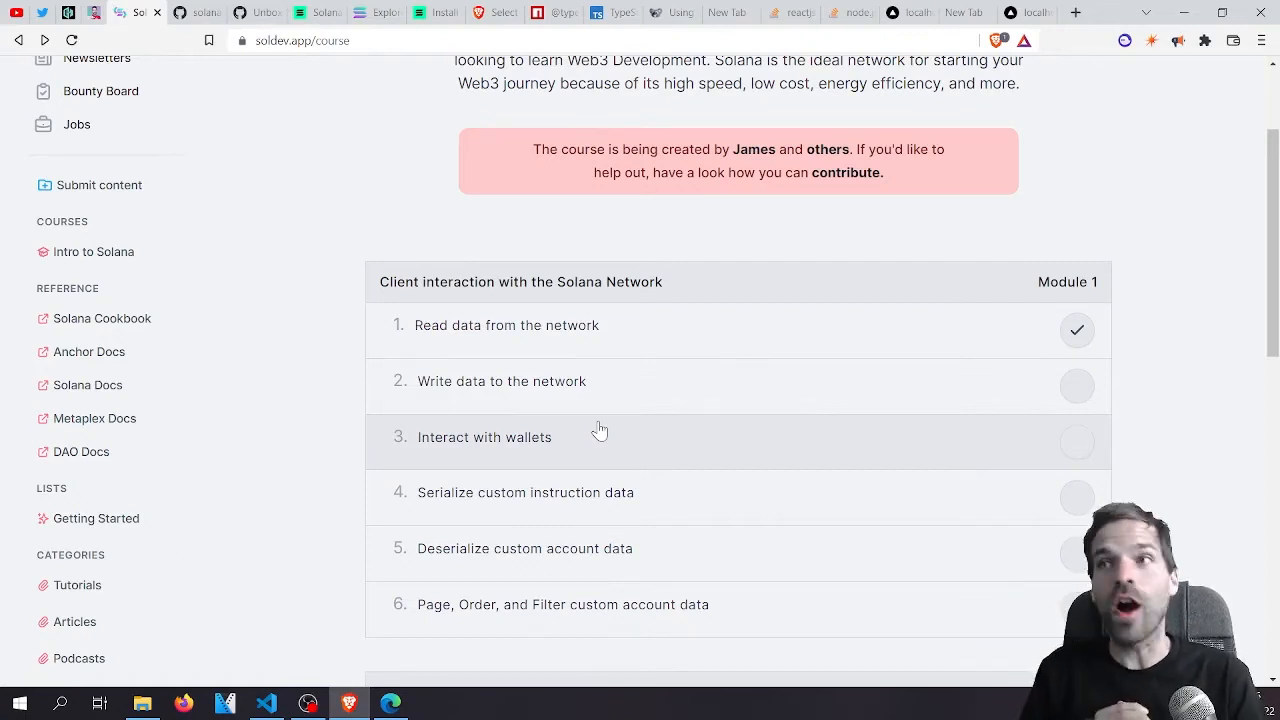
mouse_move(316, 498)
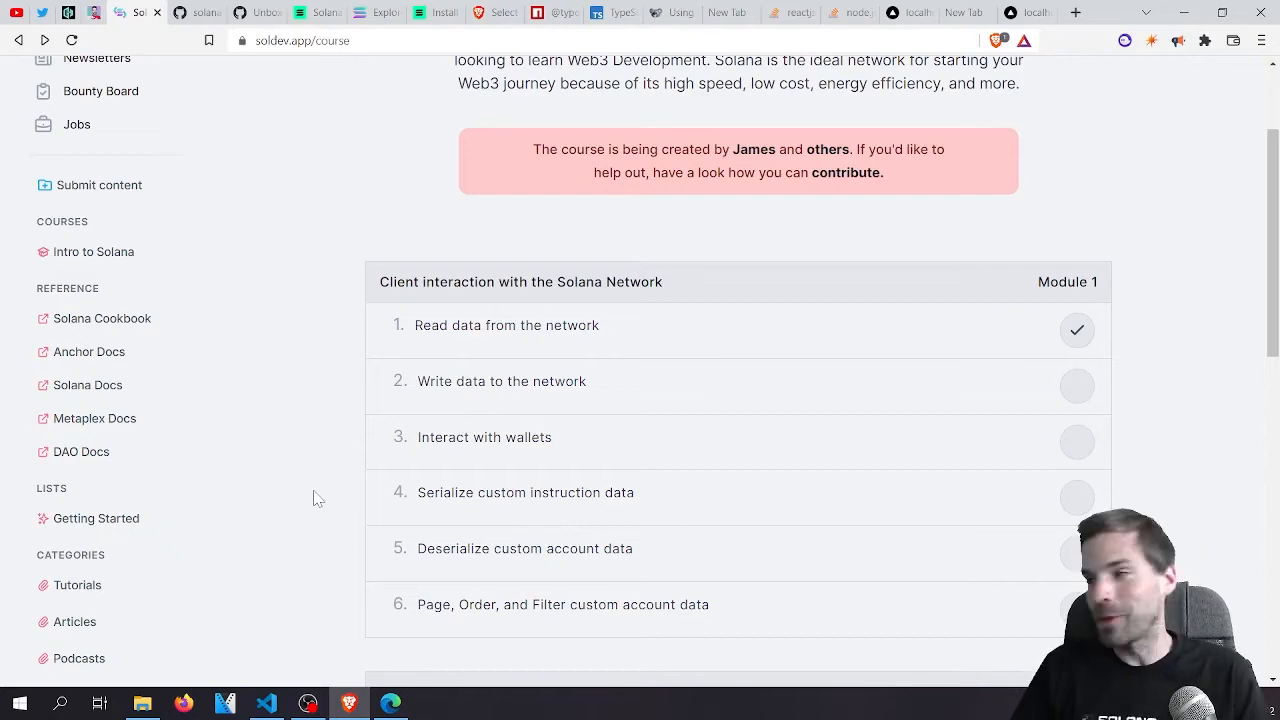
mouse_move(594, 384)
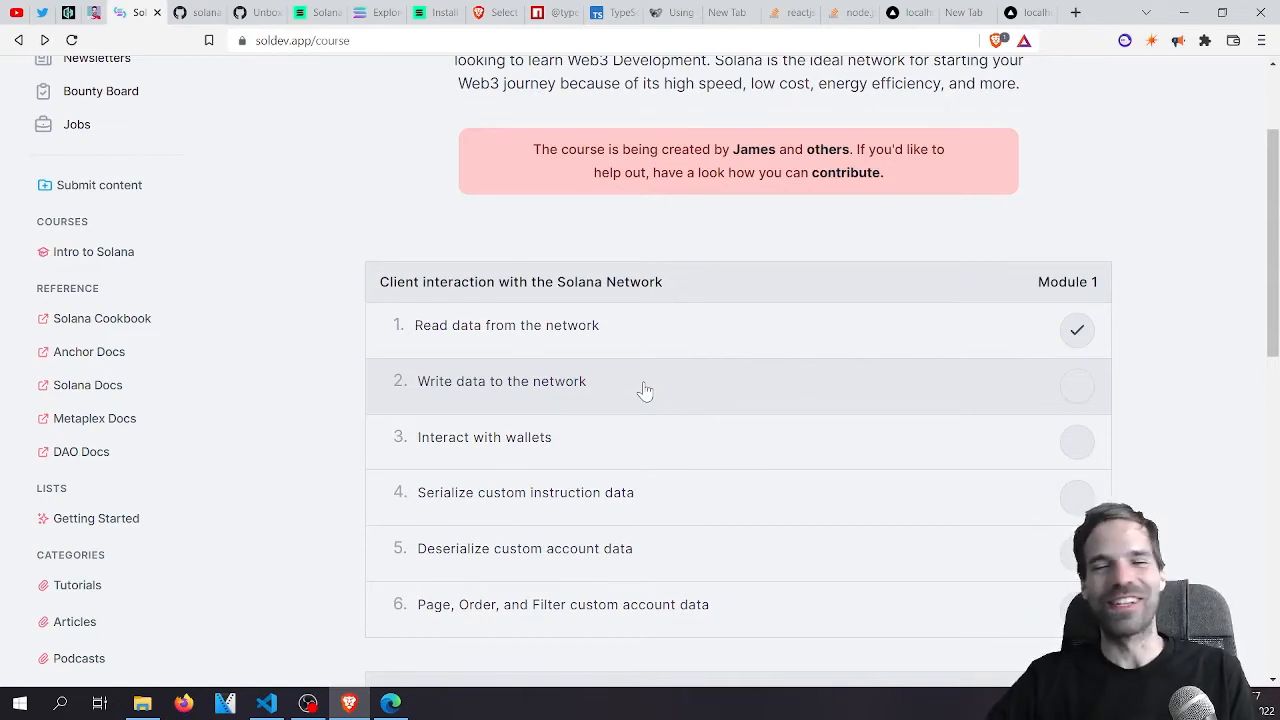
mouse_move(276, 664)
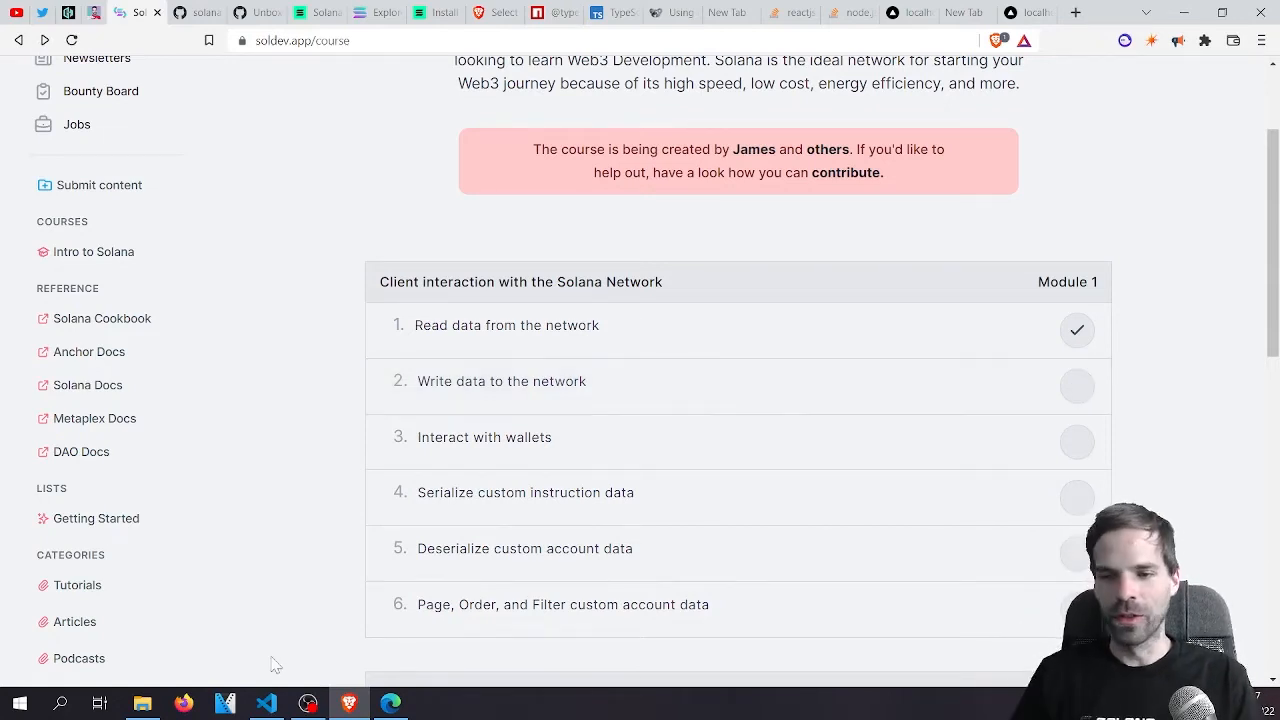